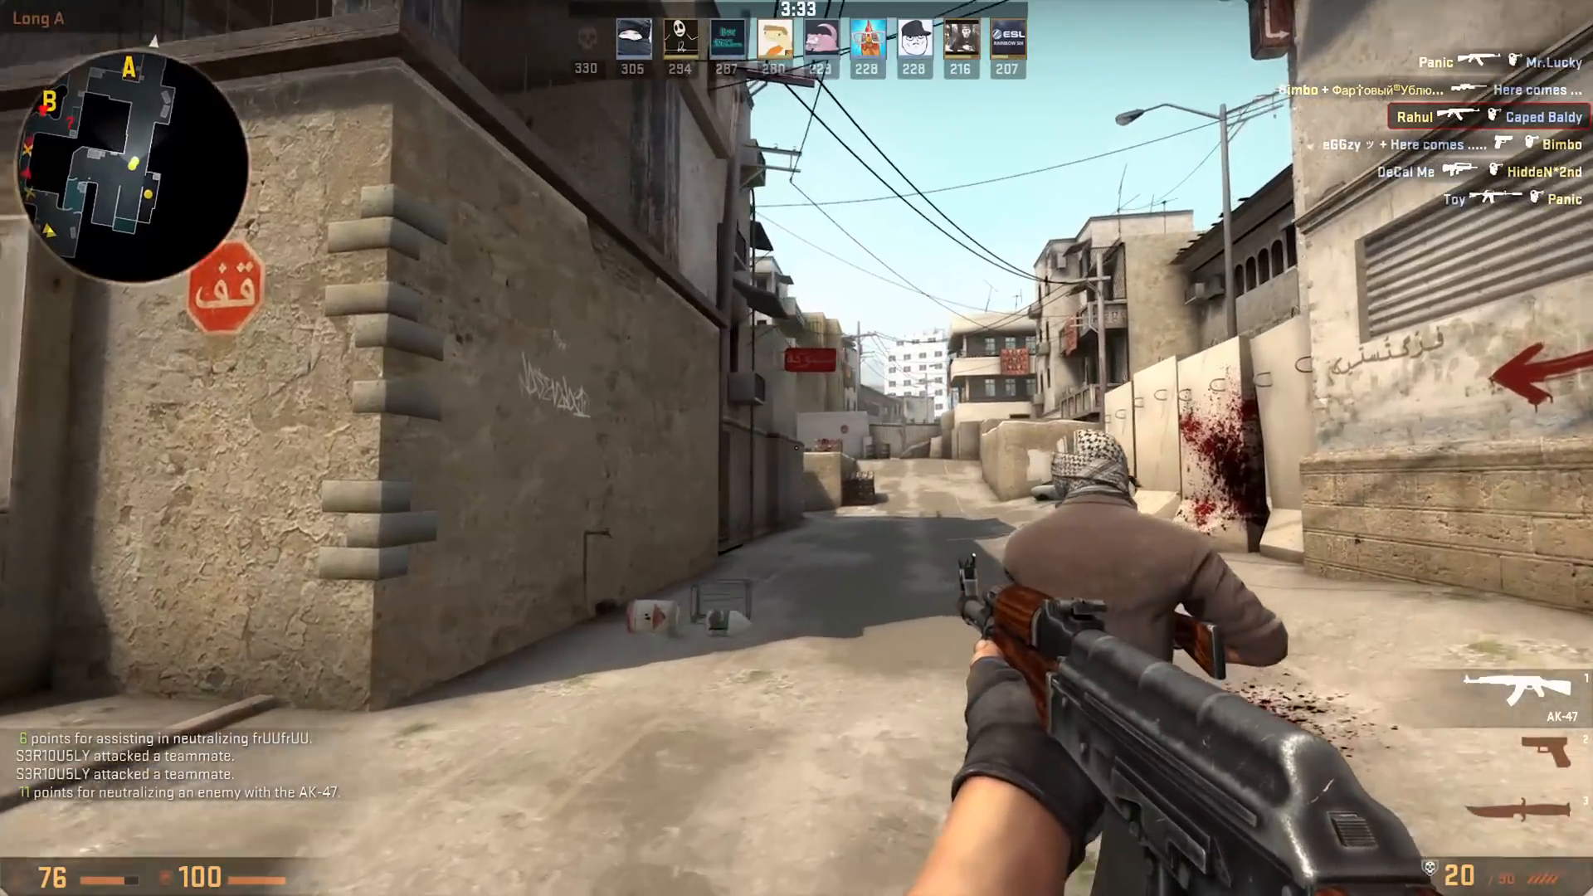
mouse_move(797, 448)
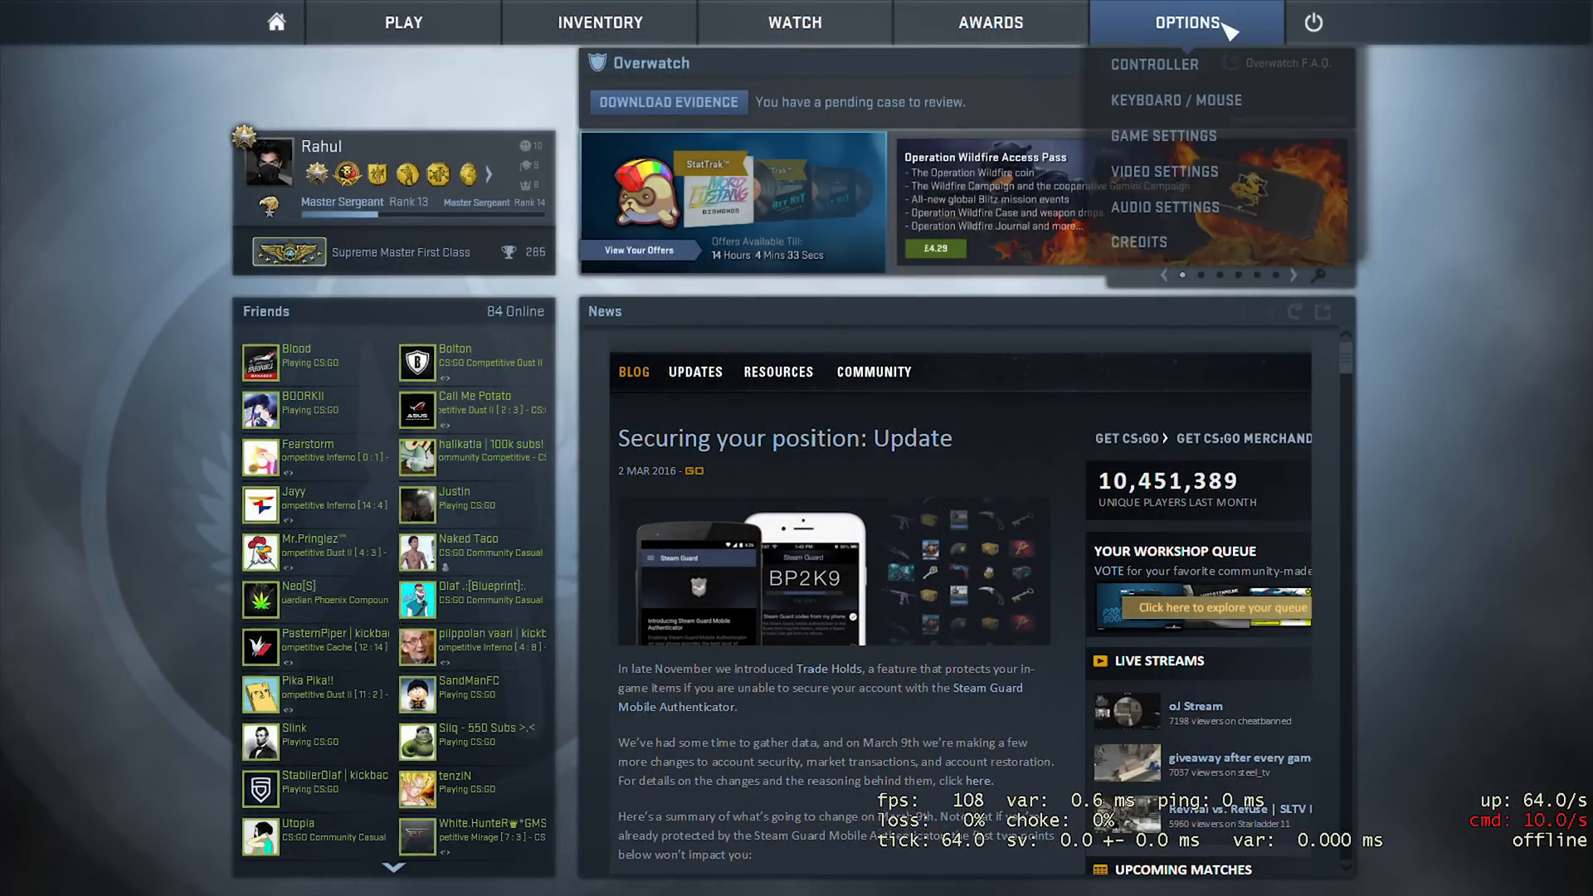
Step: In Video Settings, set shadows Very Low, model/texture detail Low and Bilinear filtering
click(1164, 171)
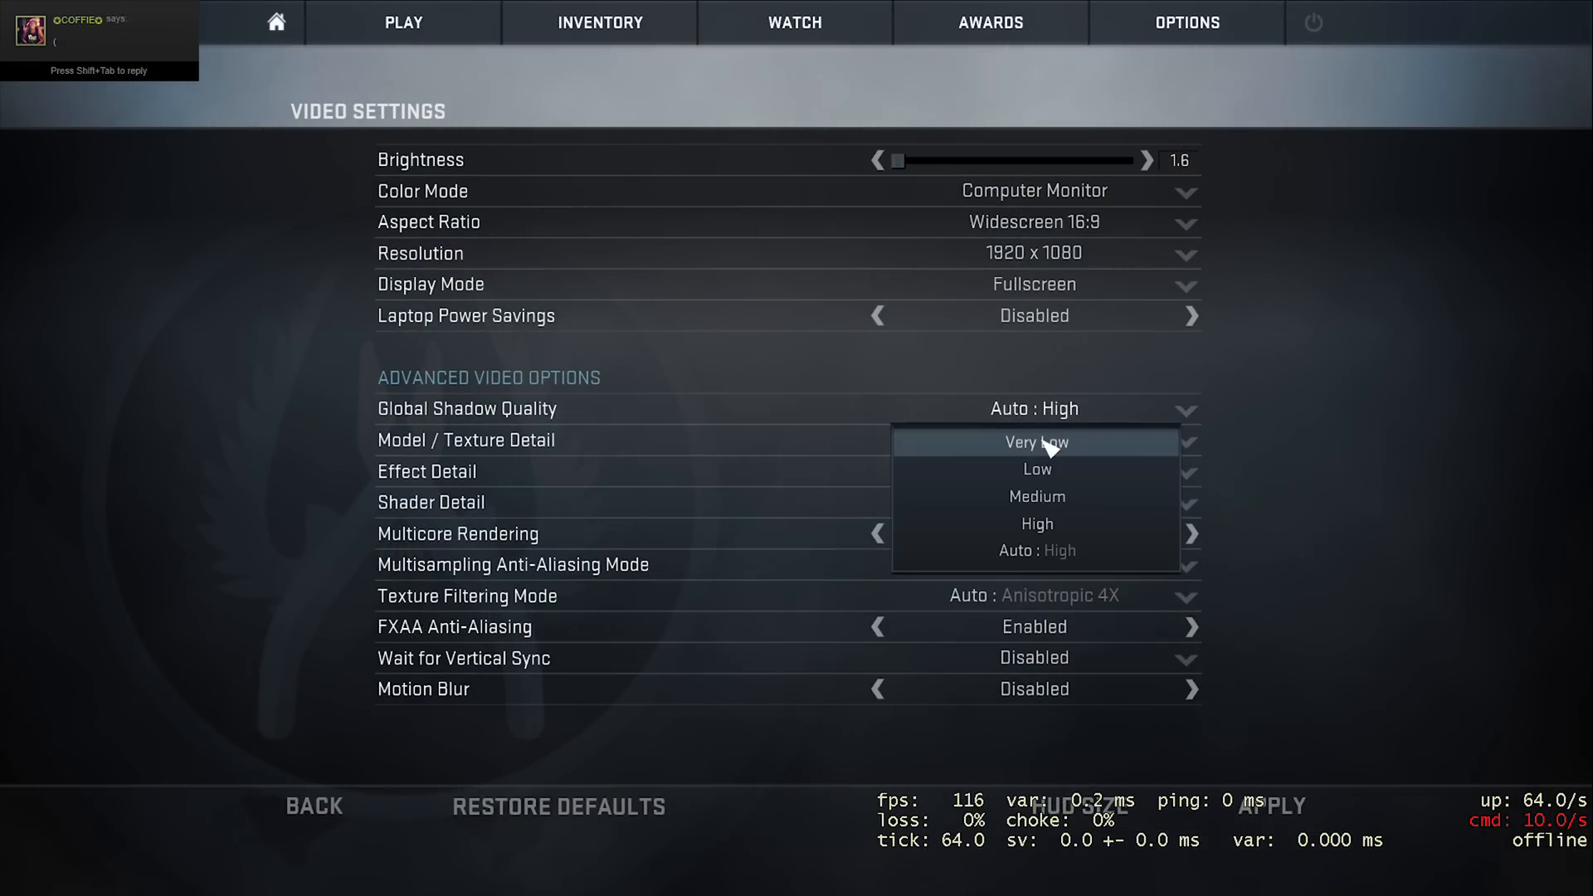
click(1036, 442)
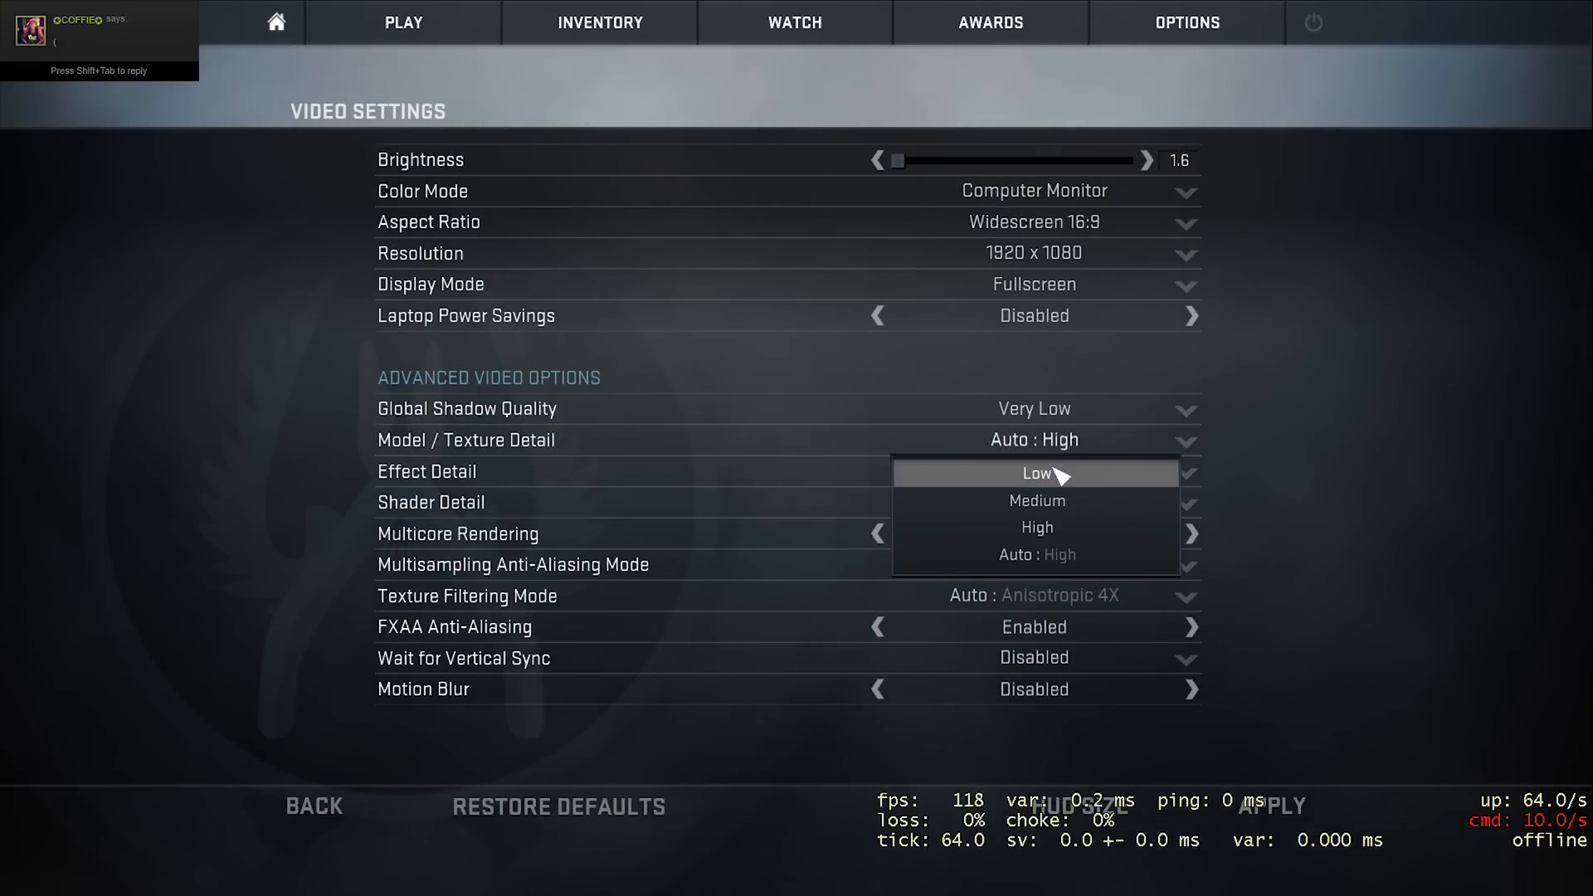
click(1036, 472)
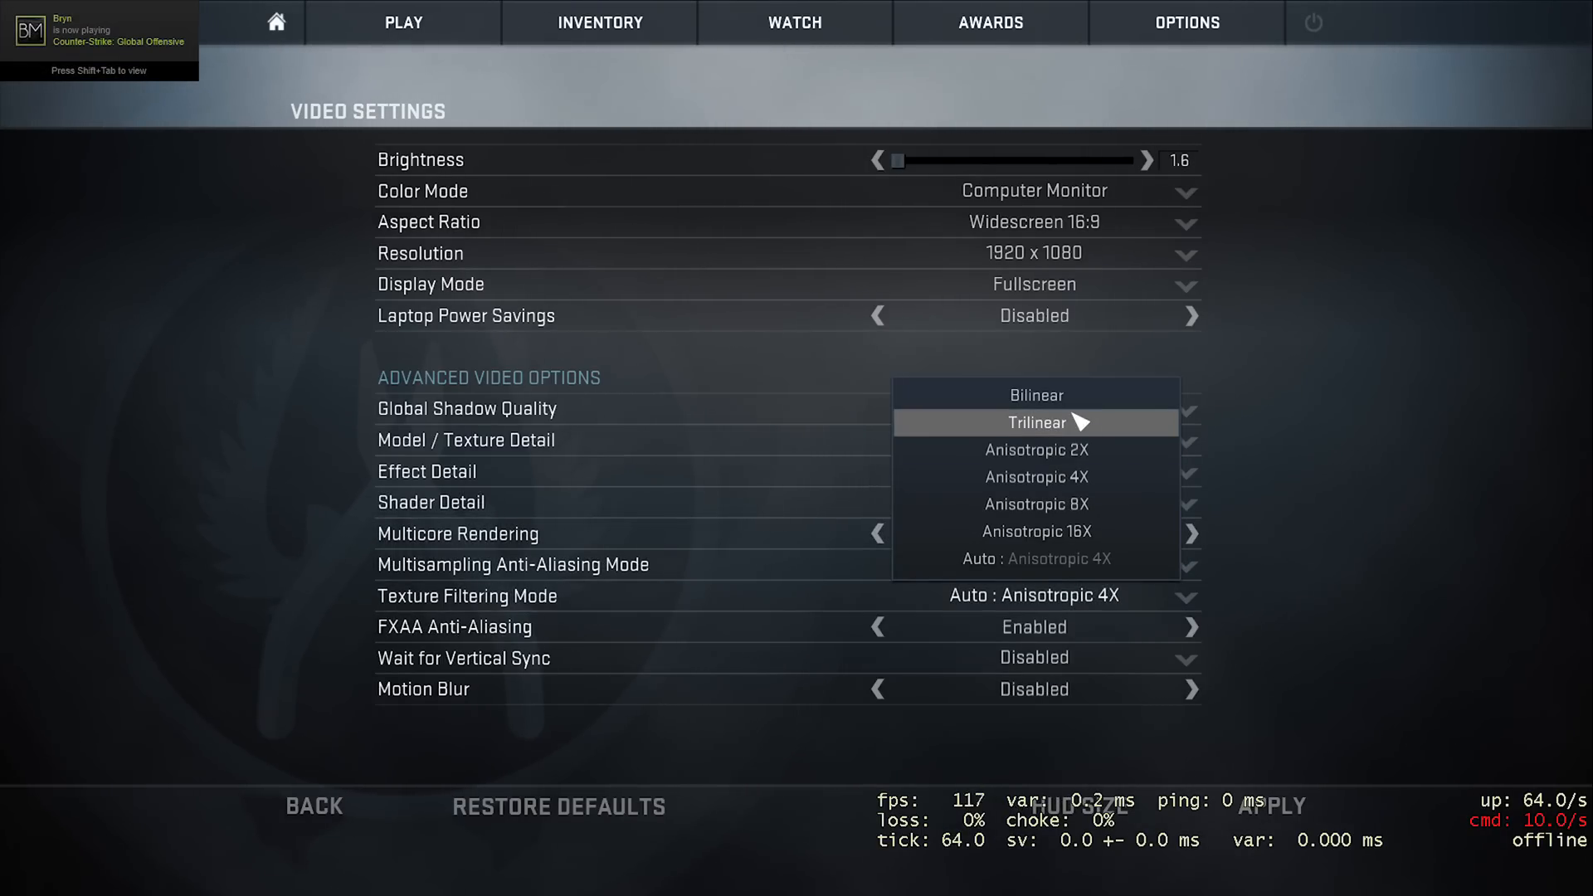
click(1036, 394)
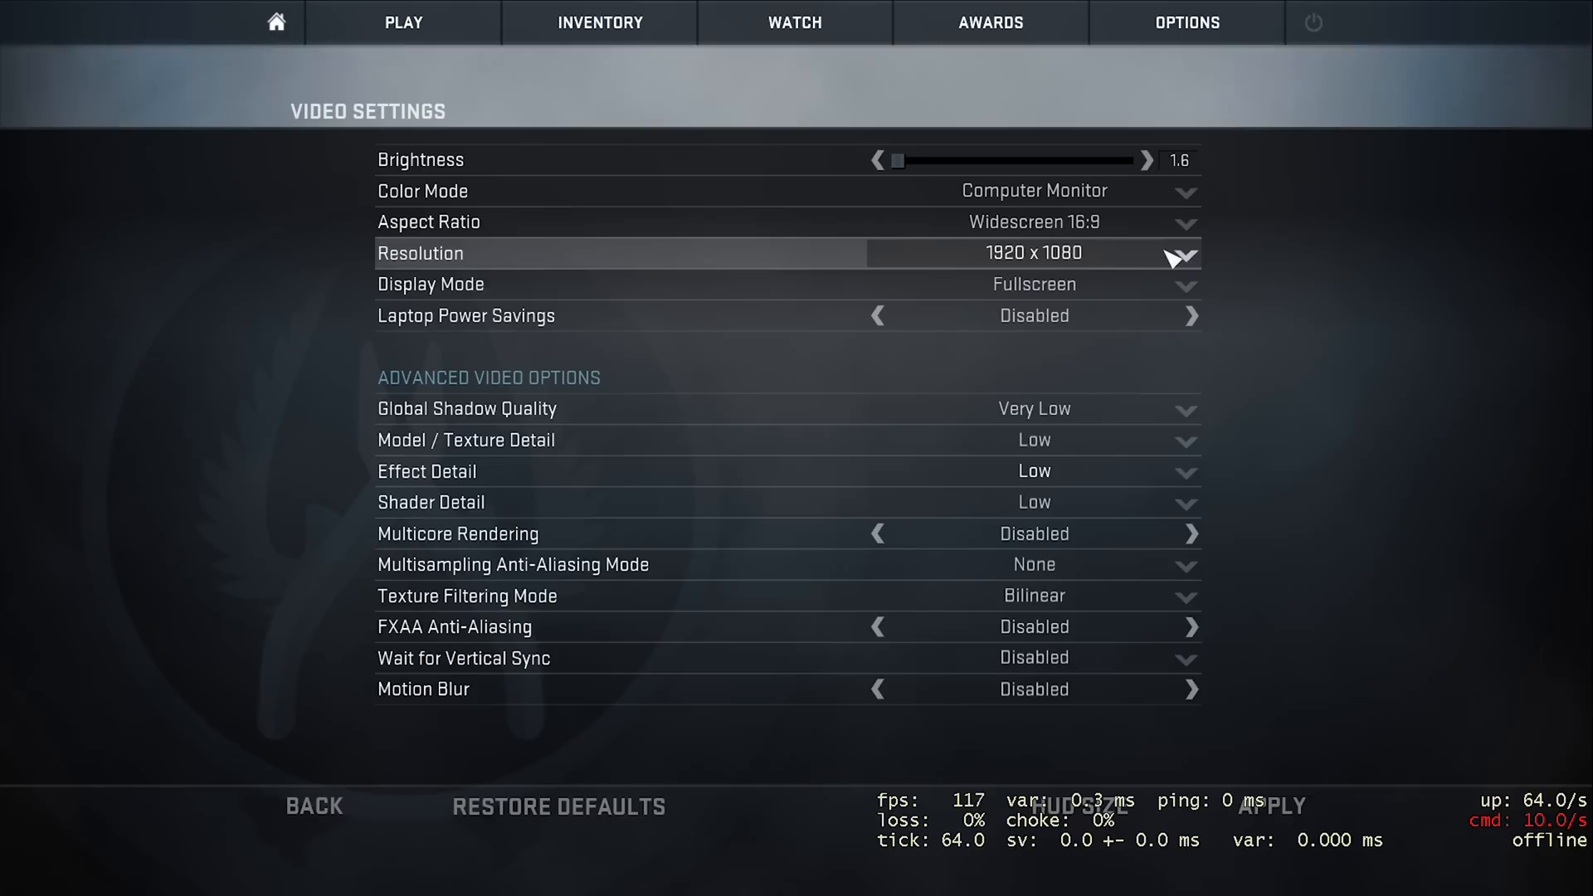
click(1179, 253)
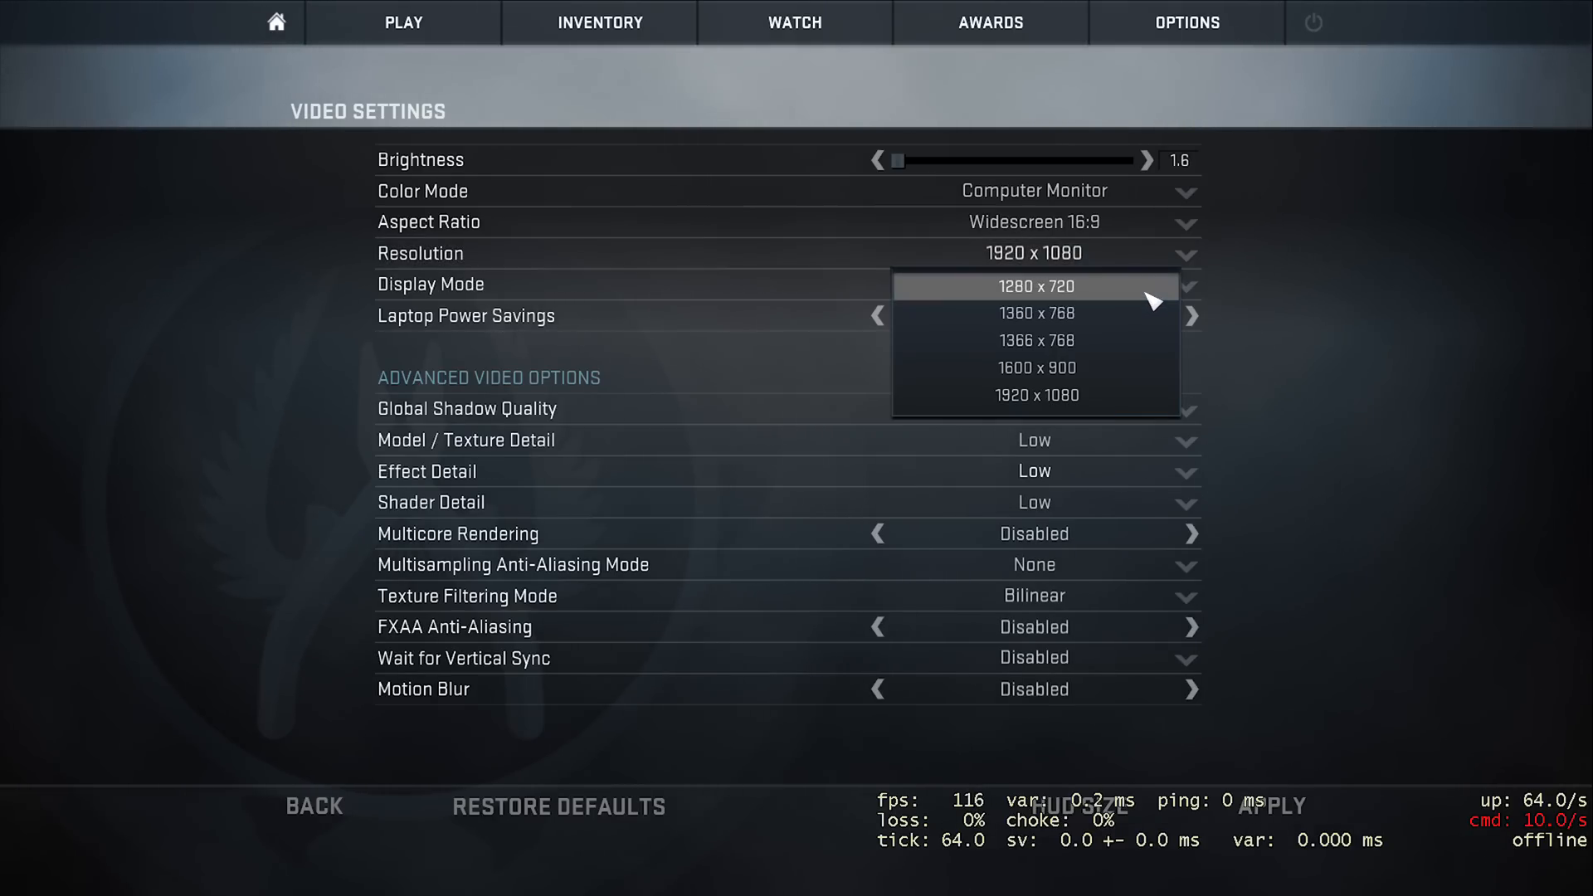
click(1035, 286)
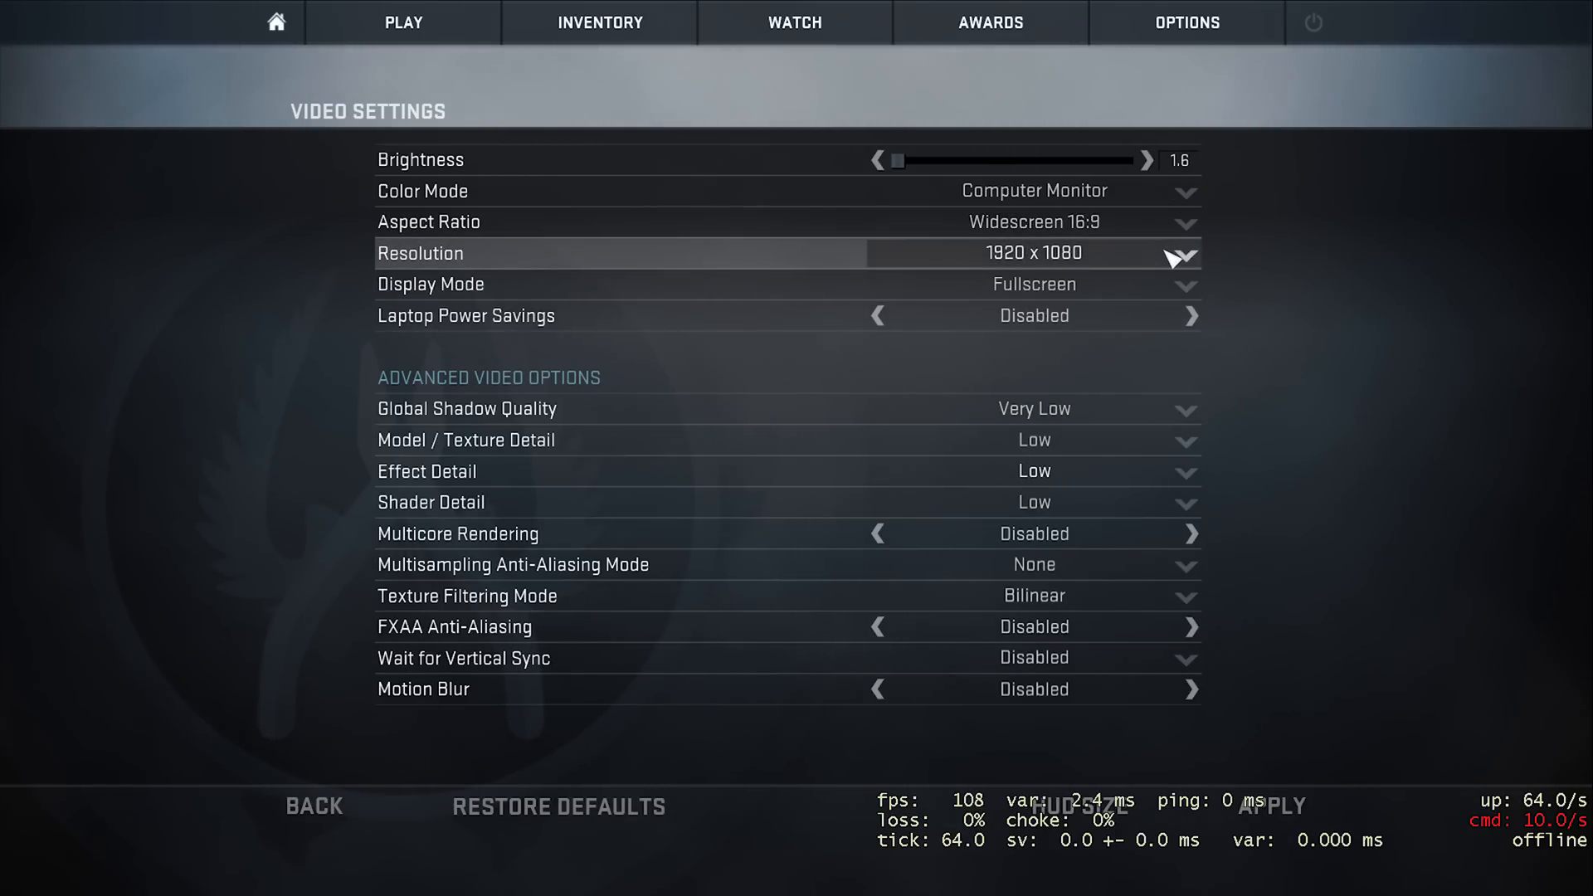
click(1181, 253)
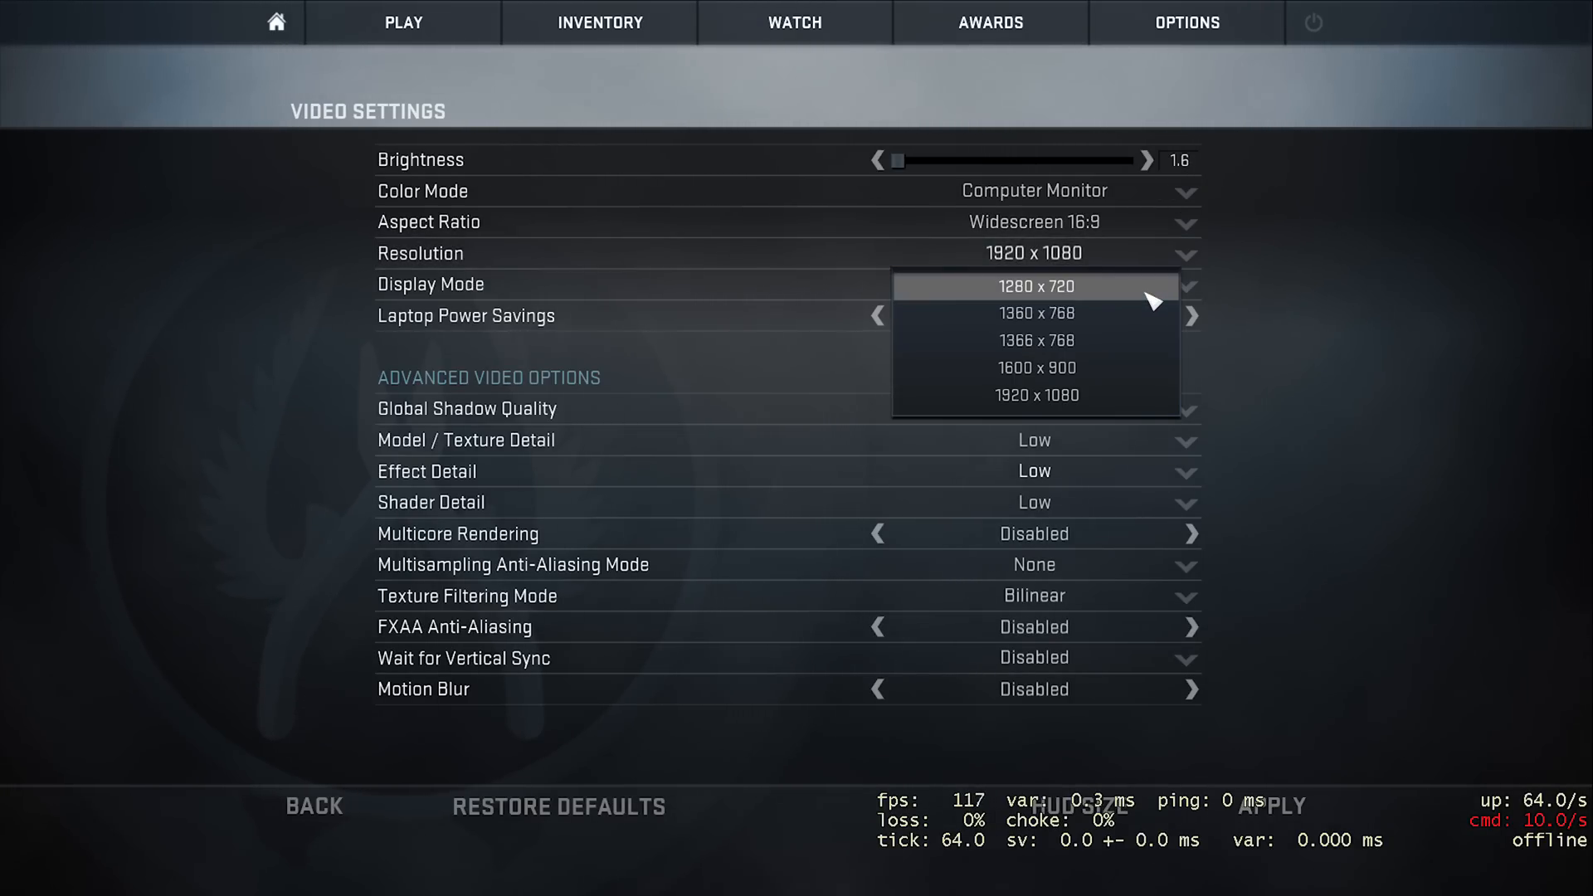
click(1033, 286)
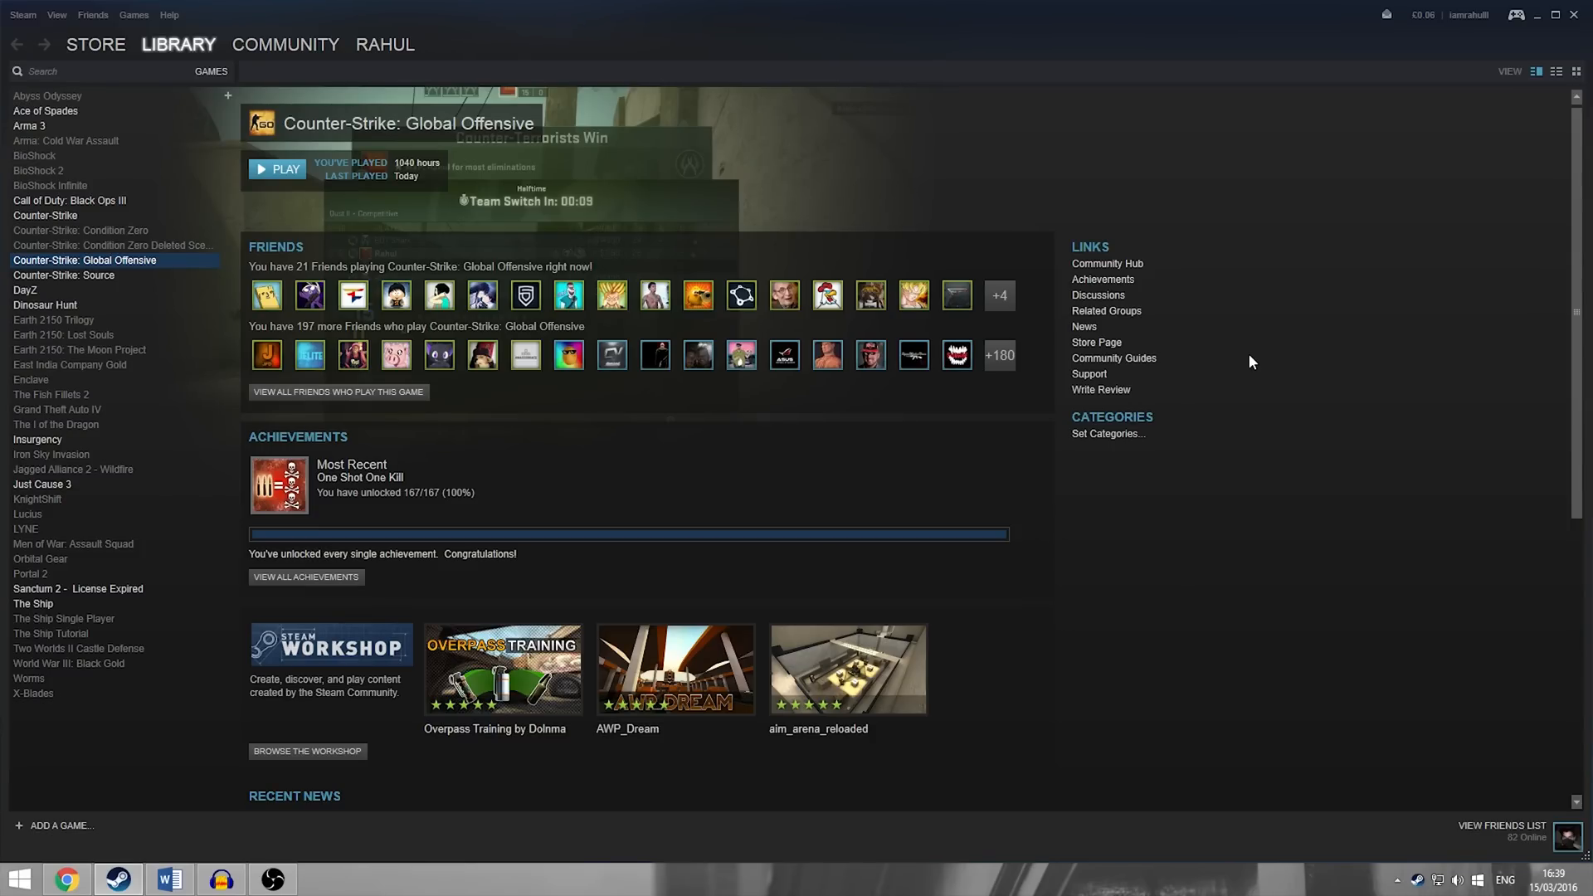
mouse_move(144, 271)
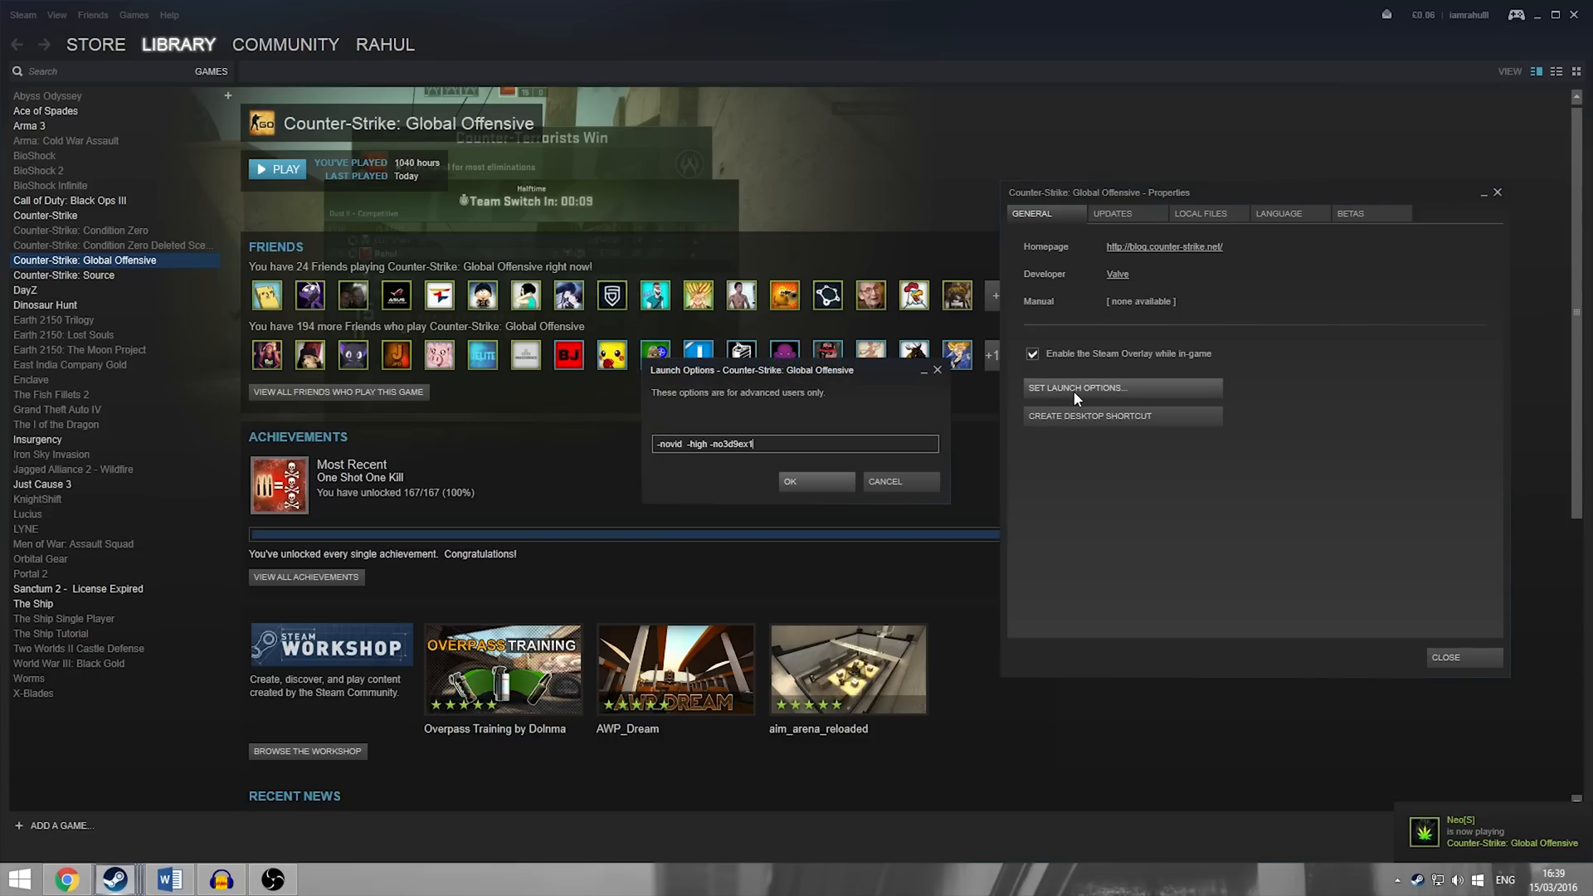
mouse_move(725, 463)
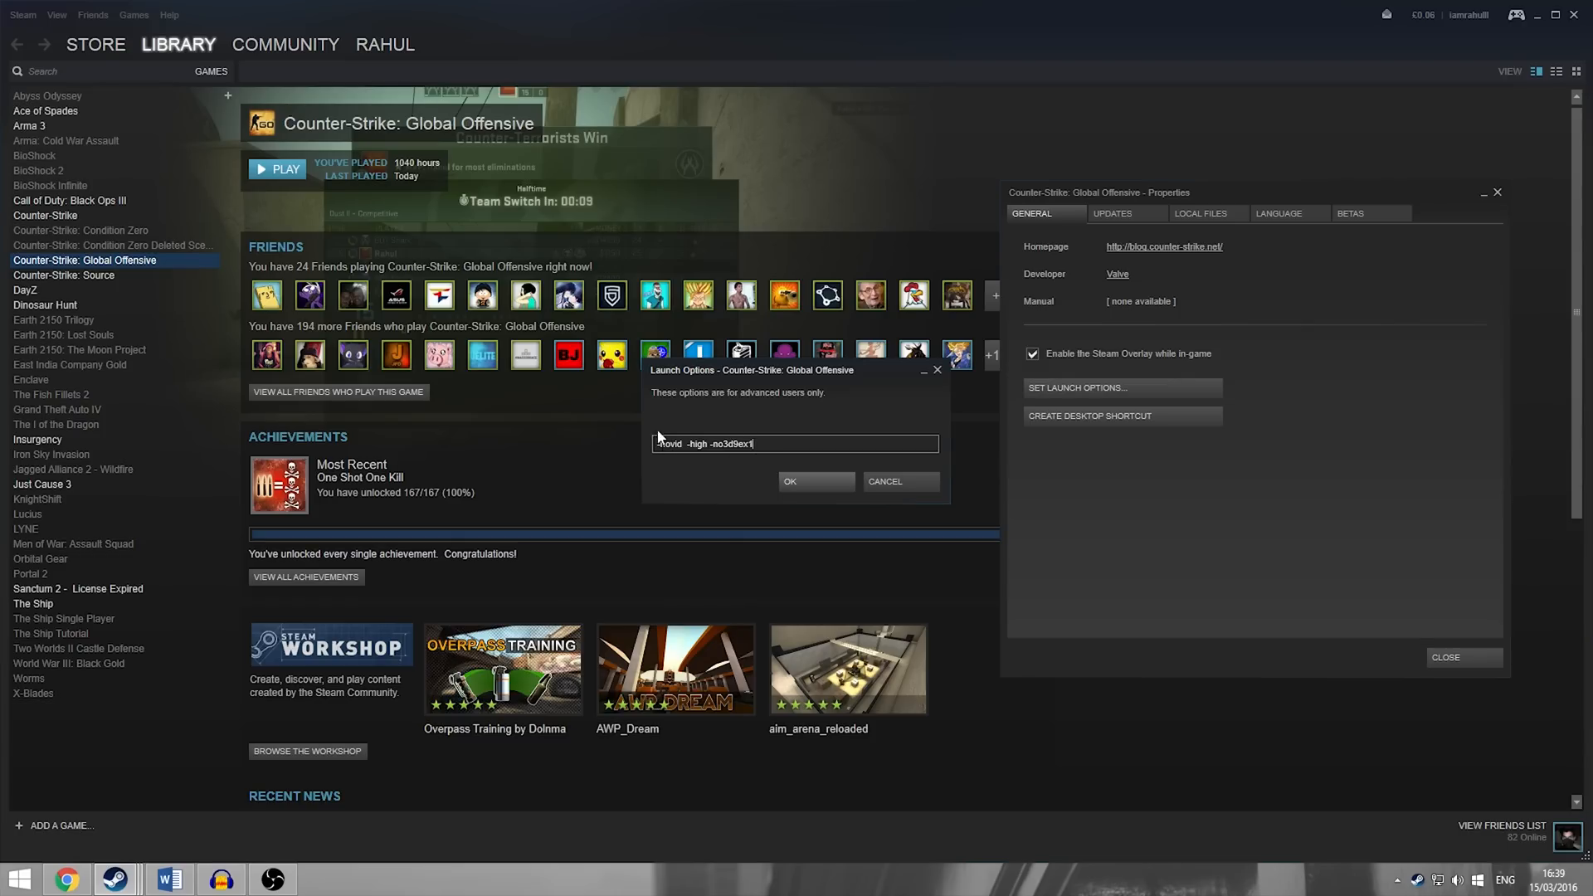
mouse_move(644, 410)
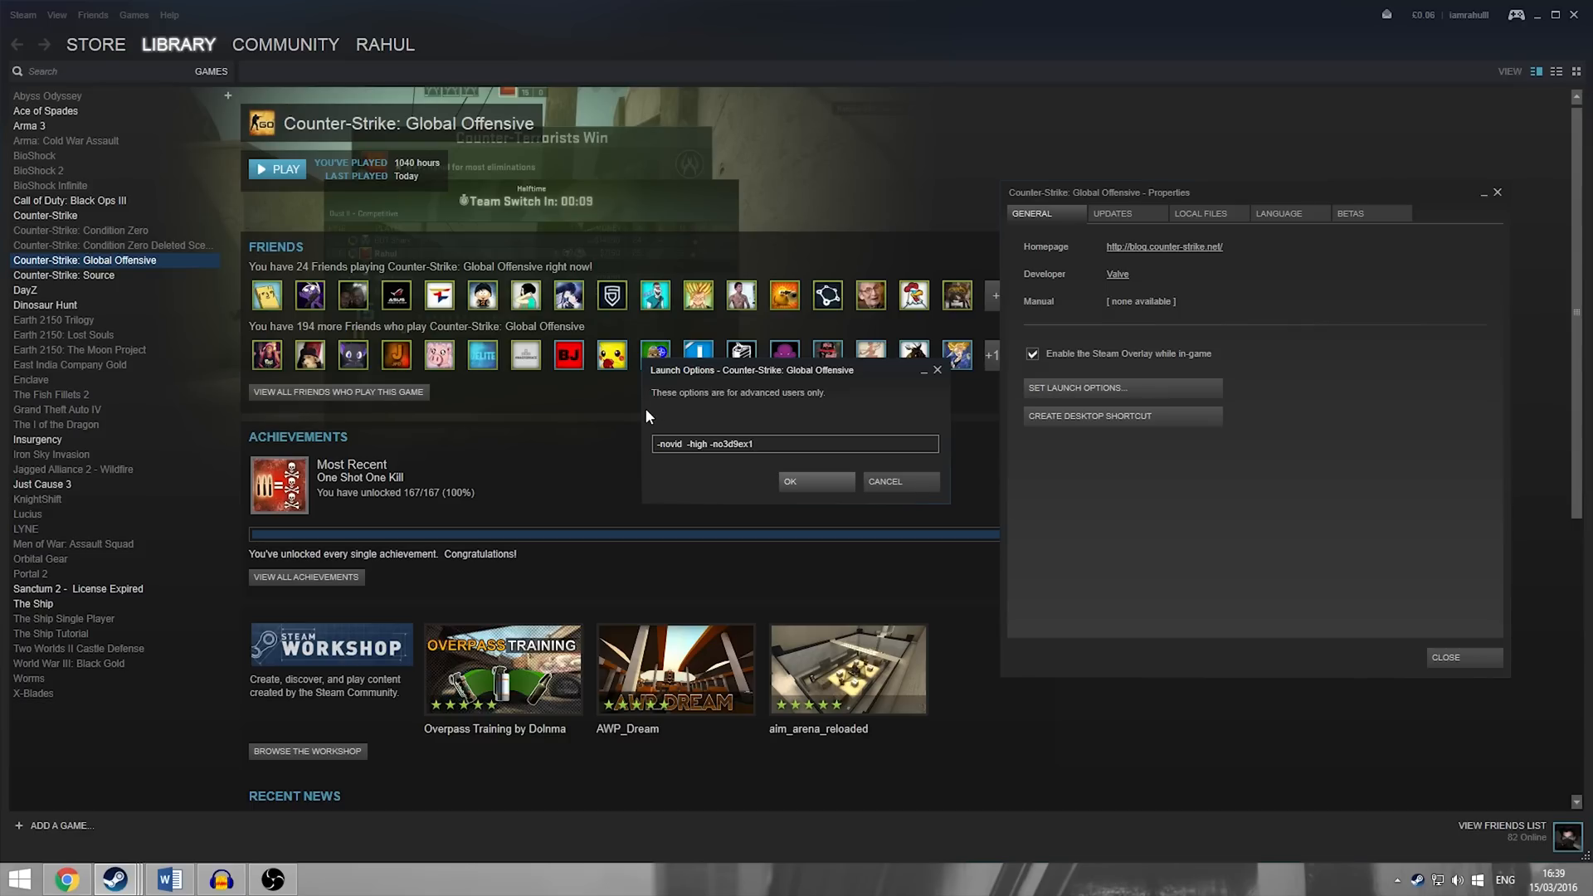
Step: Resume editing the '-novid -high -no3d9ex1' launch options text
click(795, 444)
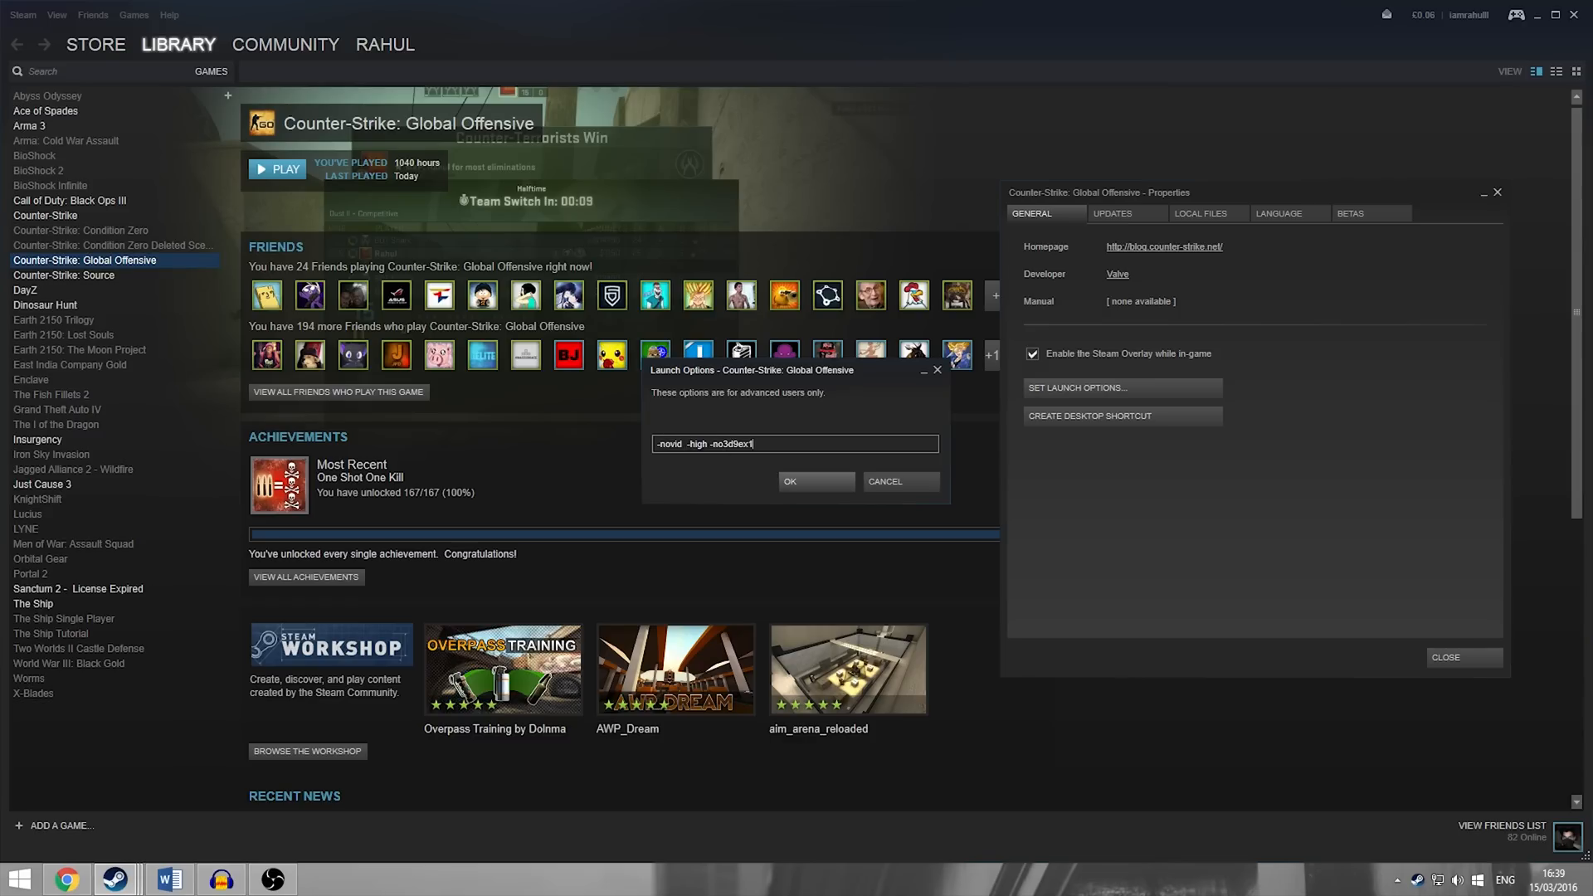
mouse_move(652, 392)
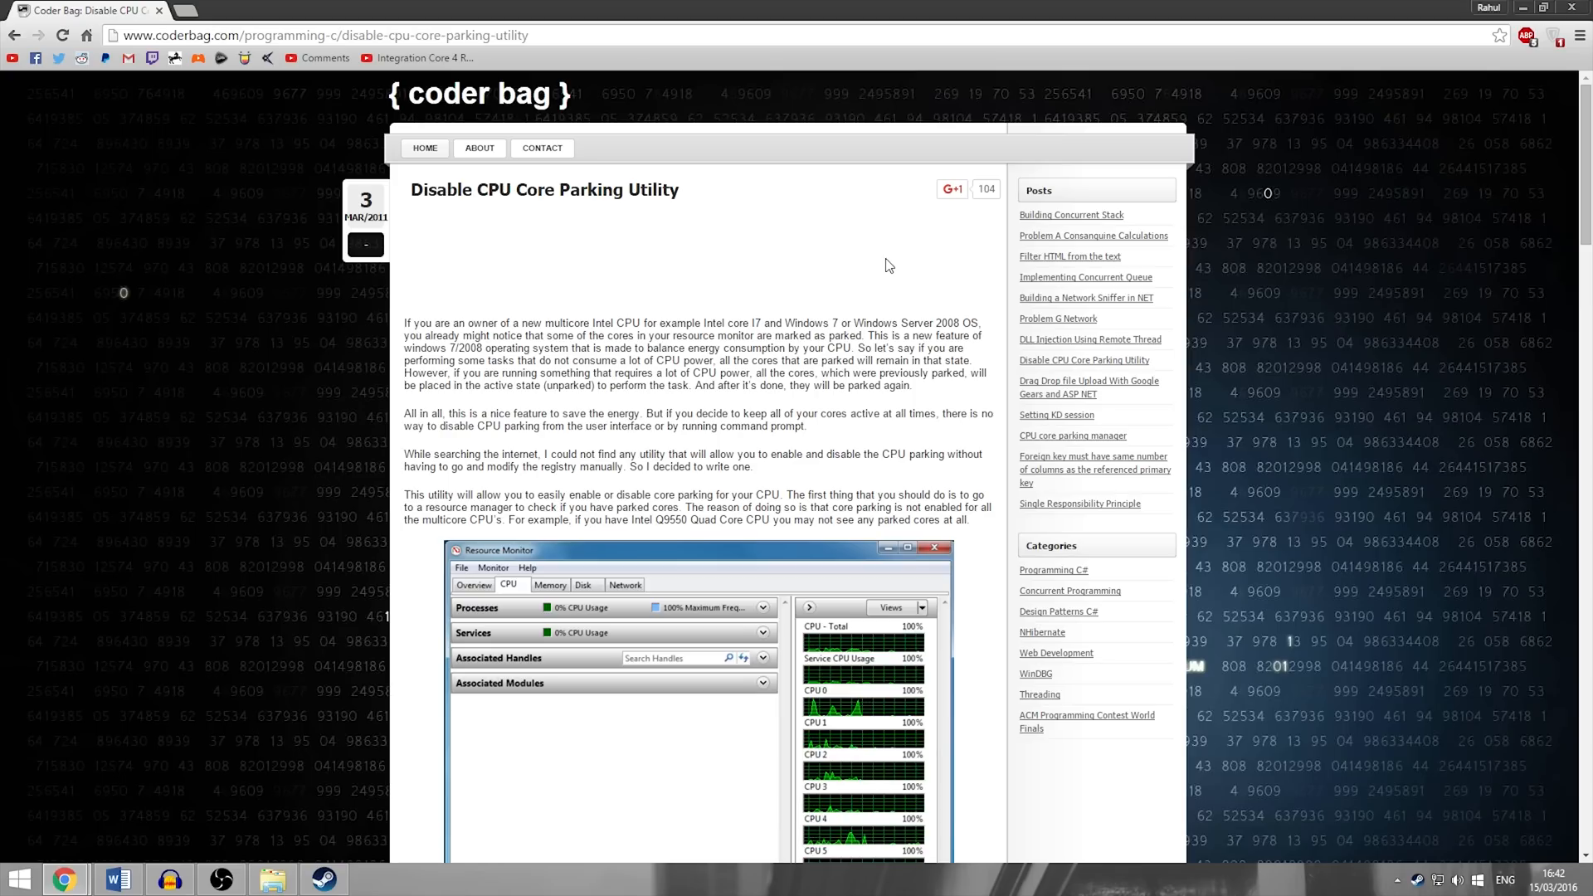
mouse_move(864, 349)
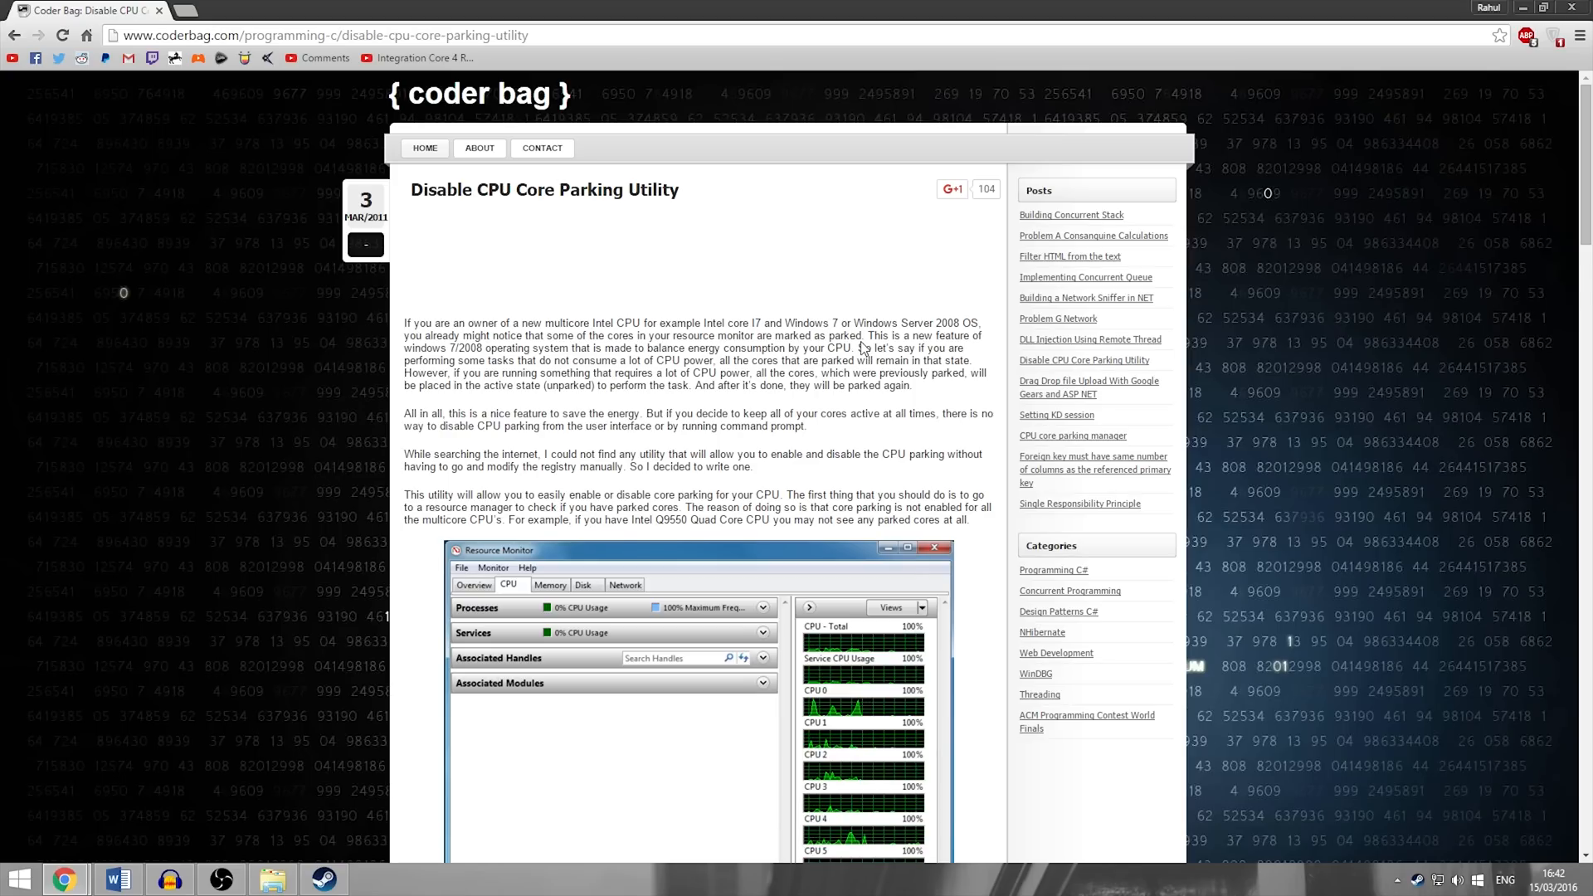
mouse_move(798, 333)
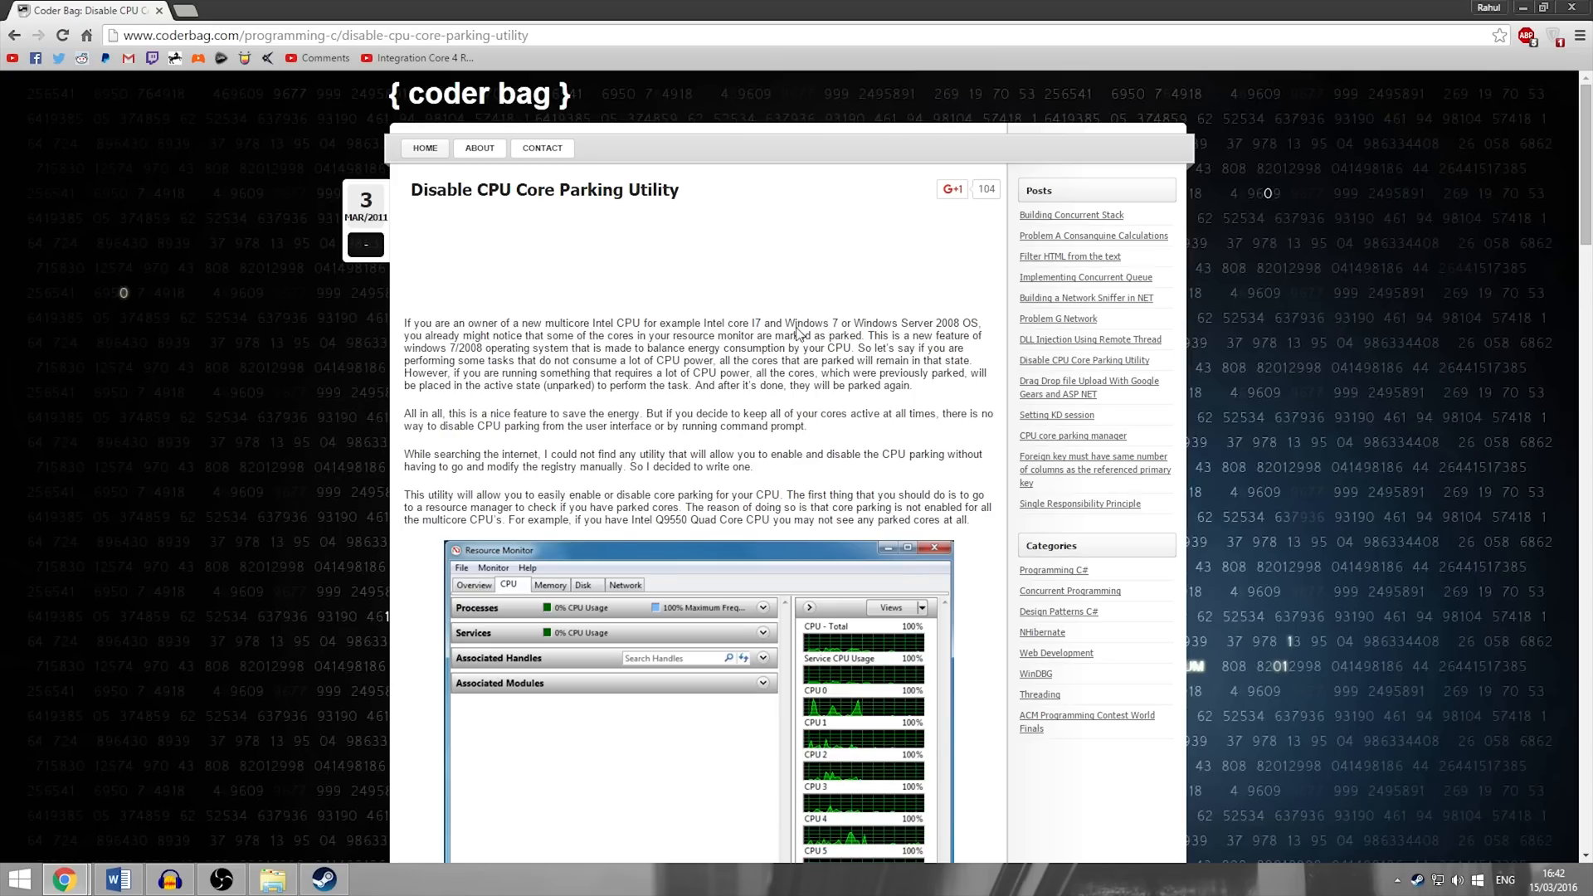
Step: Scroll the Coder Bag core parking article down toward its download link
scroll(down, 3)
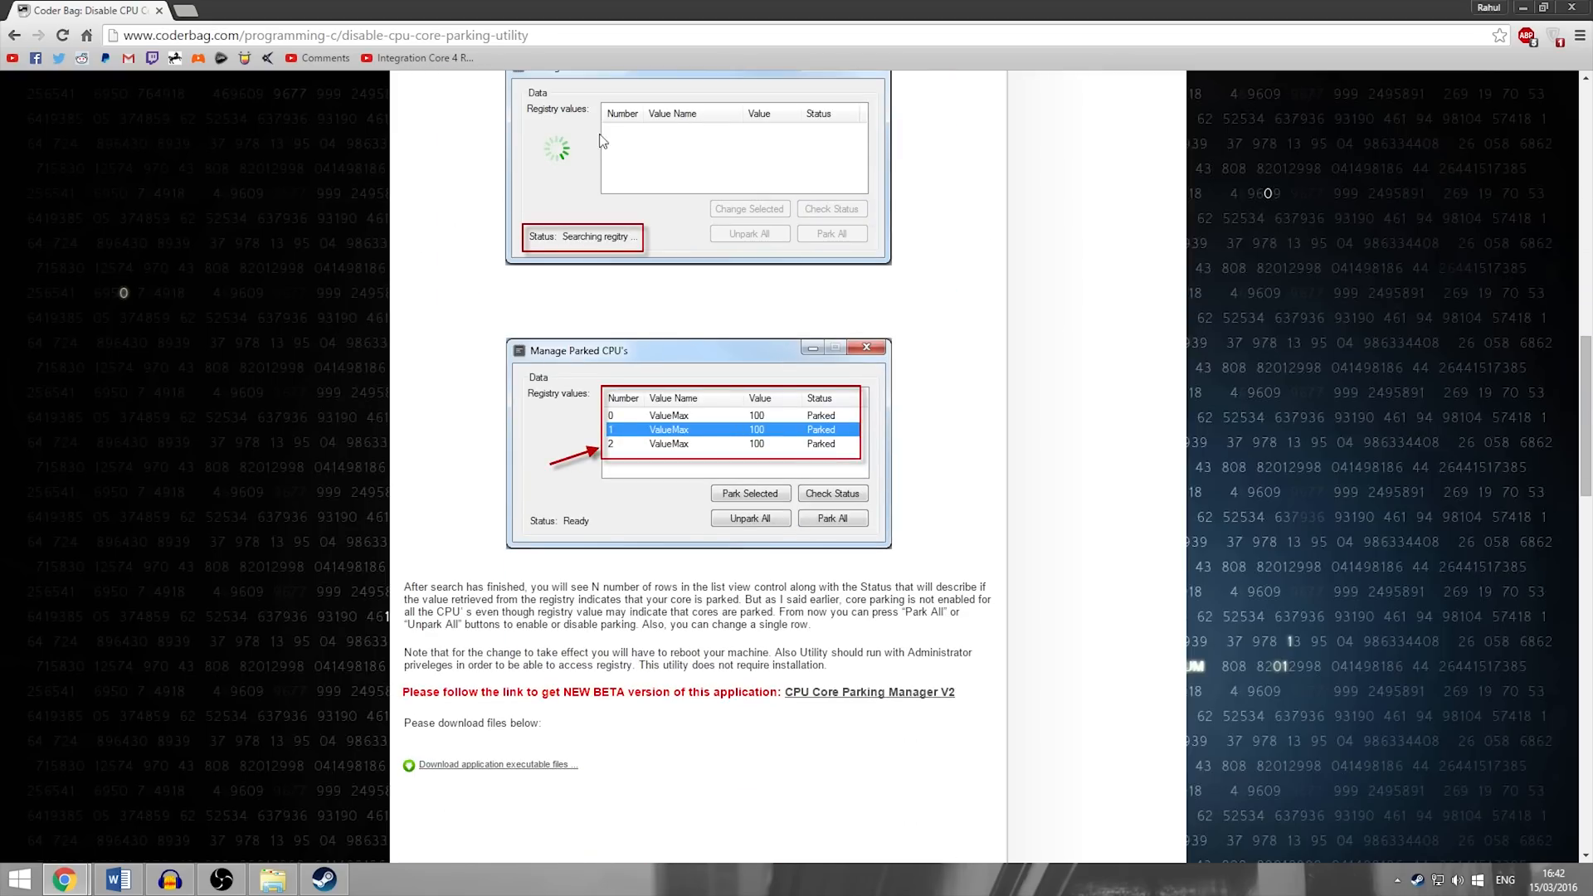
scroll(down, 3)
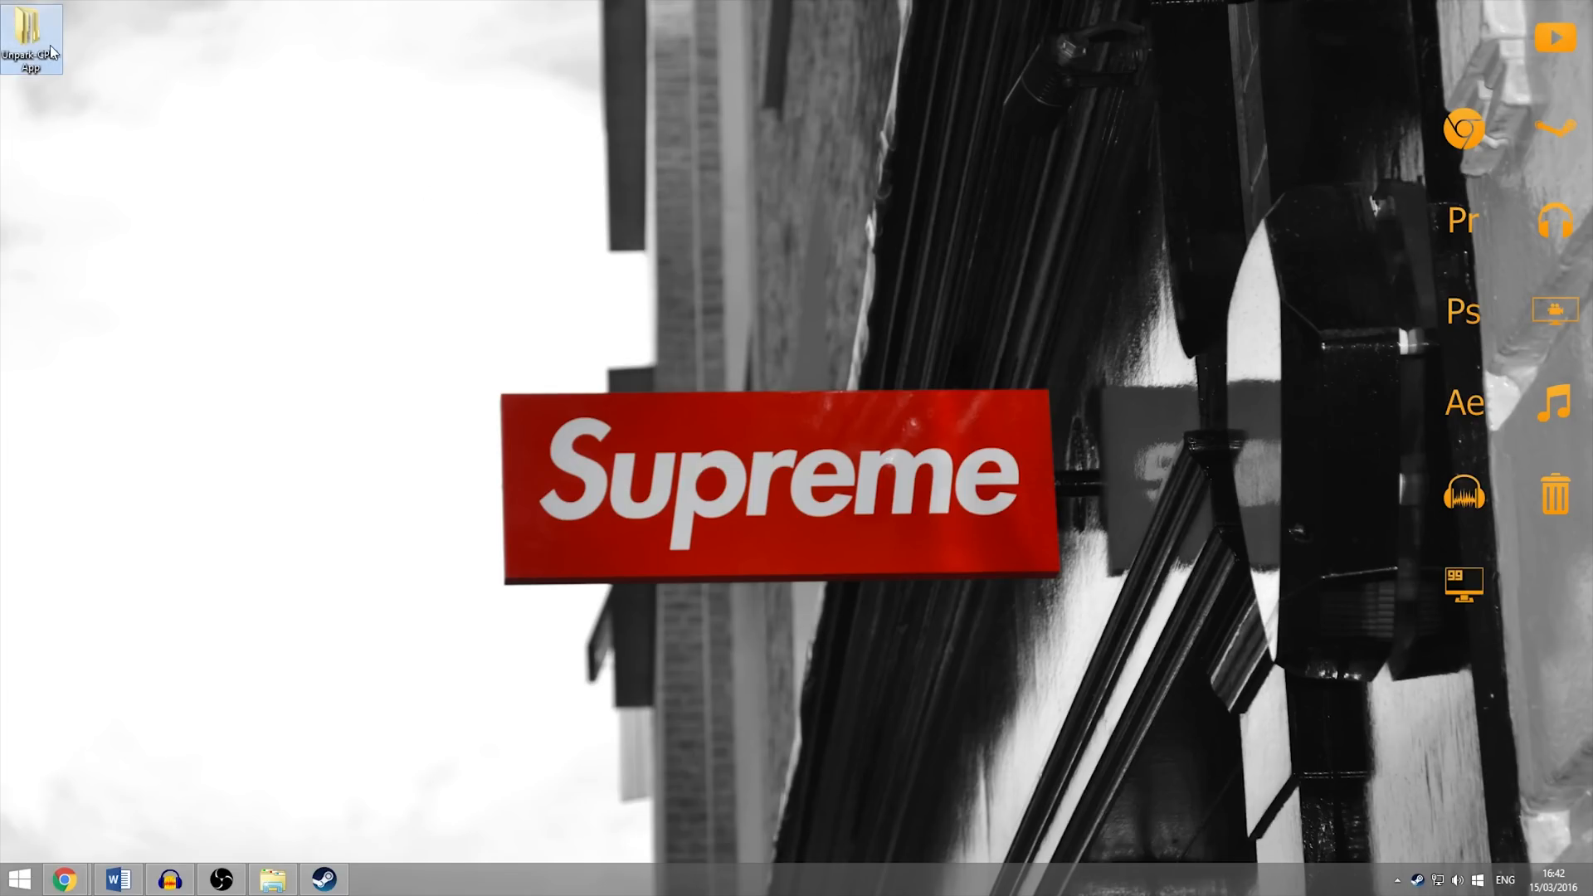
Step: Run UnparkCPU from its desktop folder, check core status and unpark all cores
double_click(31, 31)
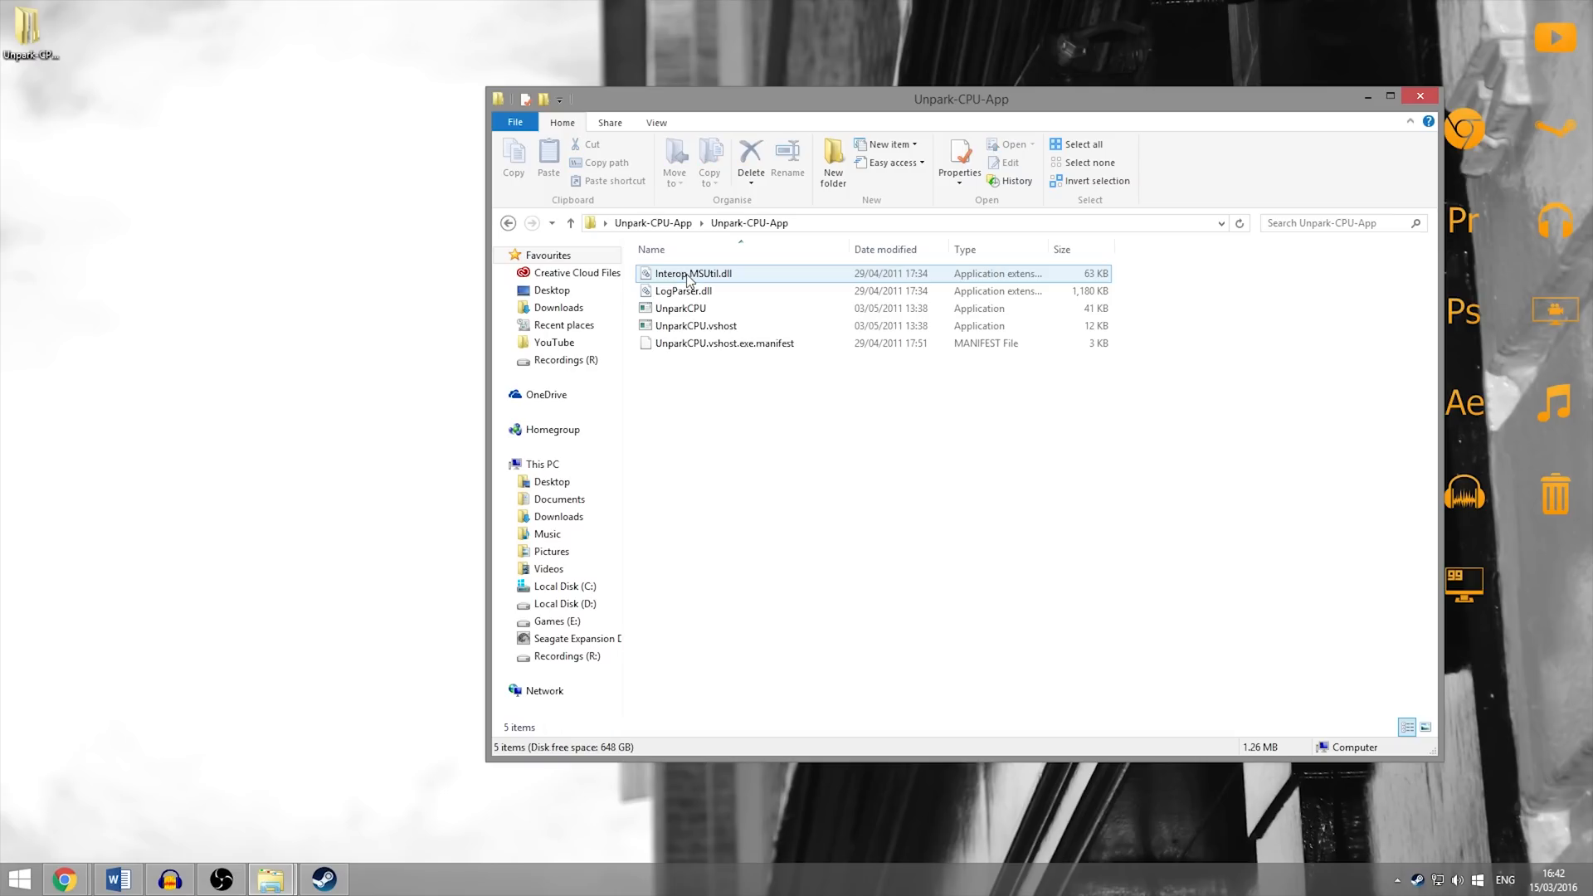
double_click(680, 307)
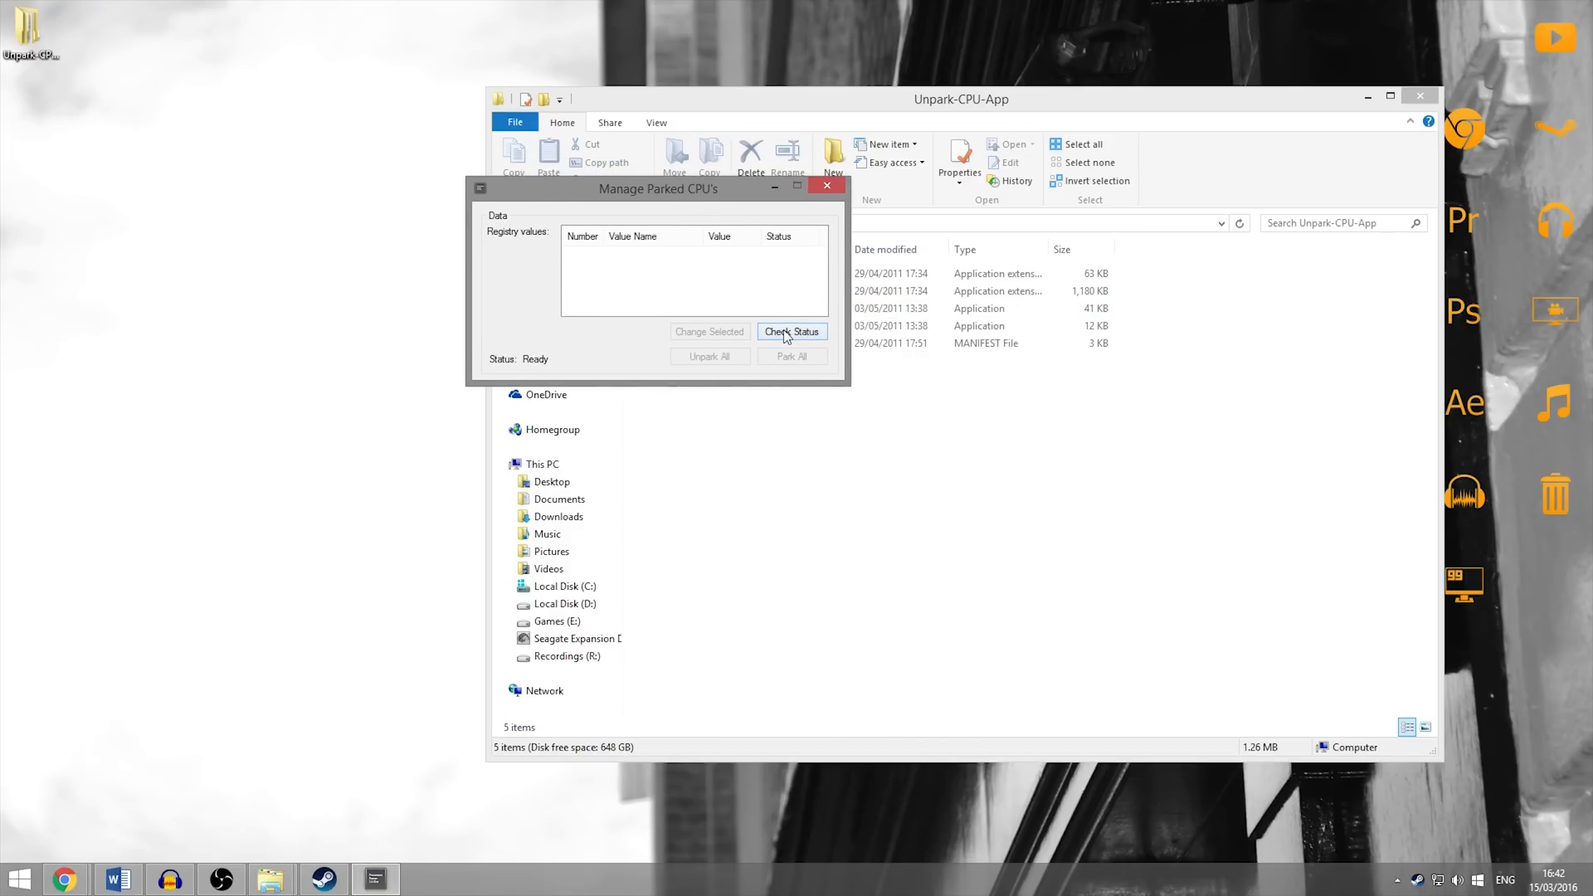
click(791, 332)
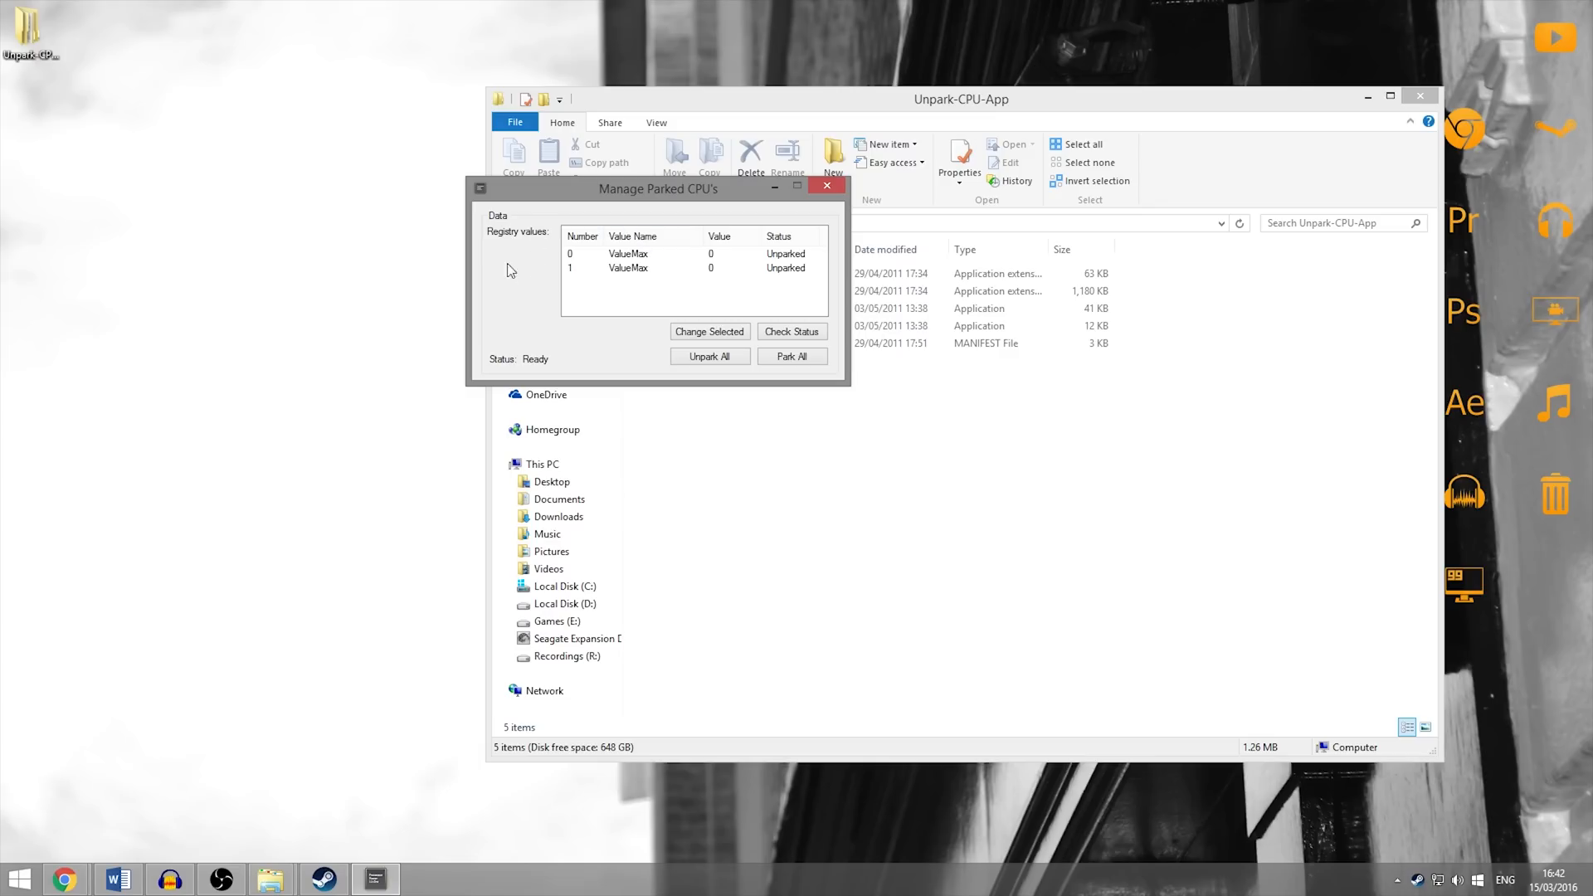
mouse_move(698, 277)
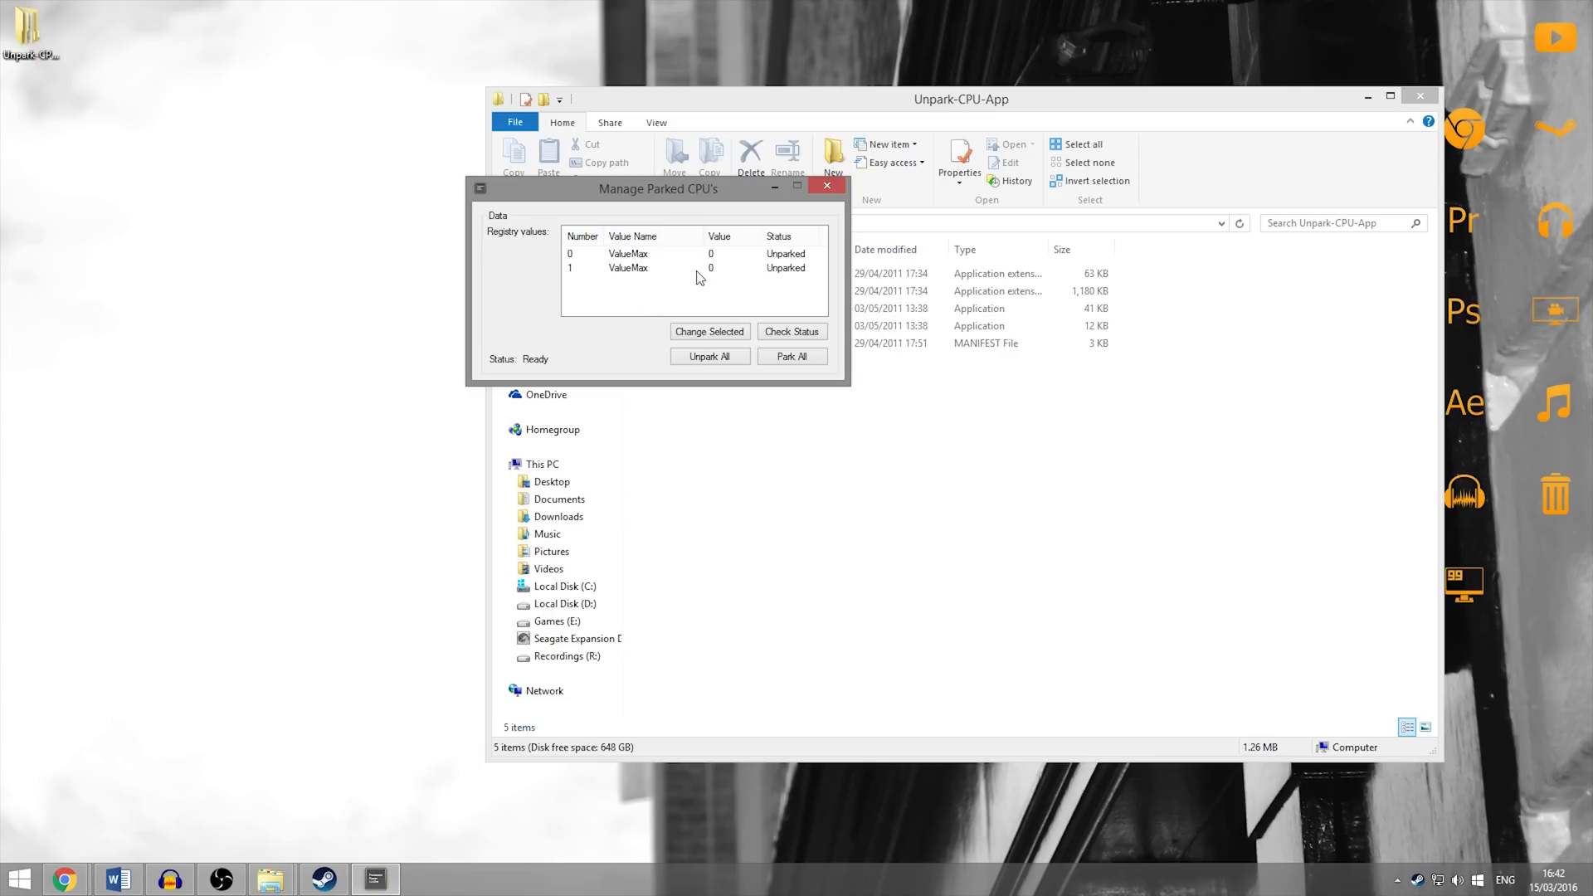
mouse_move(786, 271)
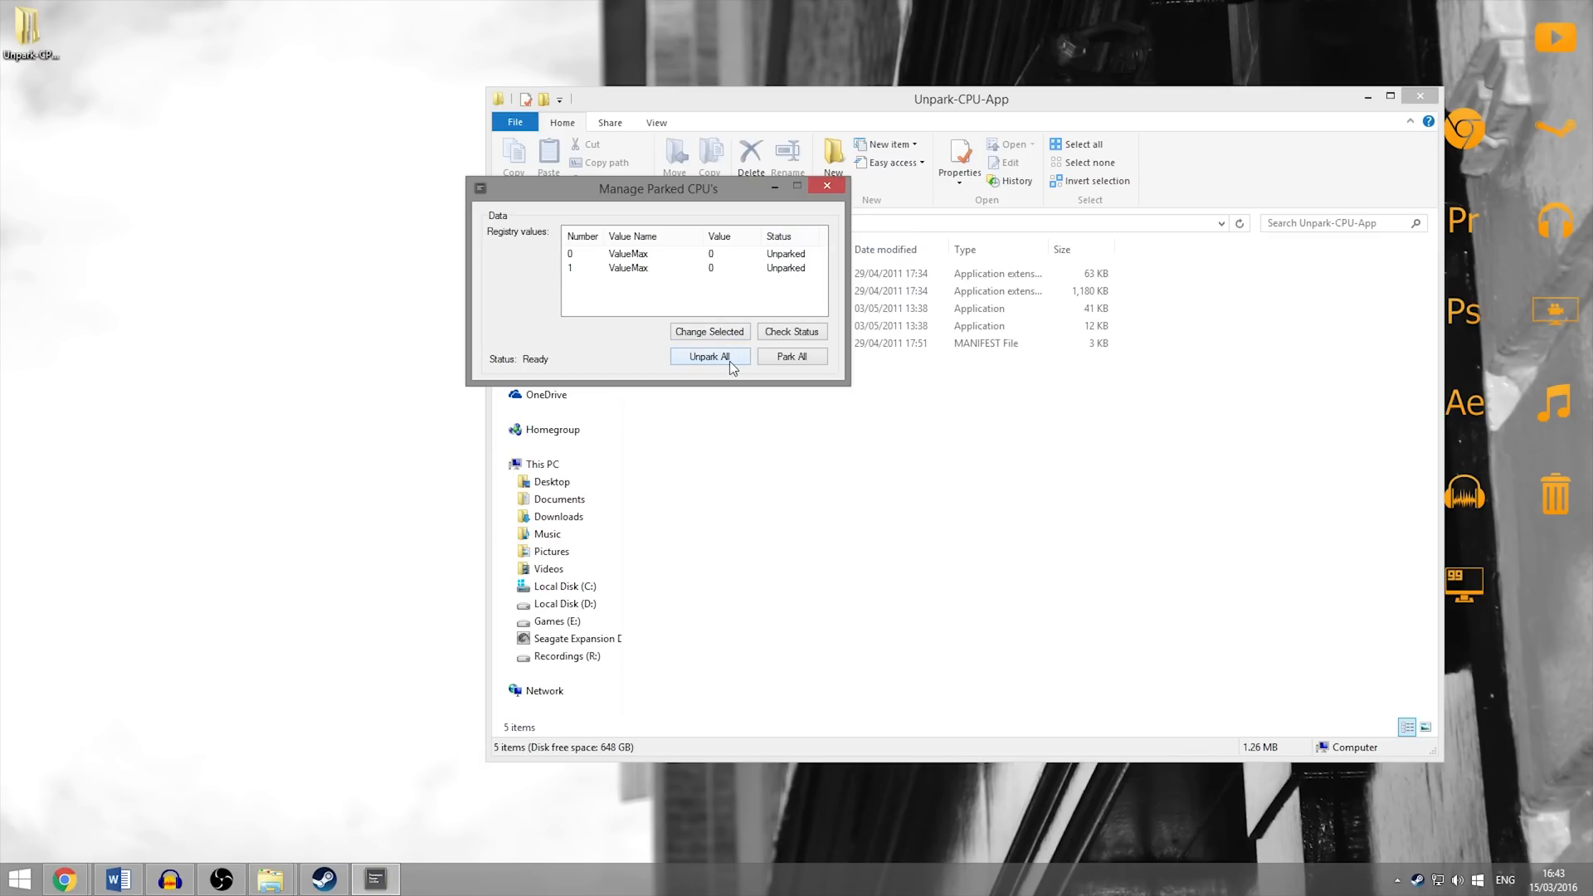
click(710, 356)
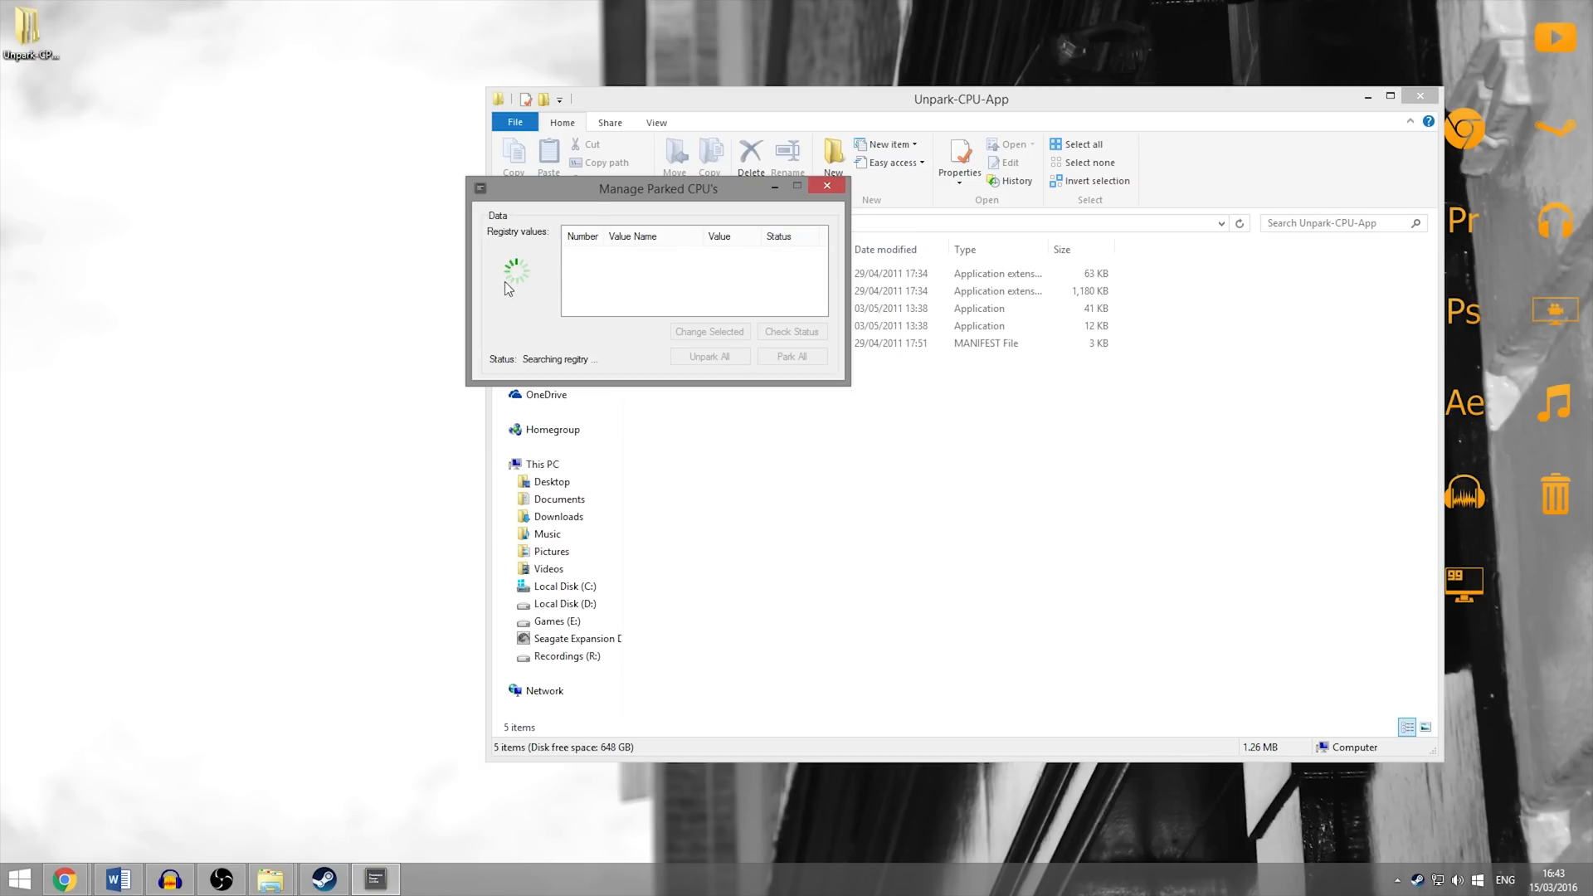
mouse_move(788, 225)
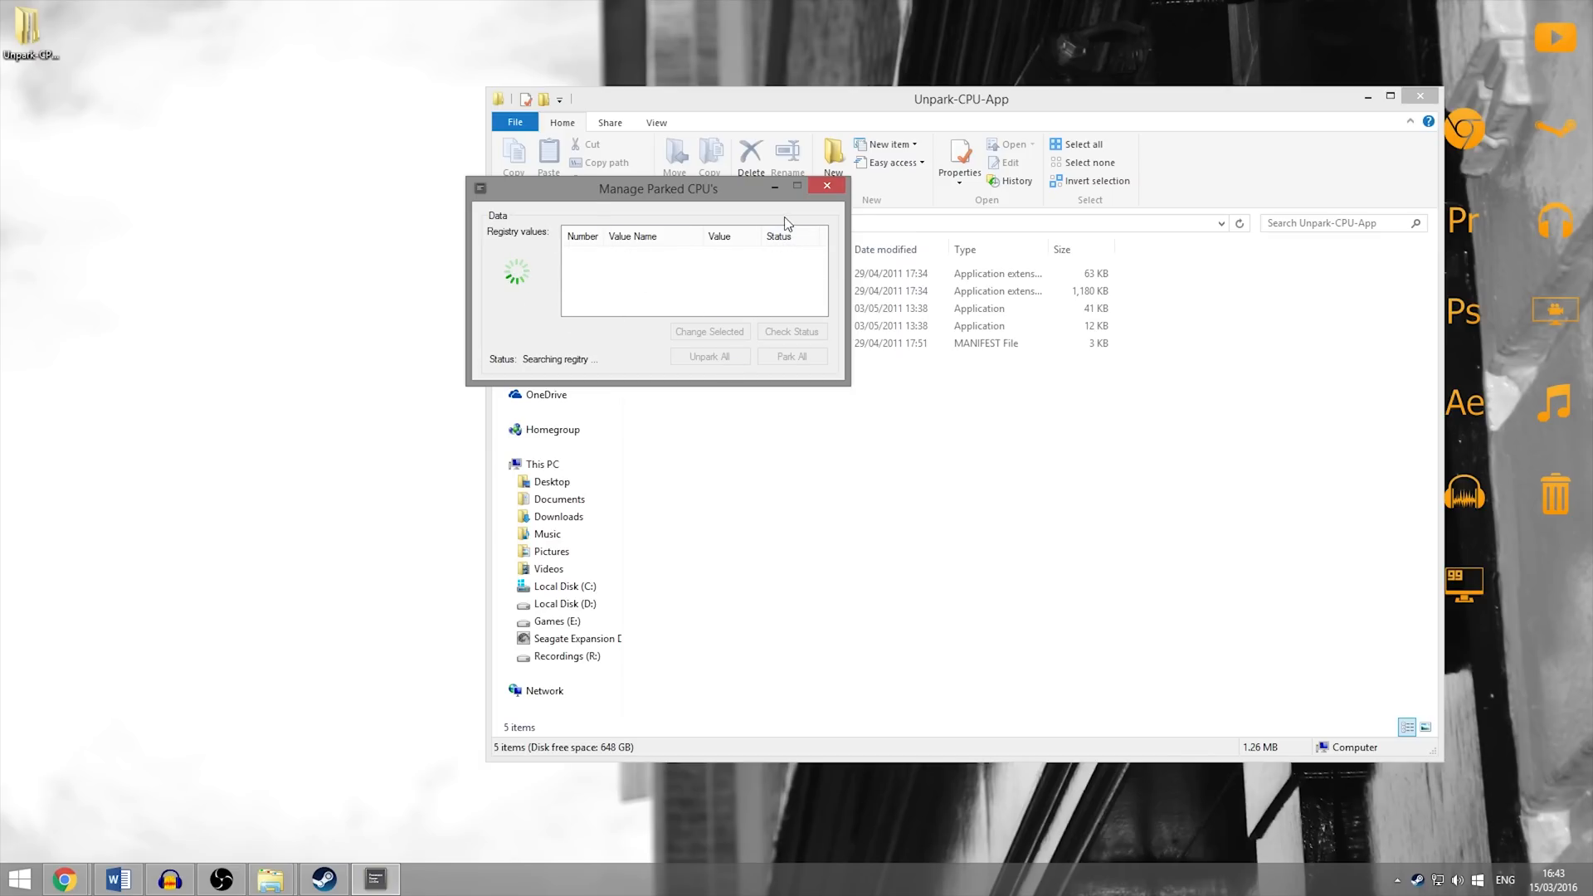
mouse_move(791, 322)
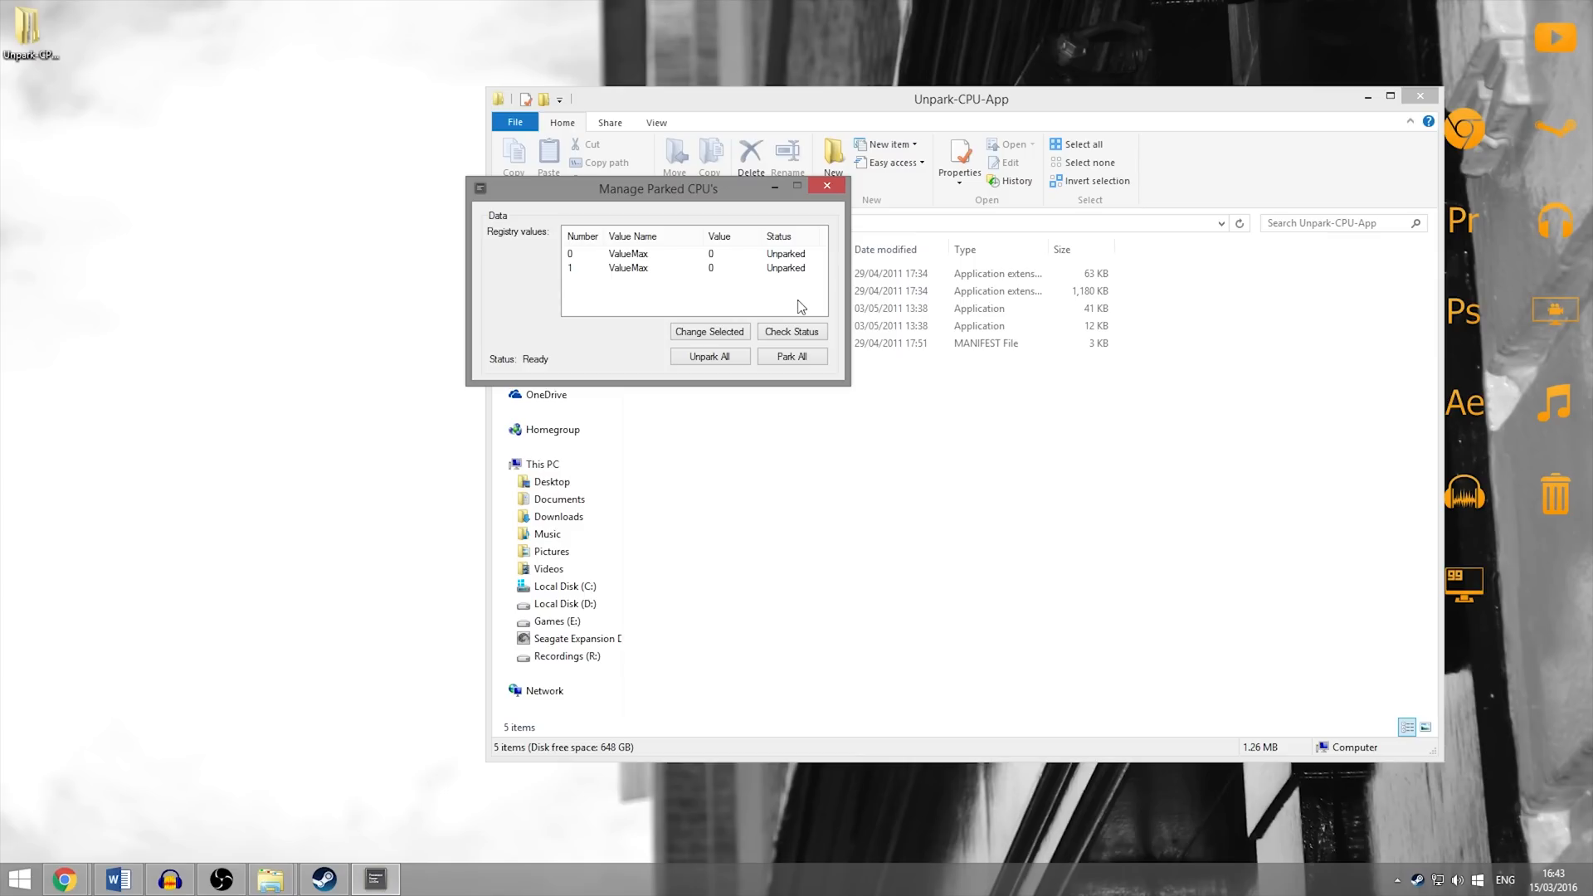
click(64, 879)
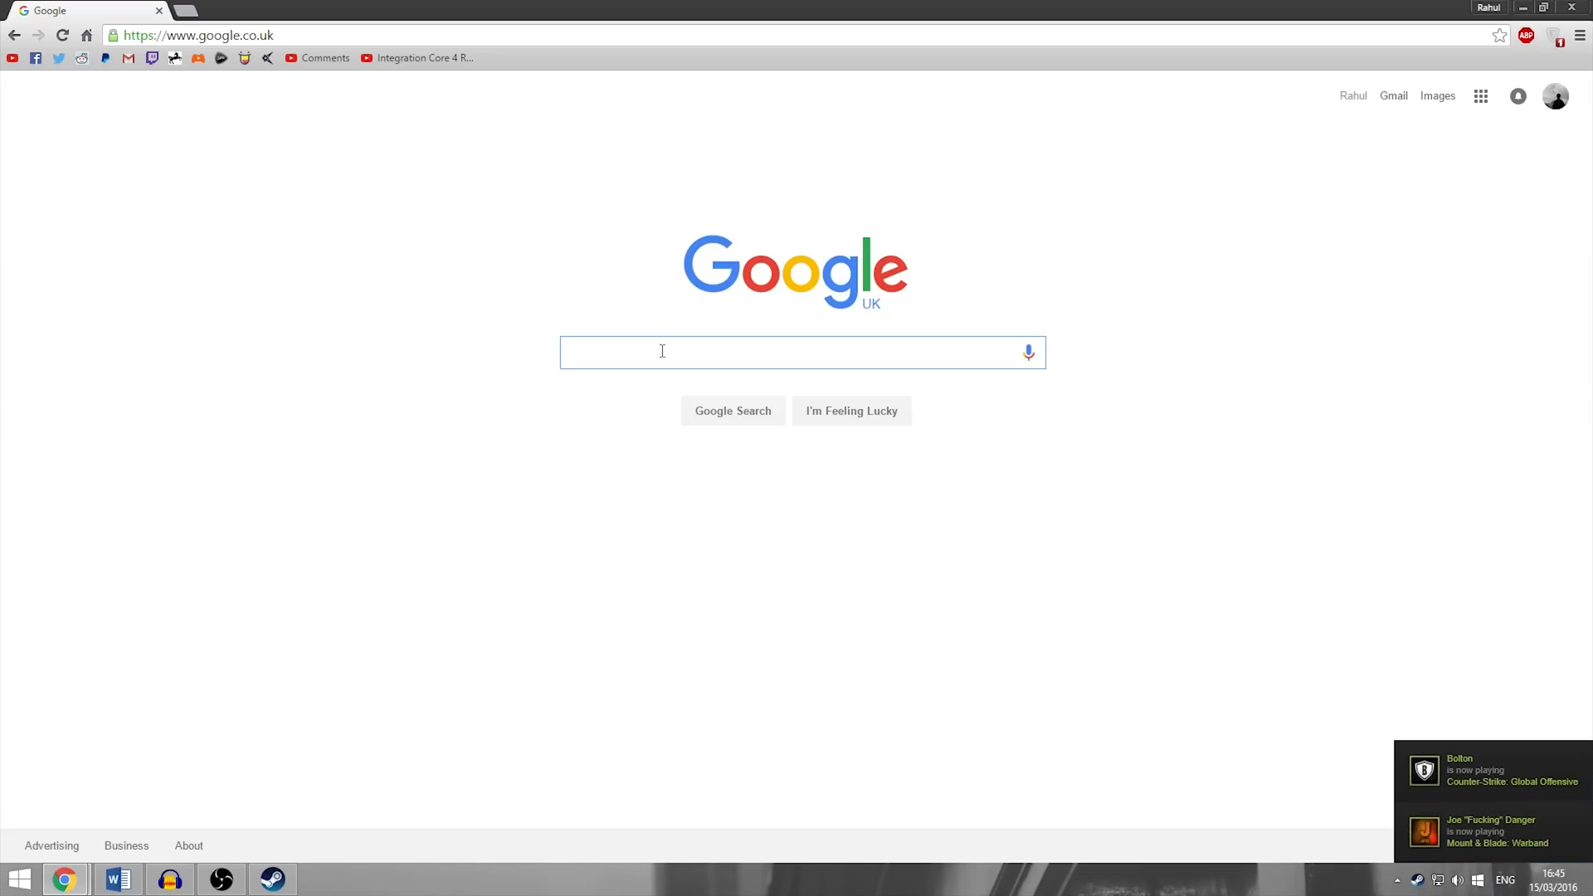
Step: Search 'amd drivers' and open AMD's Windows 8.1 64-bit Radeon driver page
text(amd drivers)
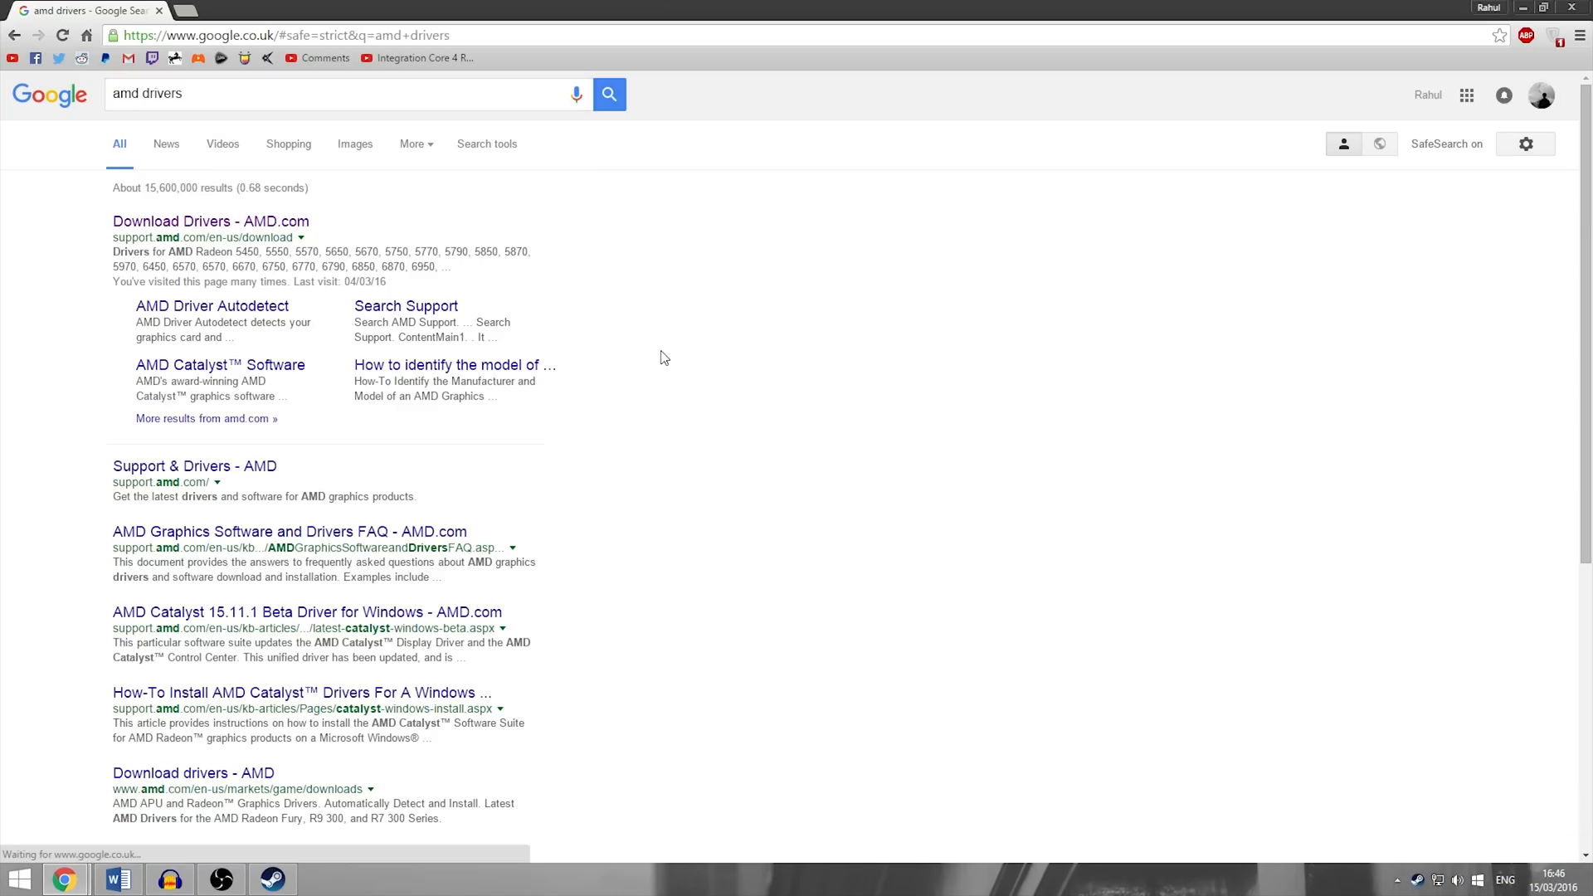
click(210, 222)
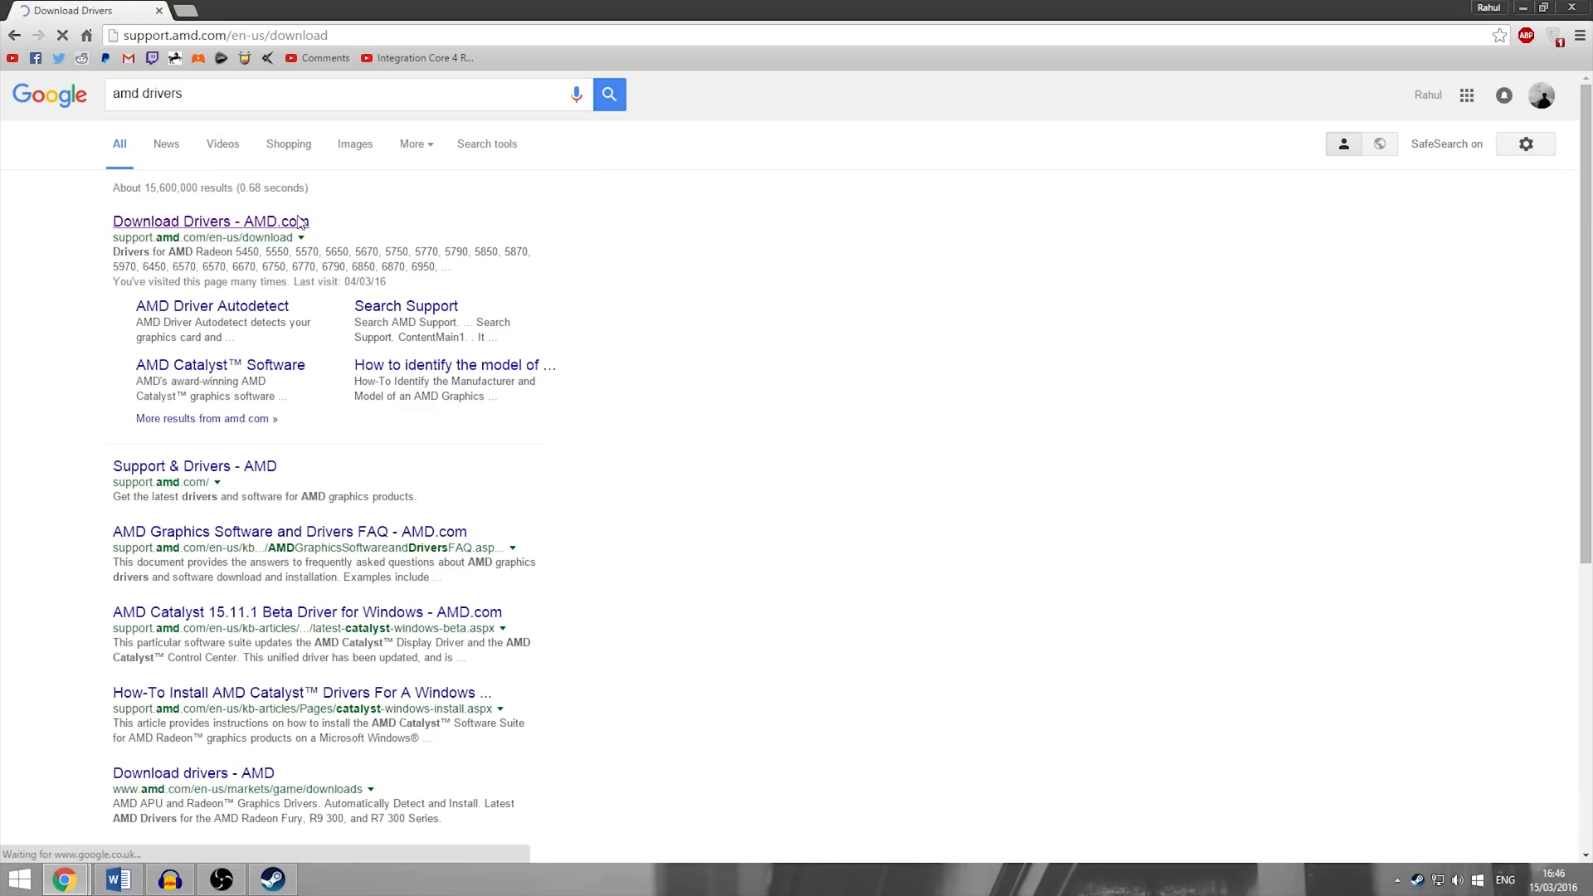
click(209, 220)
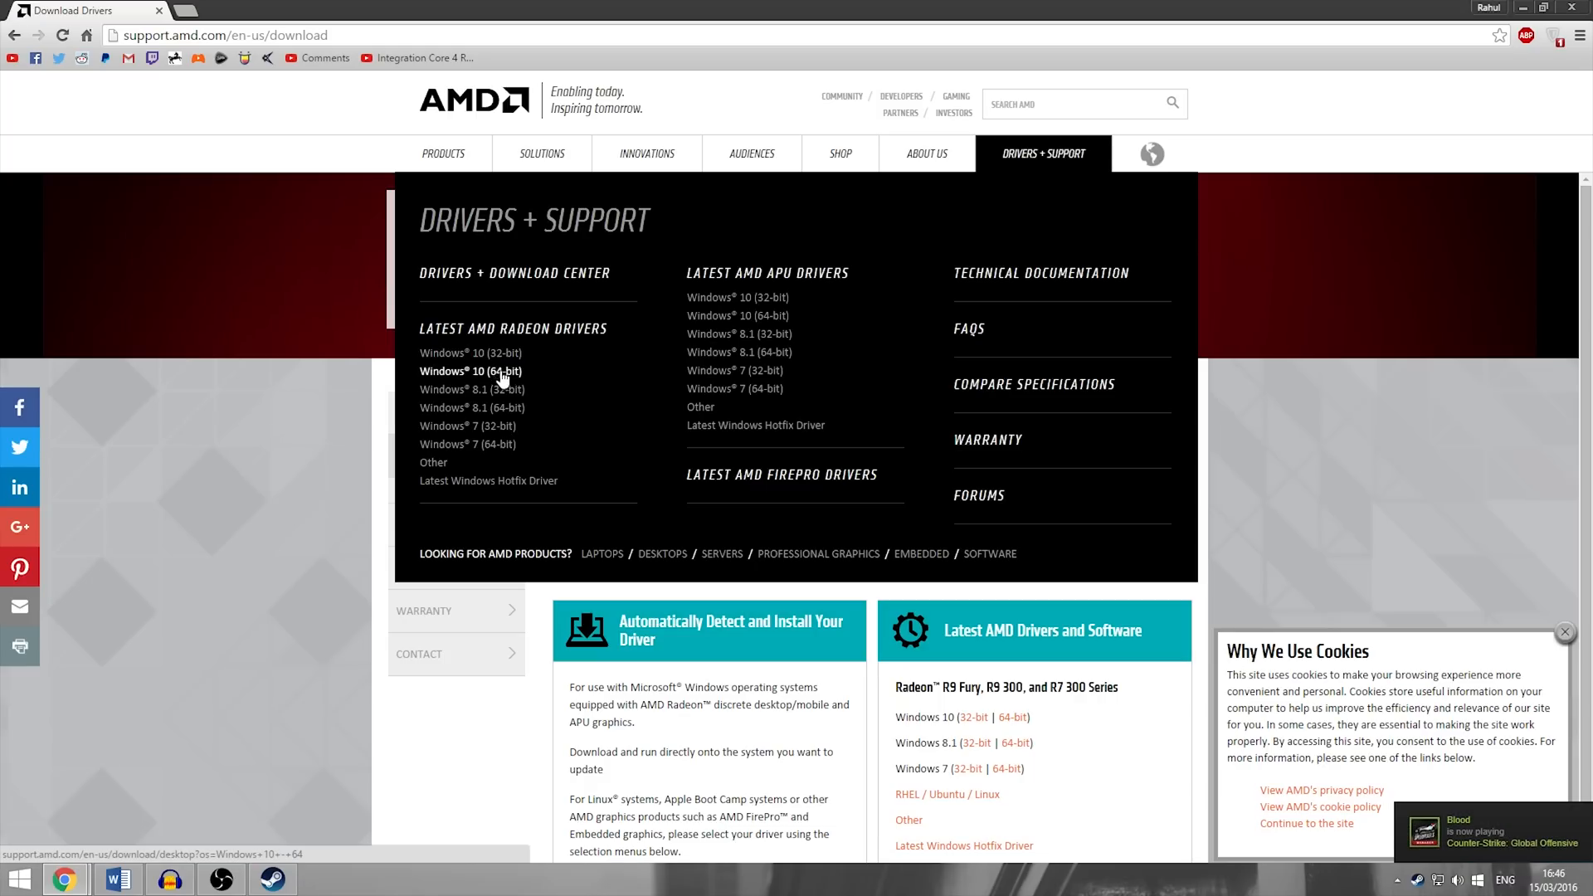
mouse_move(471, 407)
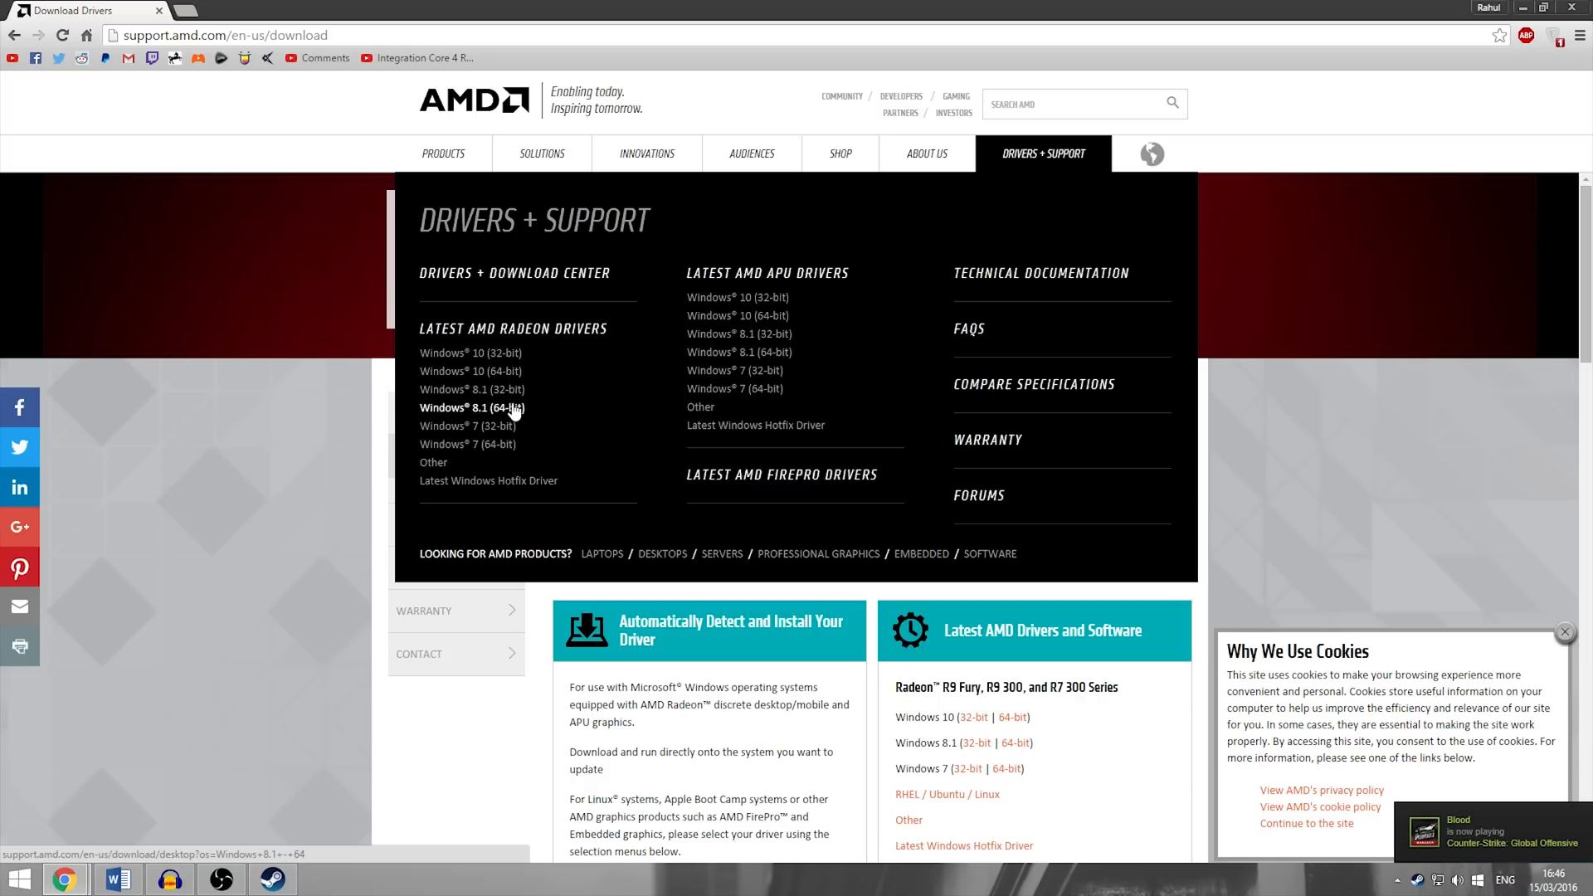
mouse_move(514, 418)
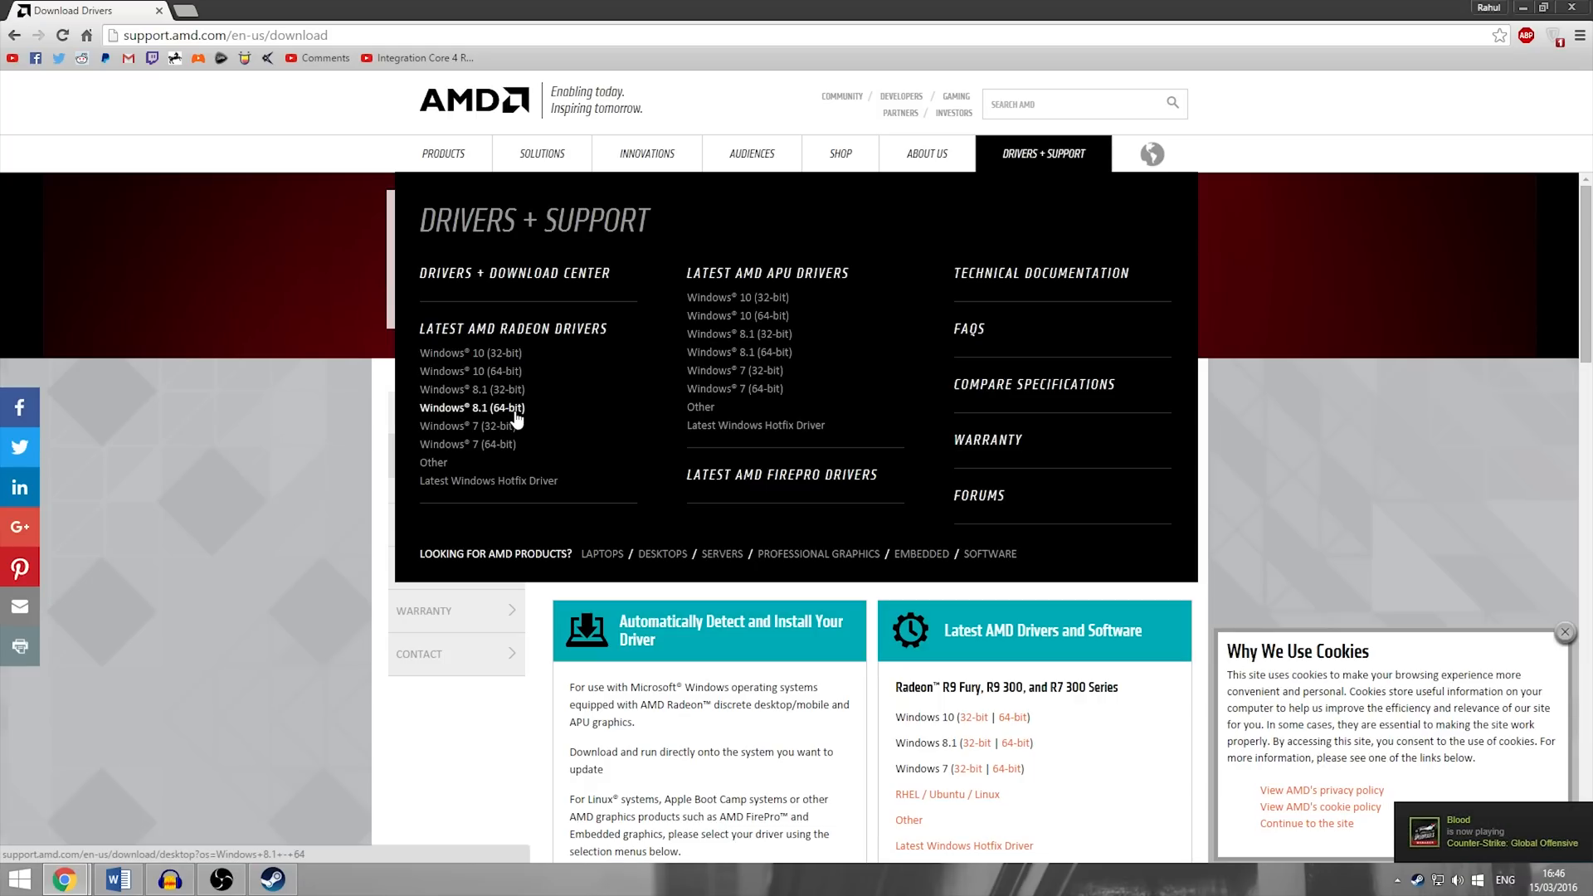
click(471, 408)
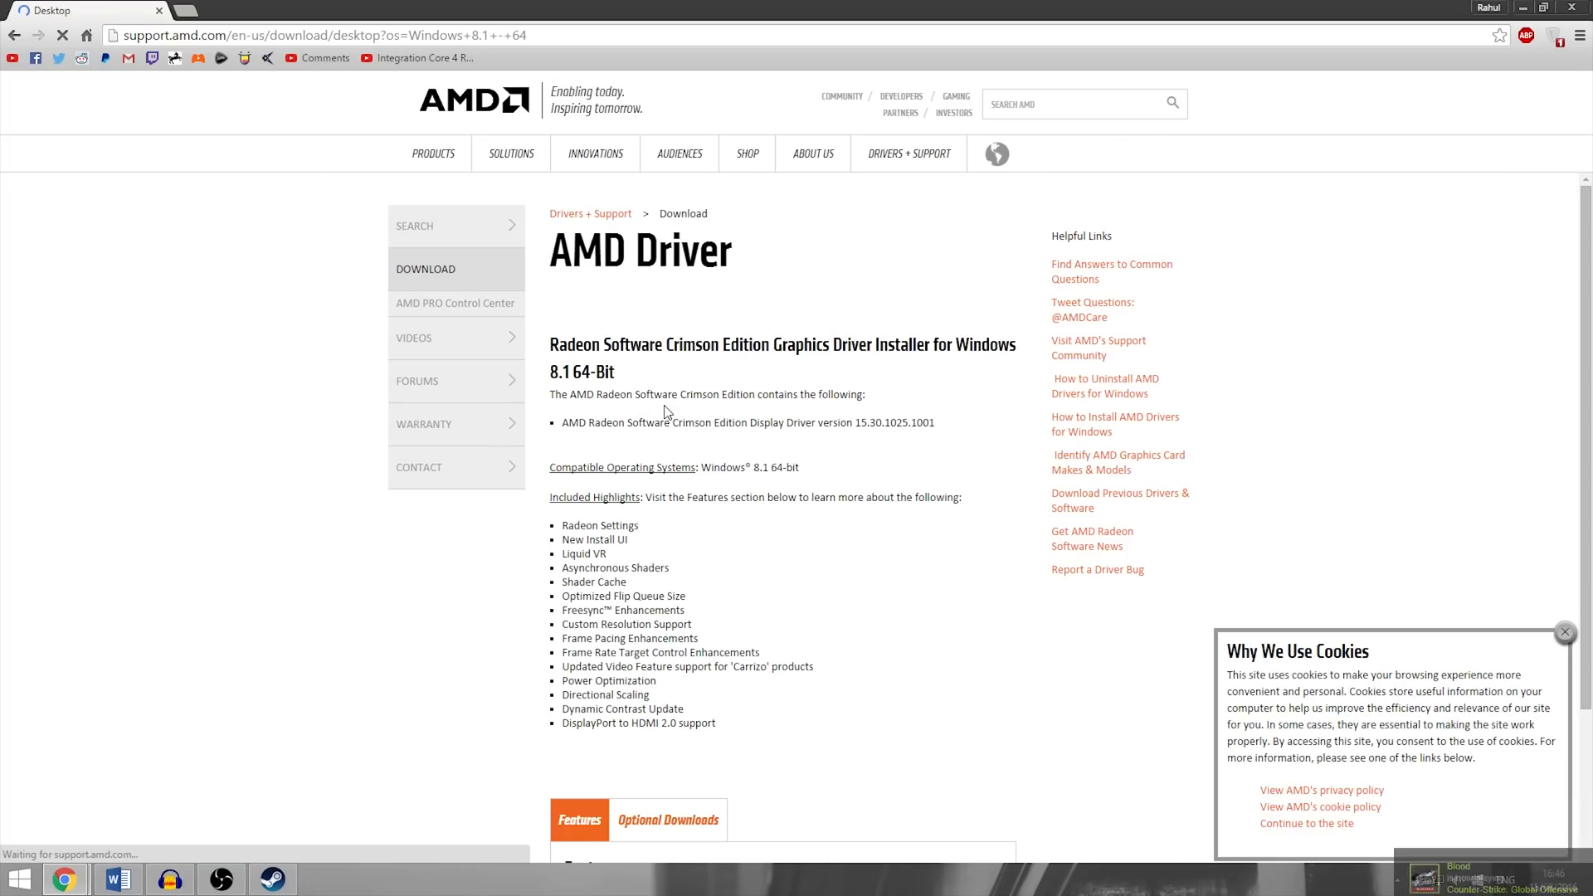
scroll(down, 3)
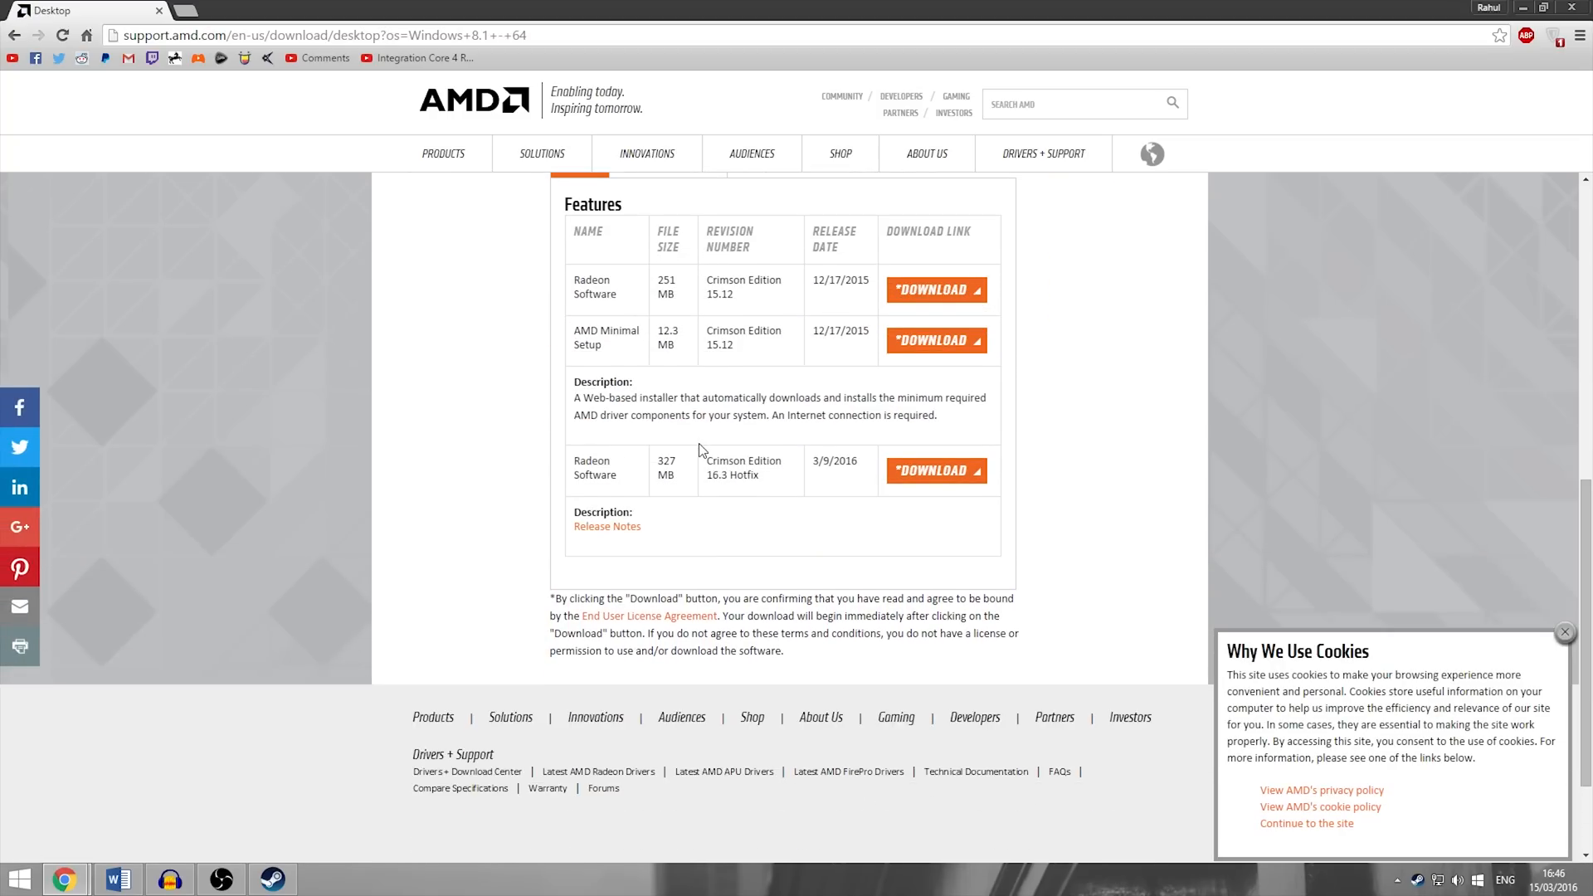
scroll(up, 3)
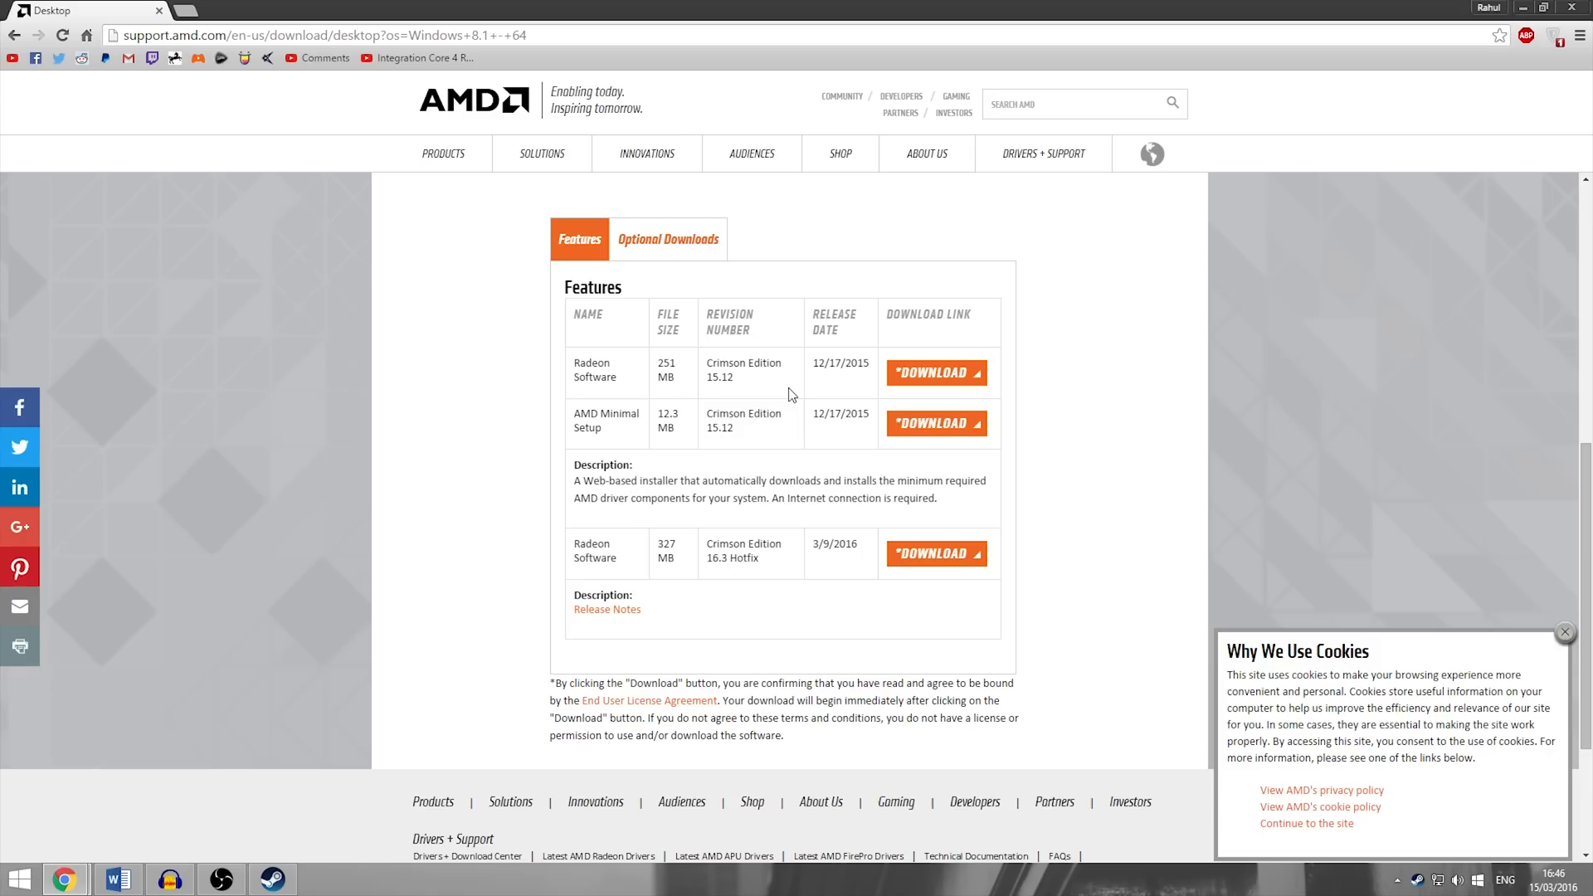
mouse_move(739, 522)
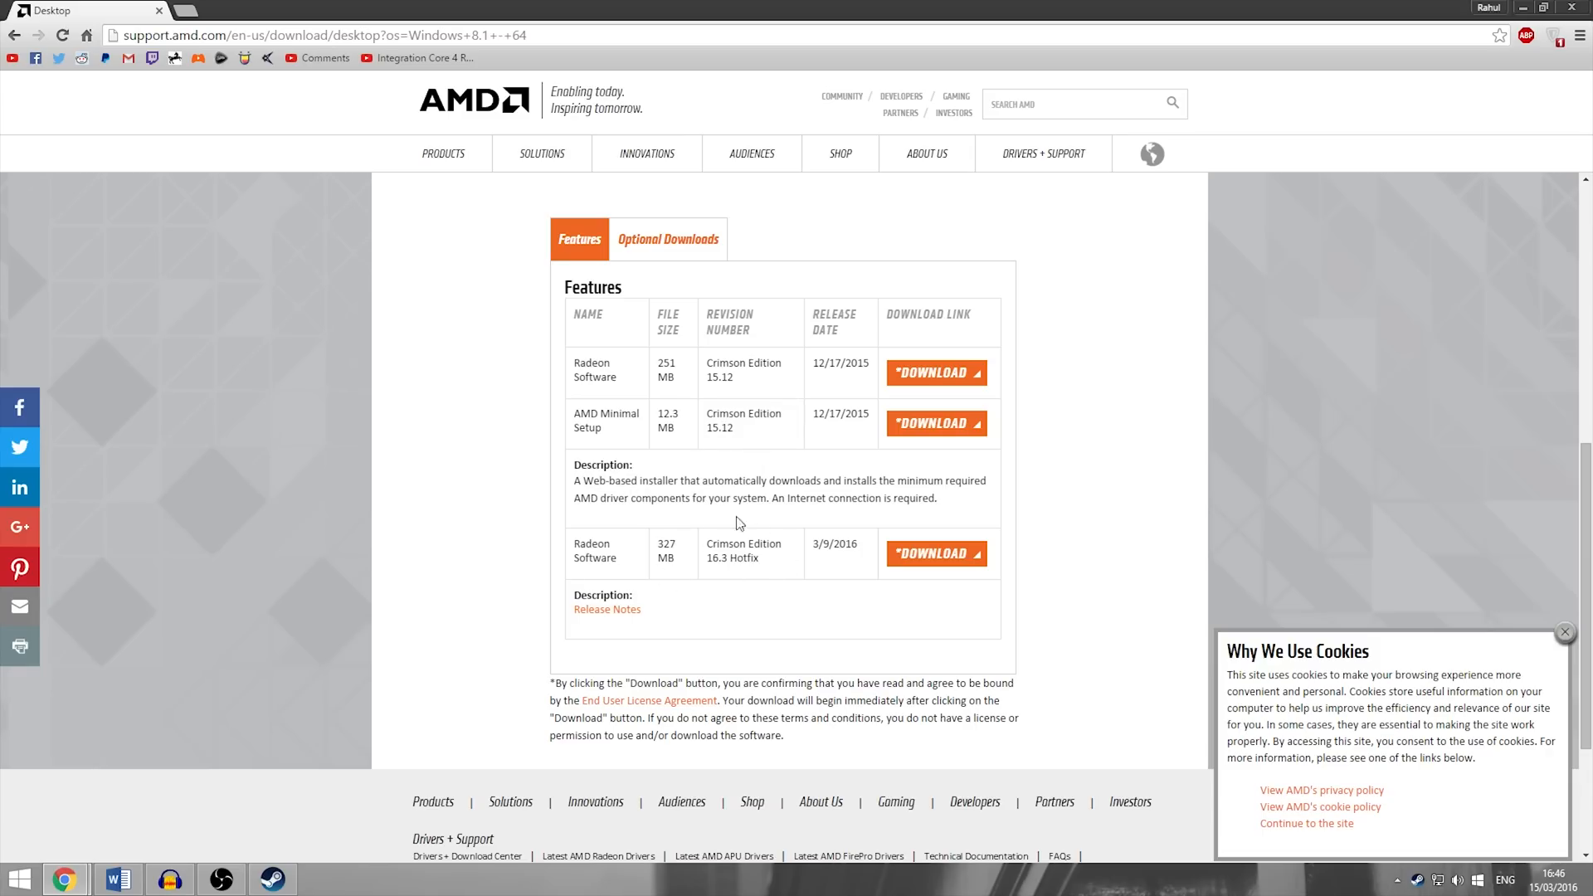
mouse_move(703, 573)
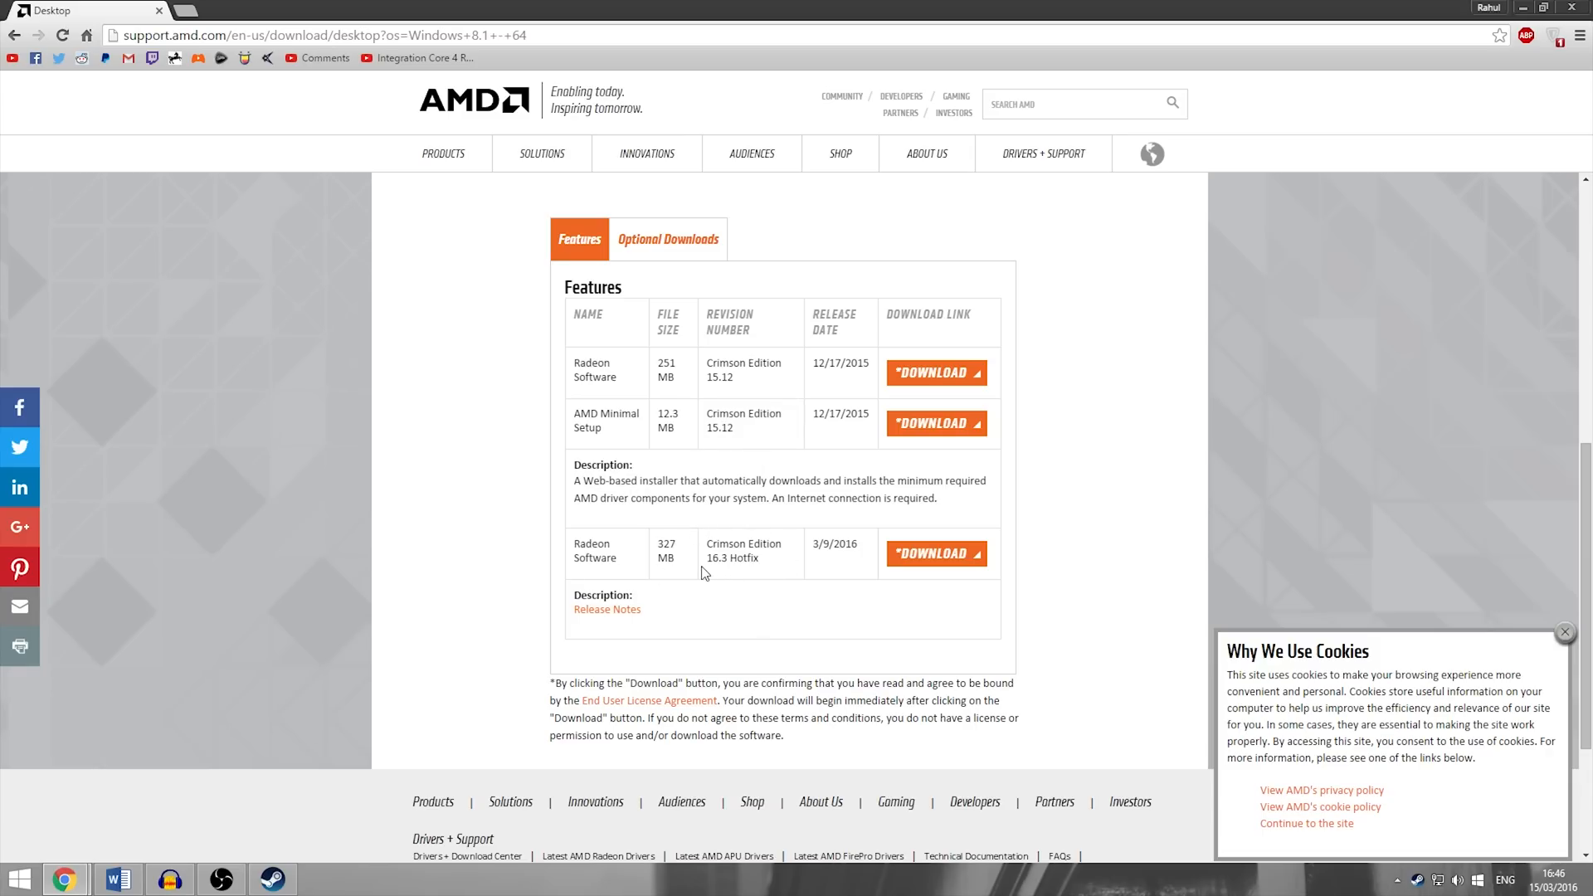
mouse_move(765, 558)
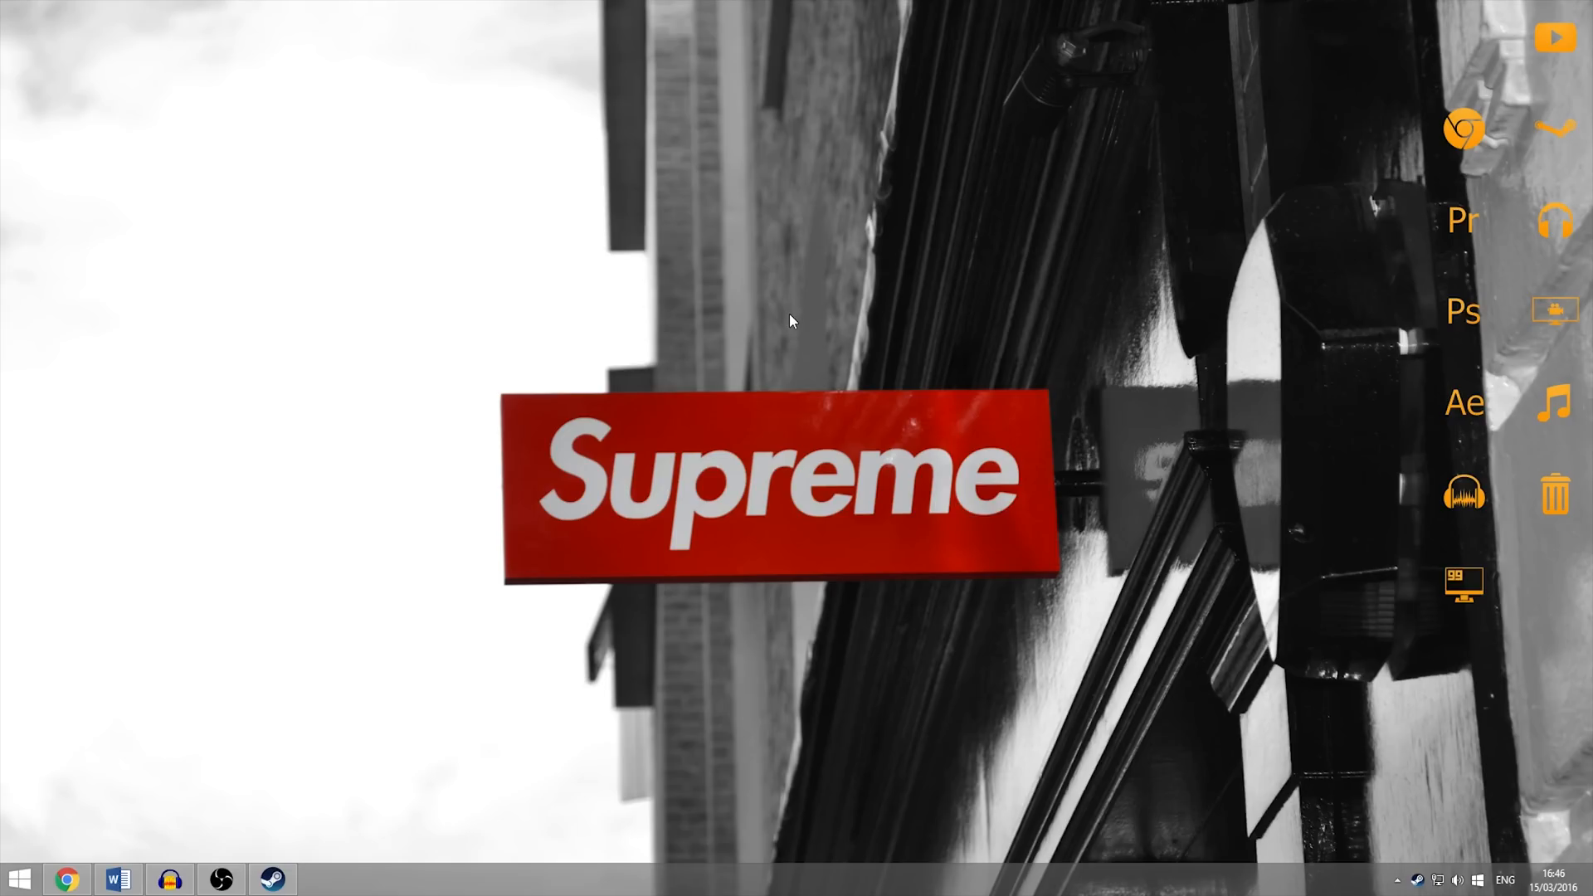
mouse_move(610, 333)
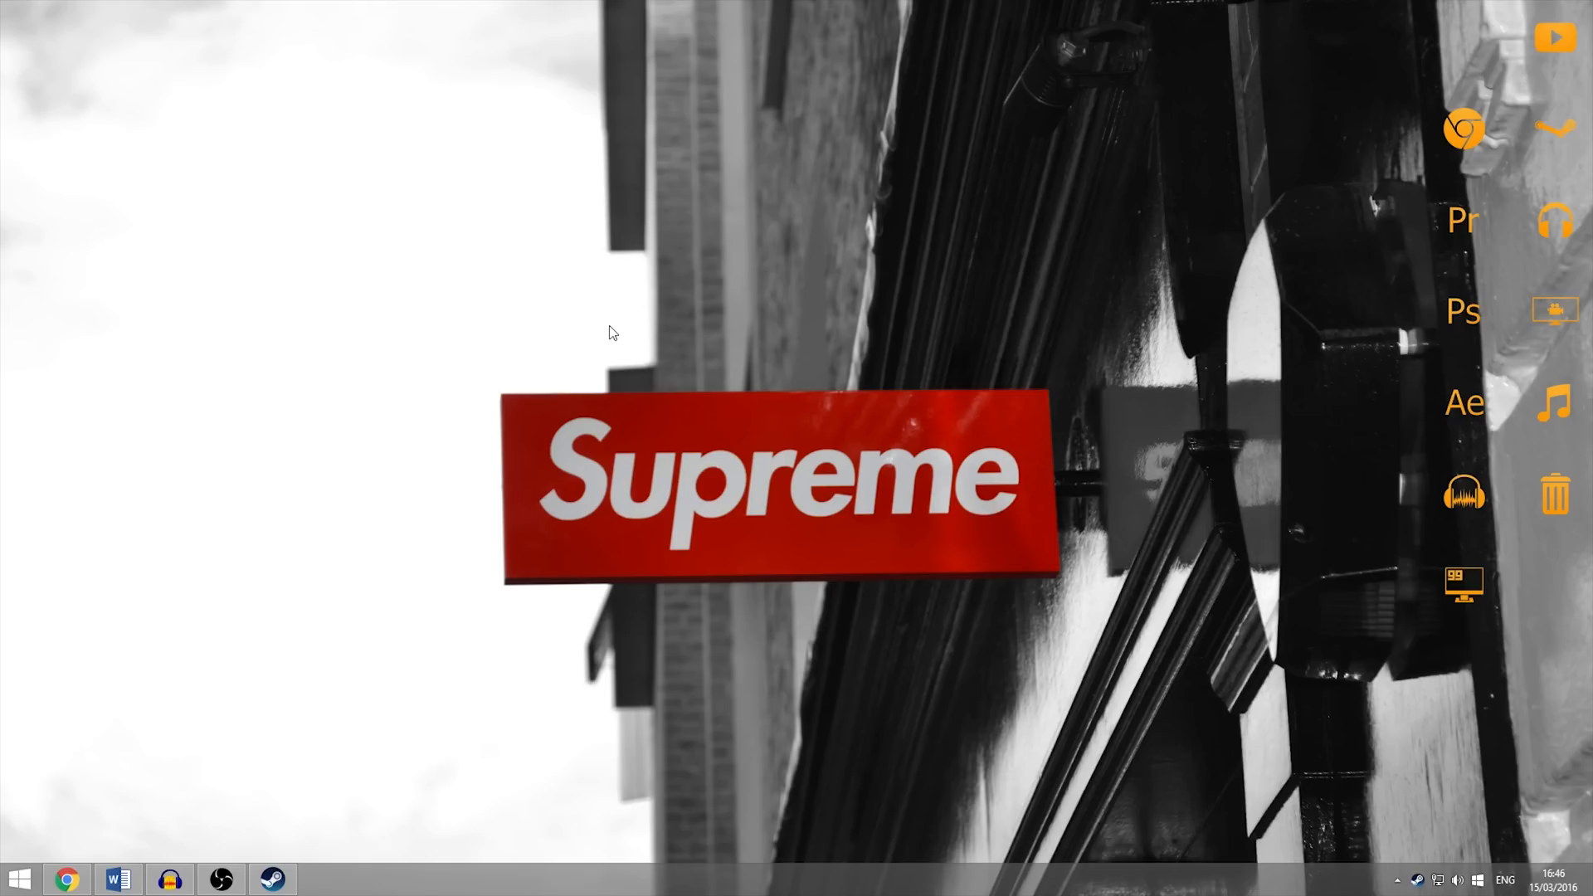
mouse_move(562, 327)
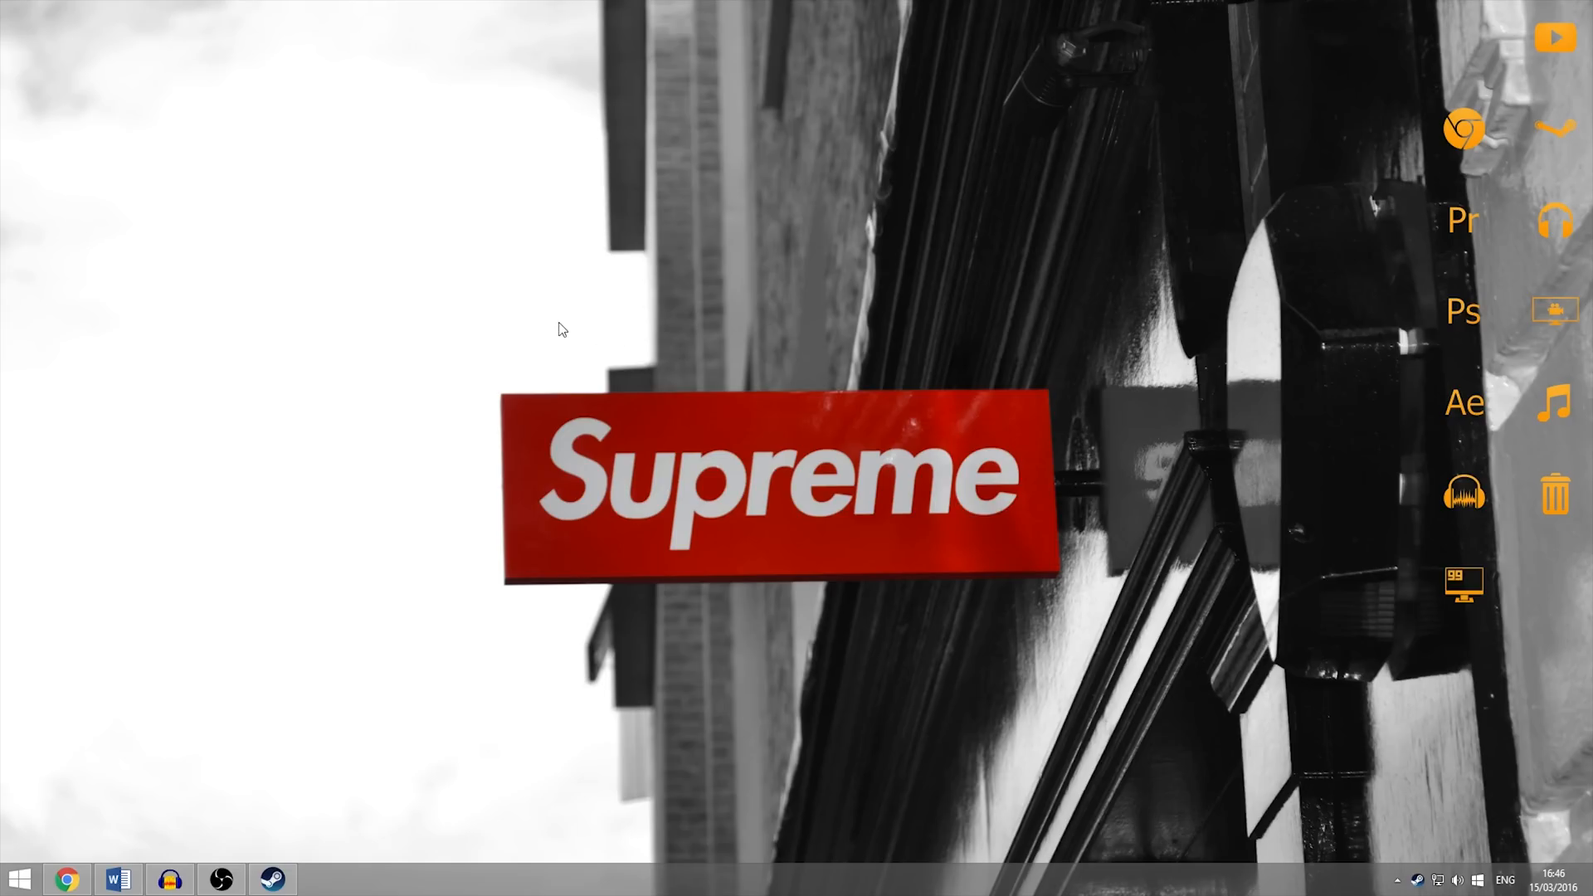
Step: Launch AMD Radeon Settings from the Start menu and maximize its window
click(19, 879)
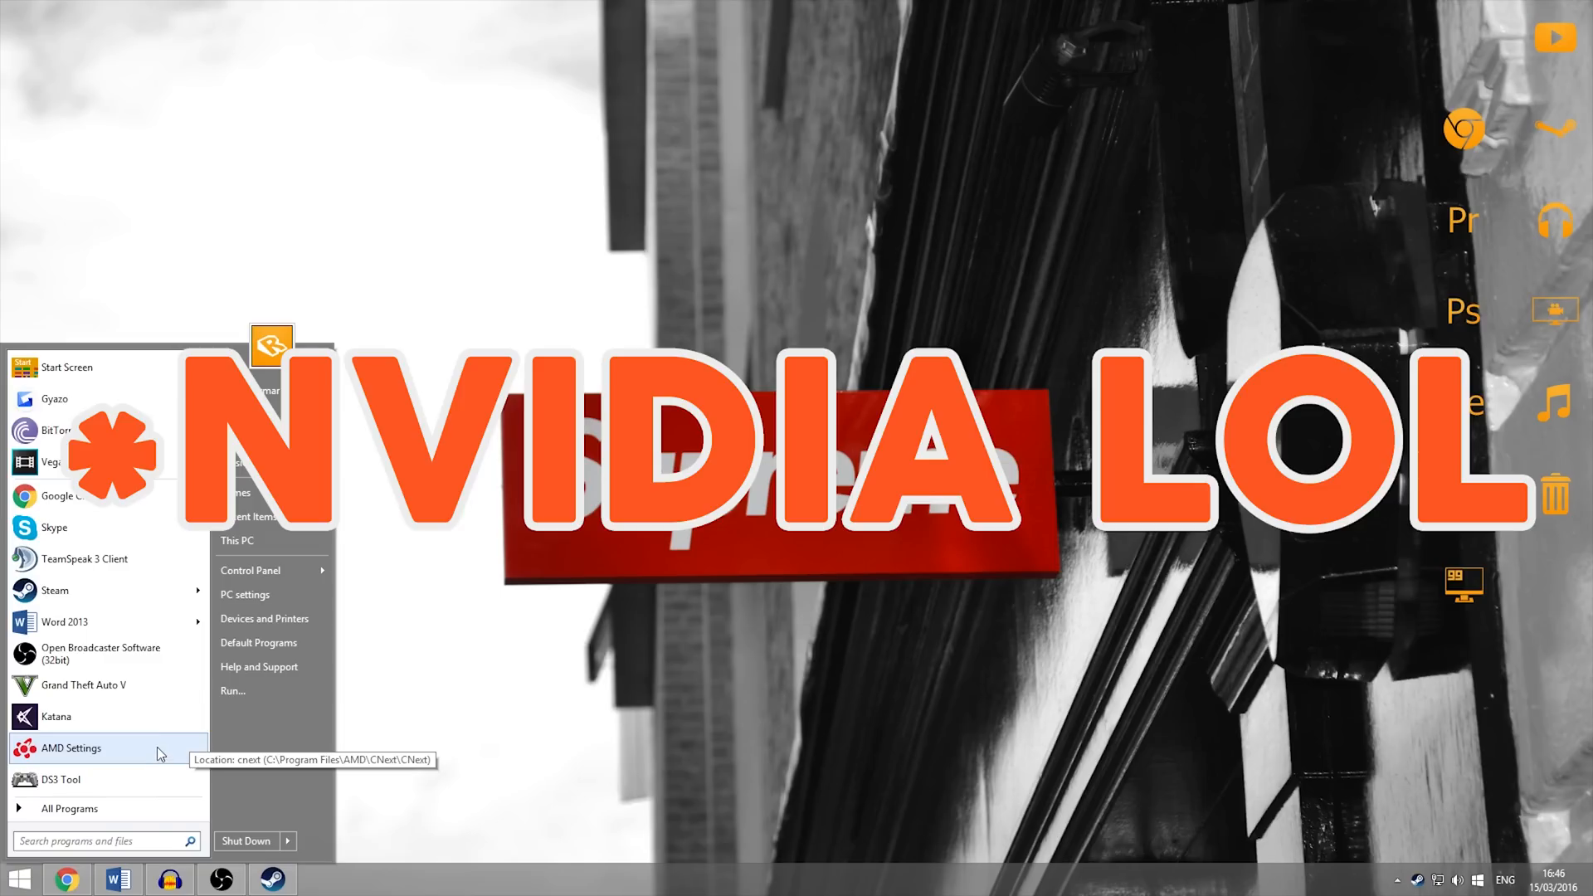
click(68, 748)
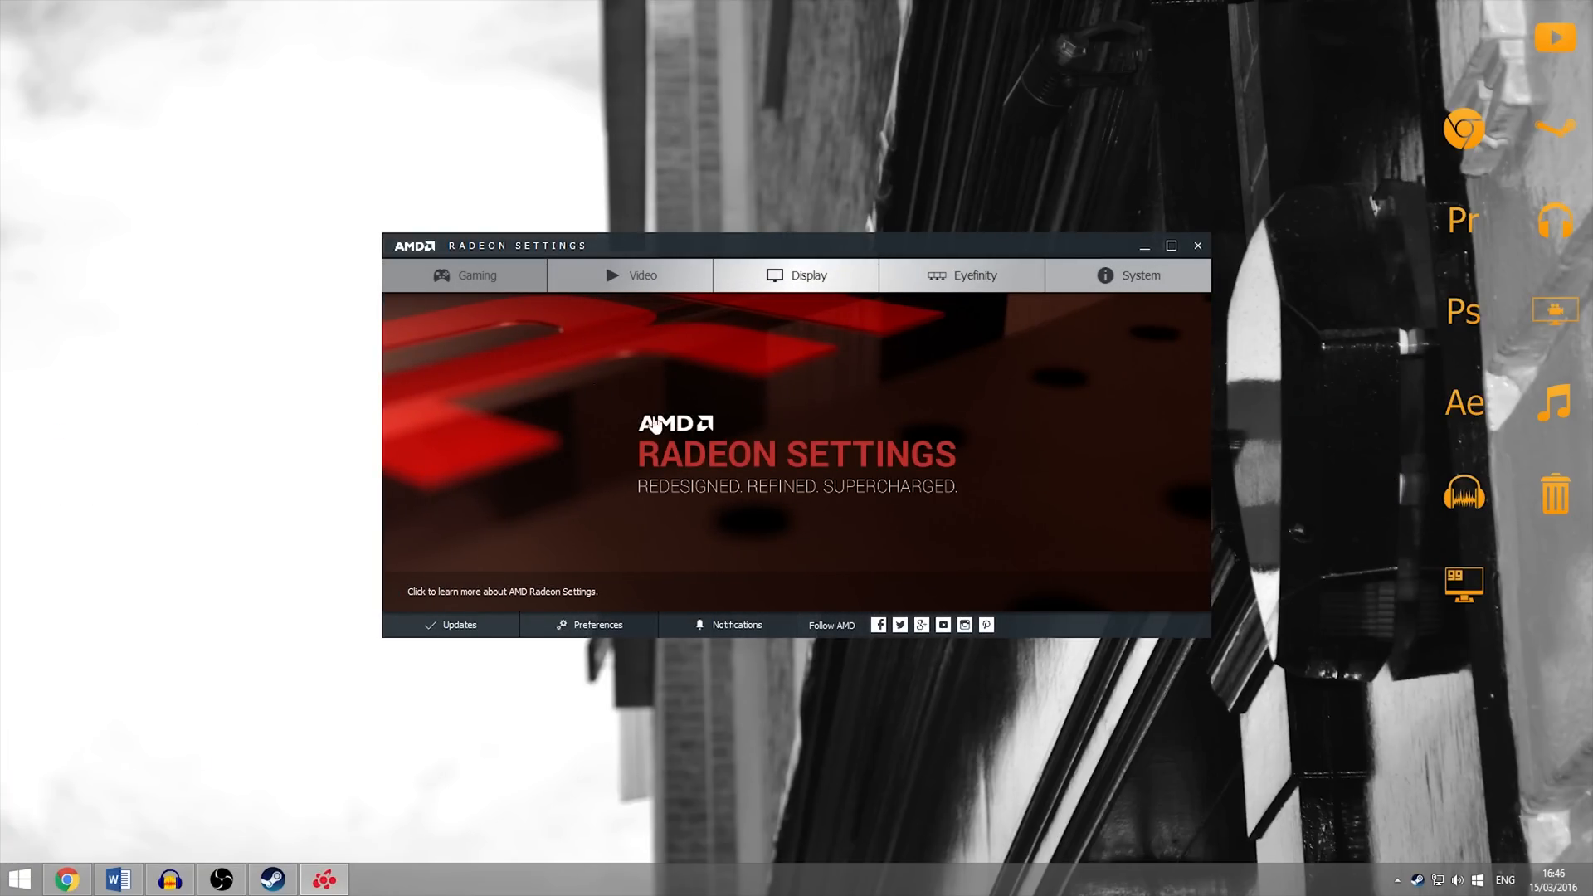
mouse_move(671, 384)
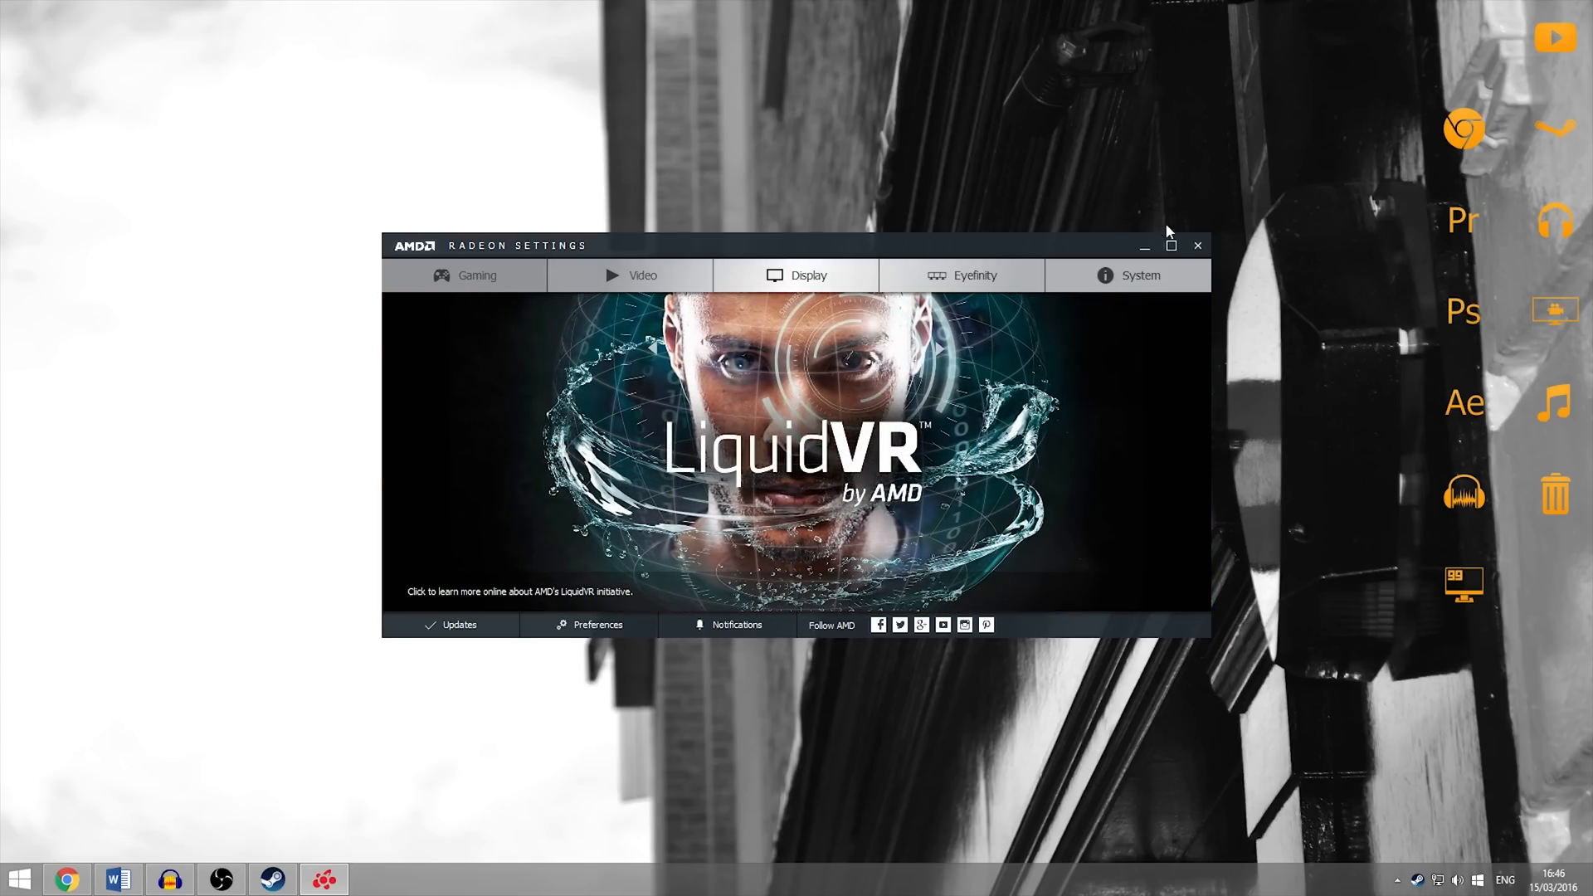
click(1169, 245)
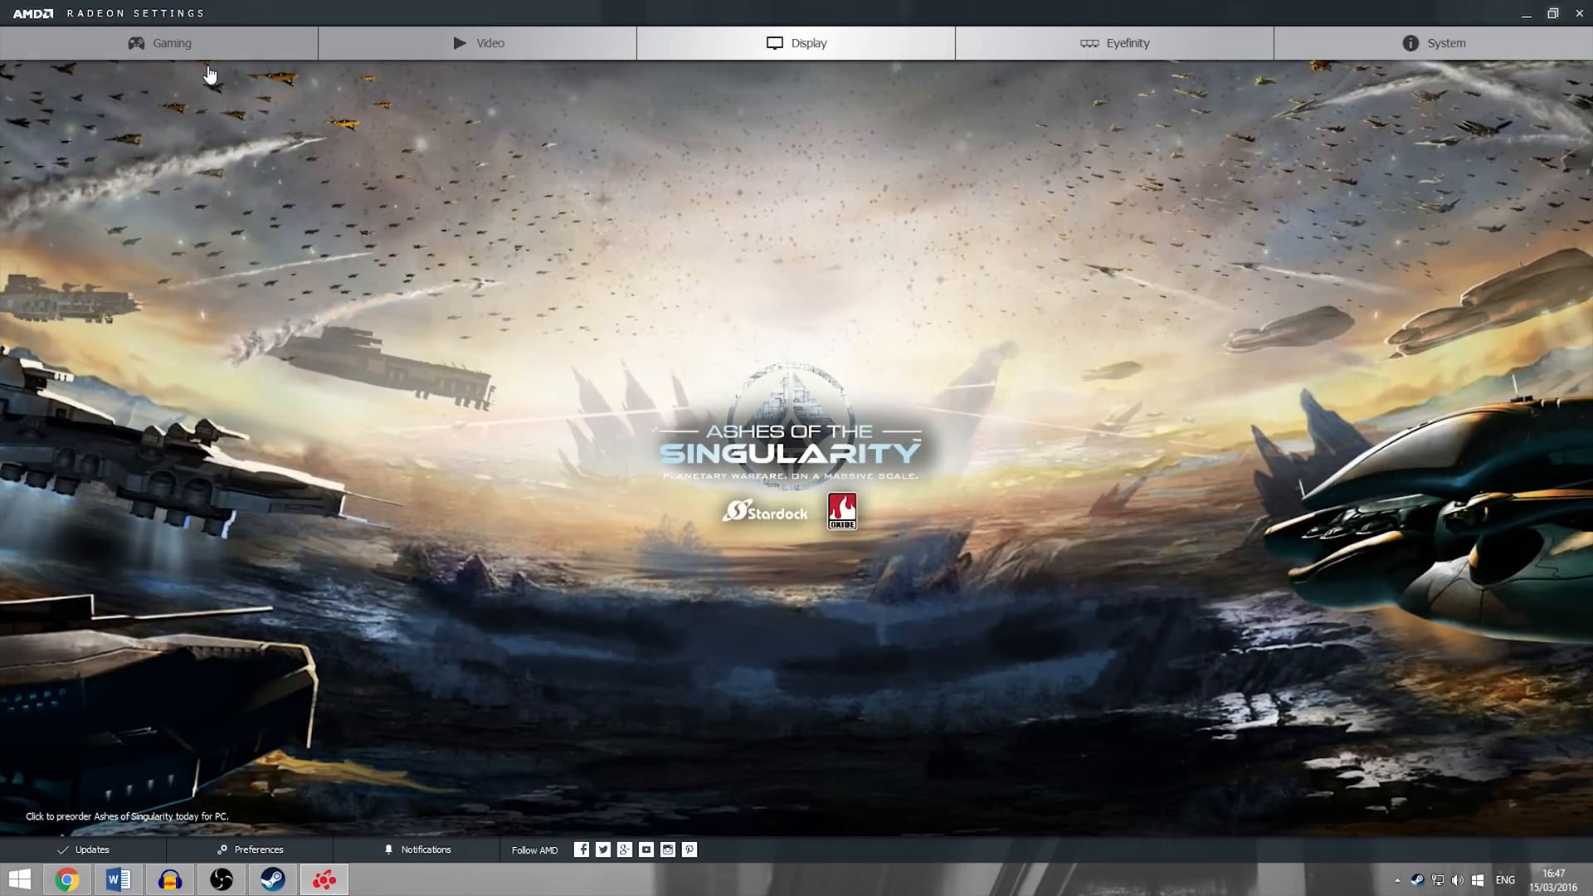
Step: Show the Global OverDrive GPU clock, power limit and fan sliders under Global Settings
click(171, 43)
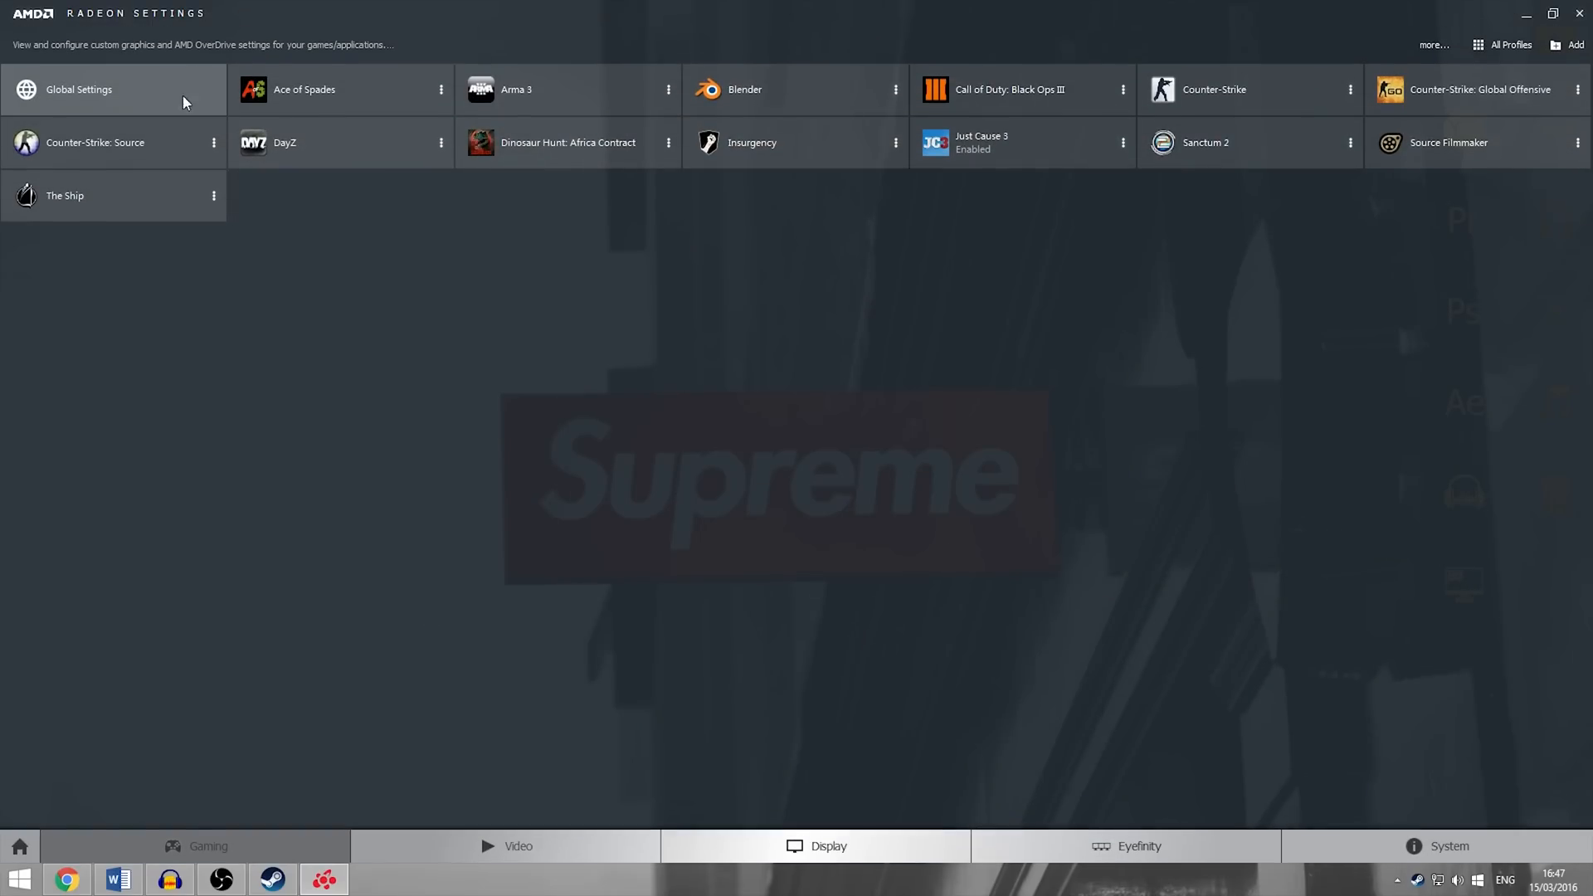
click(113, 90)
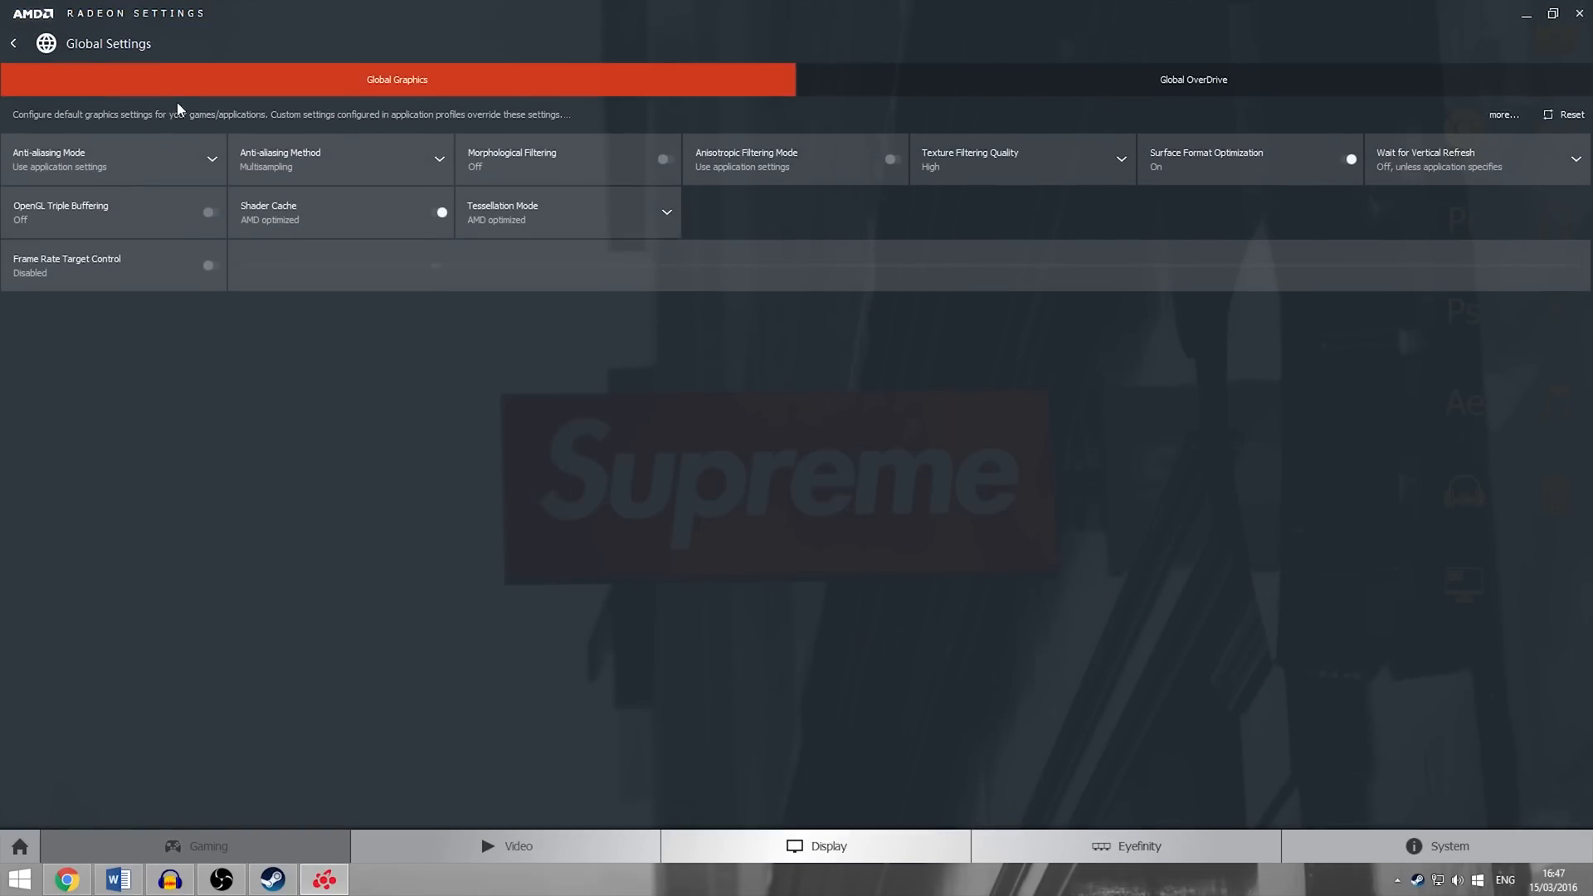
mouse_move(734, 158)
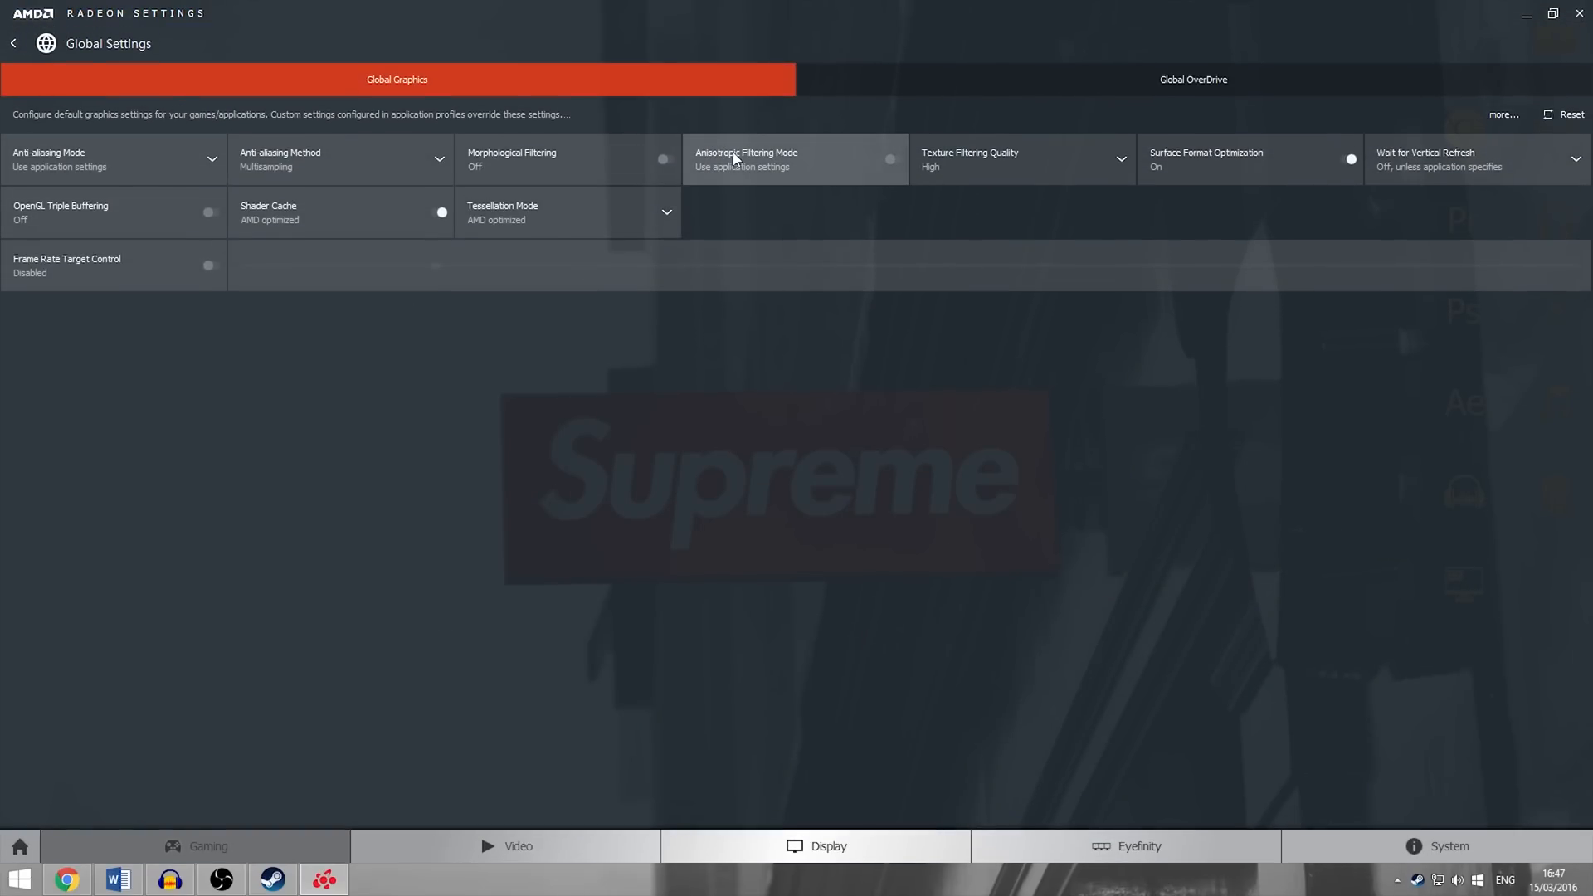
click(1192, 80)
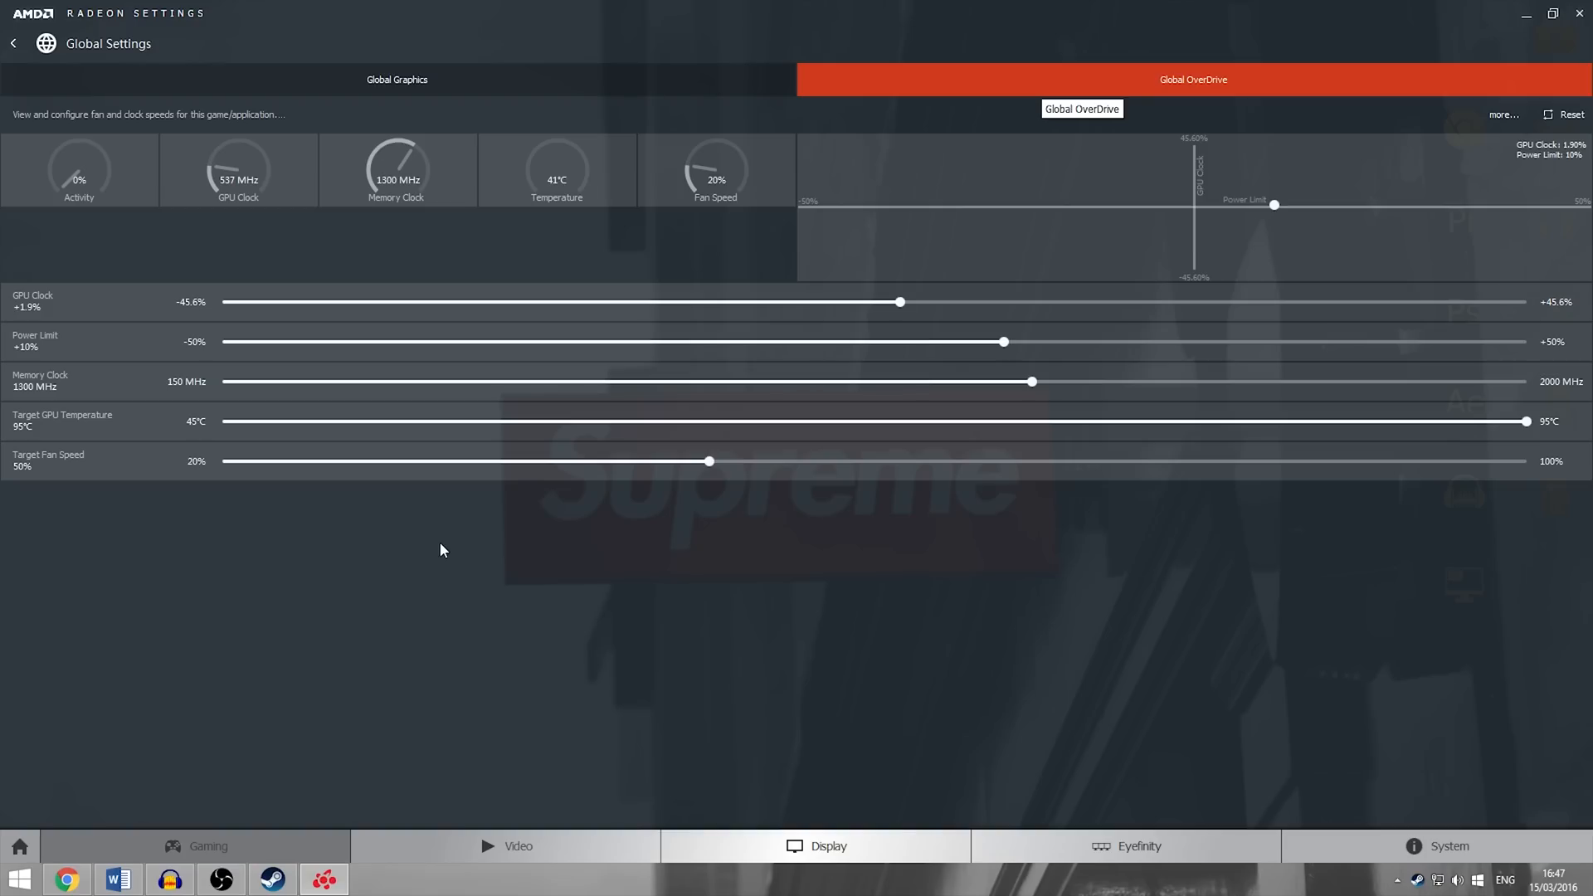
mouse_move(65, 318)
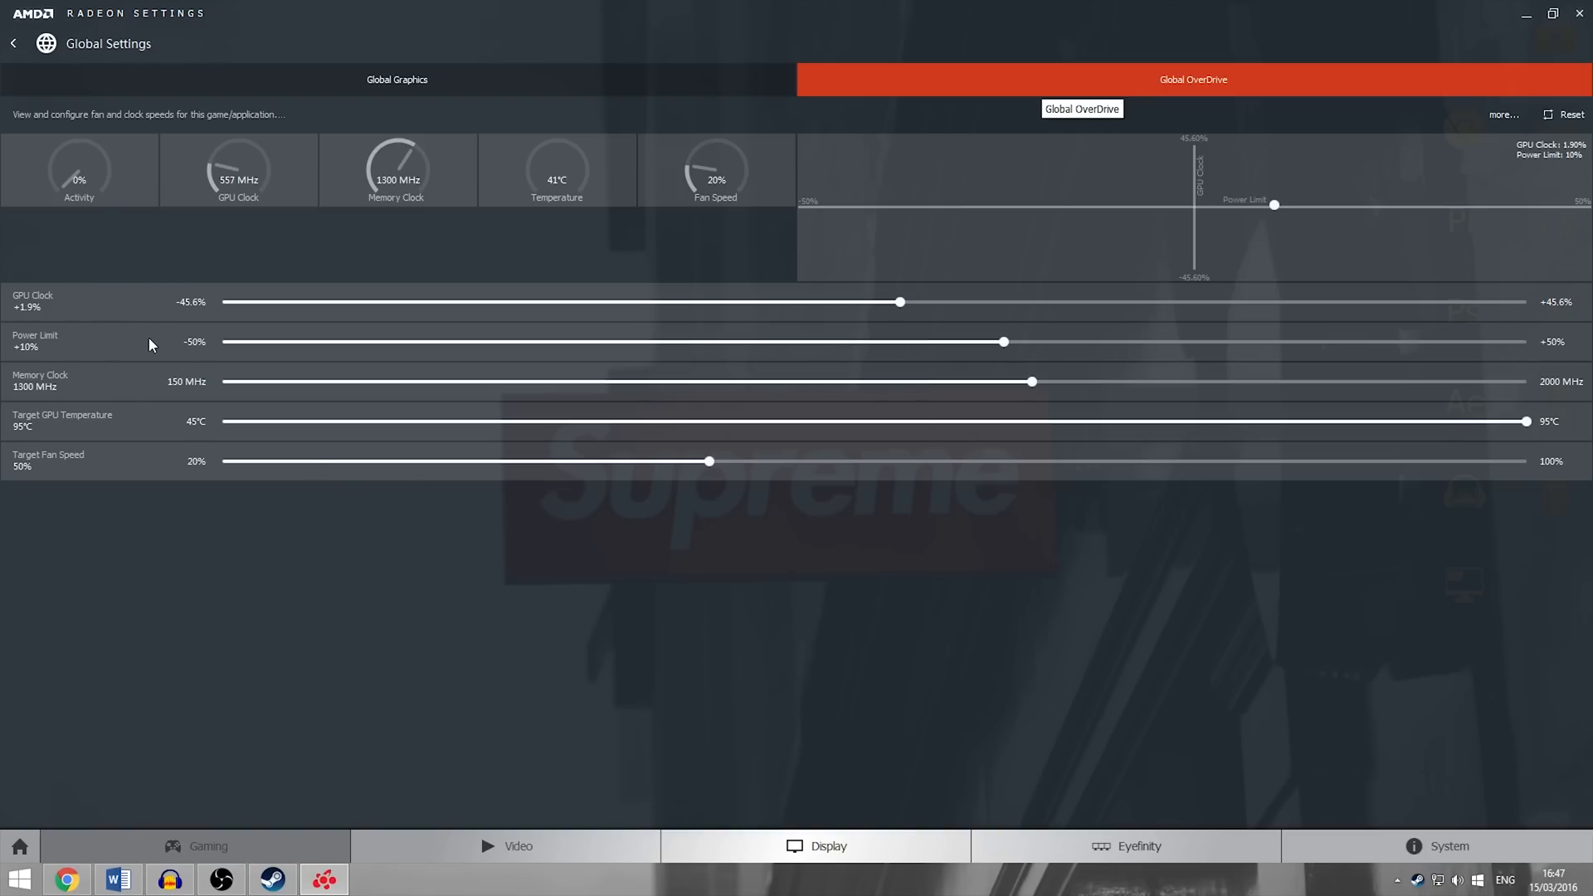
mouse_move(159, 381)
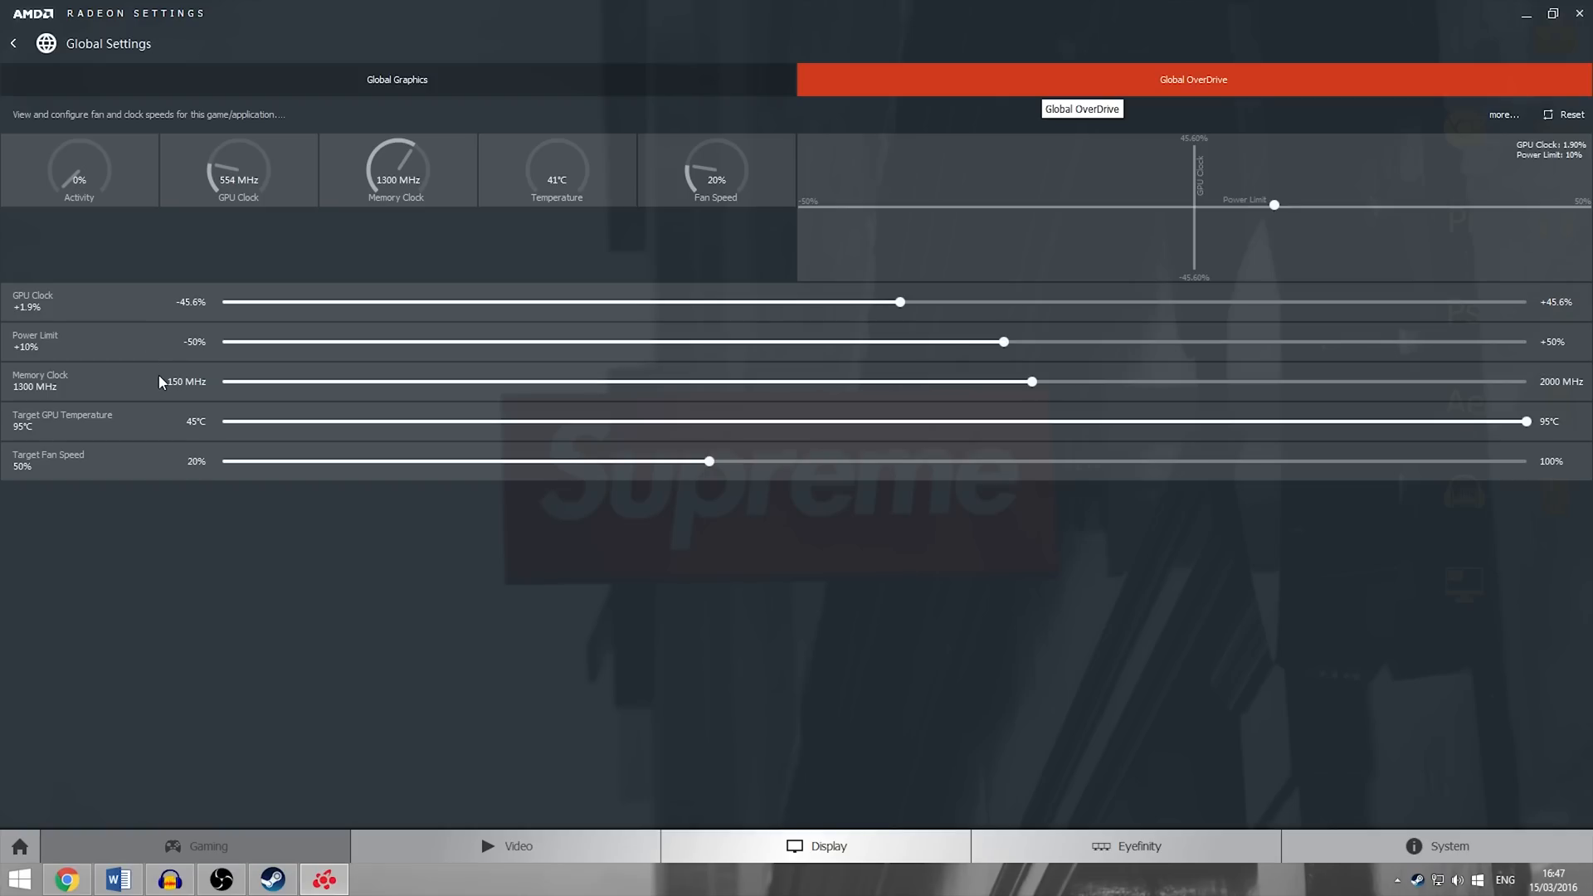
mouse_move(153, 442)
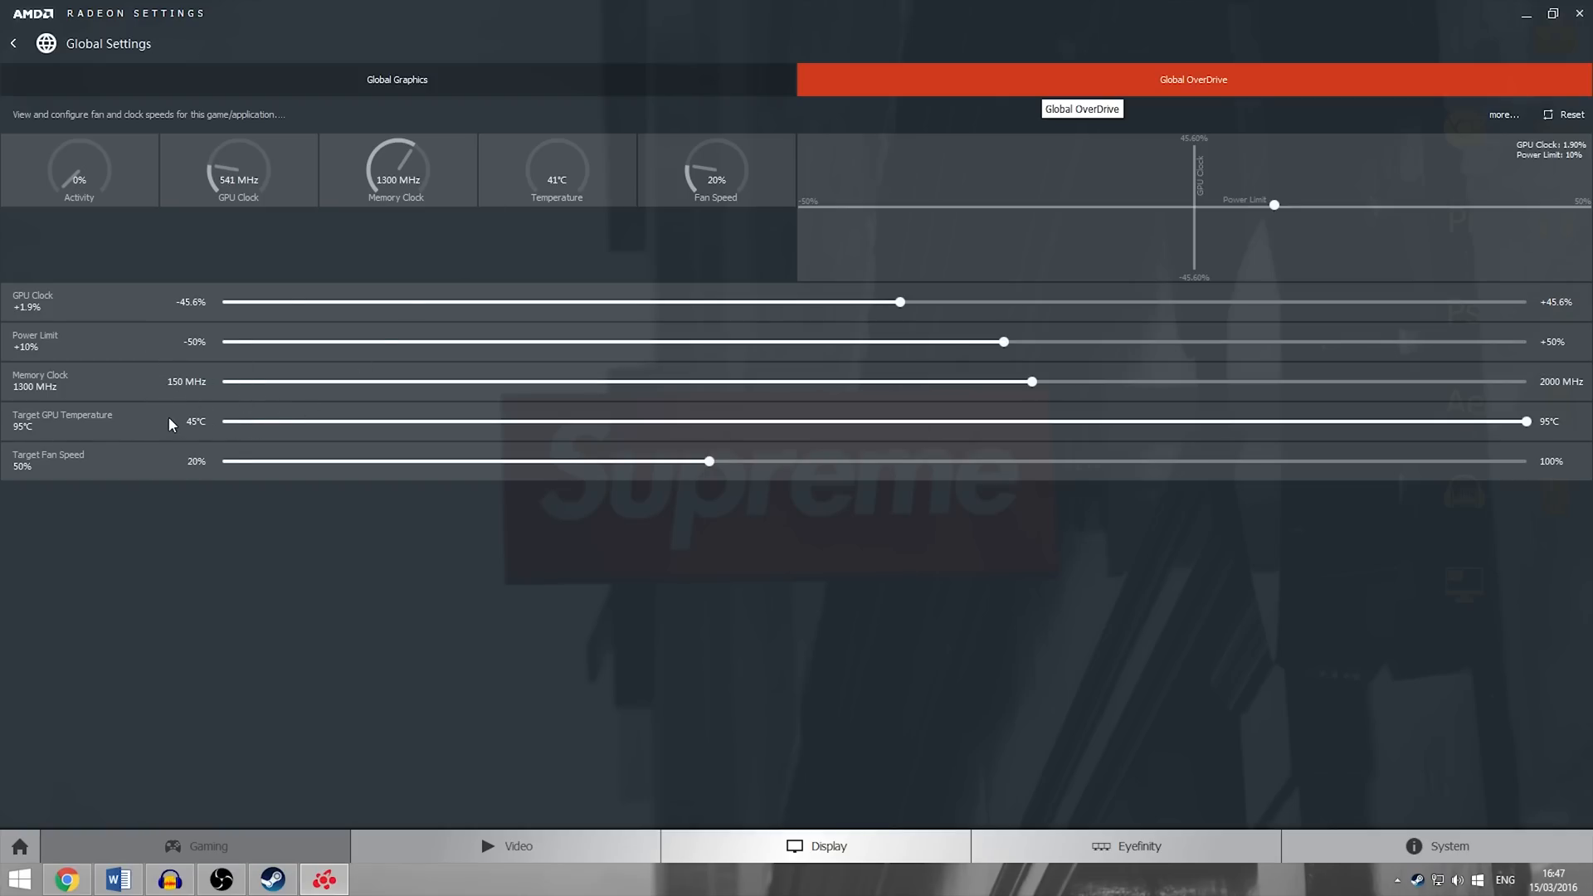
mouse_move(407, 239)
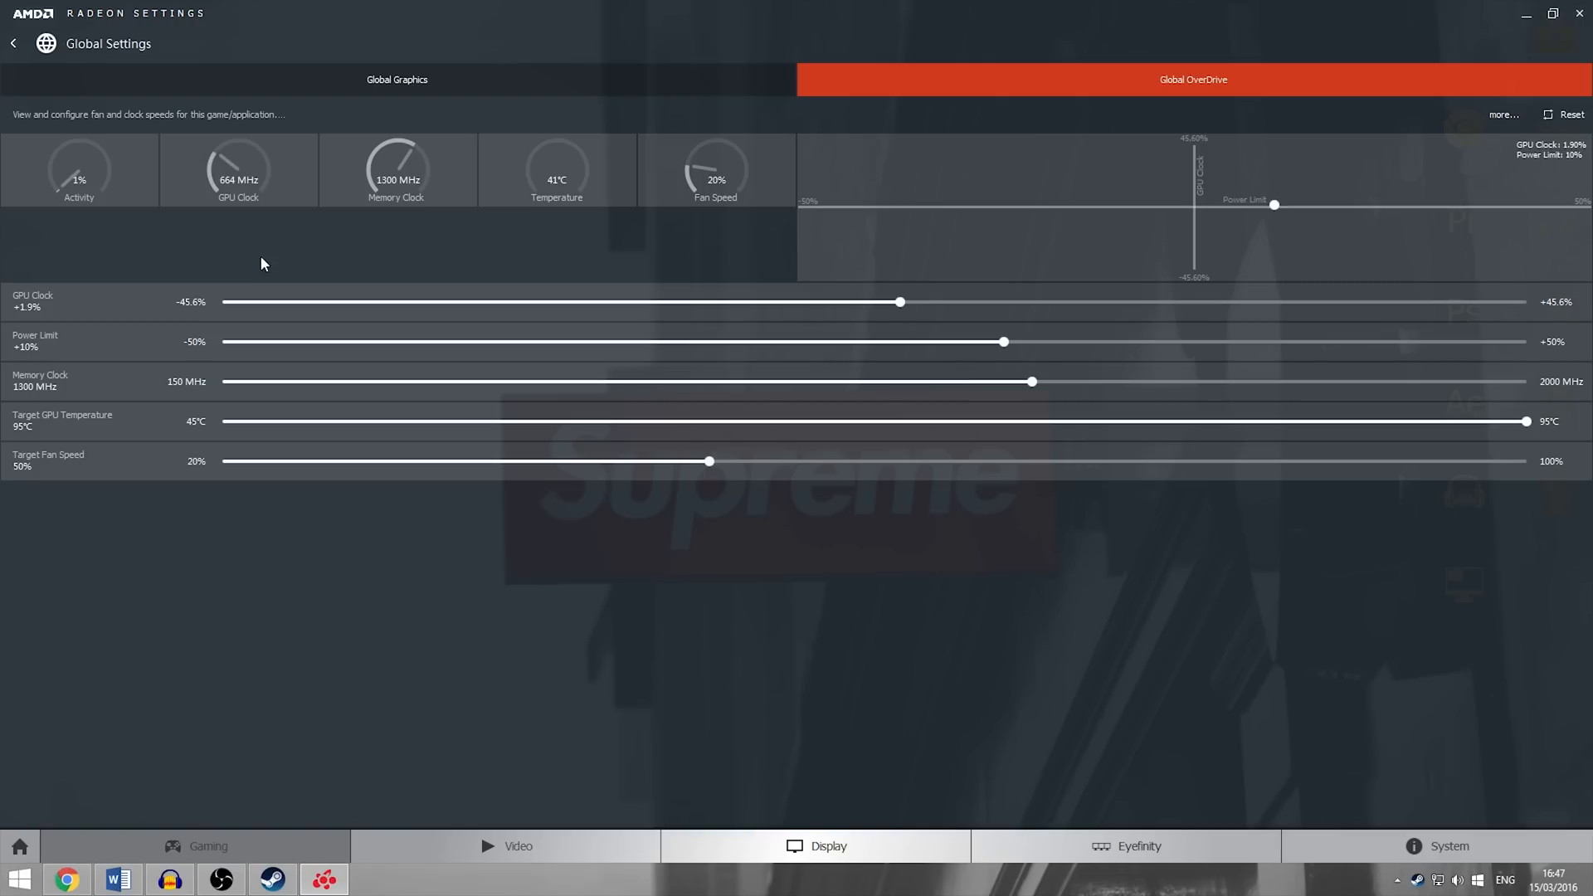
mouse_move(217, 167)
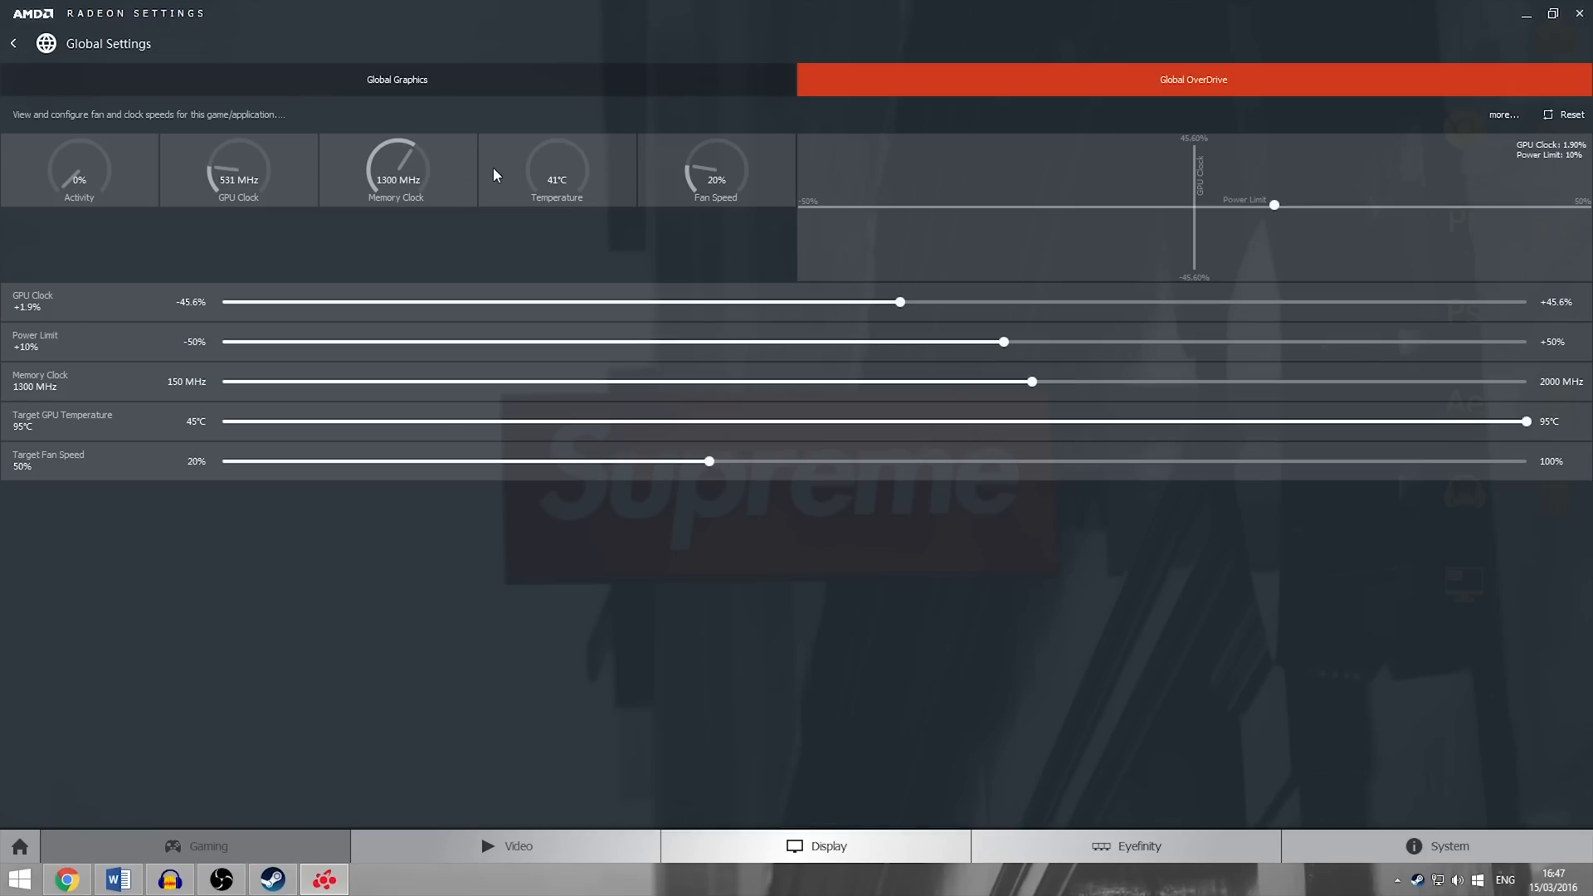
mouse_move(378, 159)
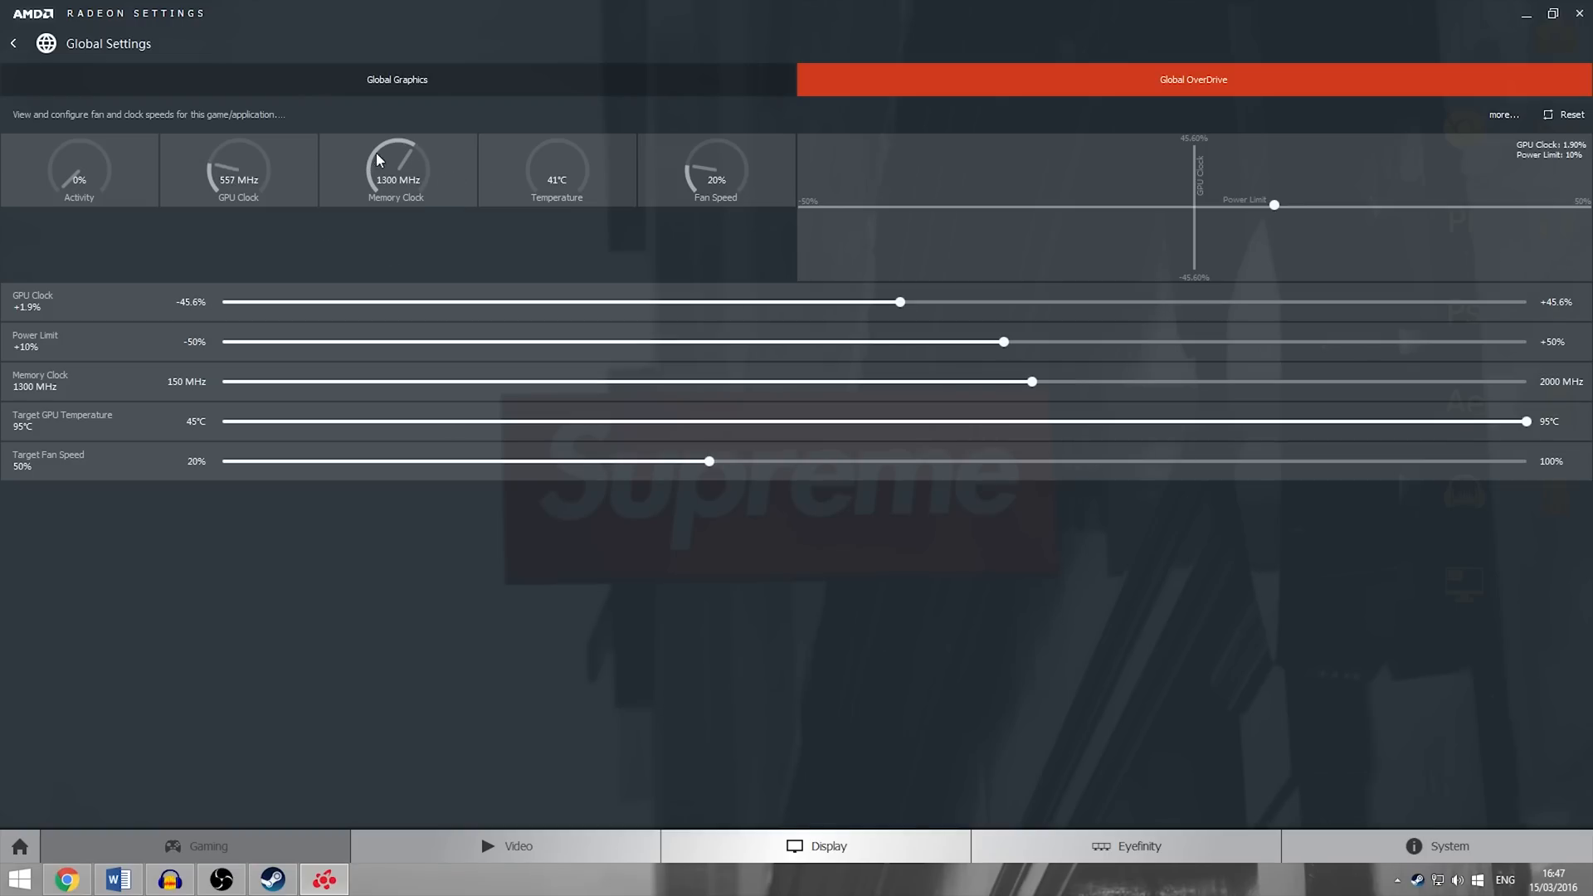
mouse_move(244, 727)
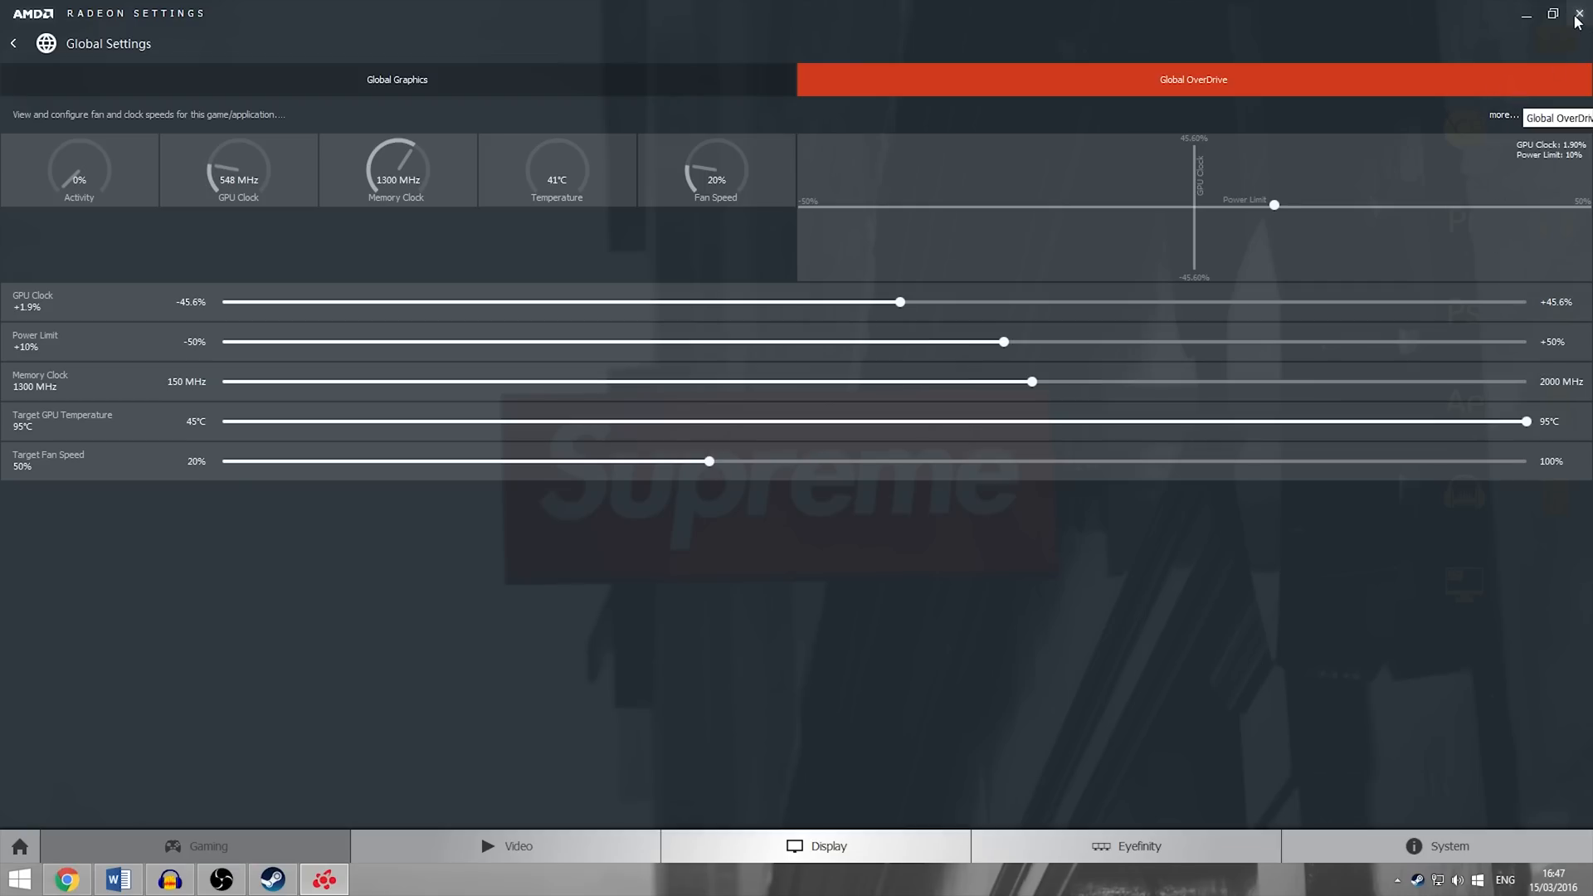
Step: Close the AMD Radeon Settings window
click(1578, 14)
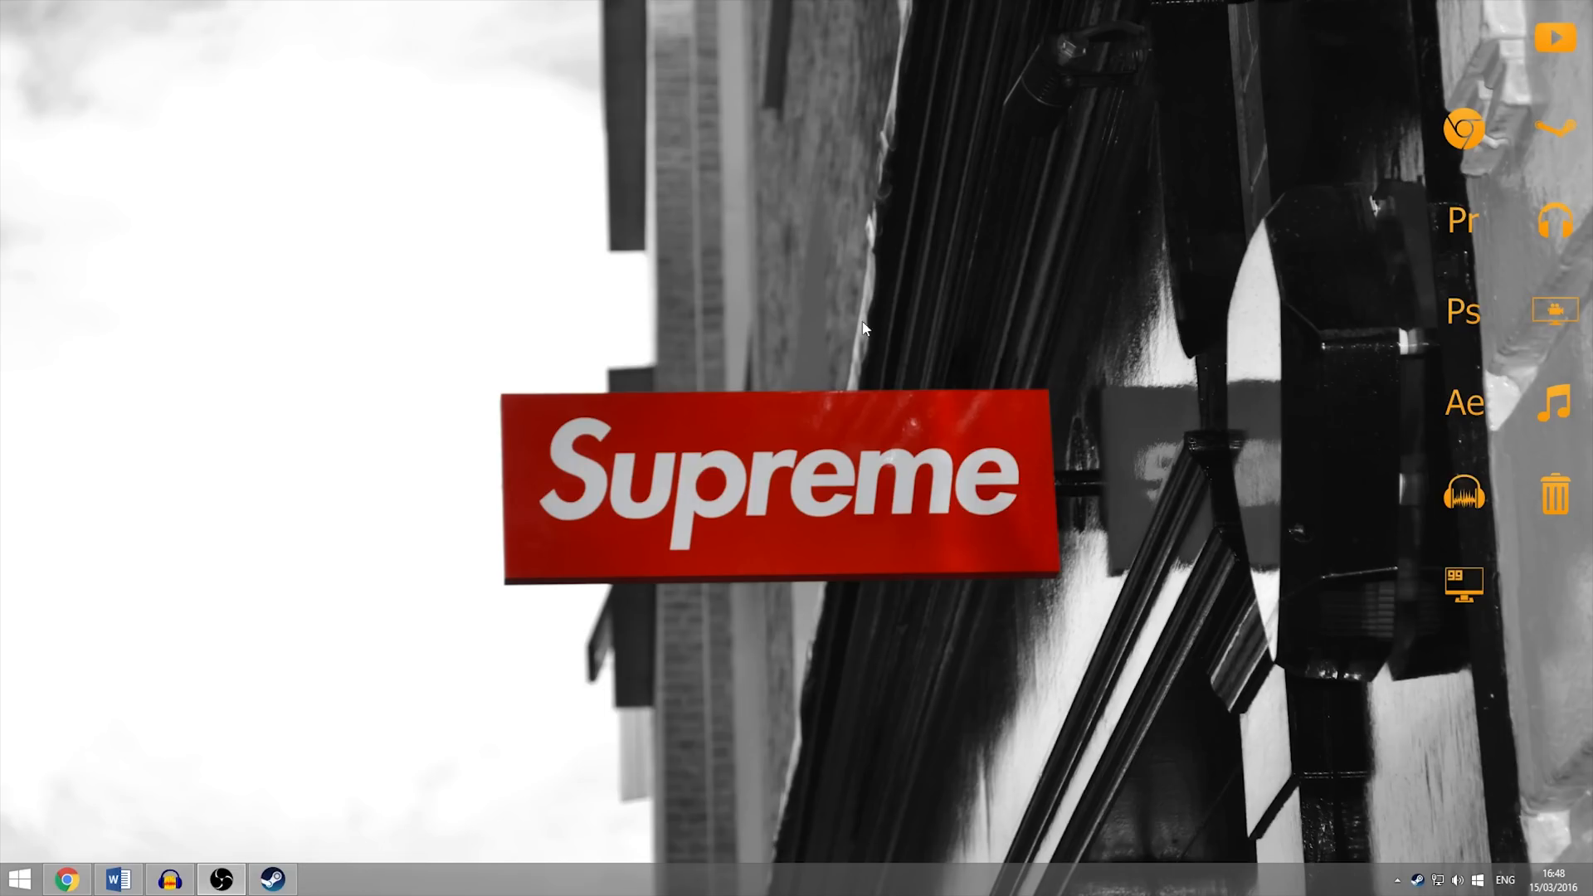
mouse_move(727, 299)
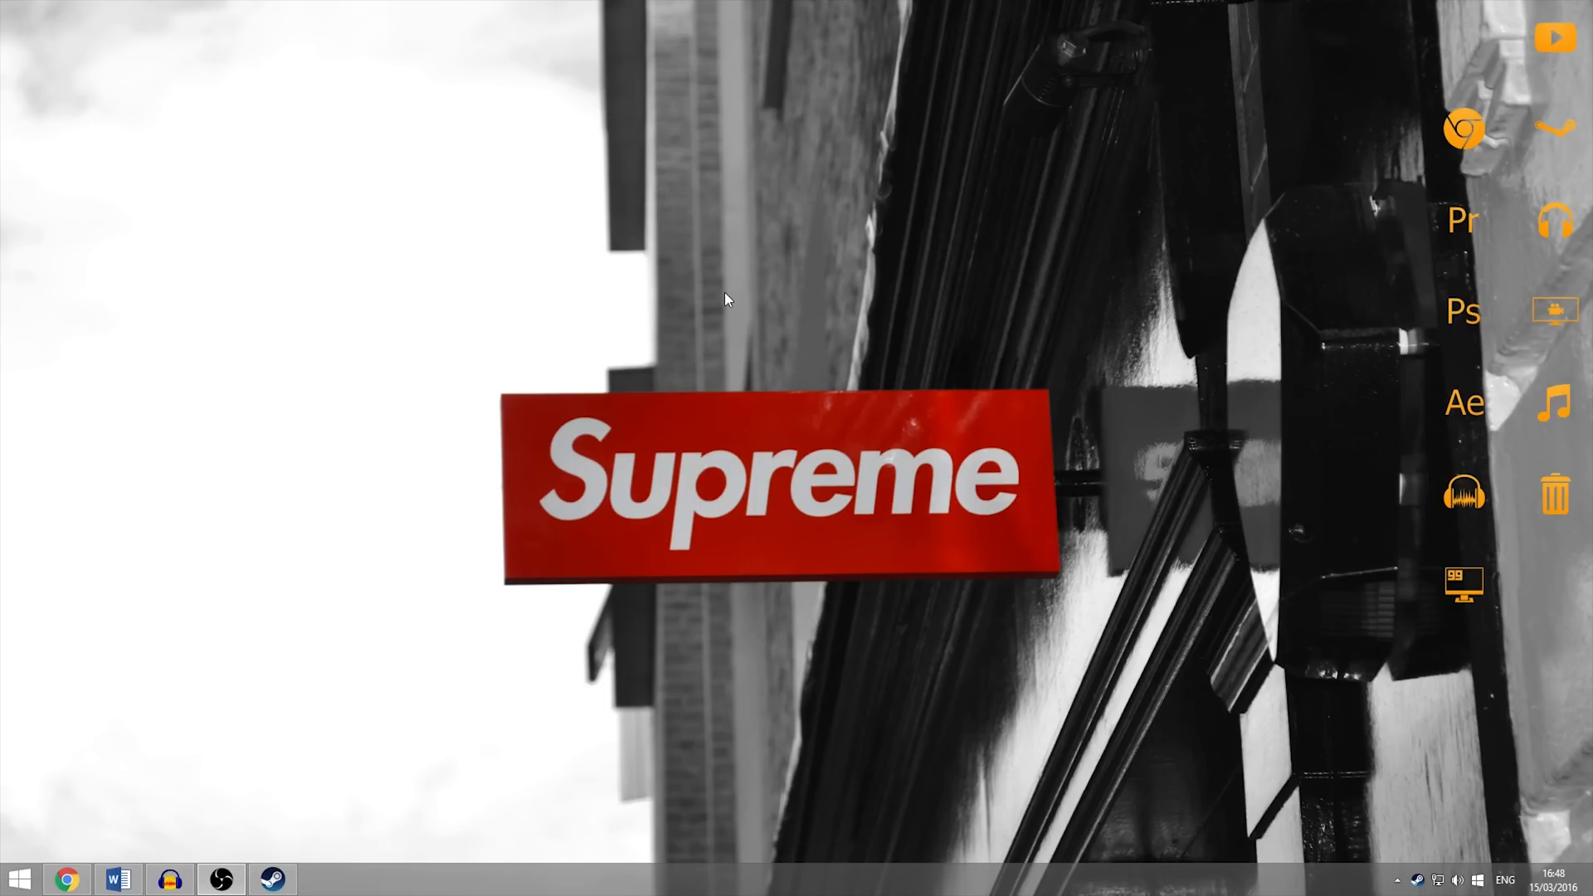
mouse_move(772, 304)
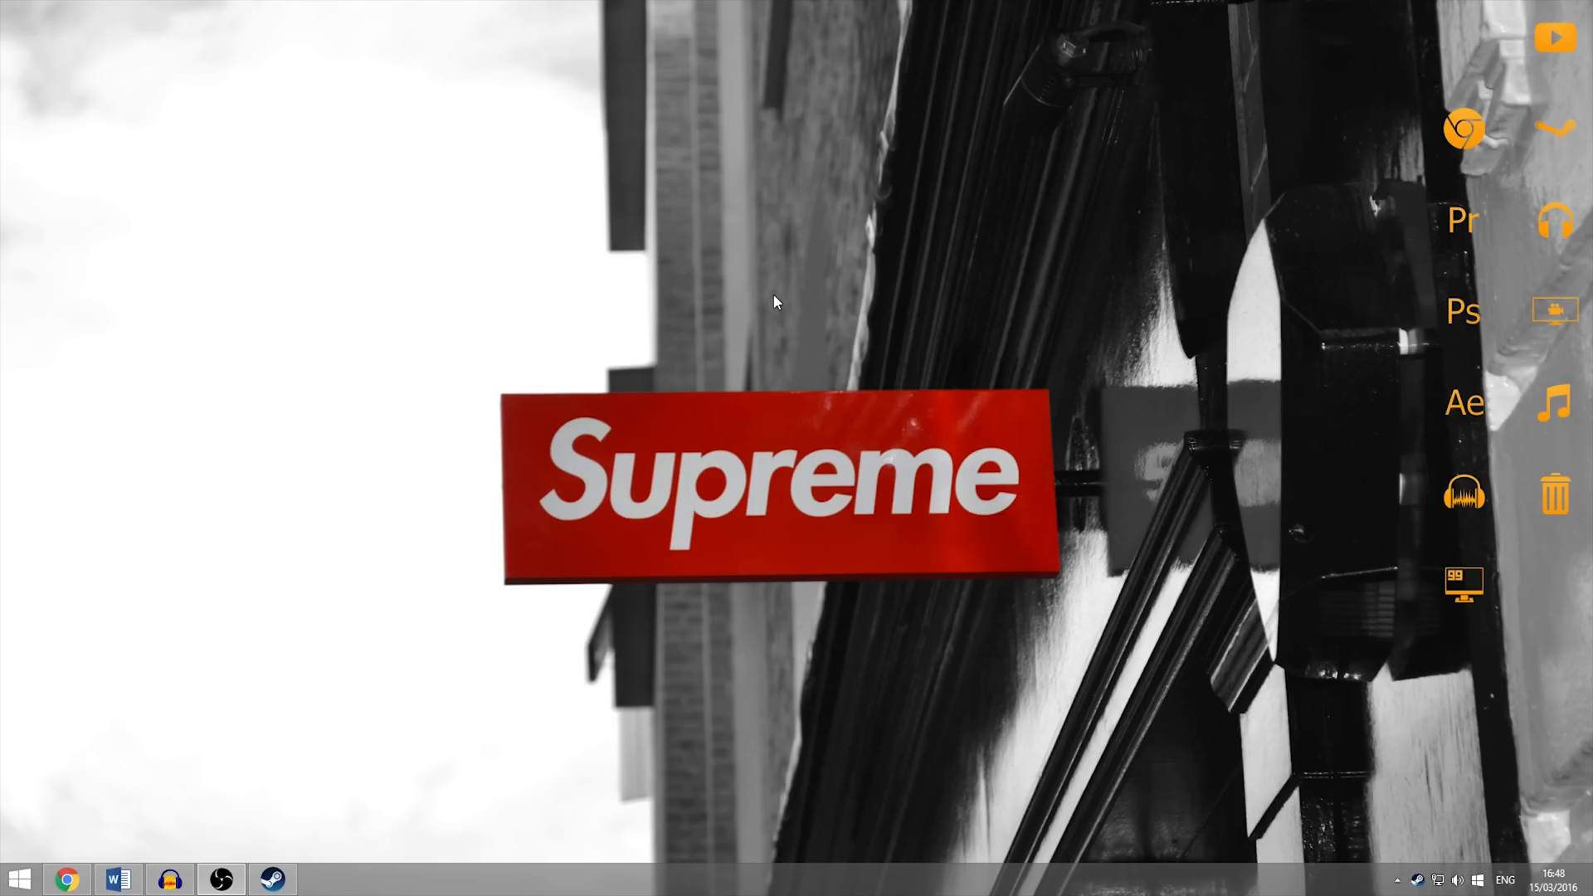
mouse_move(769, 298)
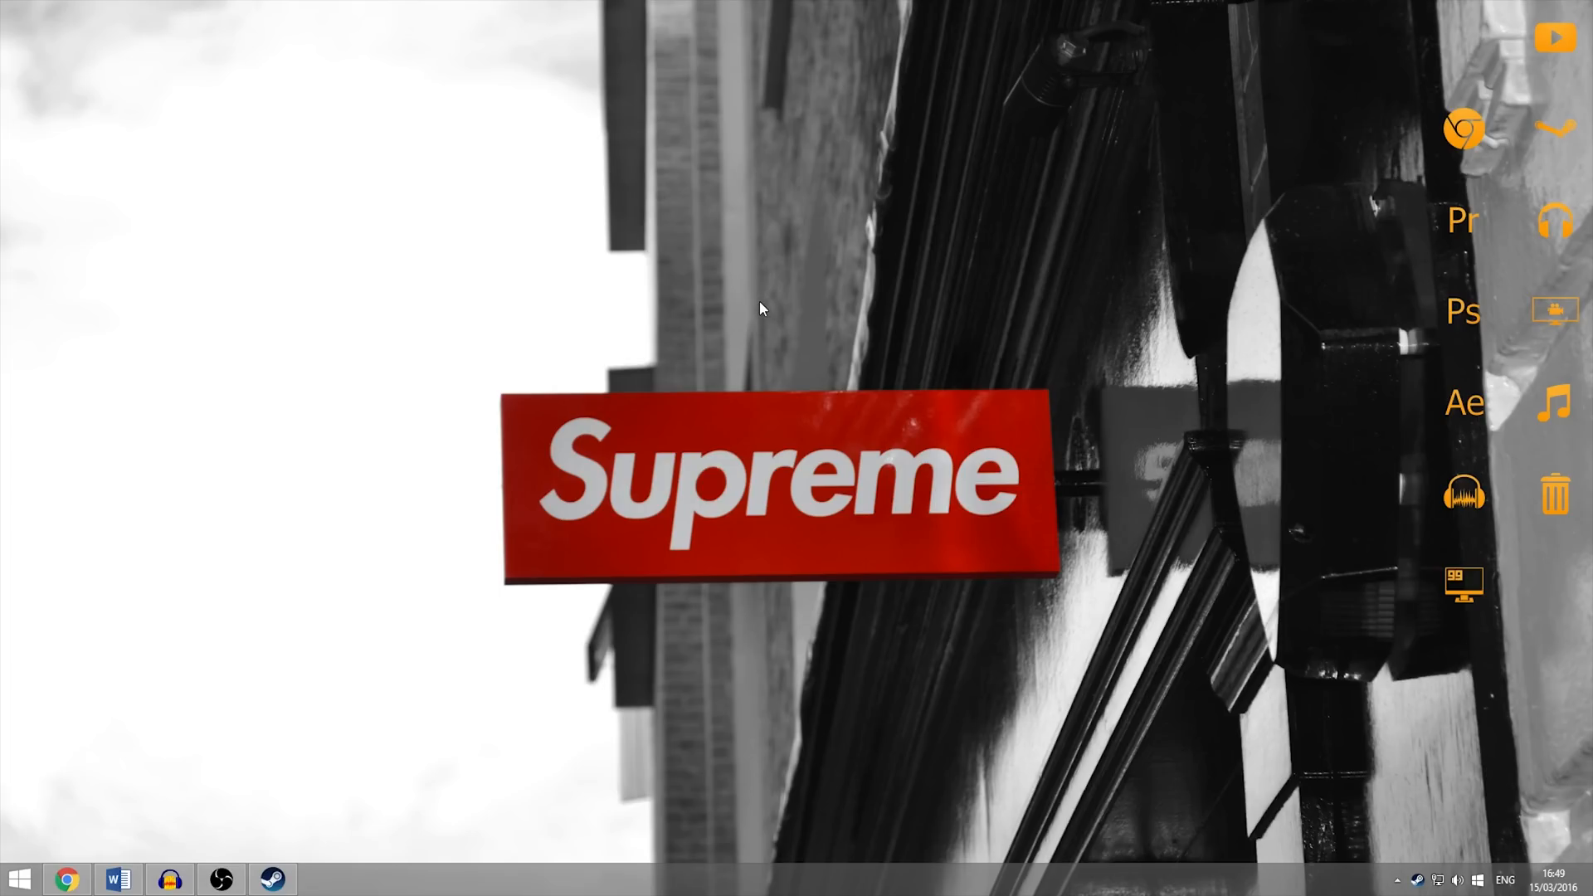
mouse_move(308, 468)
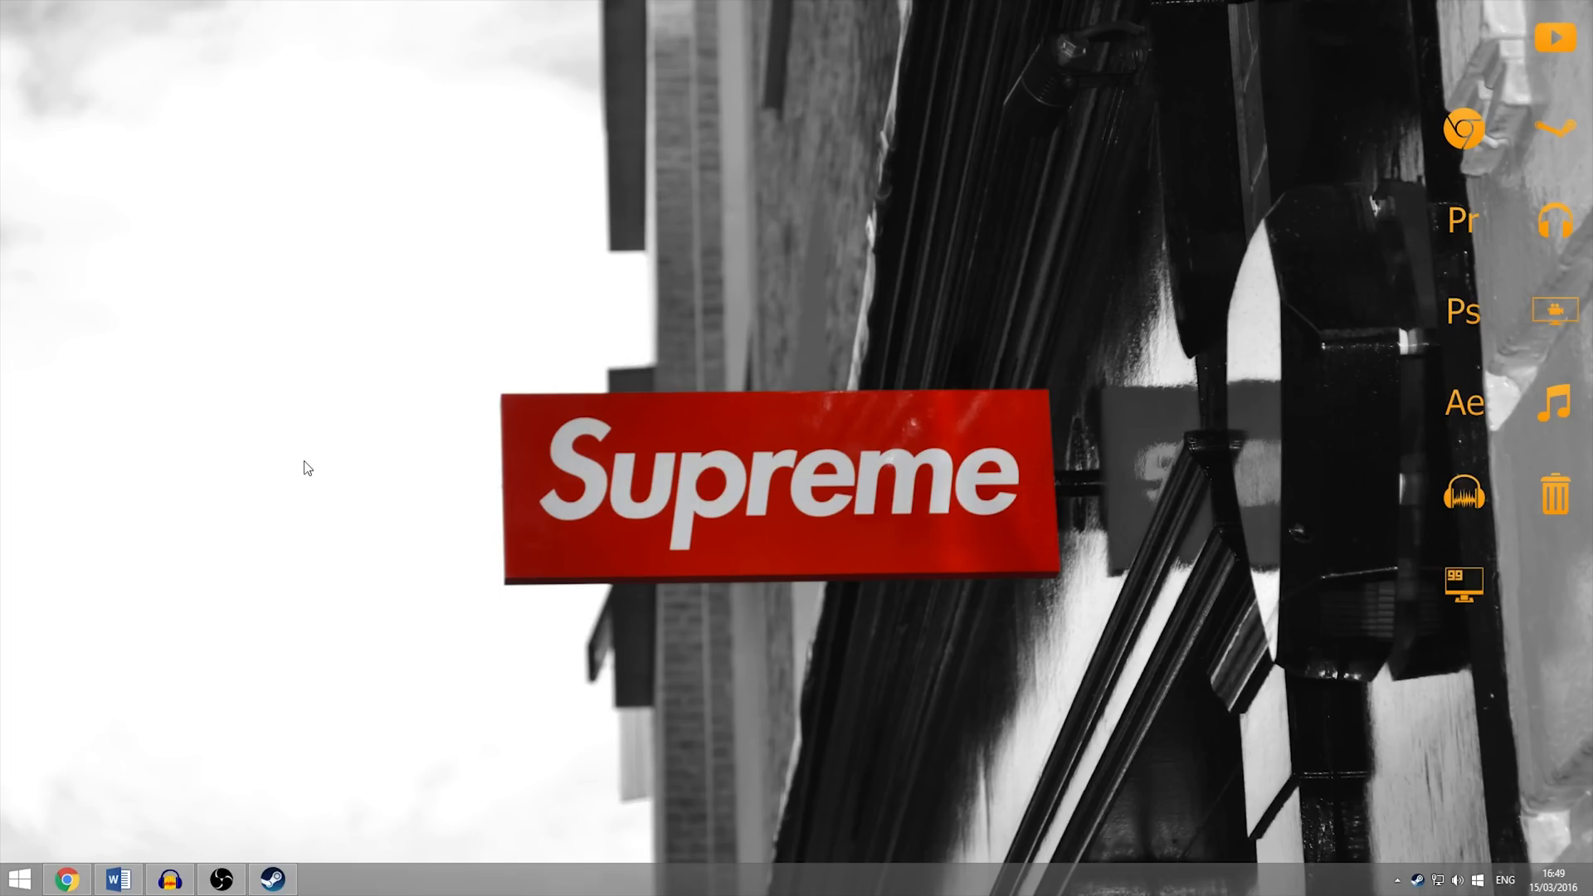
Step: Launch Razer Cortex from the Razer folder in the Start menu
click(19, 879)
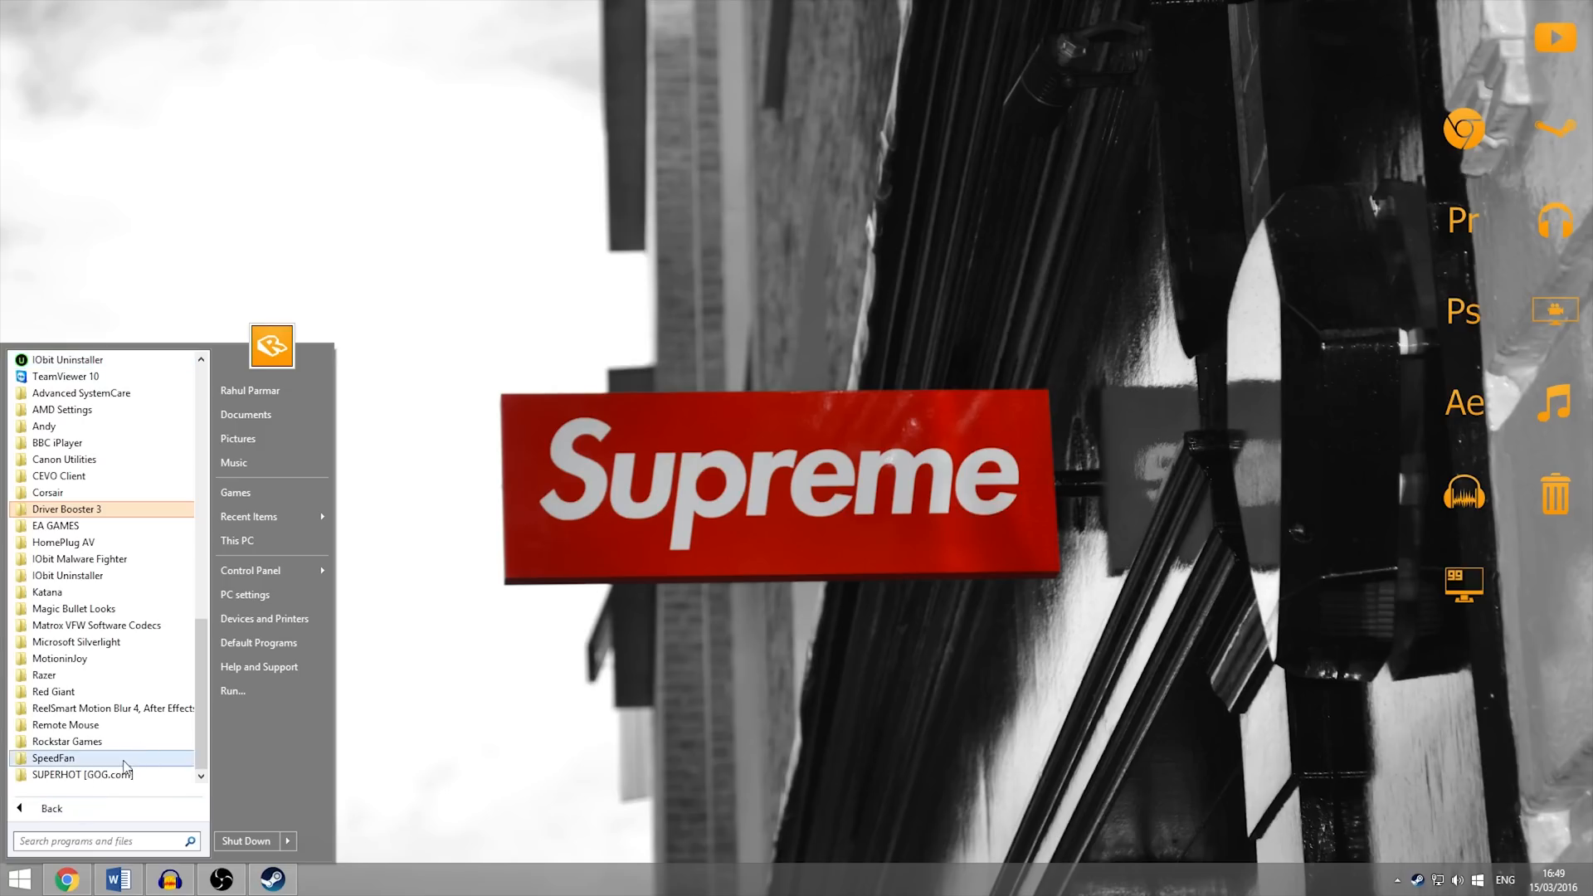
mouse_move(139, 537)
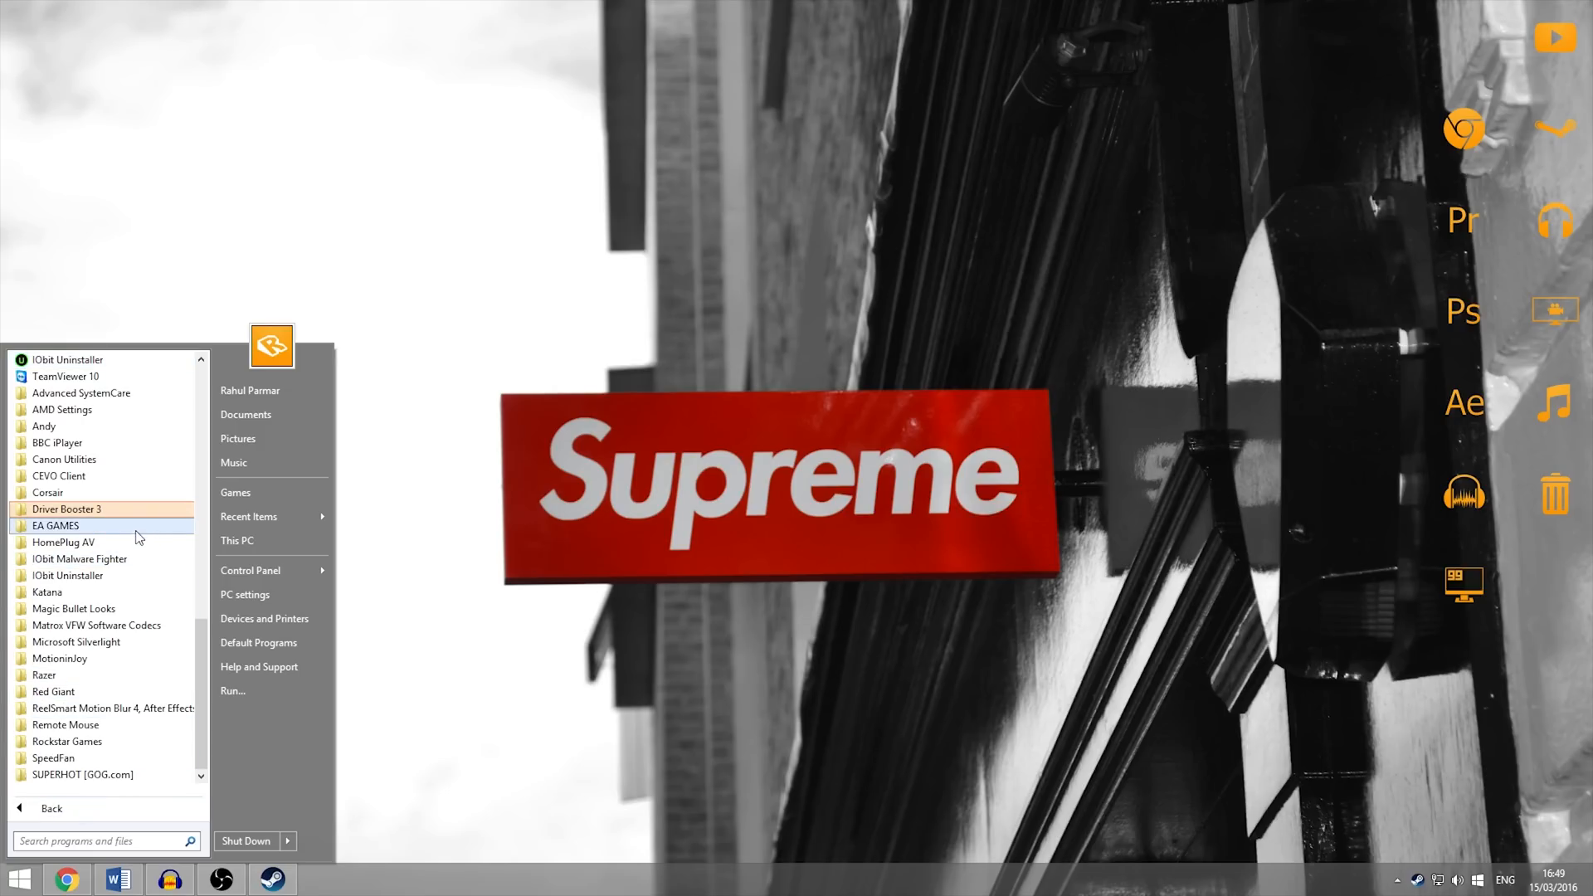
click(44, 674)
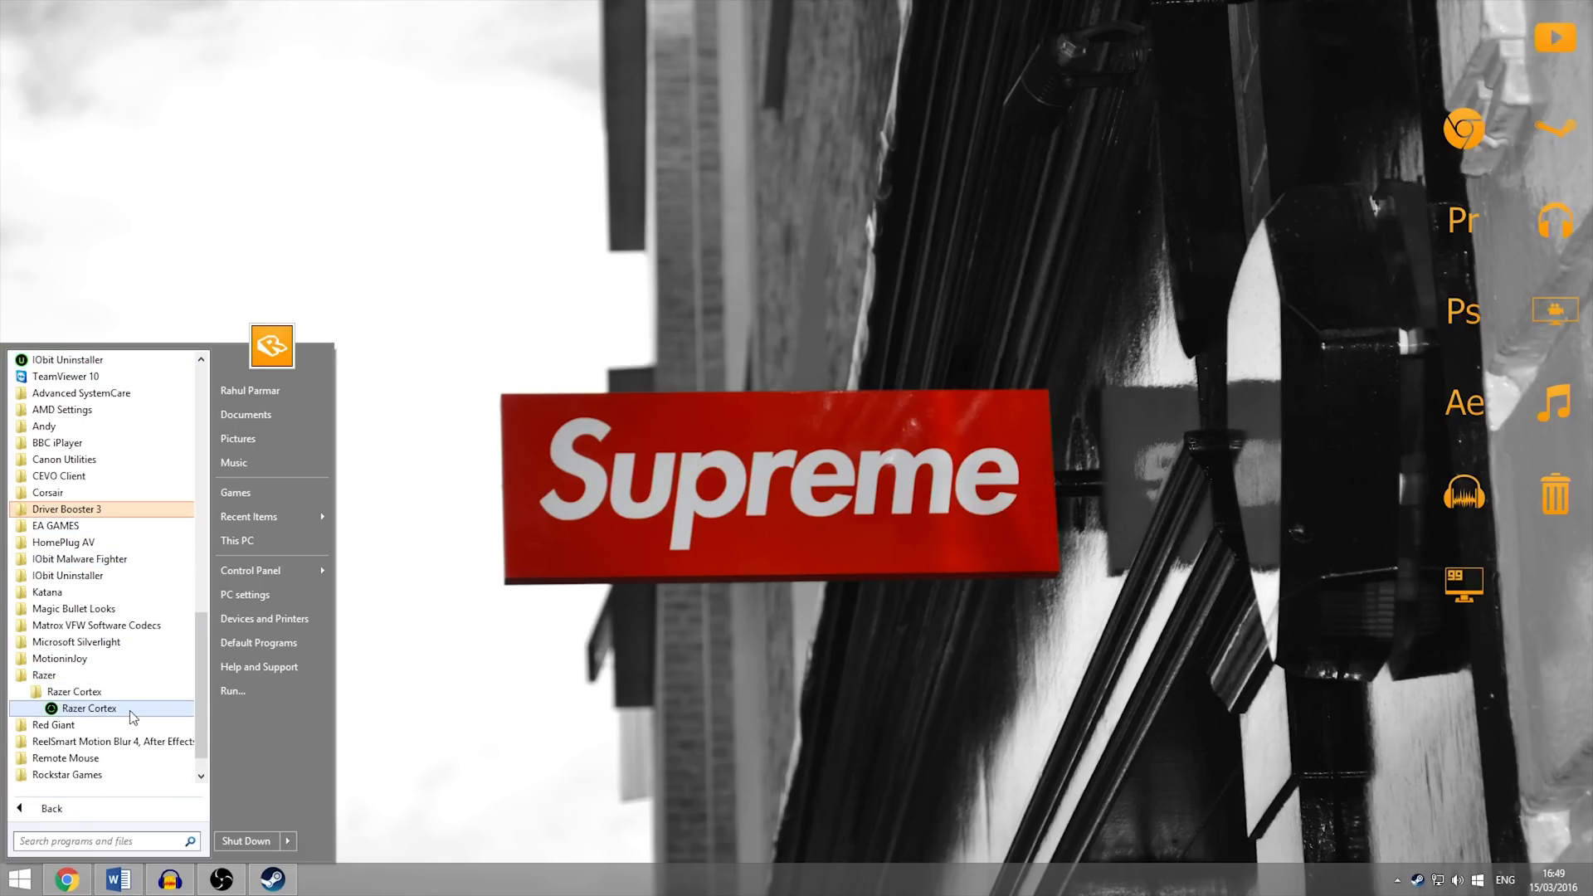
click(90, 708)
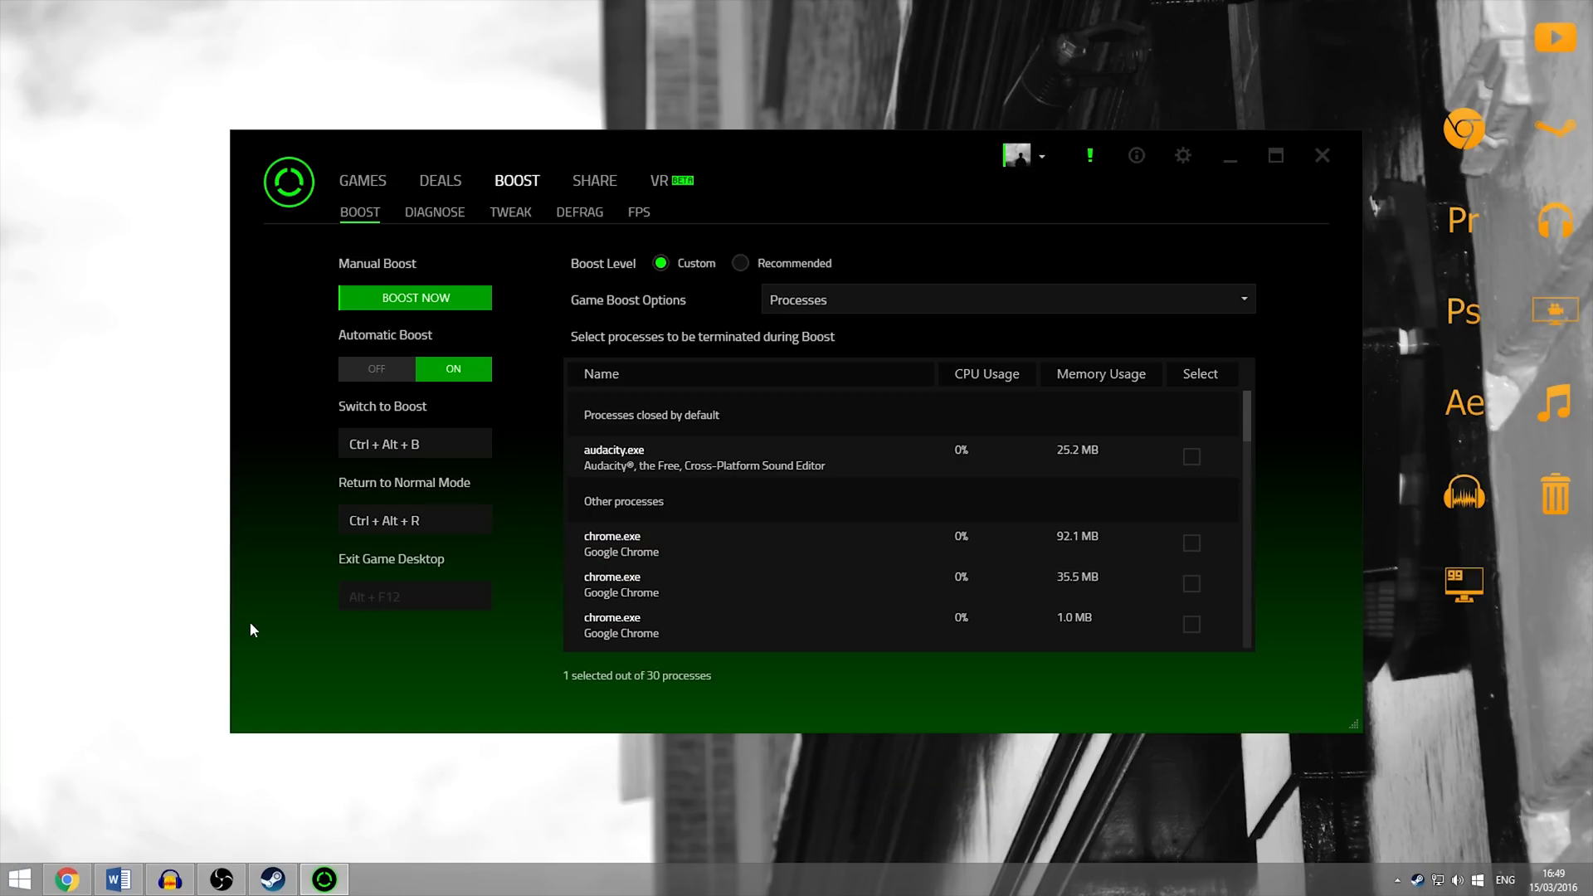
mouse_move(538, 173)
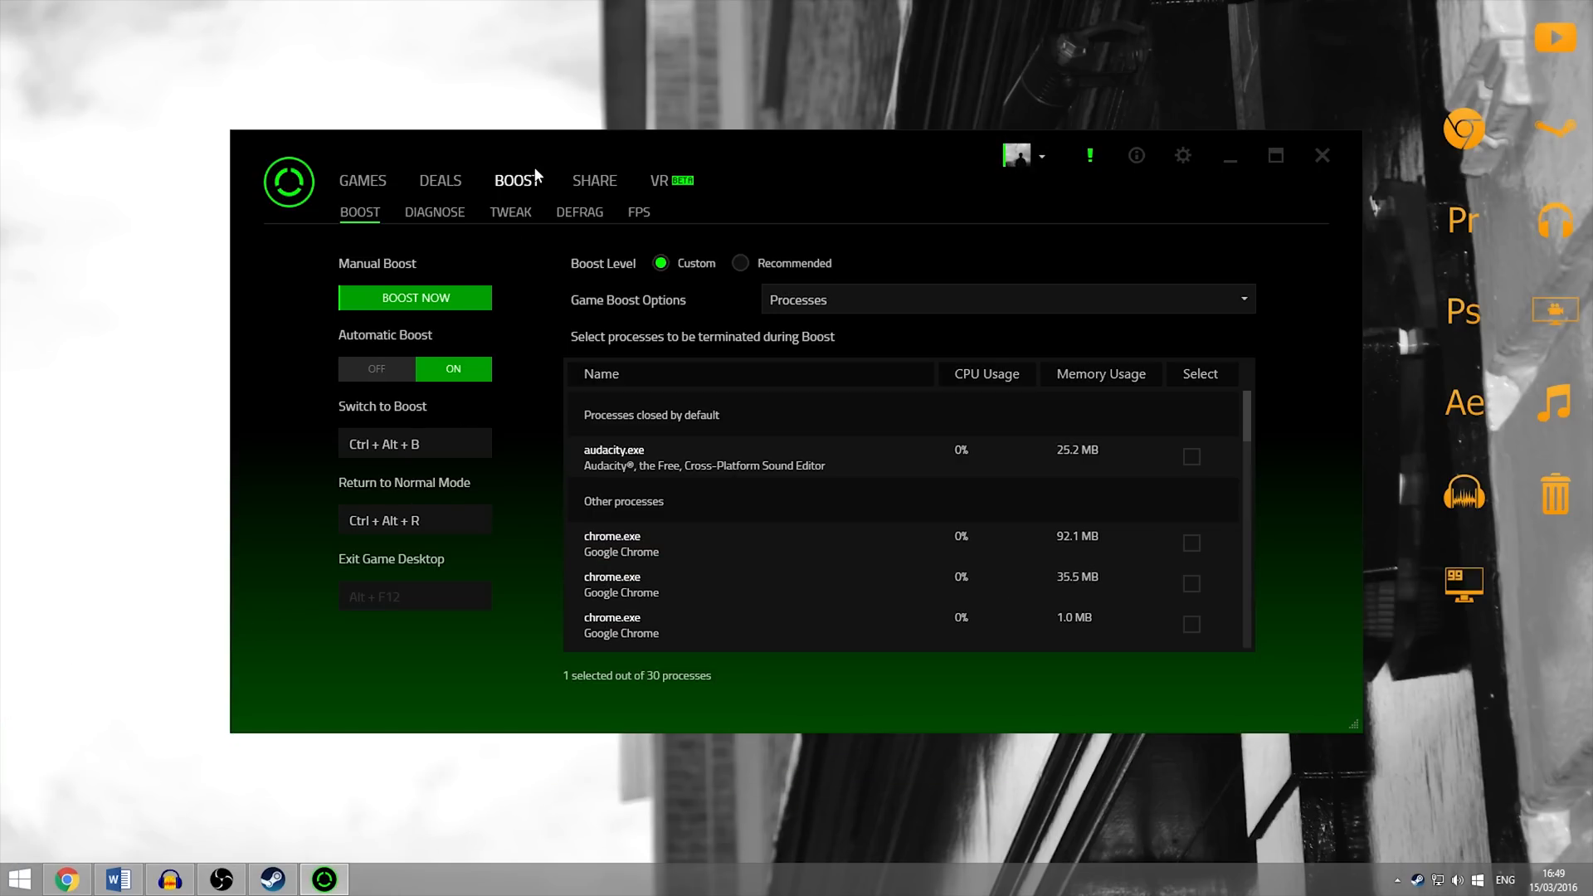
mouse_move(557, 189)
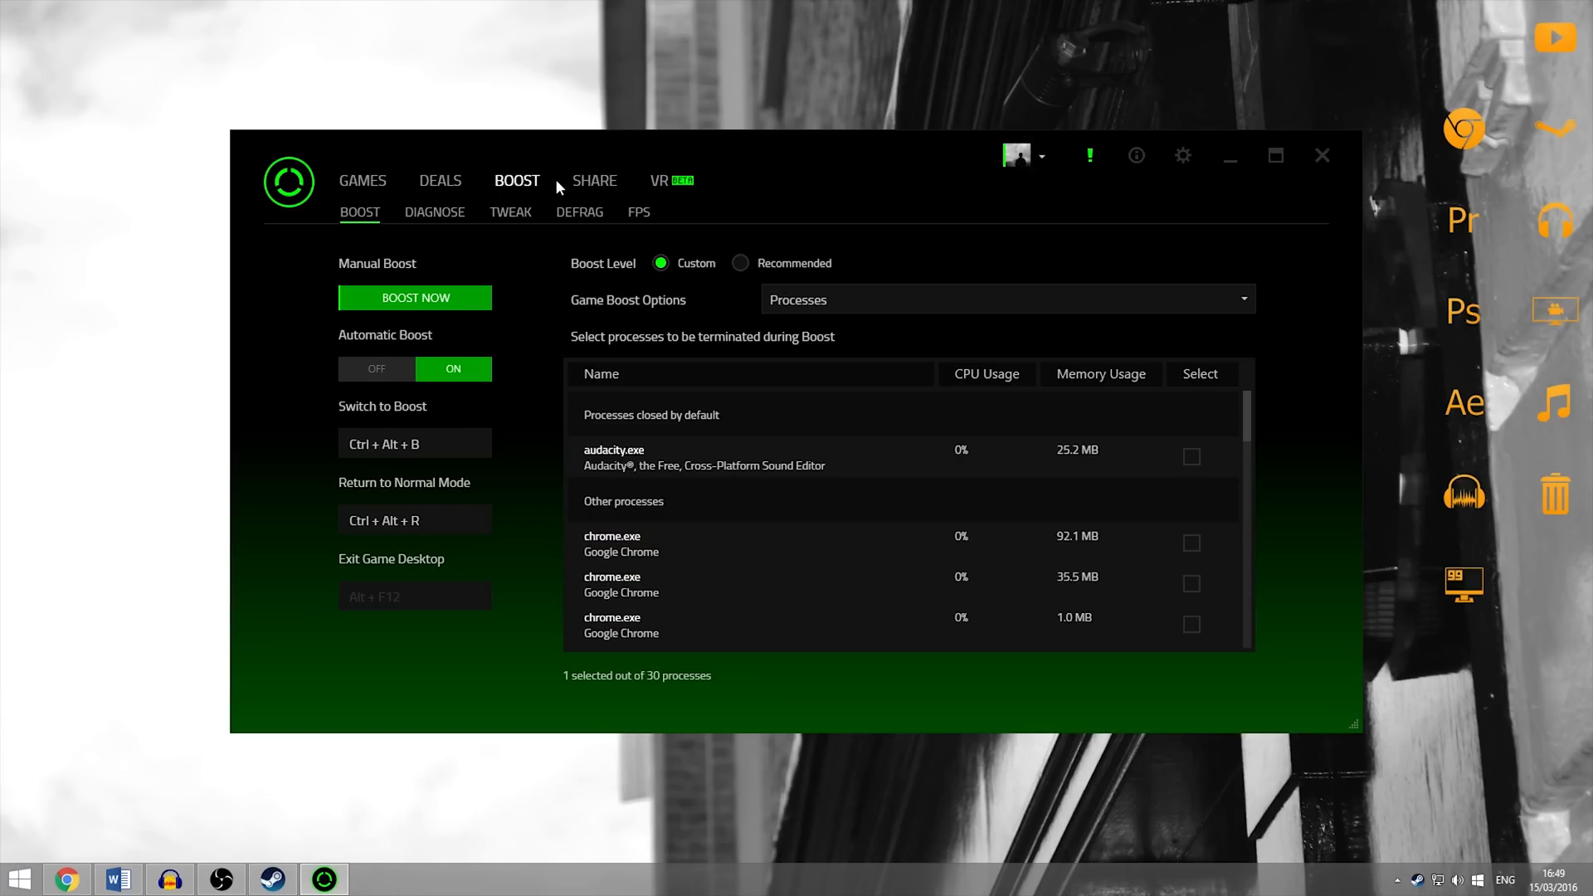
mouse_move(527, 207)
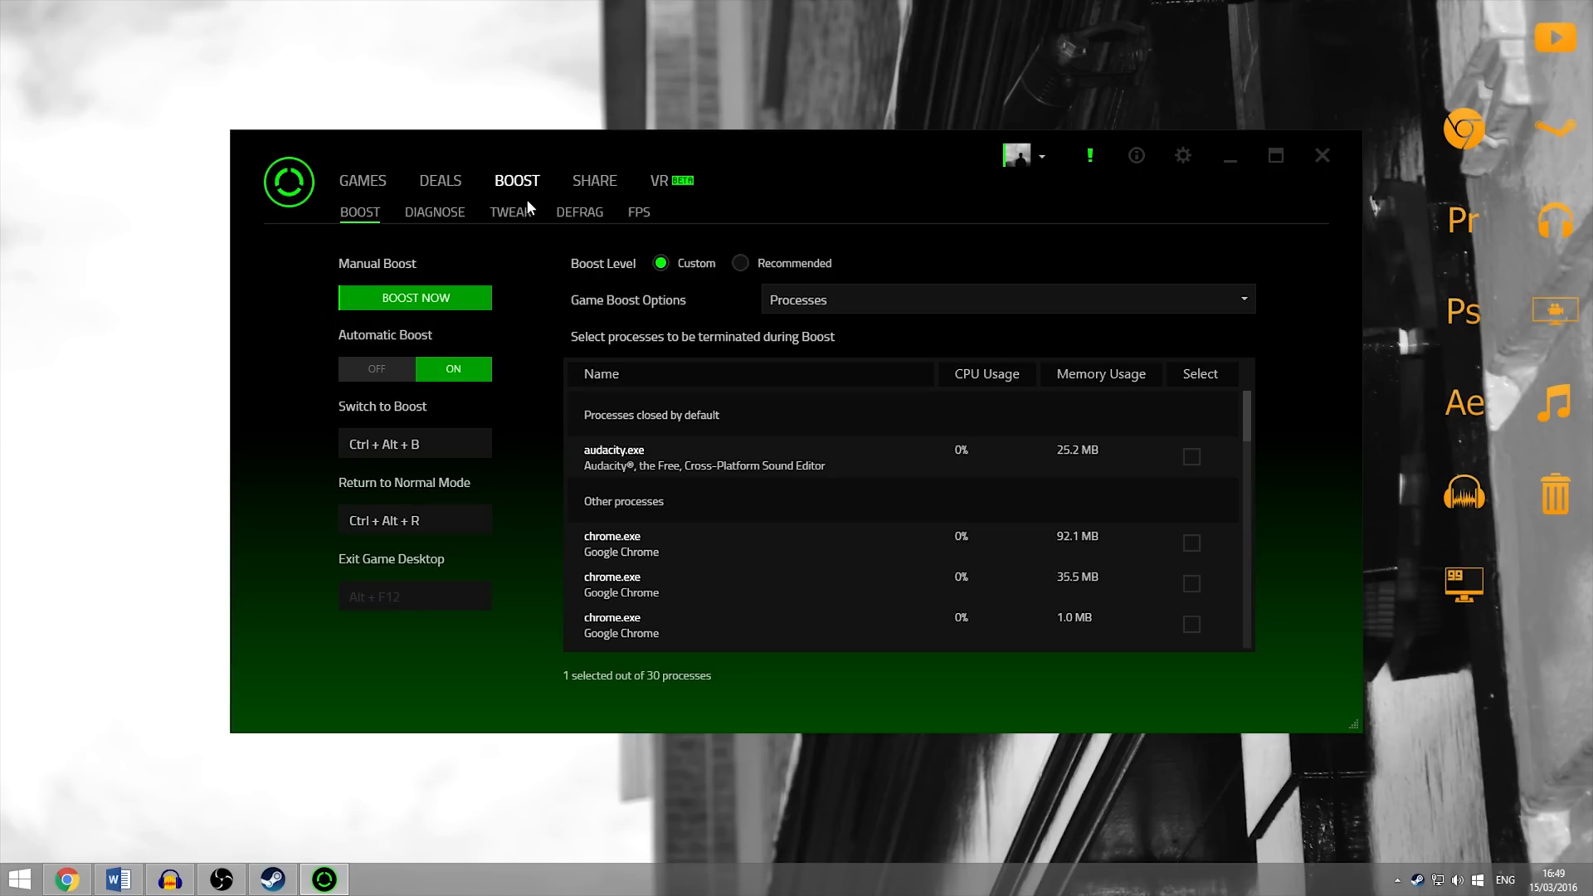
mouse_move(362, 189)
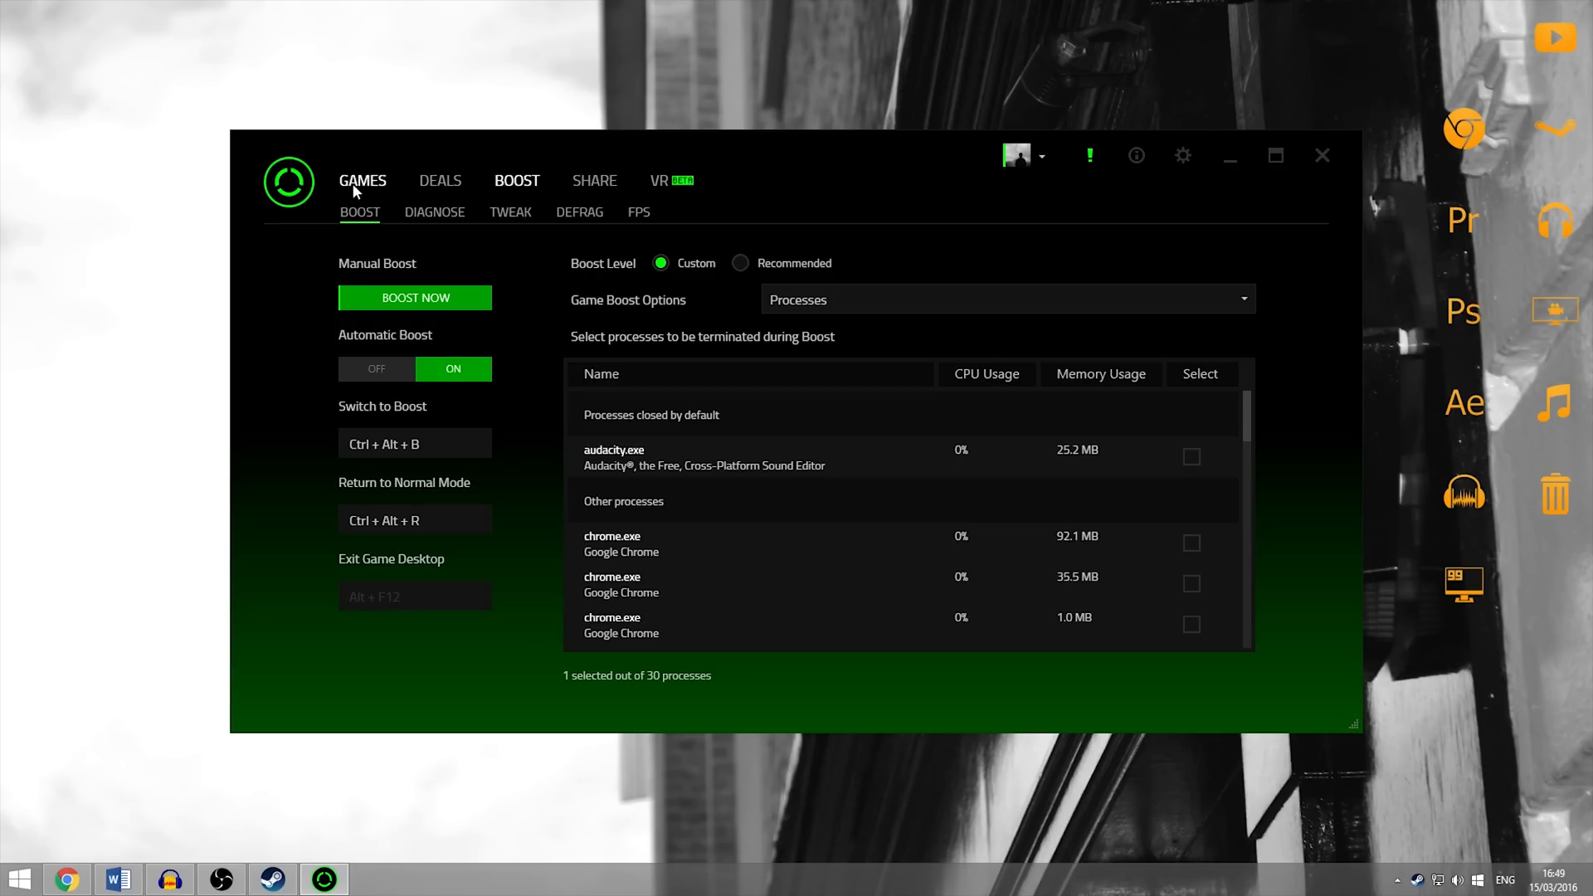
Step: Go to the GAMES library and open the Counter-Strike Global Offensive tile
click(361, 180)
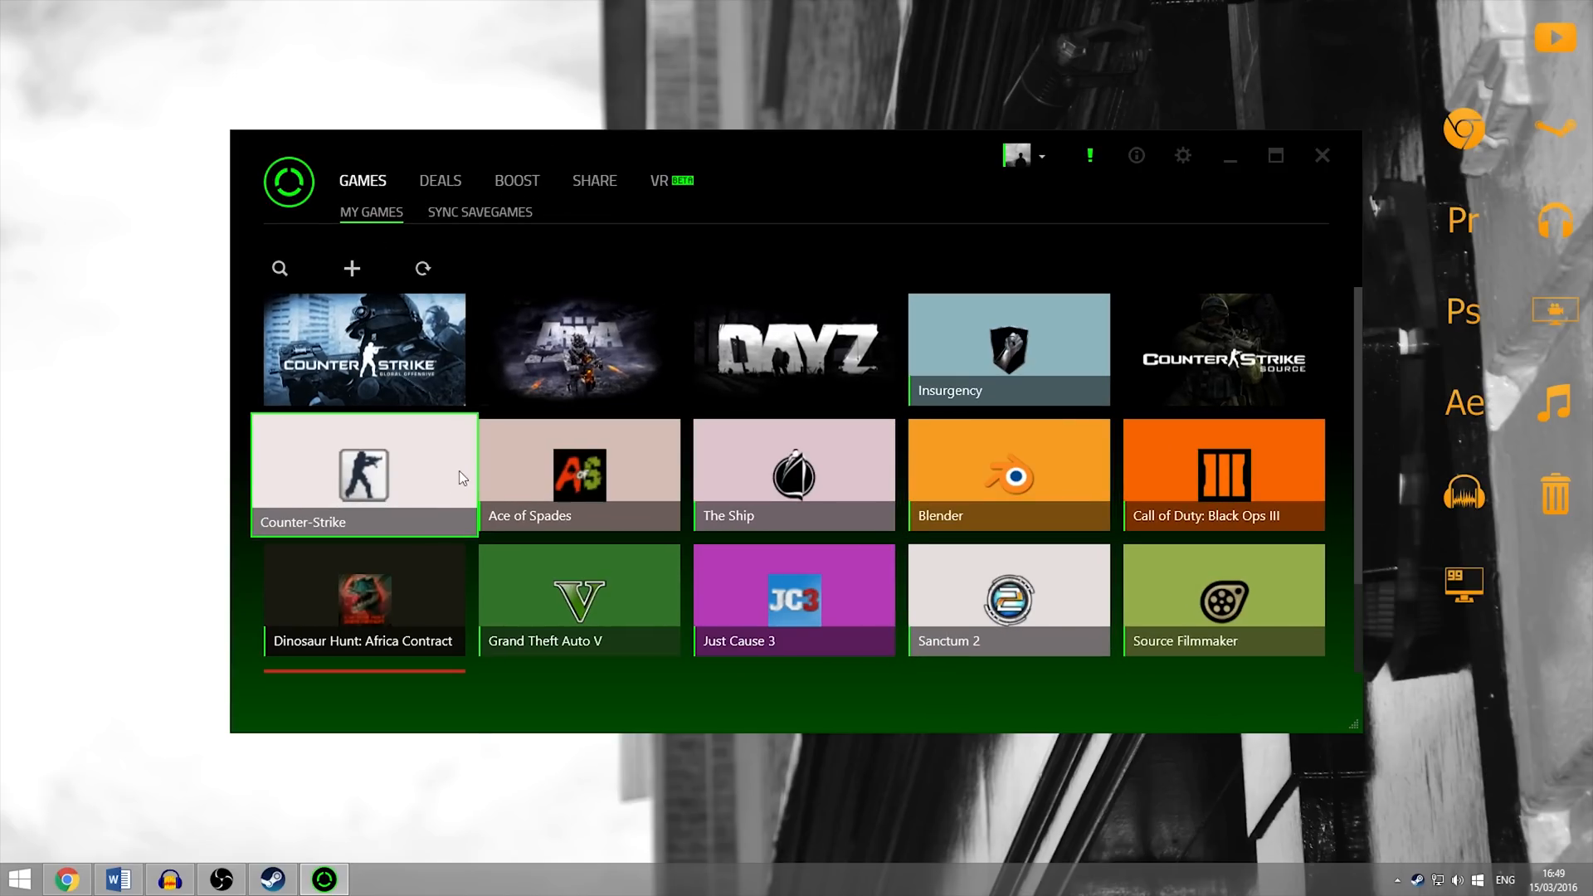
click(363, 350)
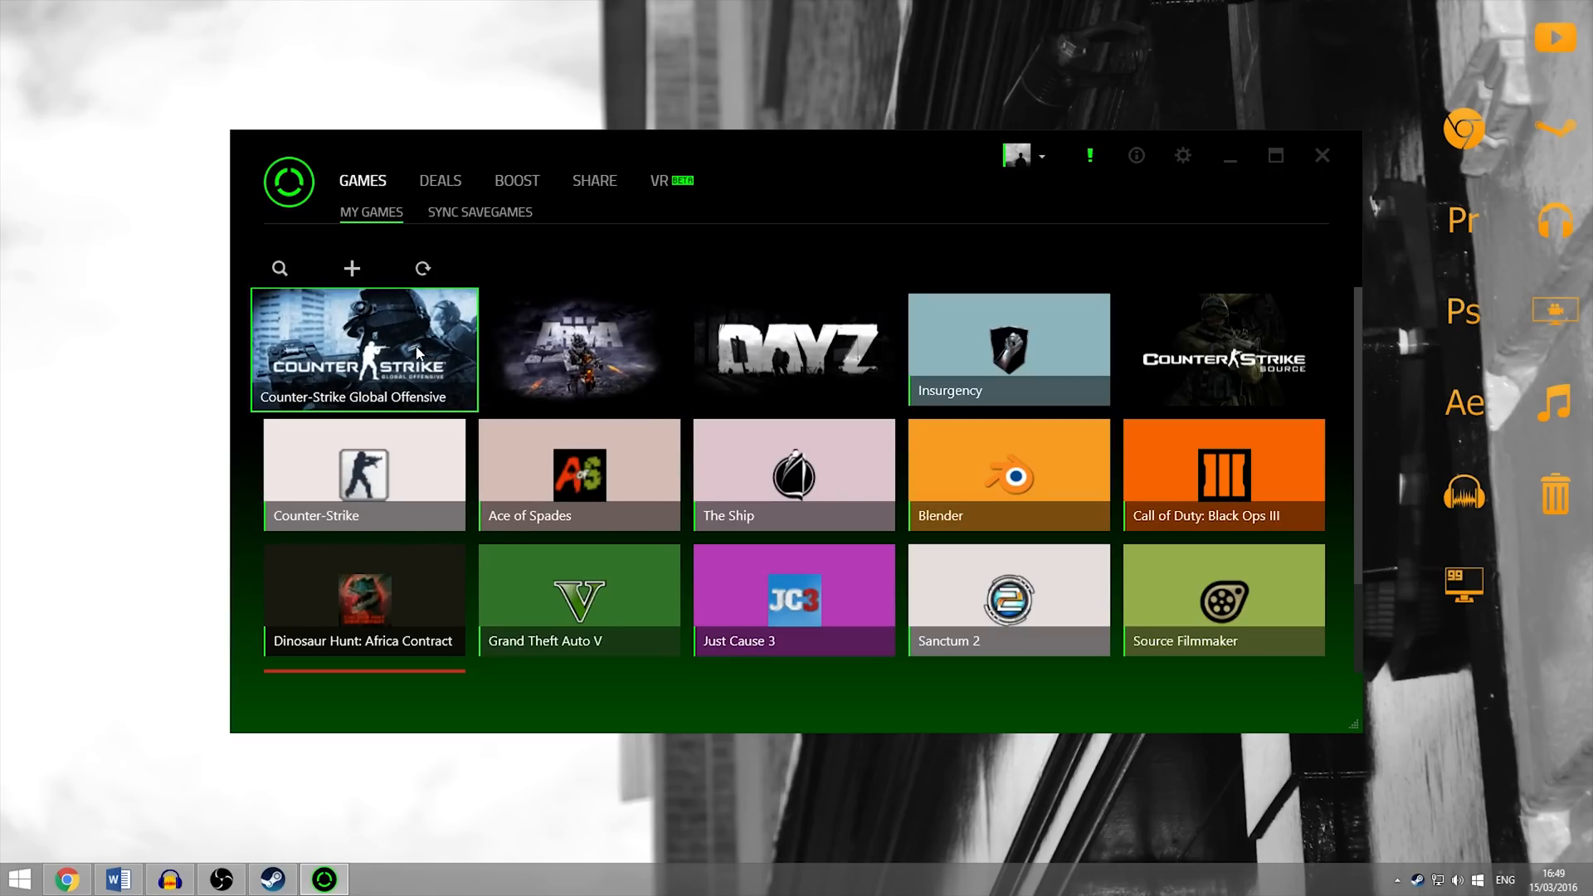
click(363, 350)
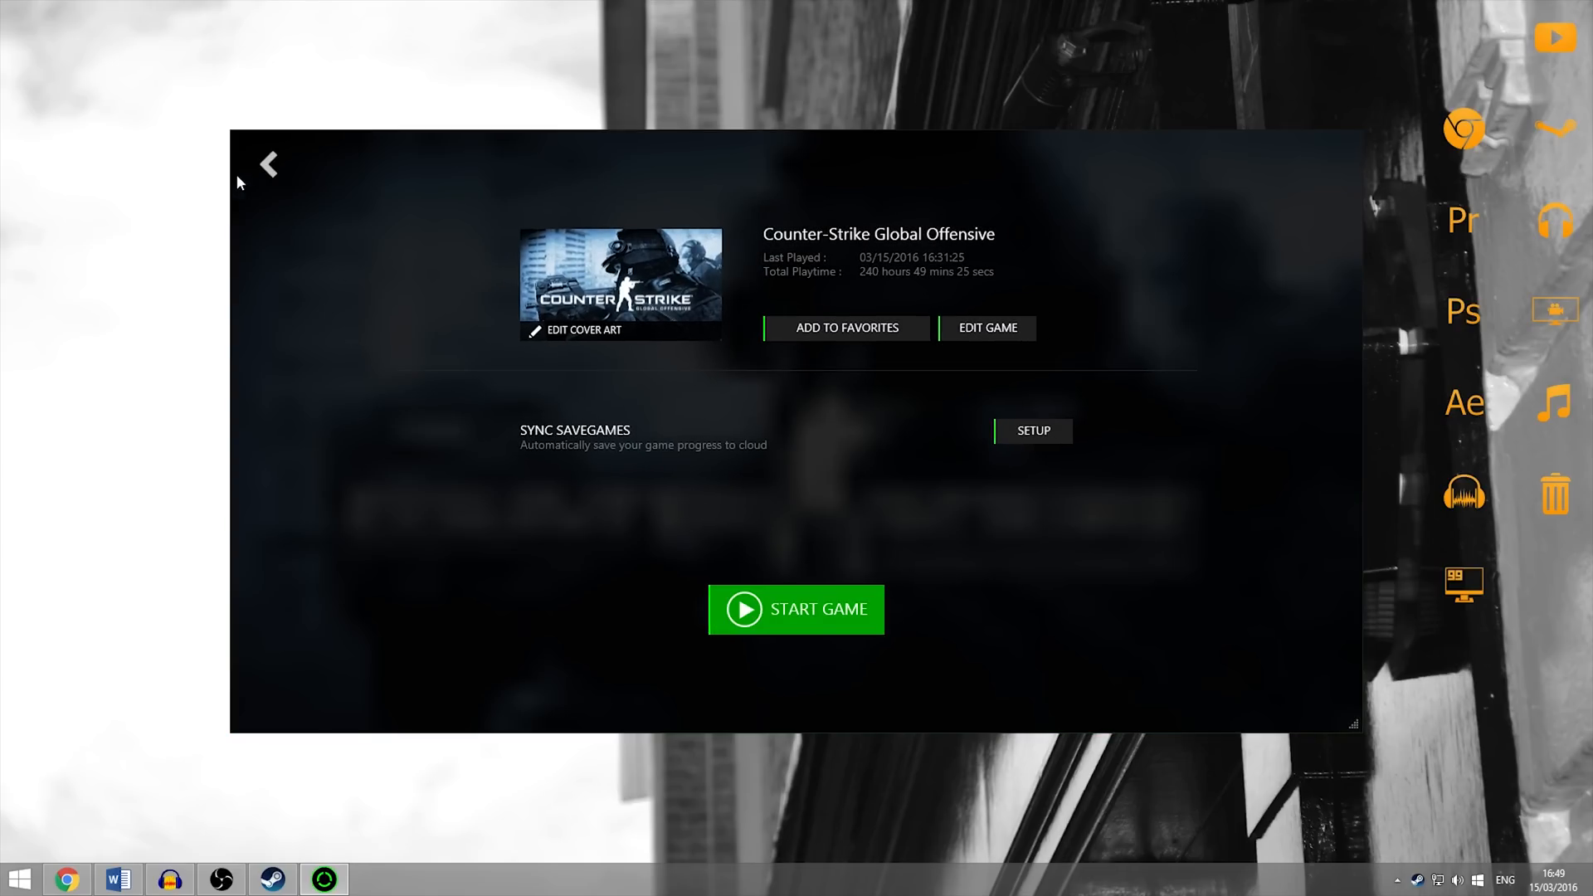
Step: Go back from the game details to the Boost page and scroll through its Processes list
click(268, 164)
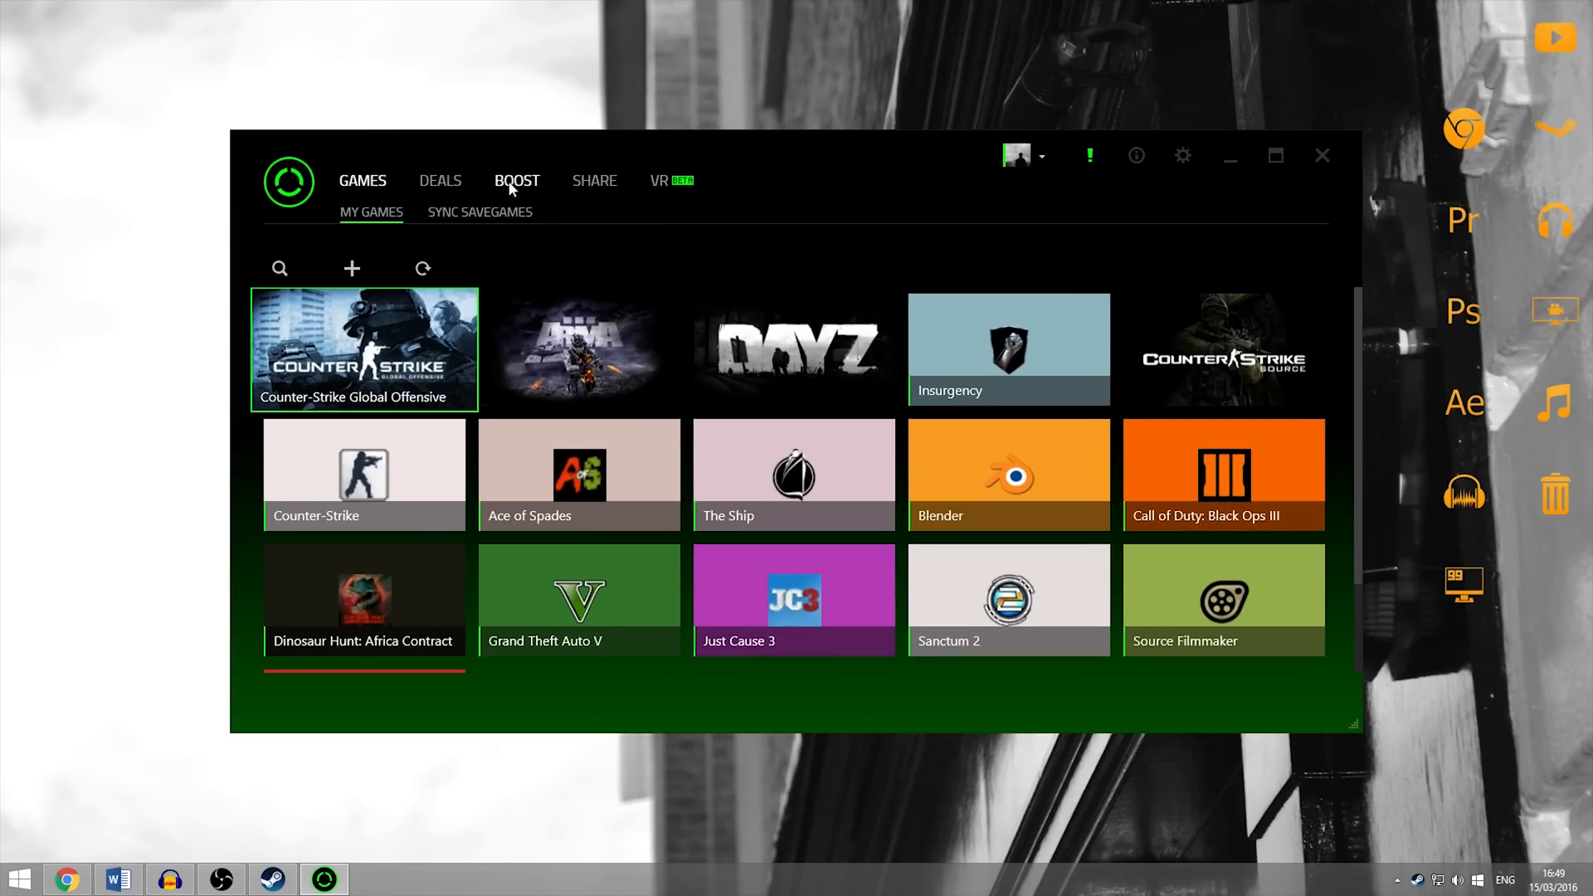
click(516, 180)
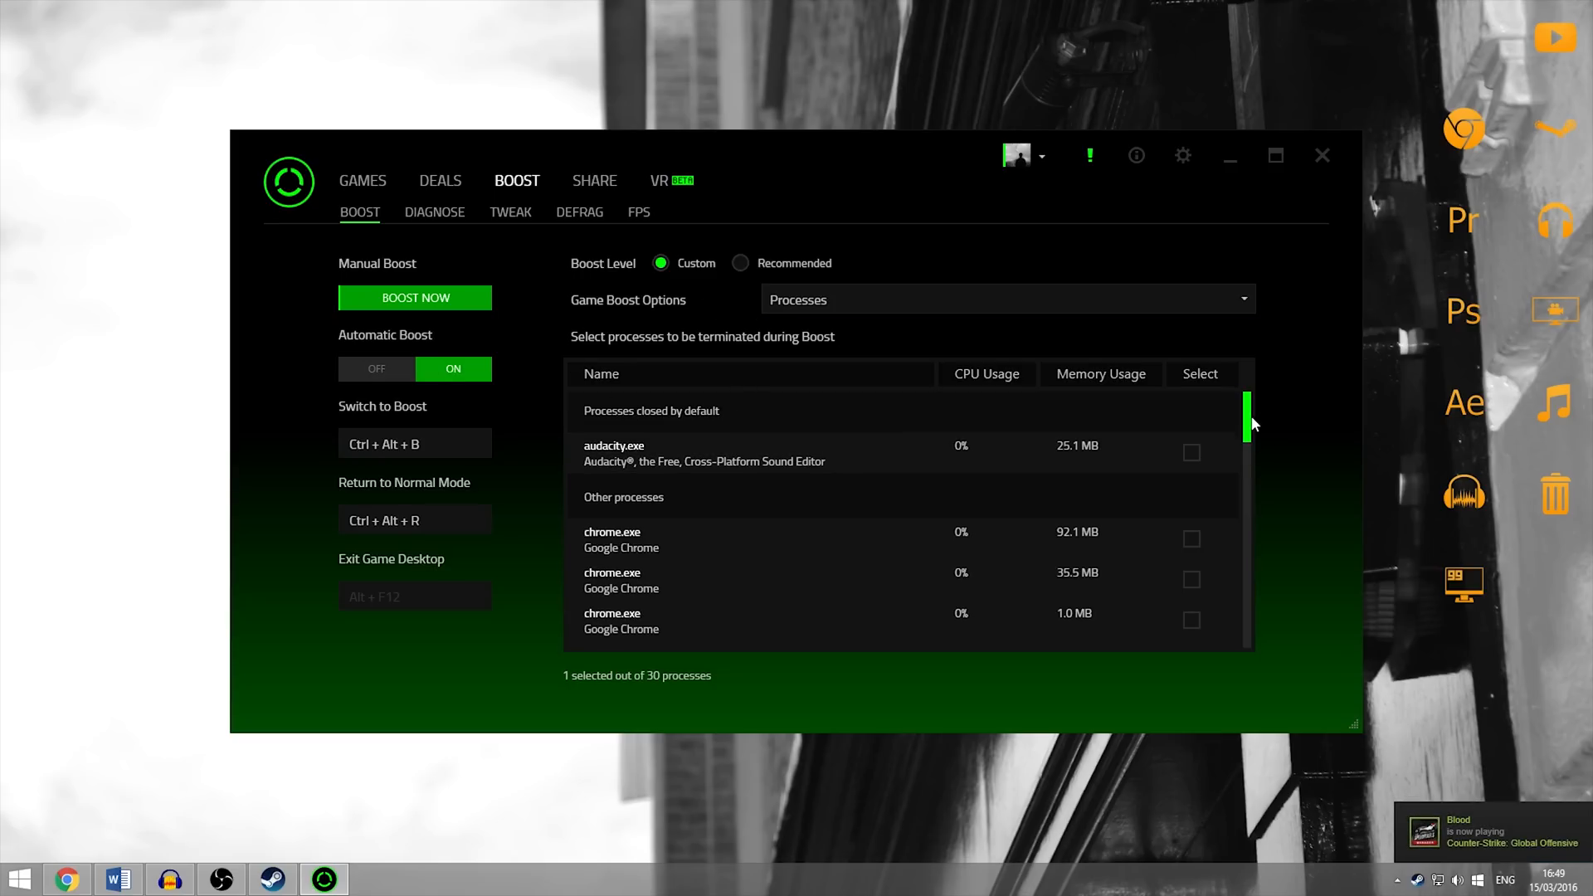
scroll(down, 3)
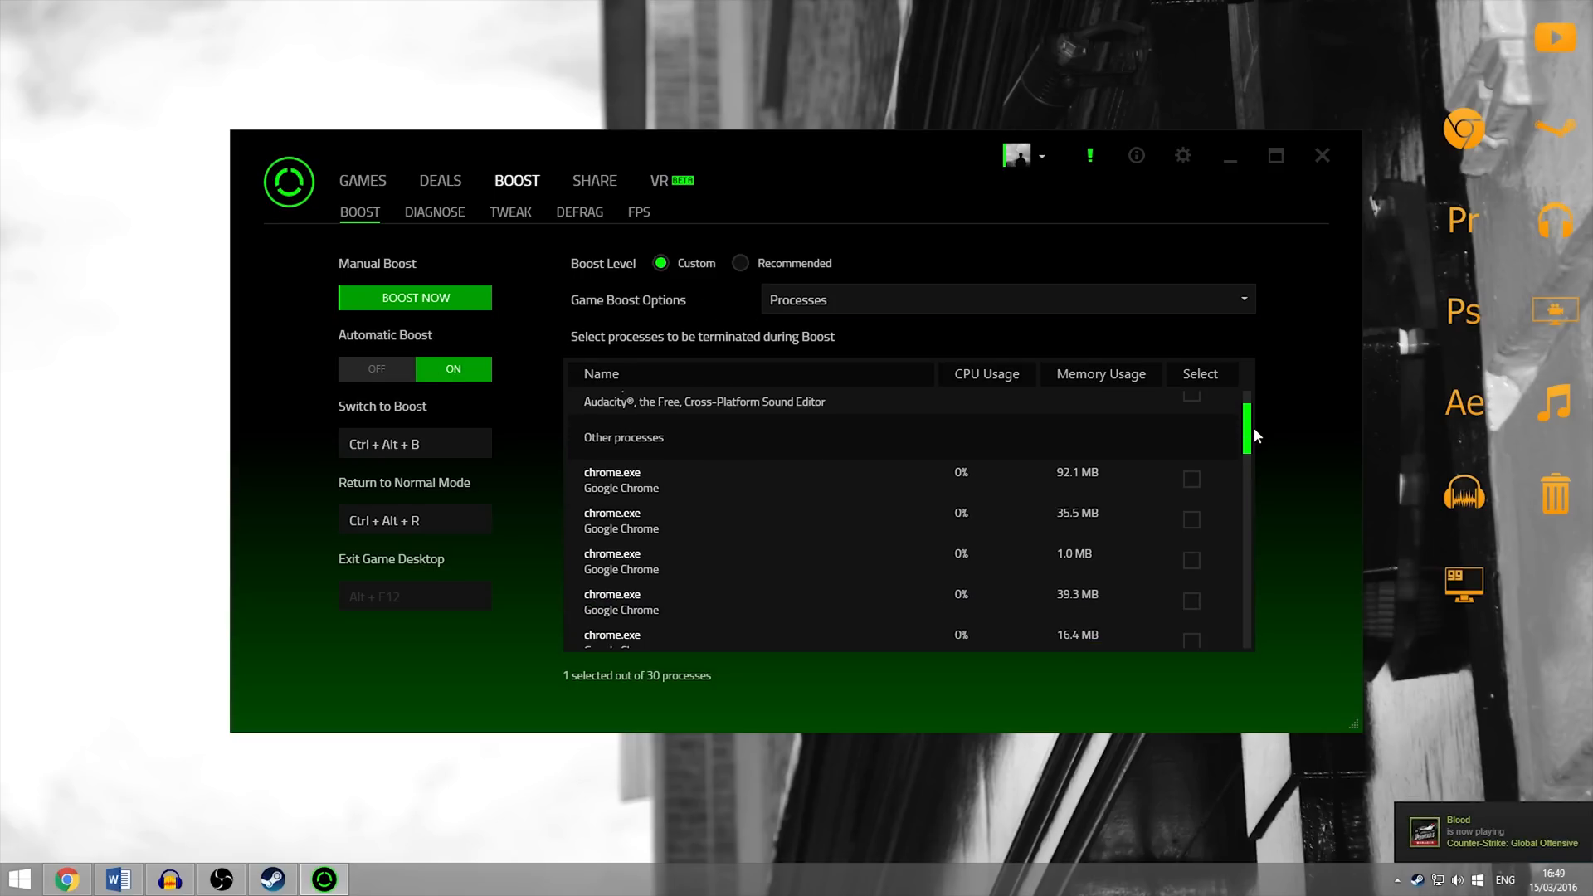
scroll(down, 3)
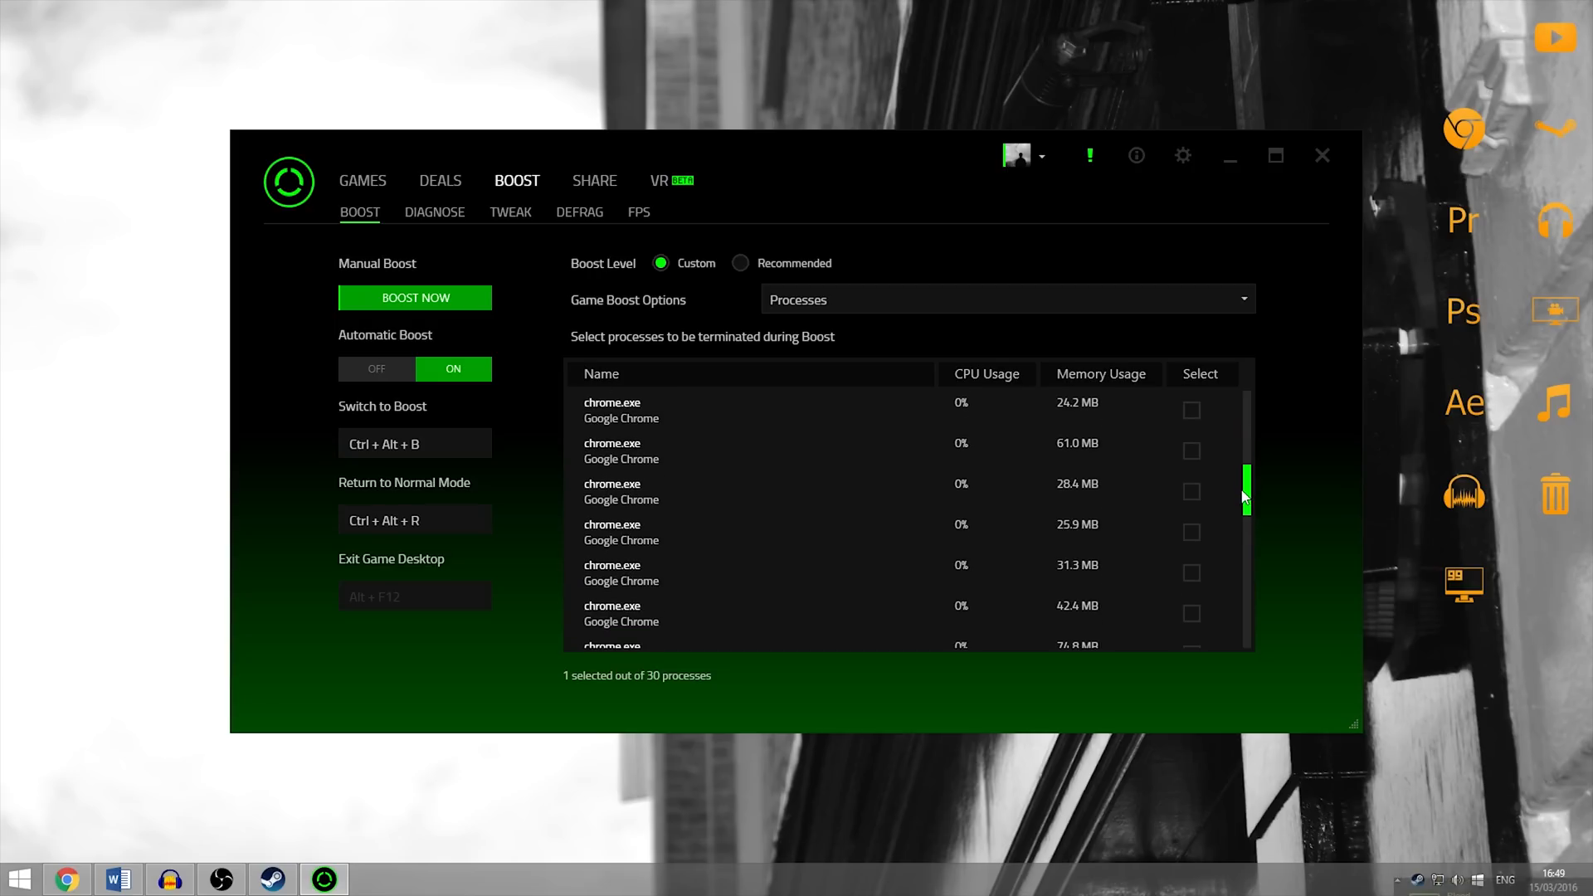
scroll(down, 3)
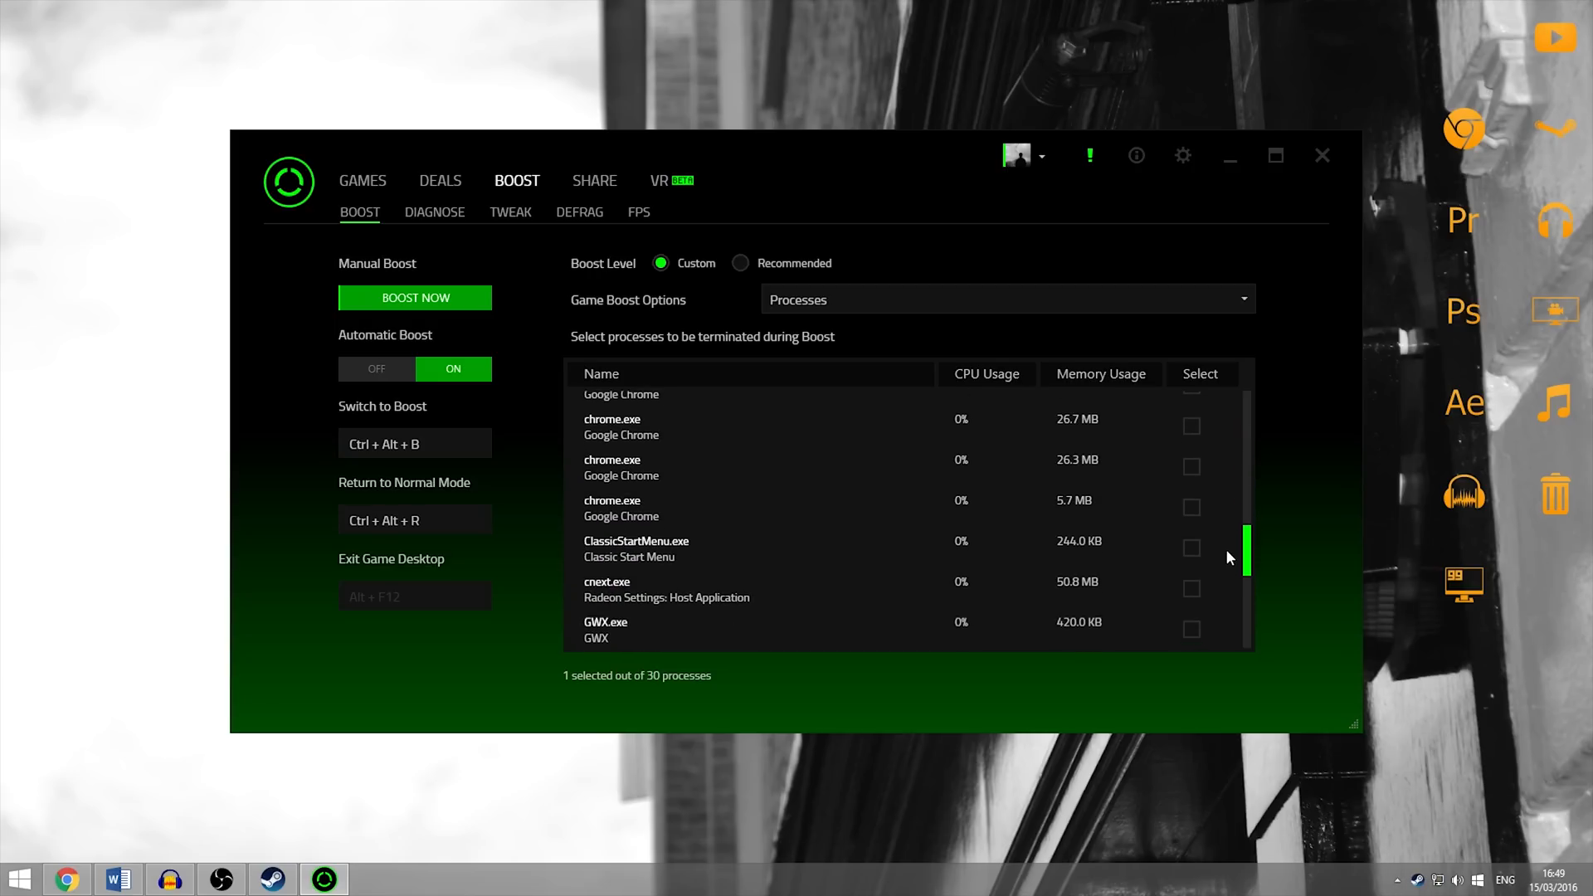
scroll(down, 3)
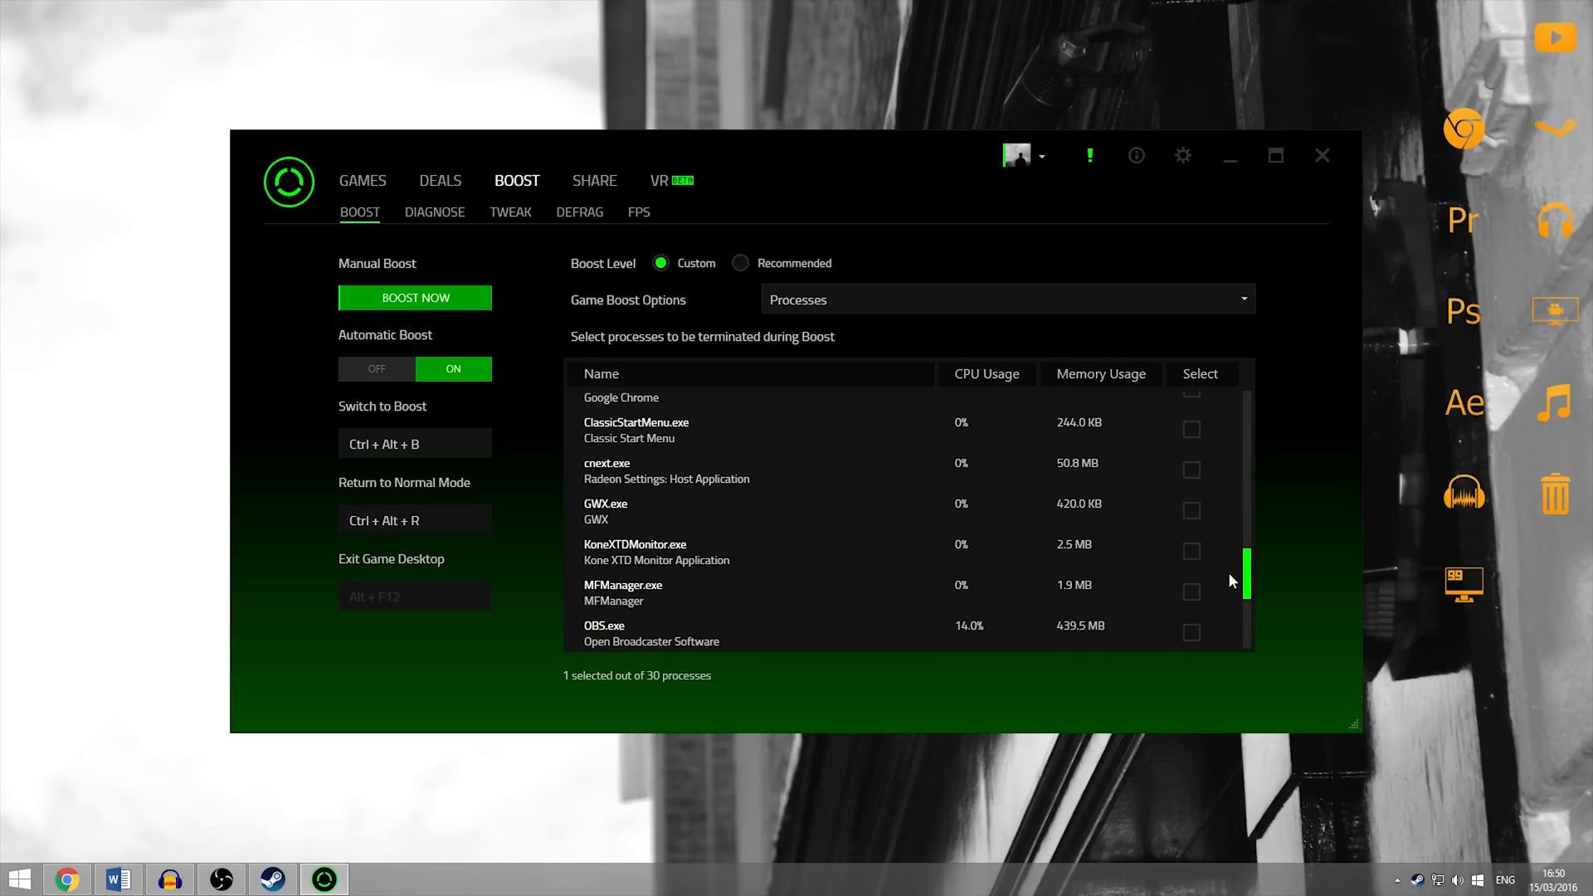
scroll(down, 3)
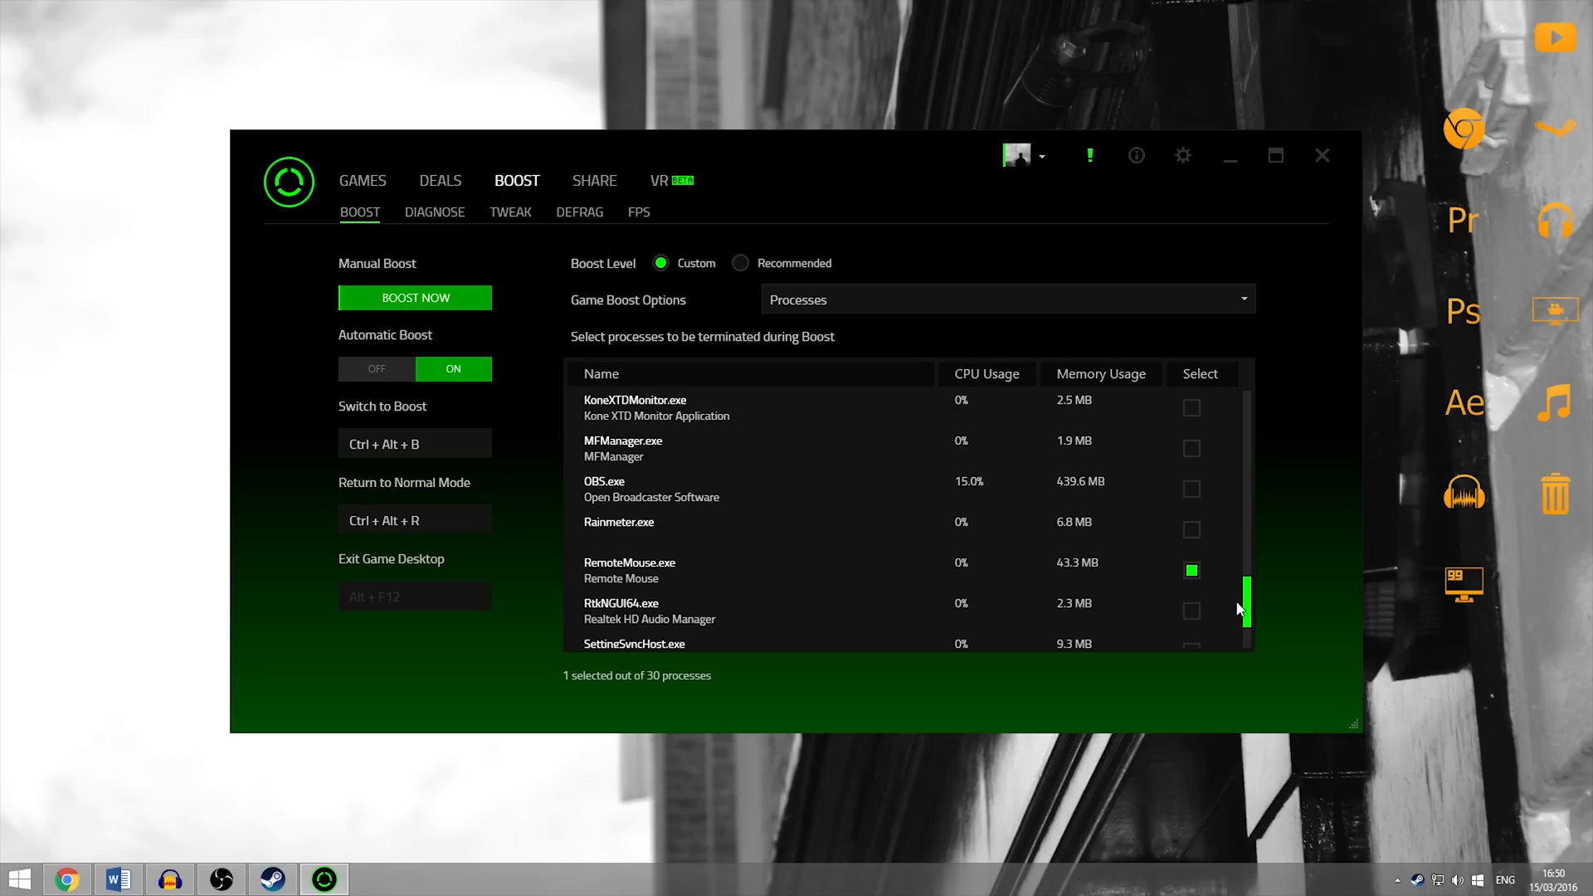
scroll(down, 3)
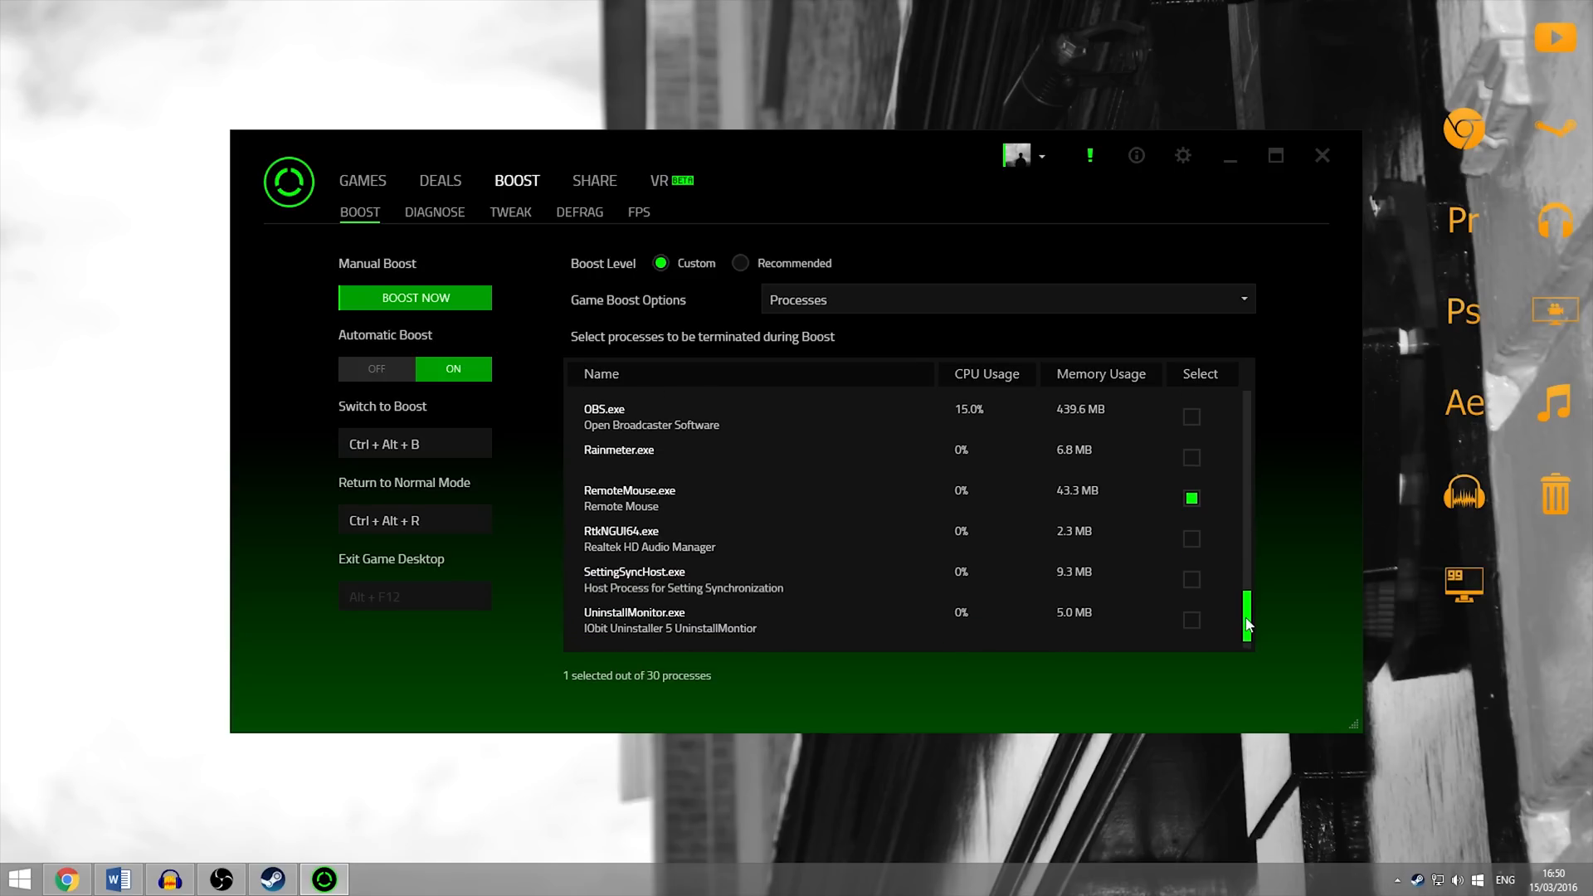
scroll(down, 3)
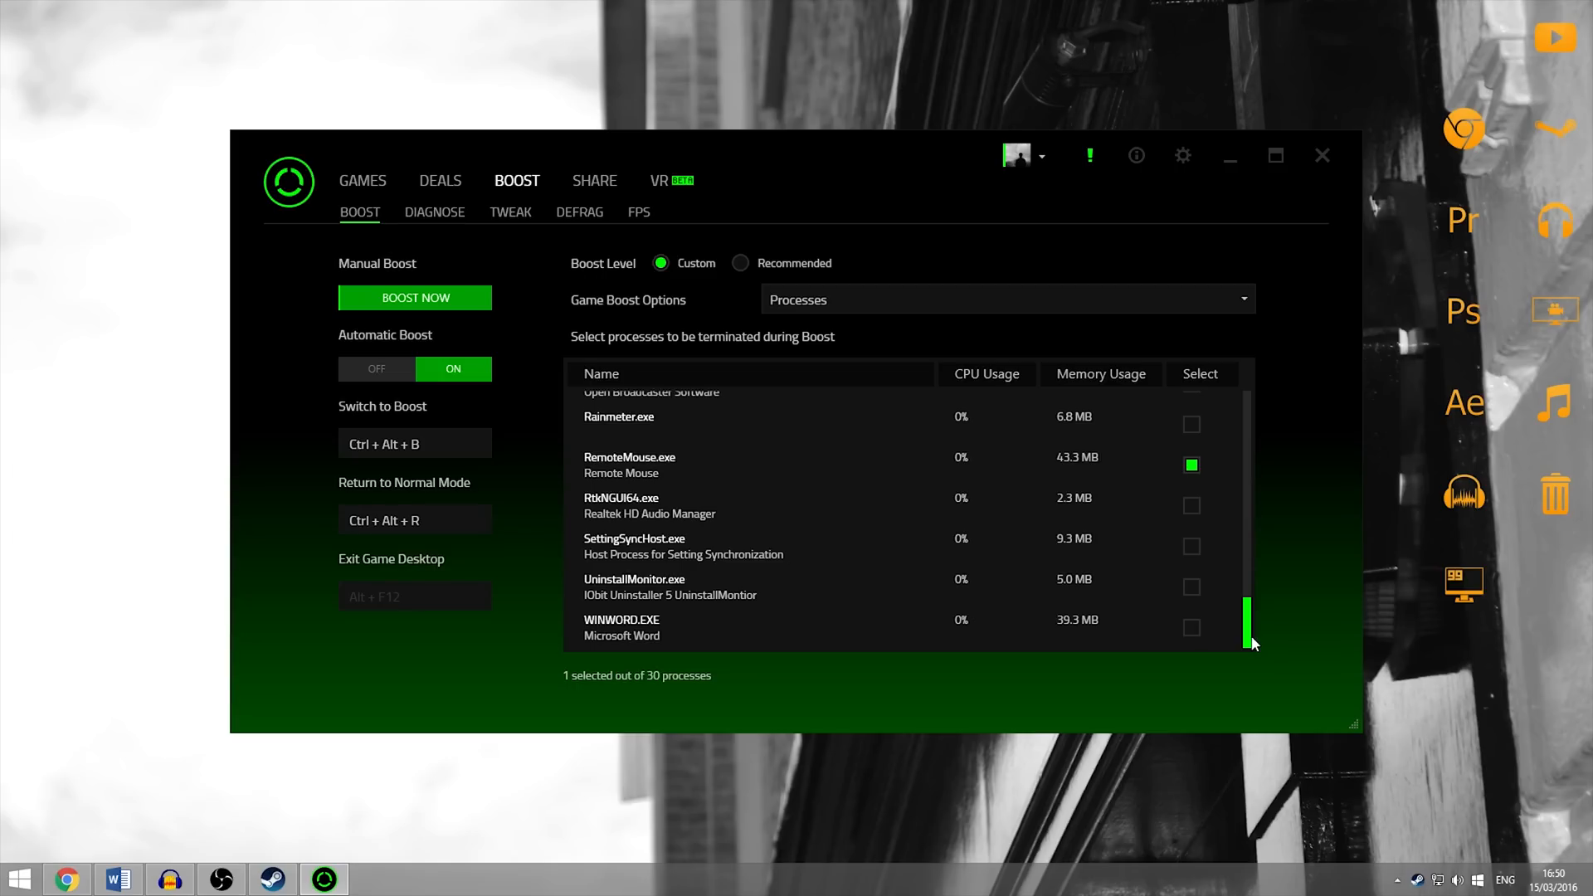
mouse_move(1258, 650)
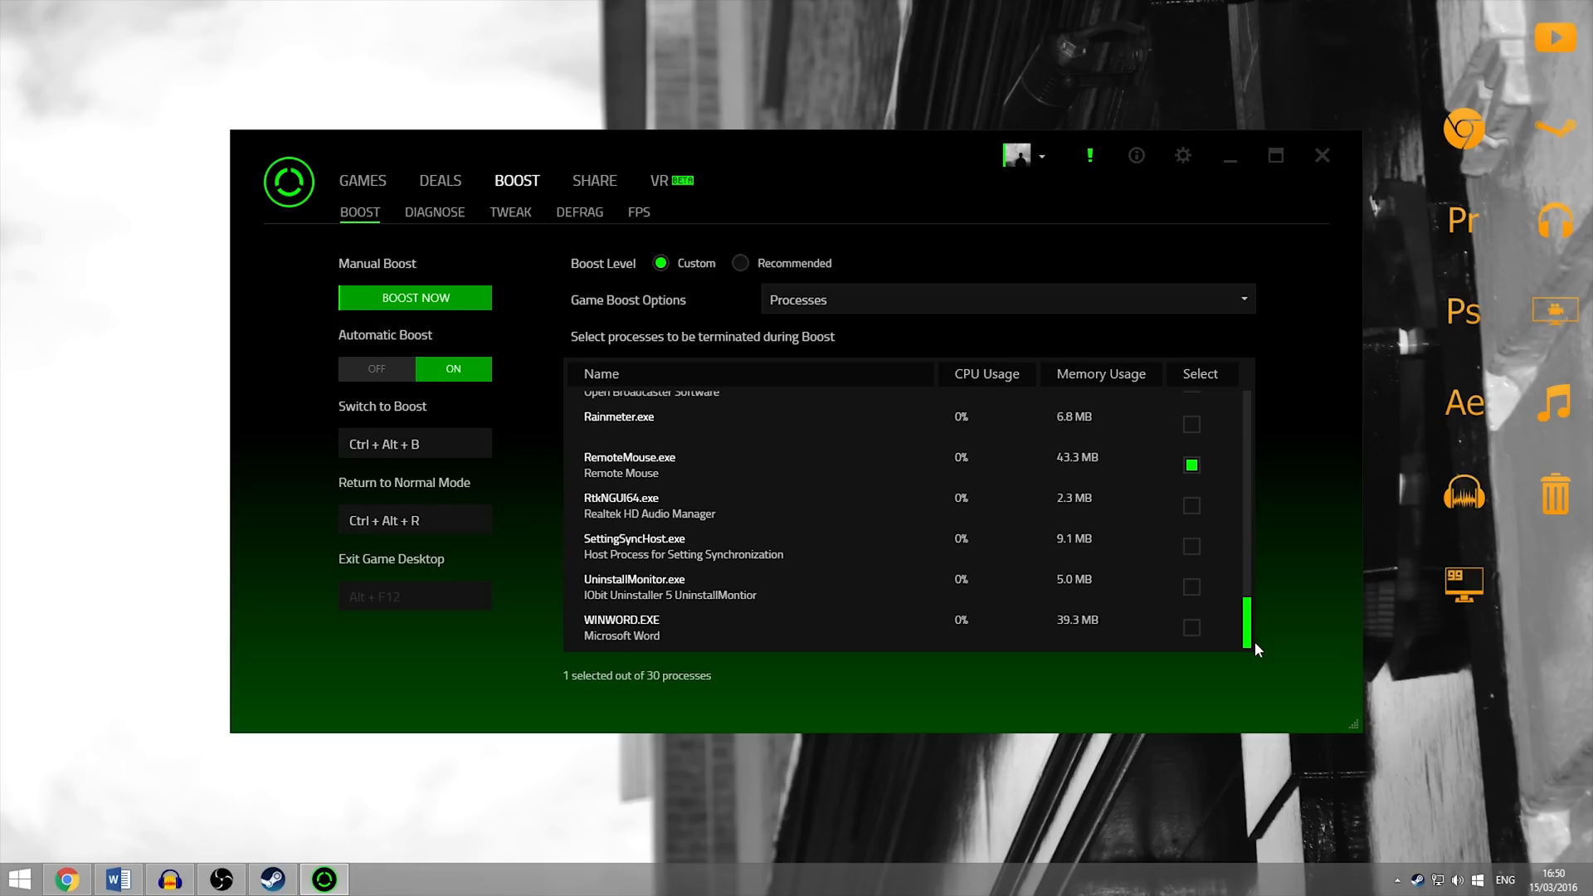
mouse_move(1266, 635)
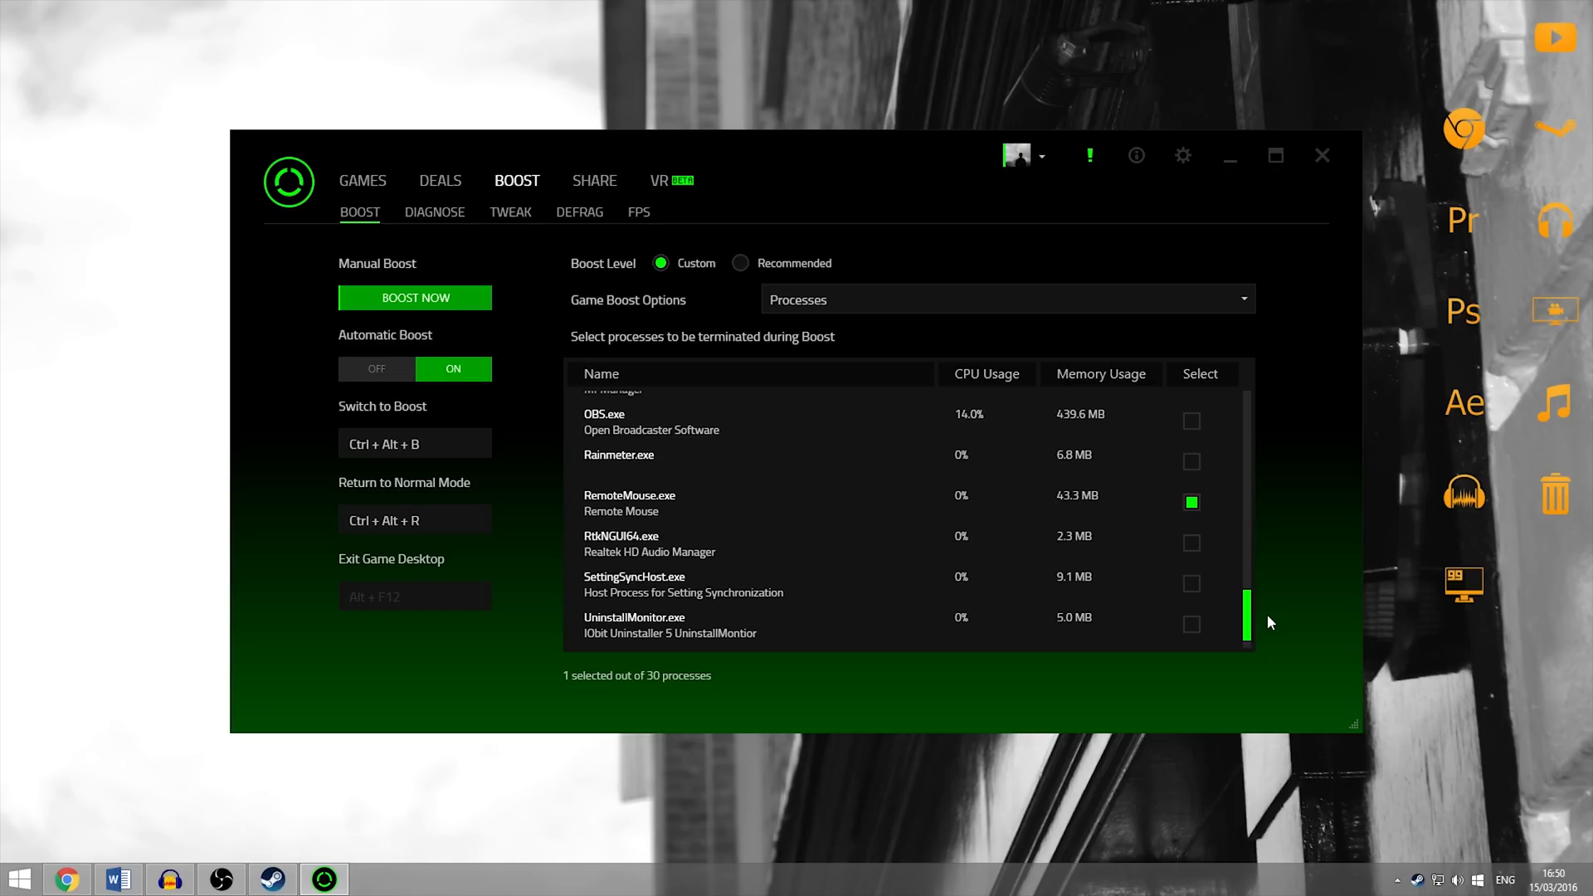
Step: Confirm RemoteMouse.exe is the only process ticked for termination, then close Razer Cortex
scroll(up, 3)
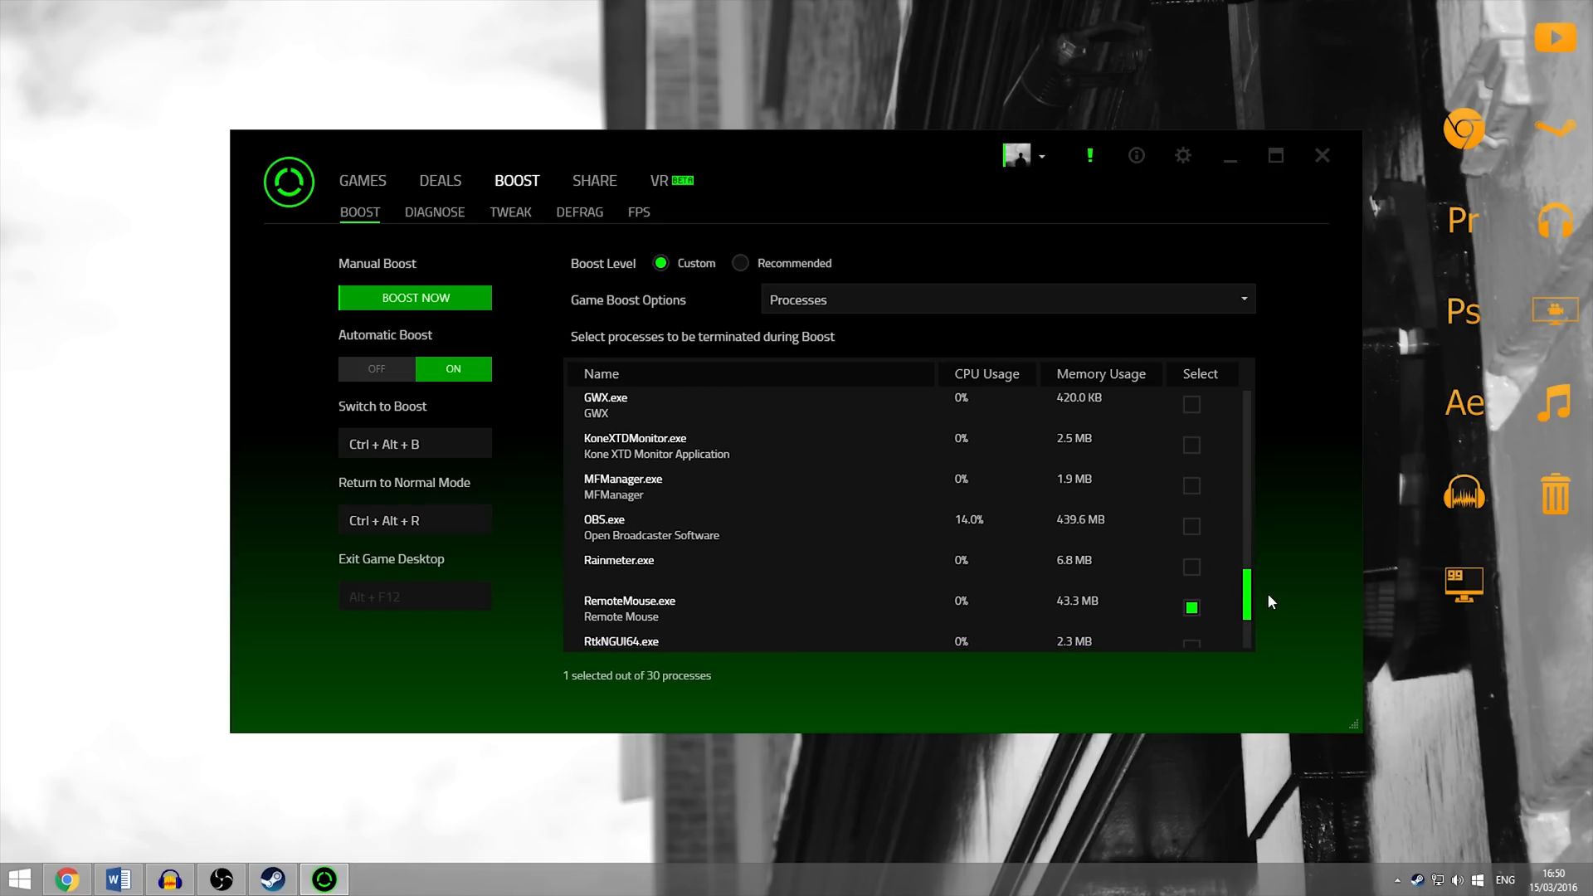
scroll(up, 3)
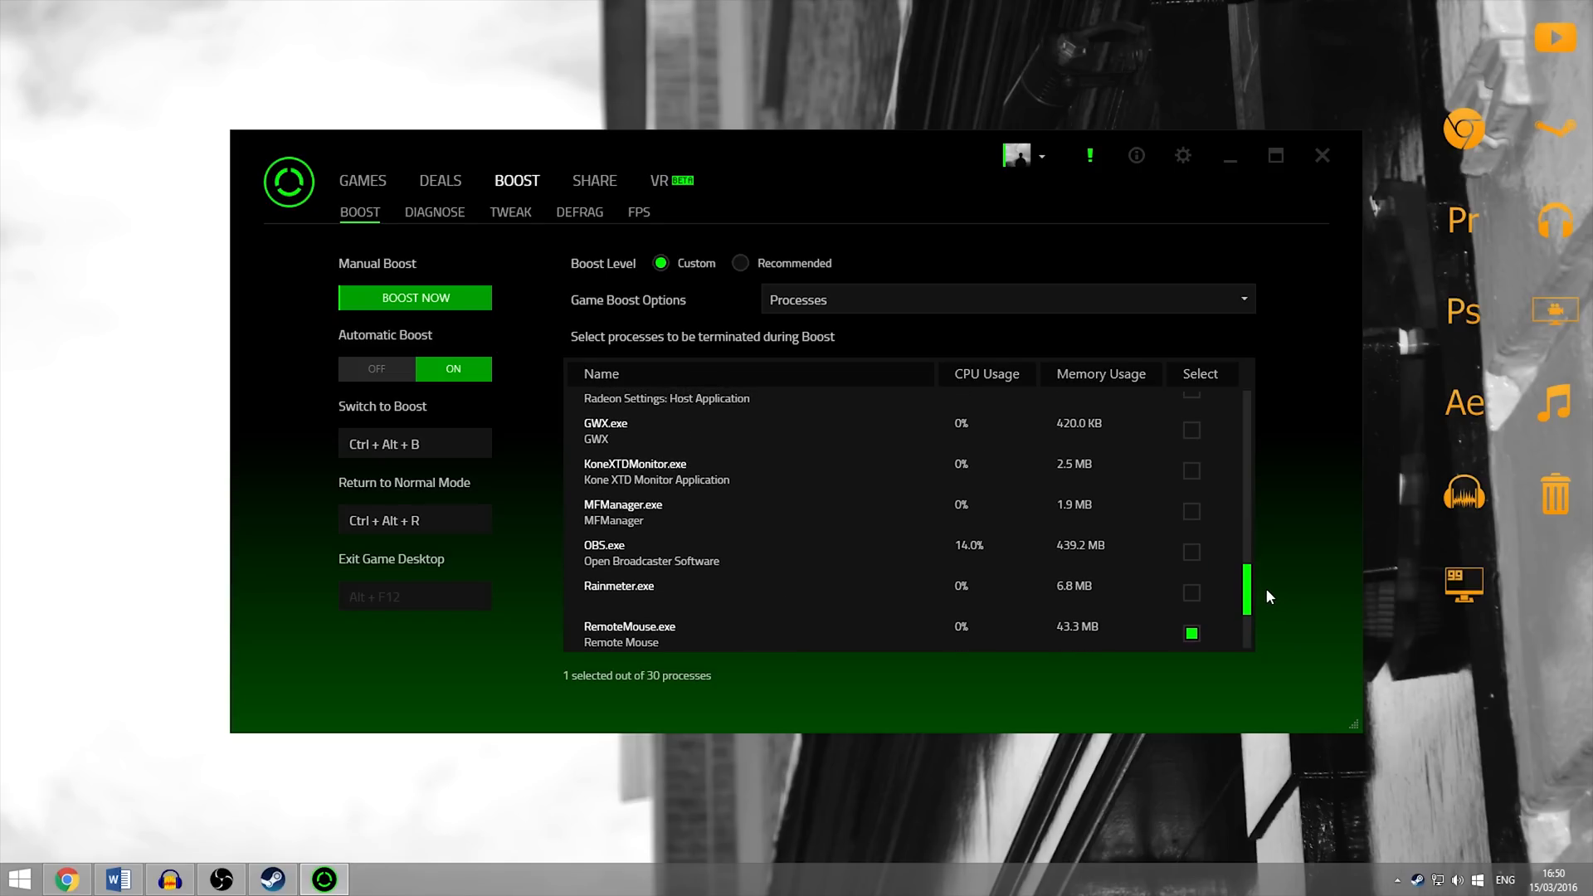
scroll(down, 3)
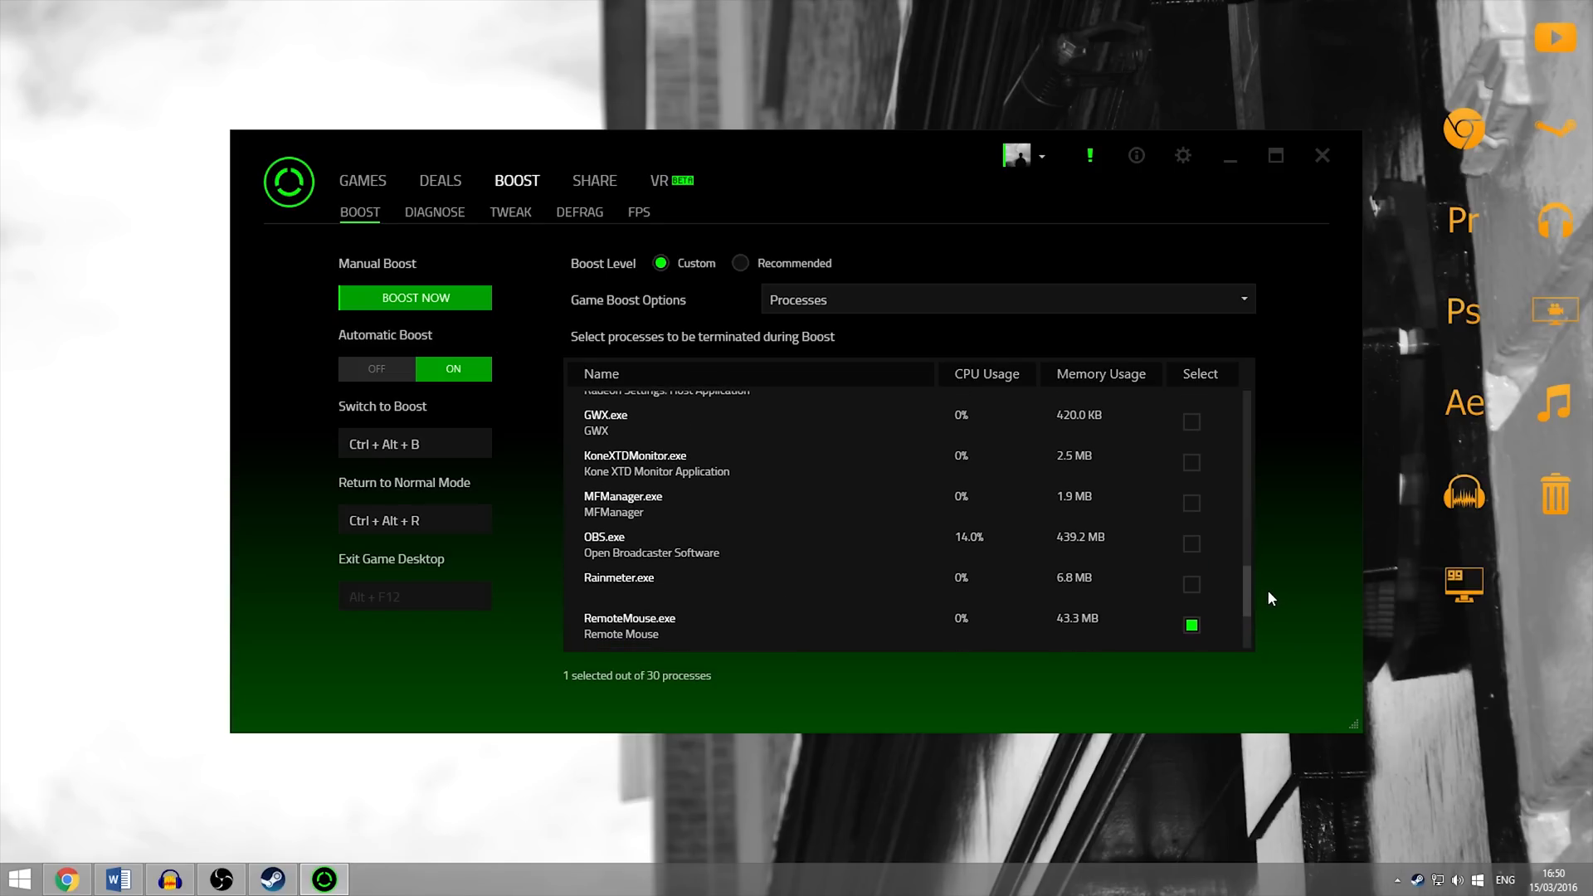
mouse_move(1268, 559)
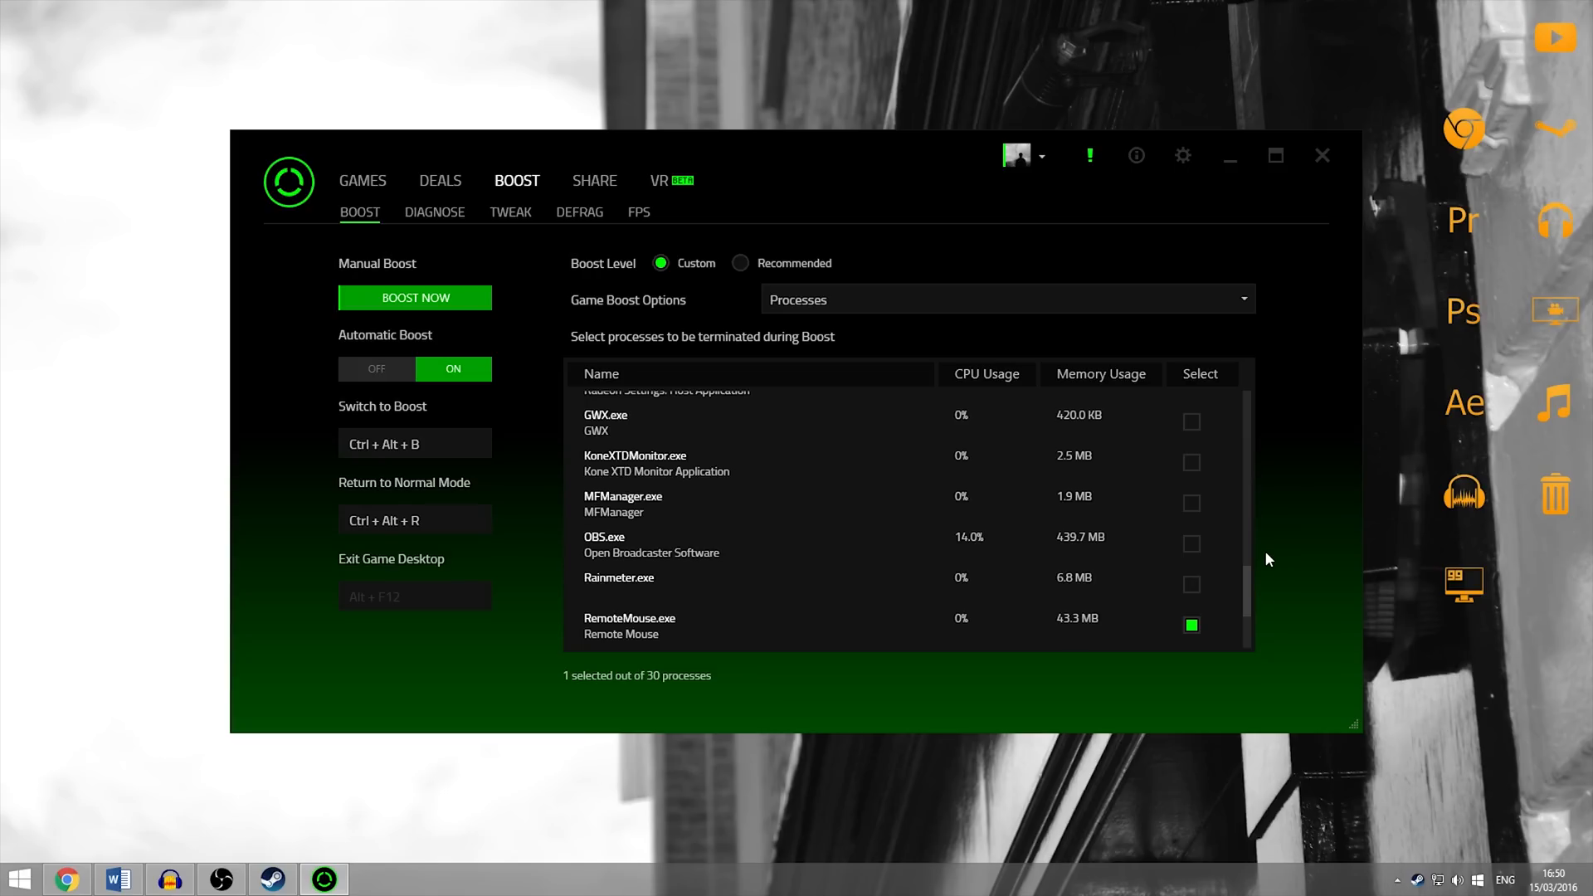
click(1321, 155)
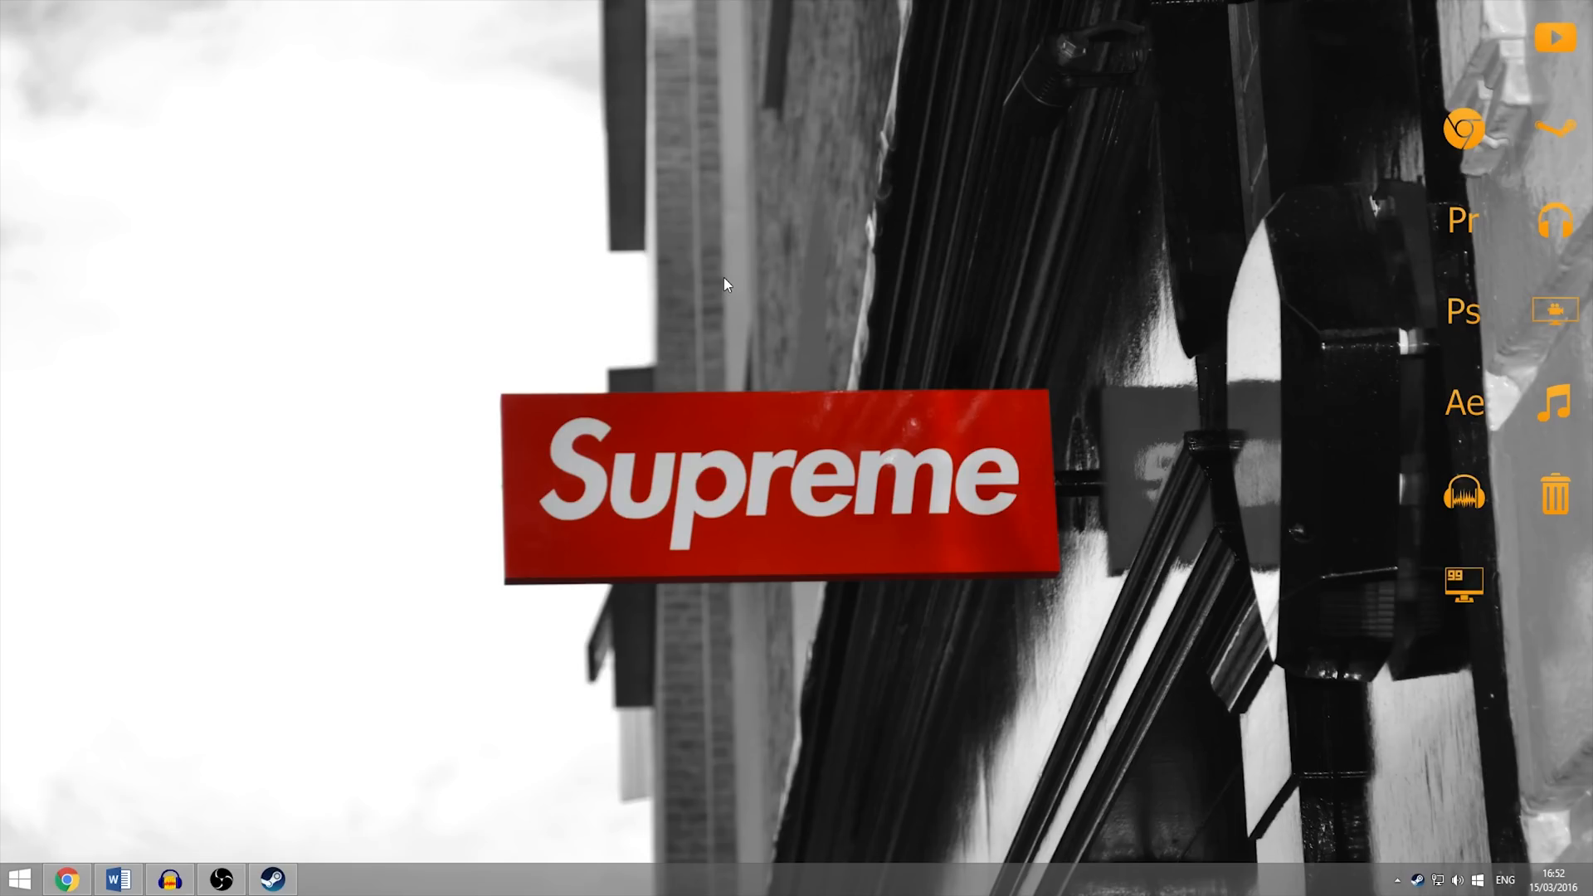
mouse_move(734, 285)
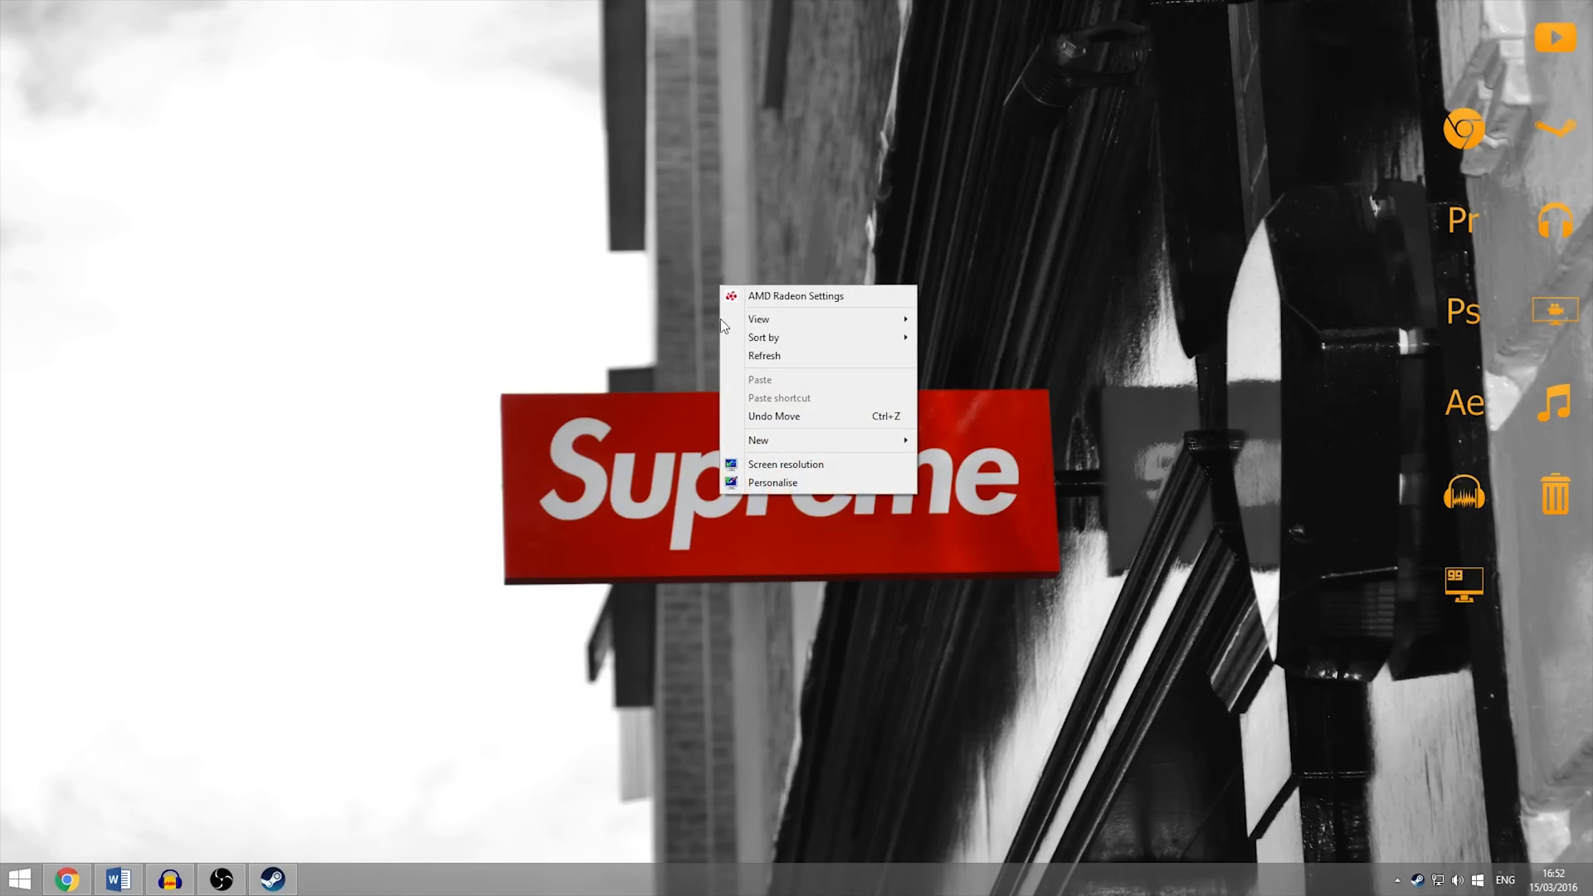
Step: Open Screen resolution and its Advanced settings for the BenQ xl2411t and Radeon R9 adapter
click(786, 465)
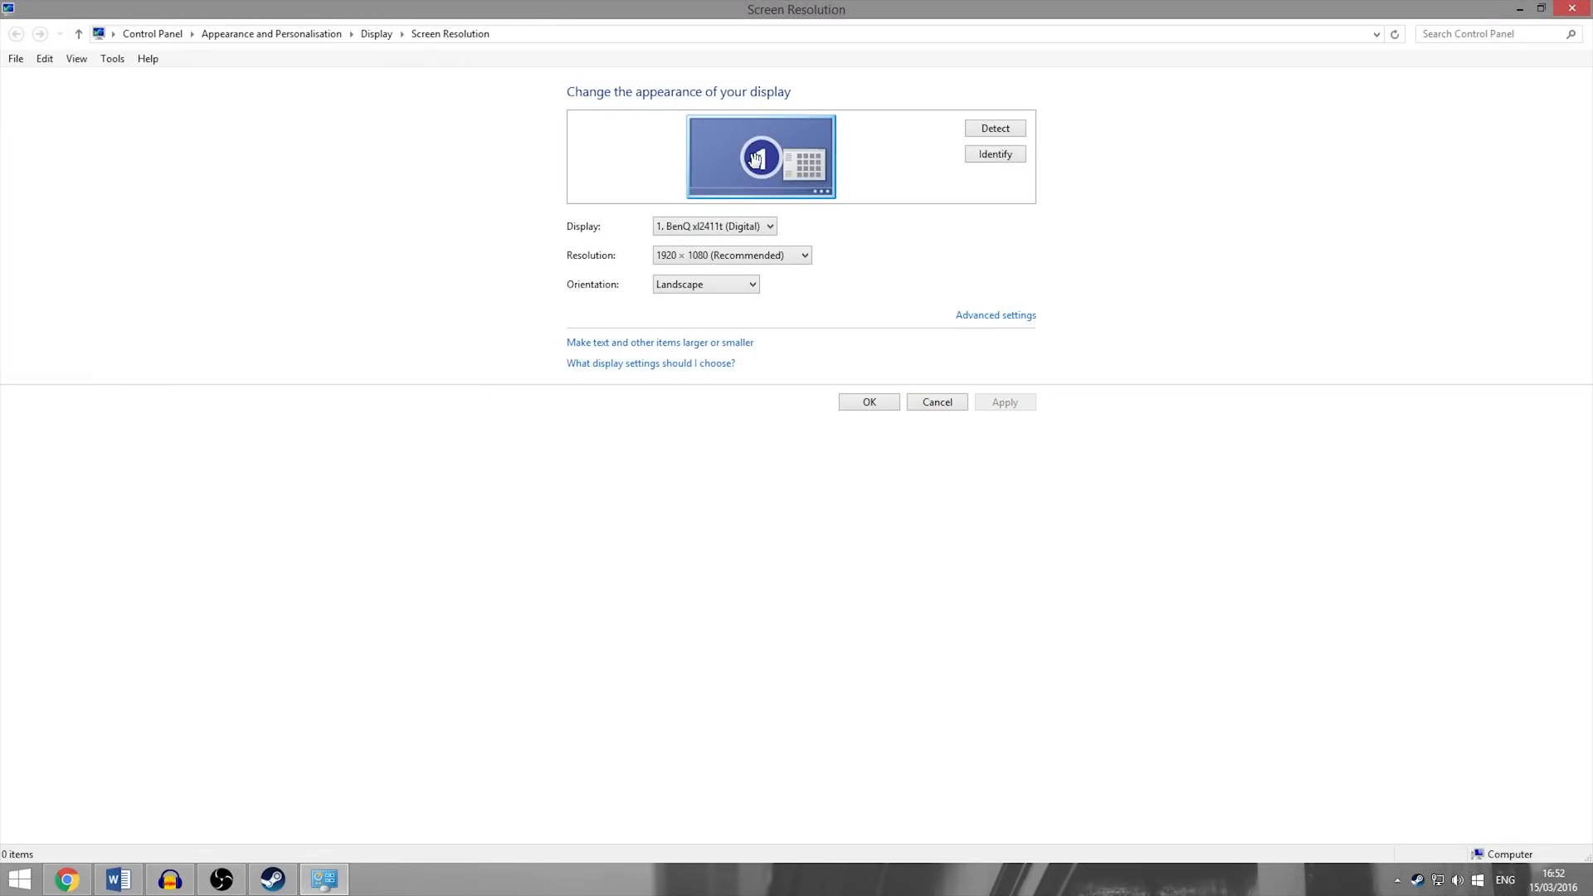
mouse_move(876, 151)
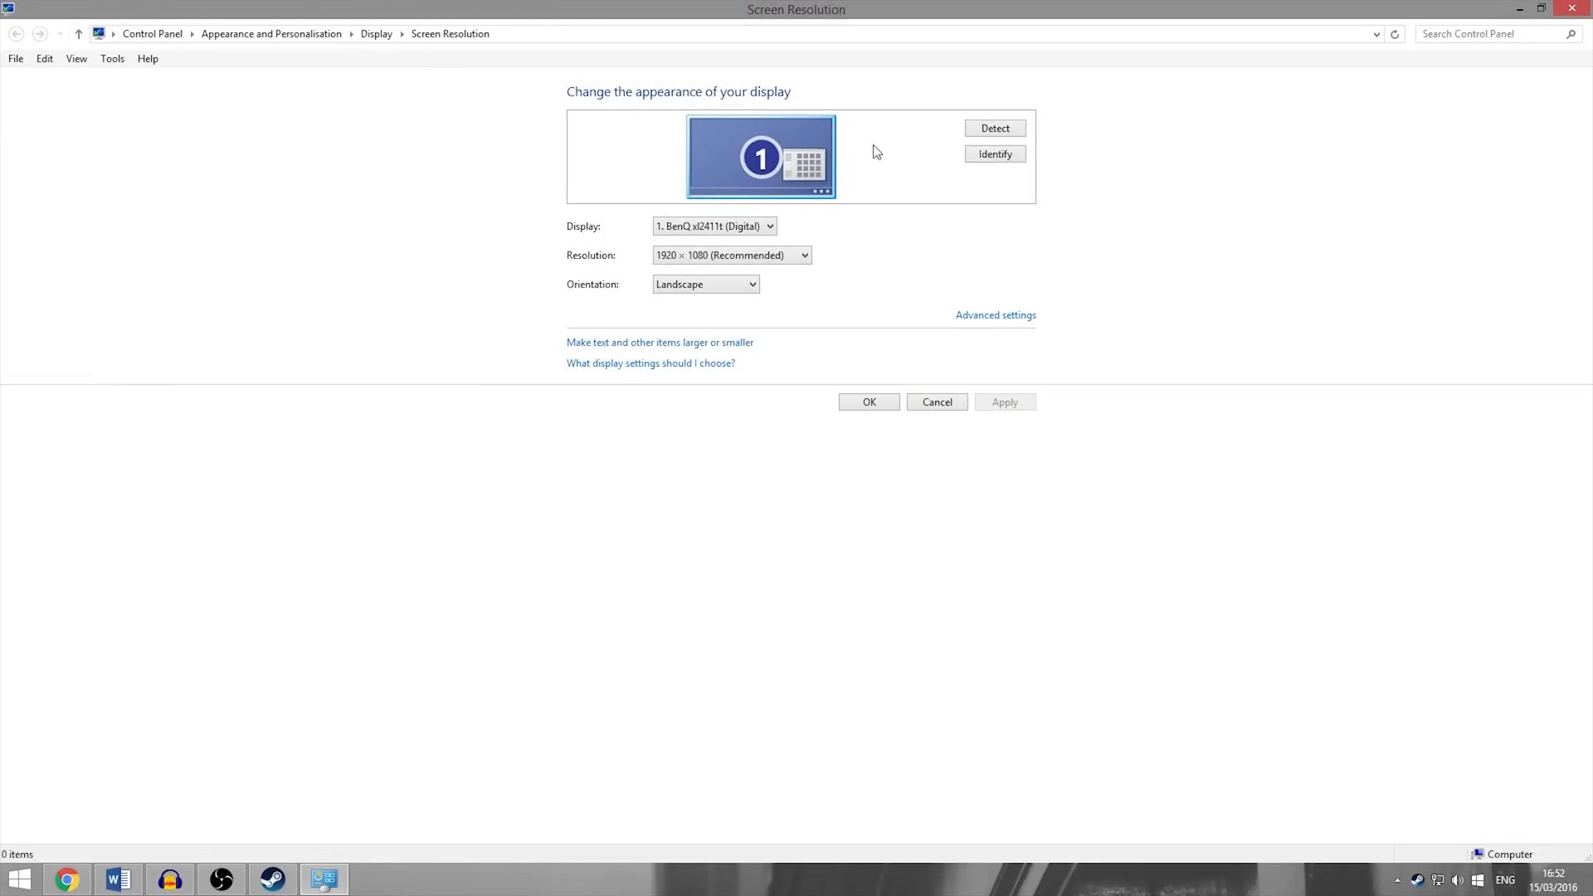
mouse_move(801, 158)
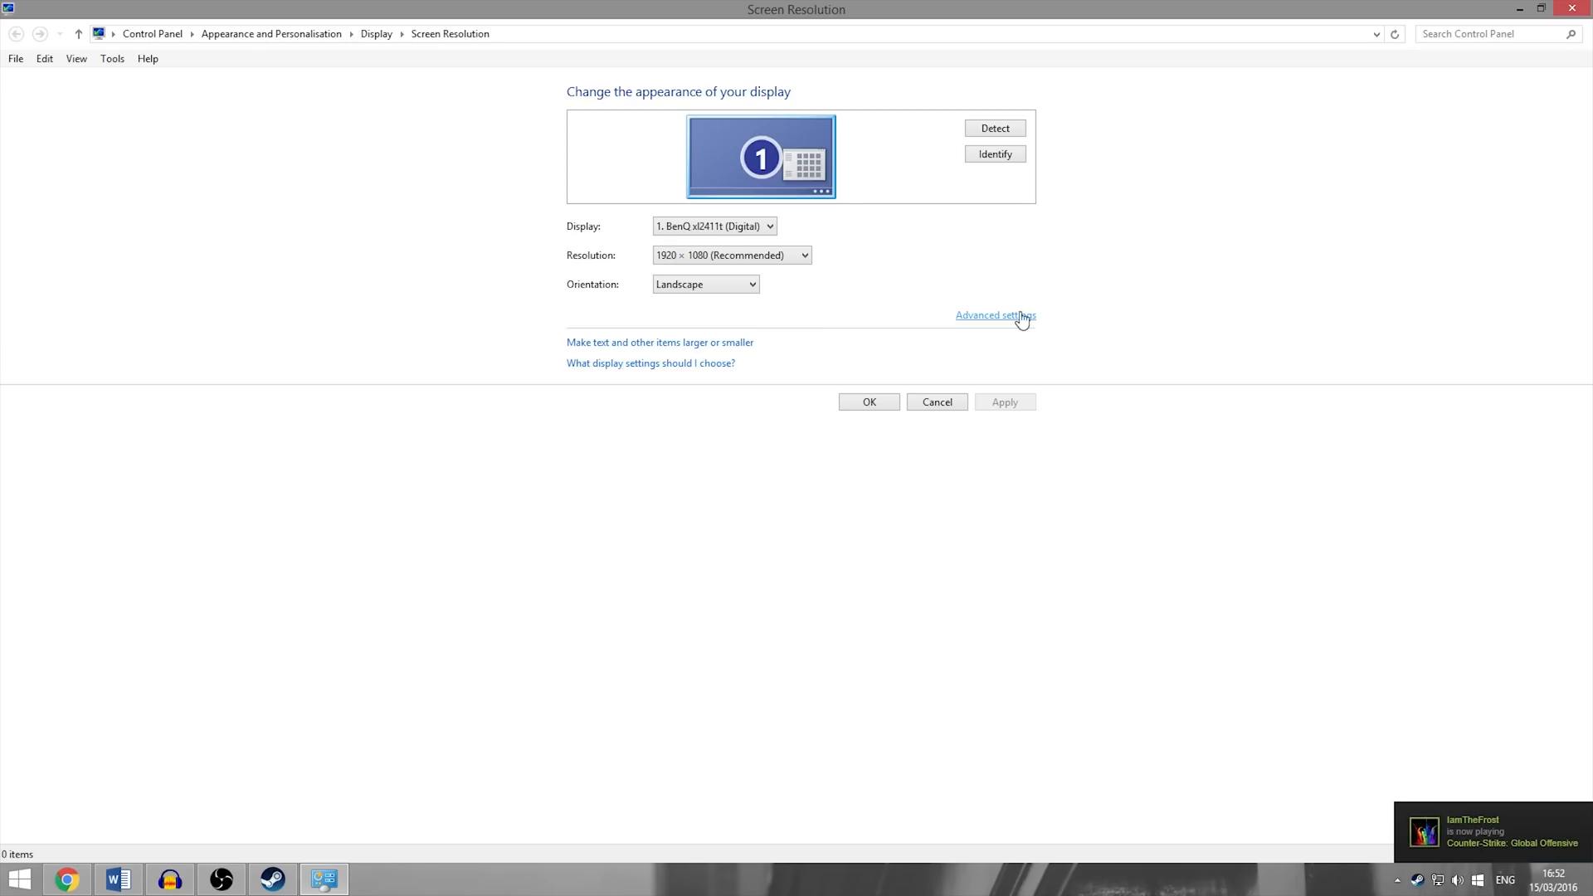
click(995, 316)
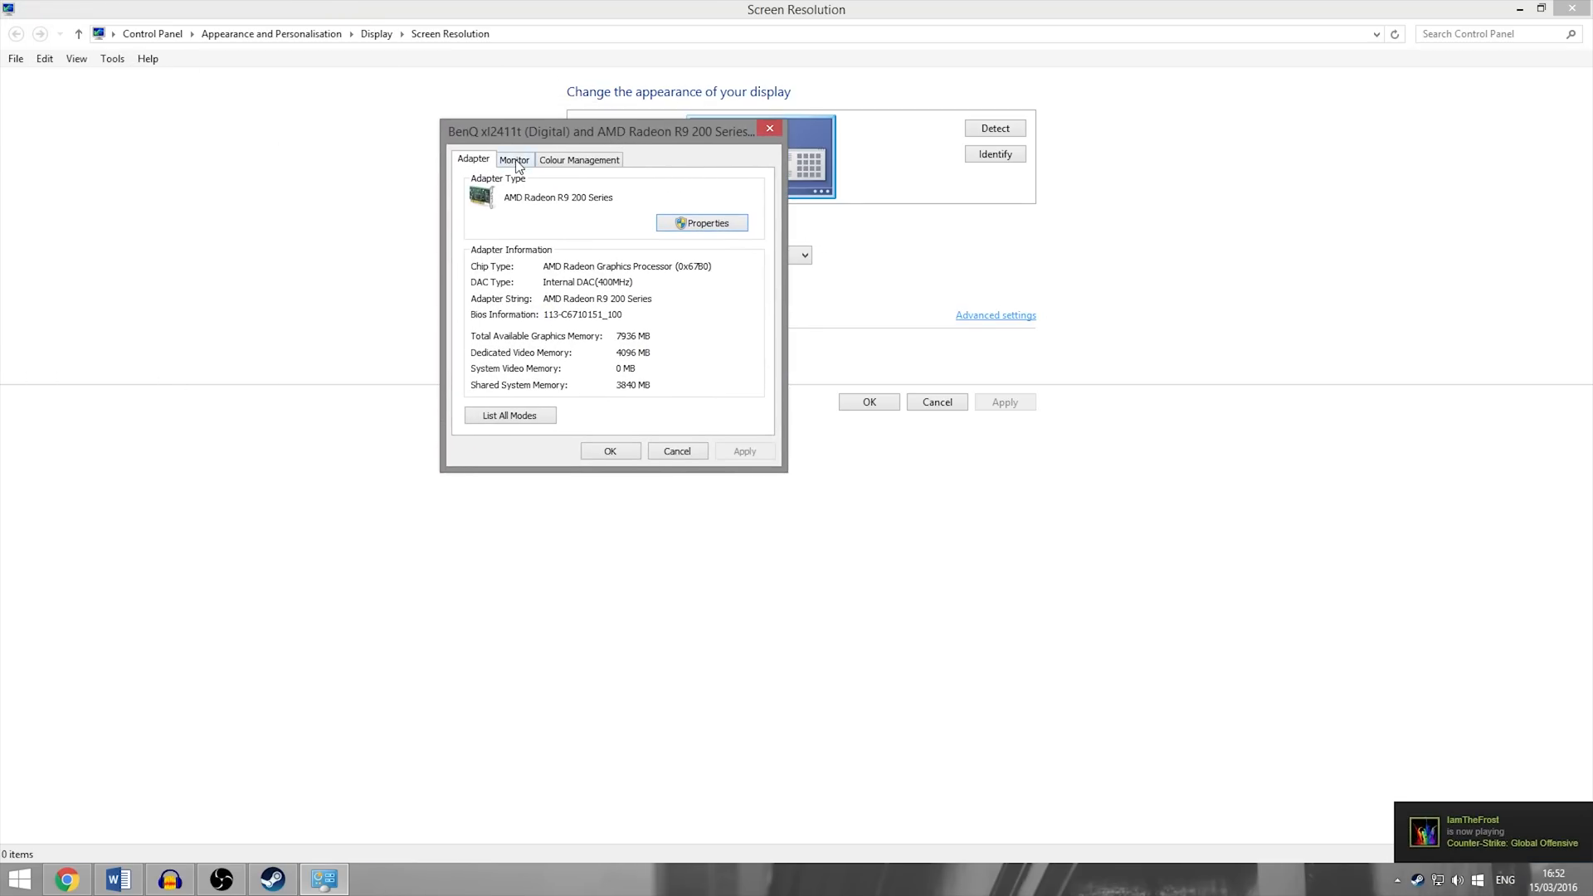
Step: On the Monitor tab, choose 144 Hertz as the BenQ's screen refresh rate
click(515, 160)
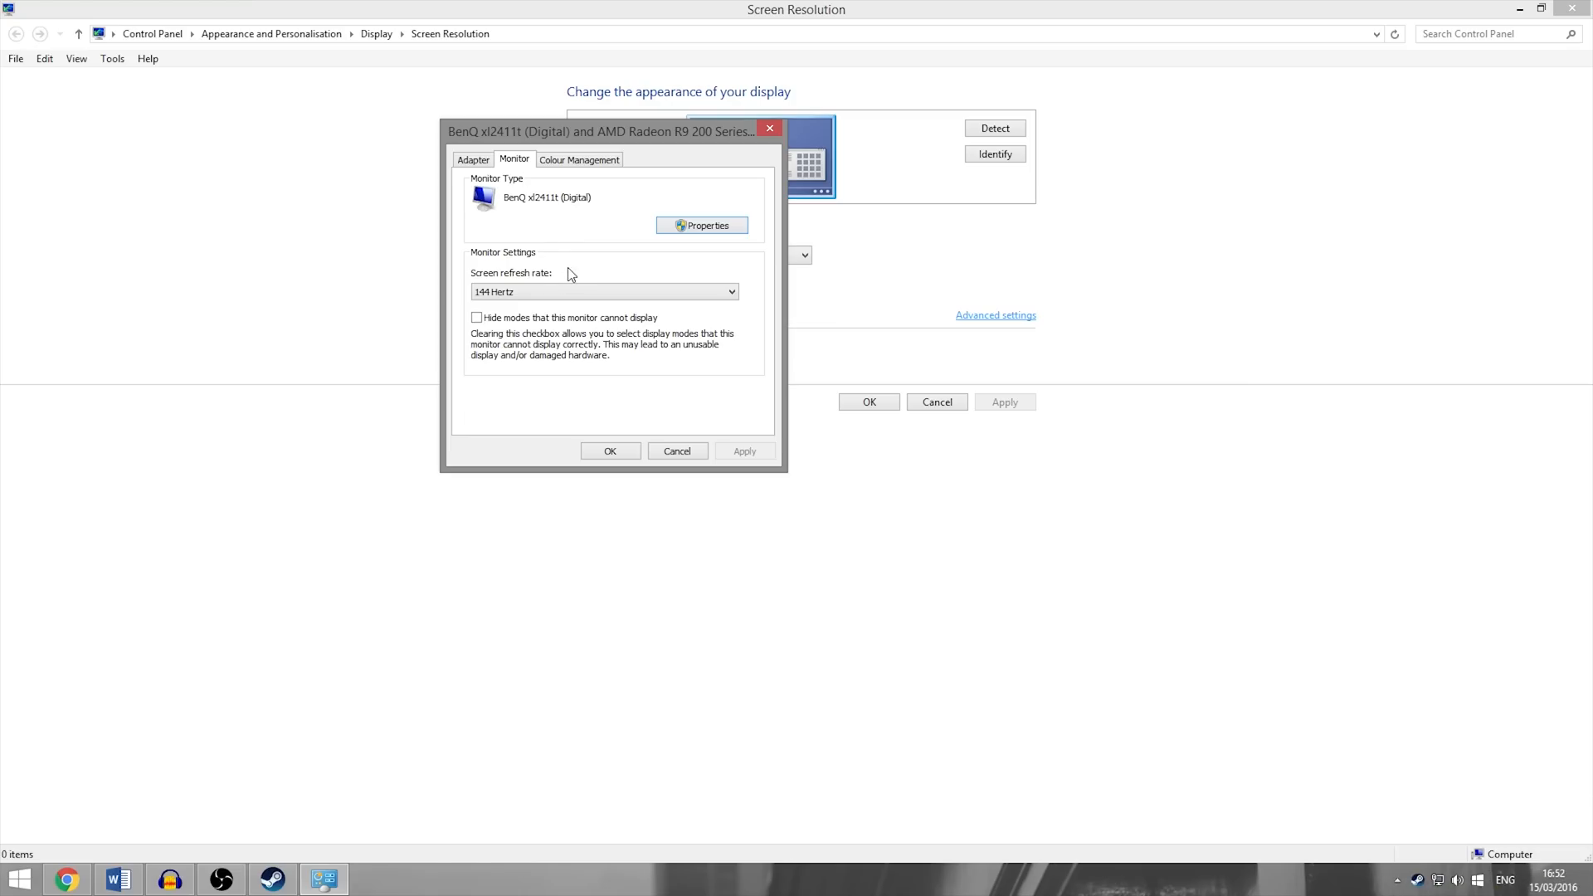
click(730, 292)
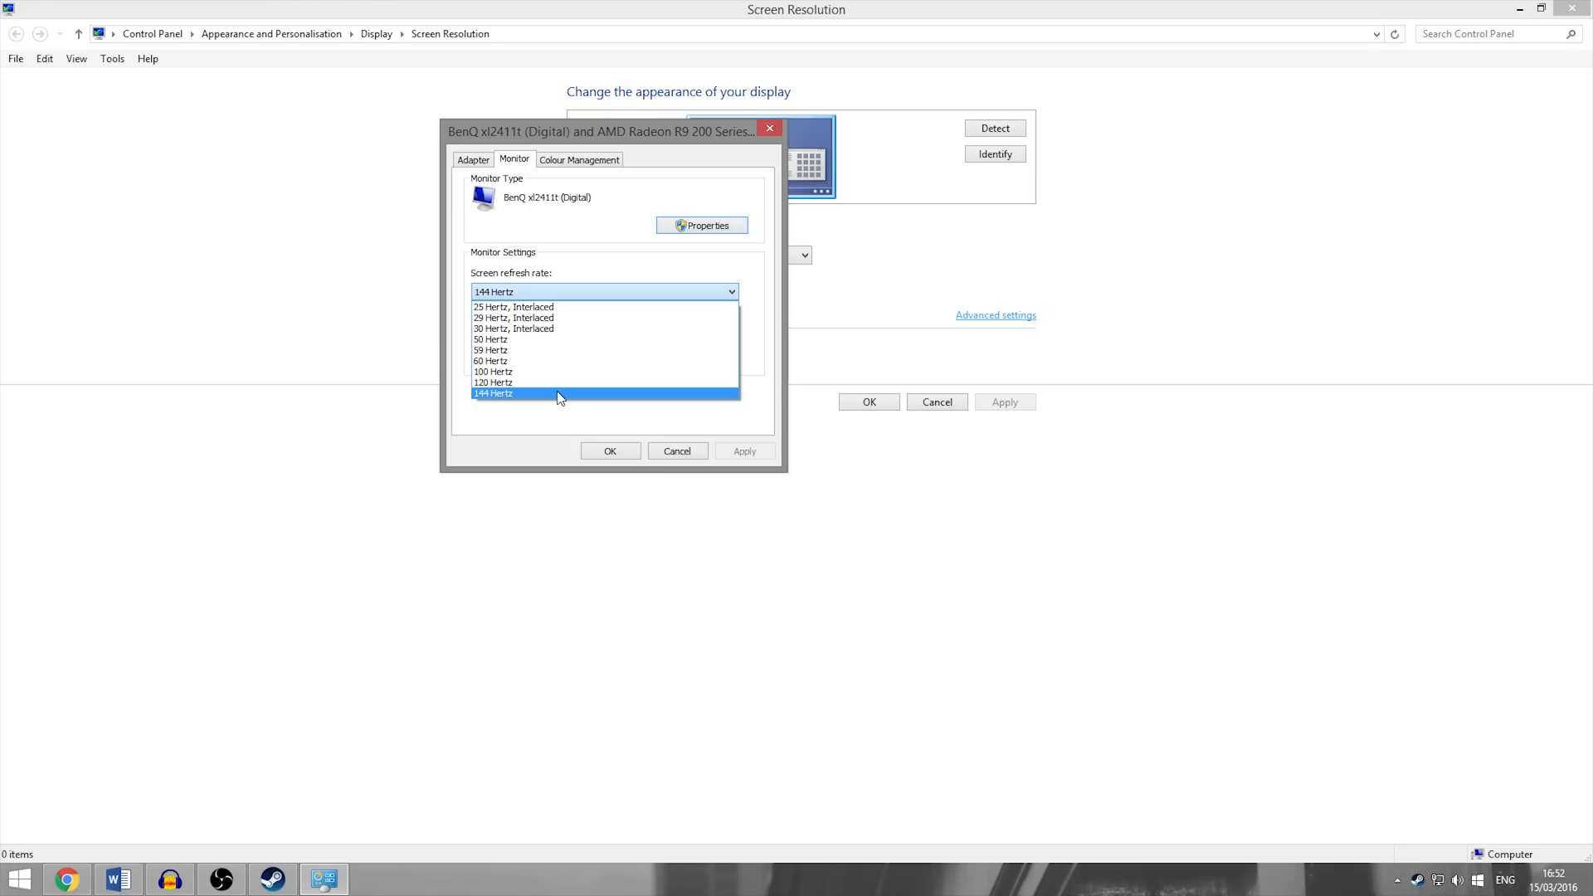
click(492, 394)
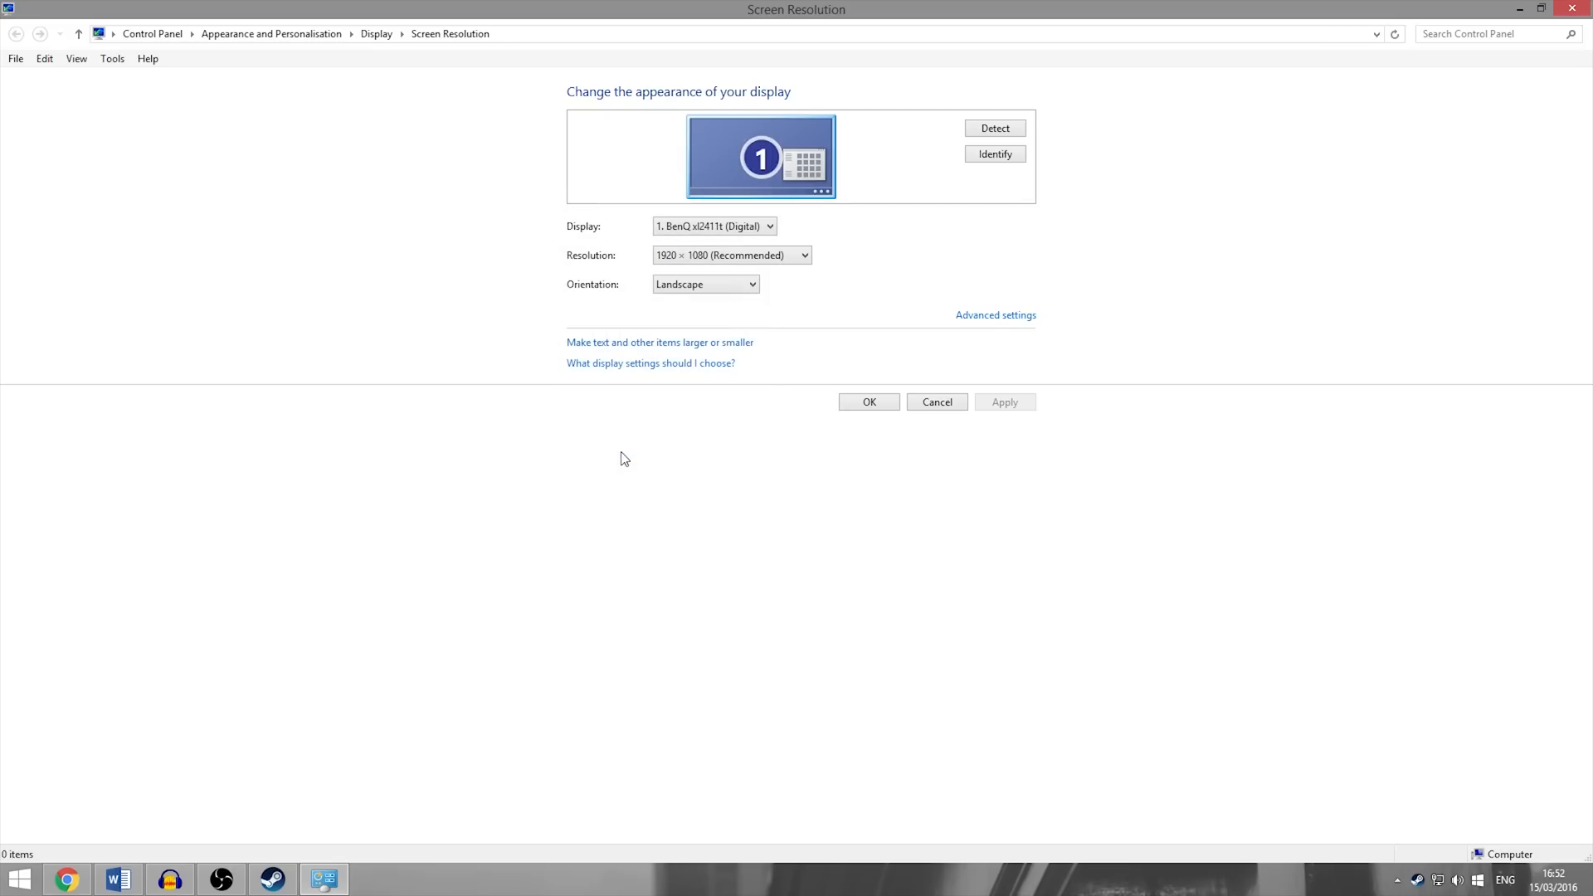
mouse_move(627, 456)
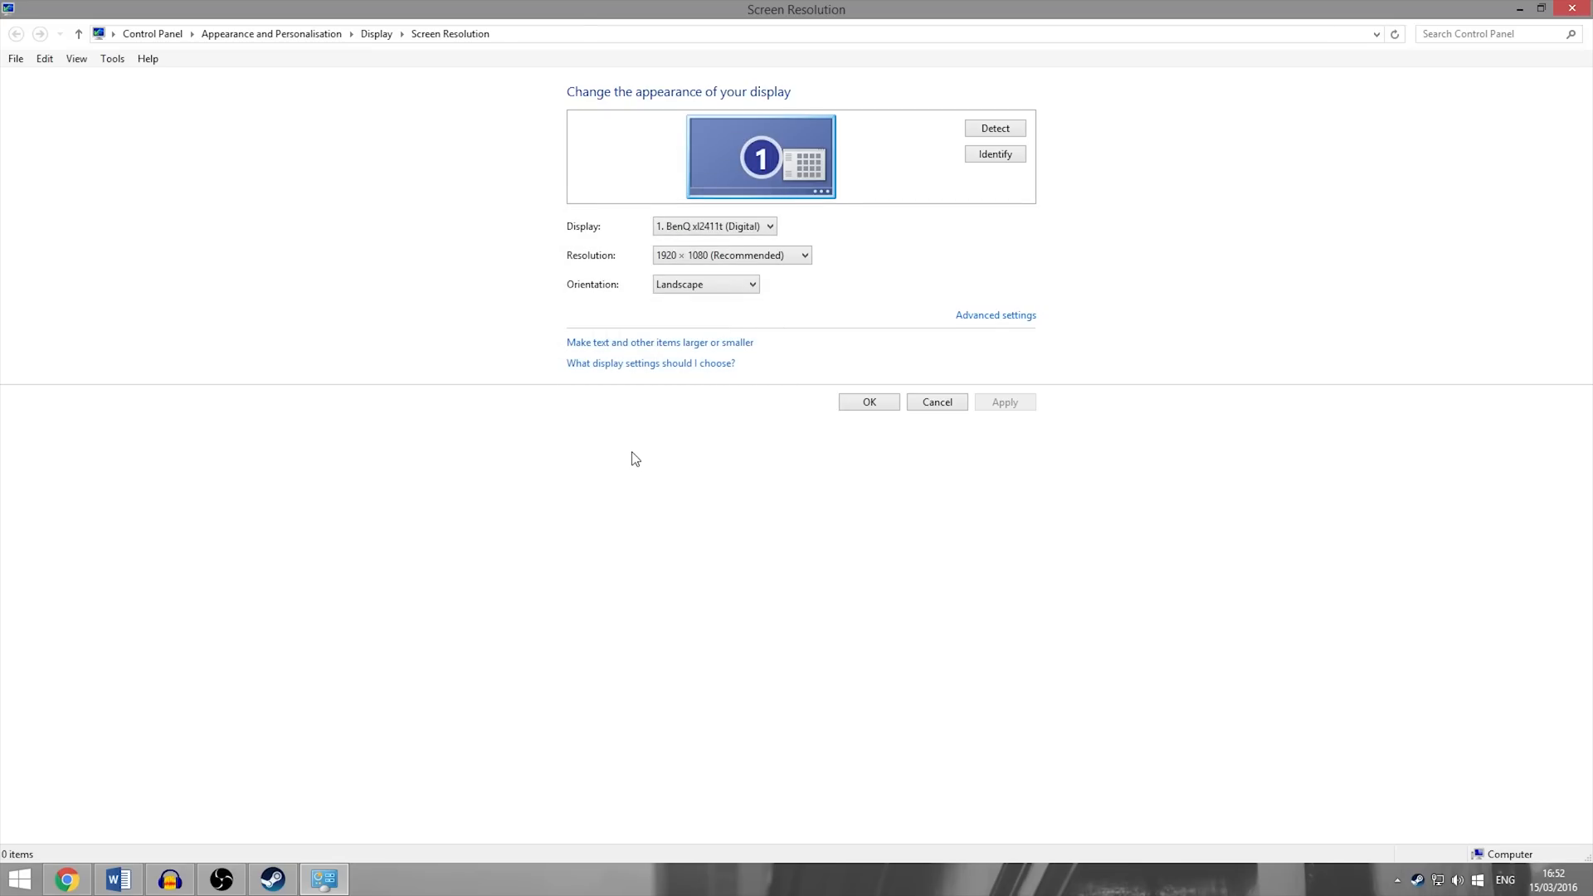
mouse_move(1128, 300)
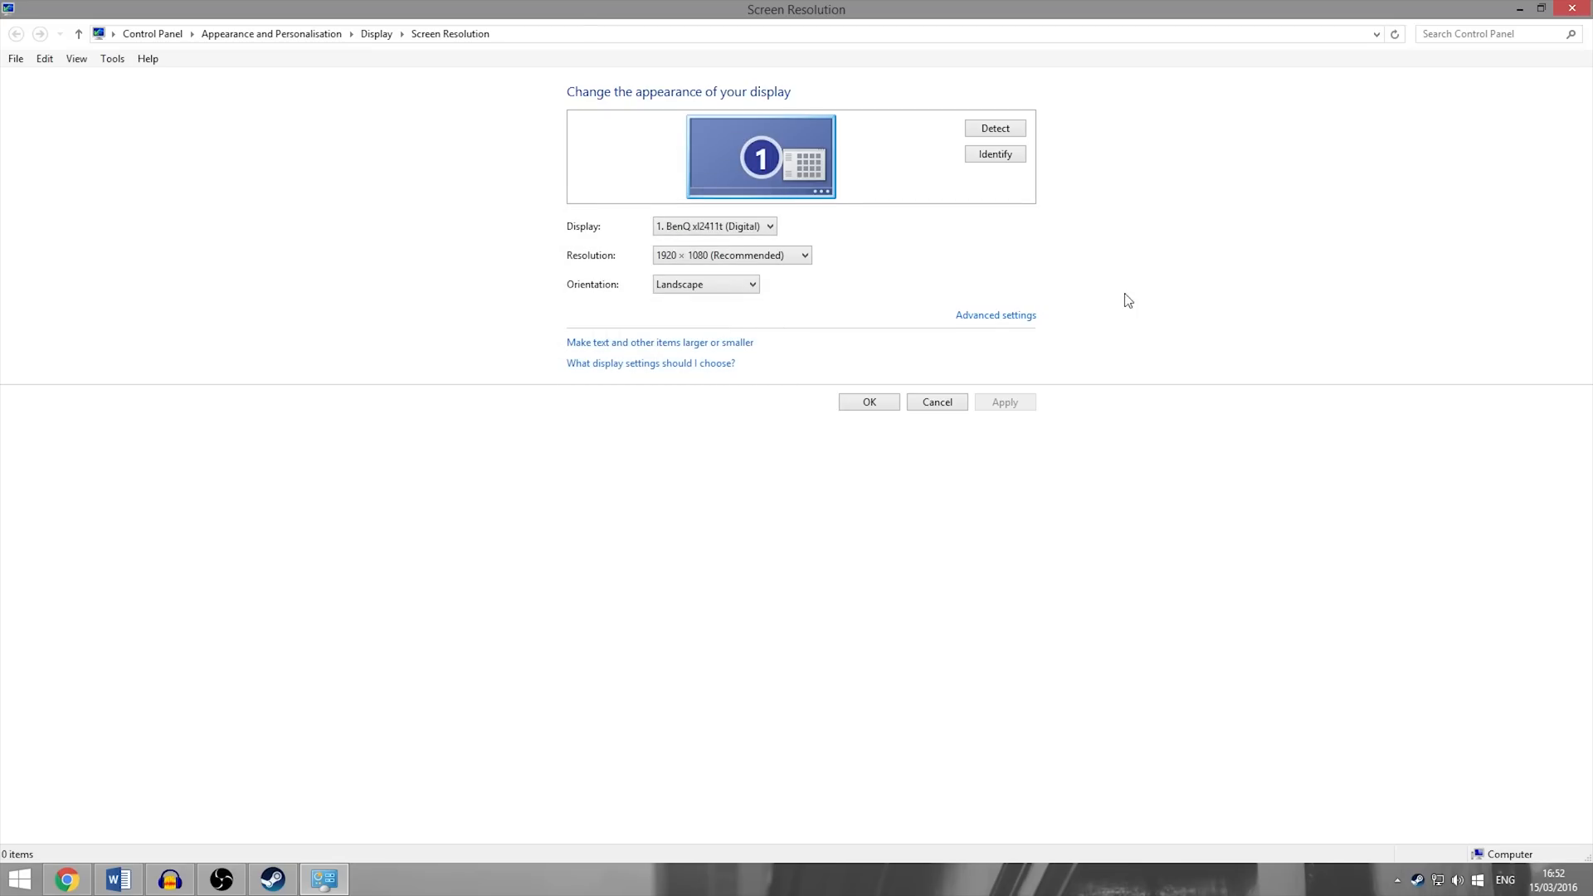
mouse_move(1125, 277)
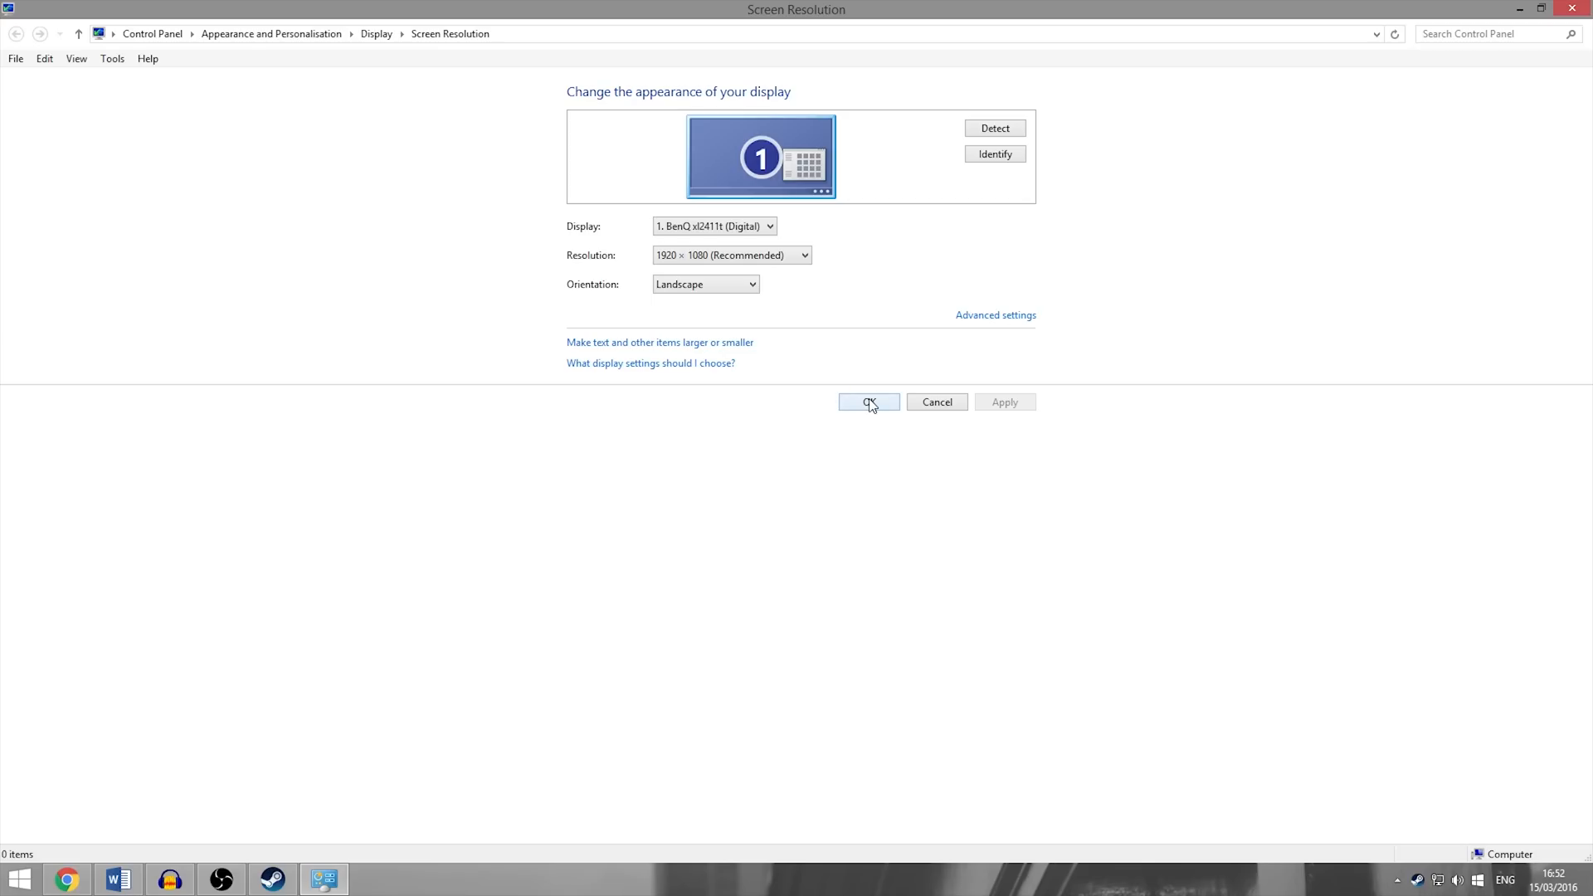
Step: Confirm Screen Resolution with OK, then briefly open and close the YouTube folder on drive D
click(868, 401)
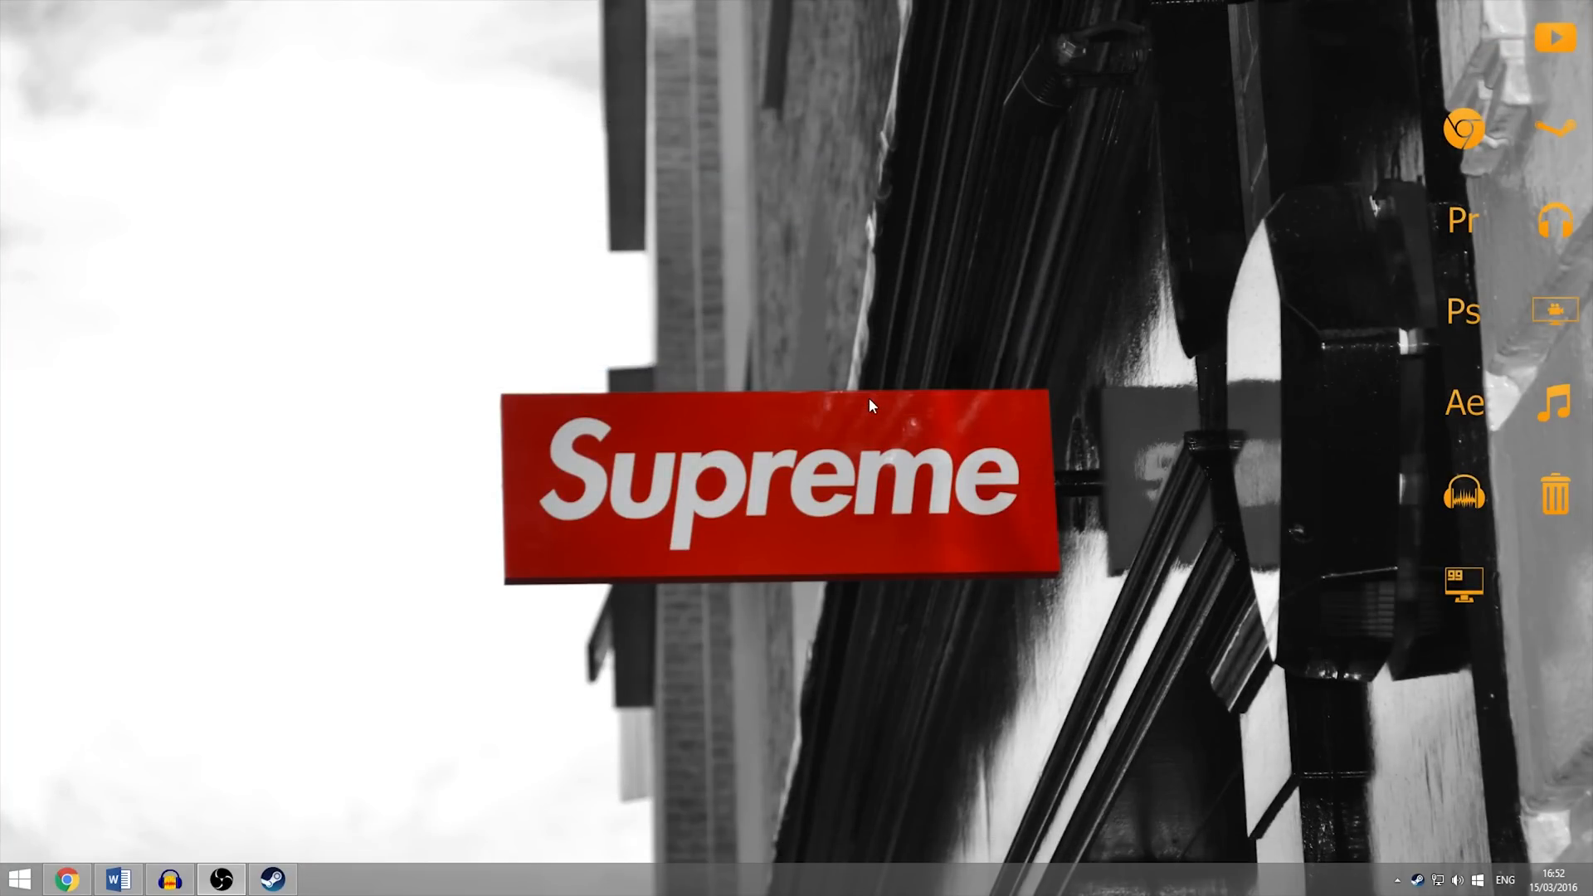
mouse_move(852, 328)
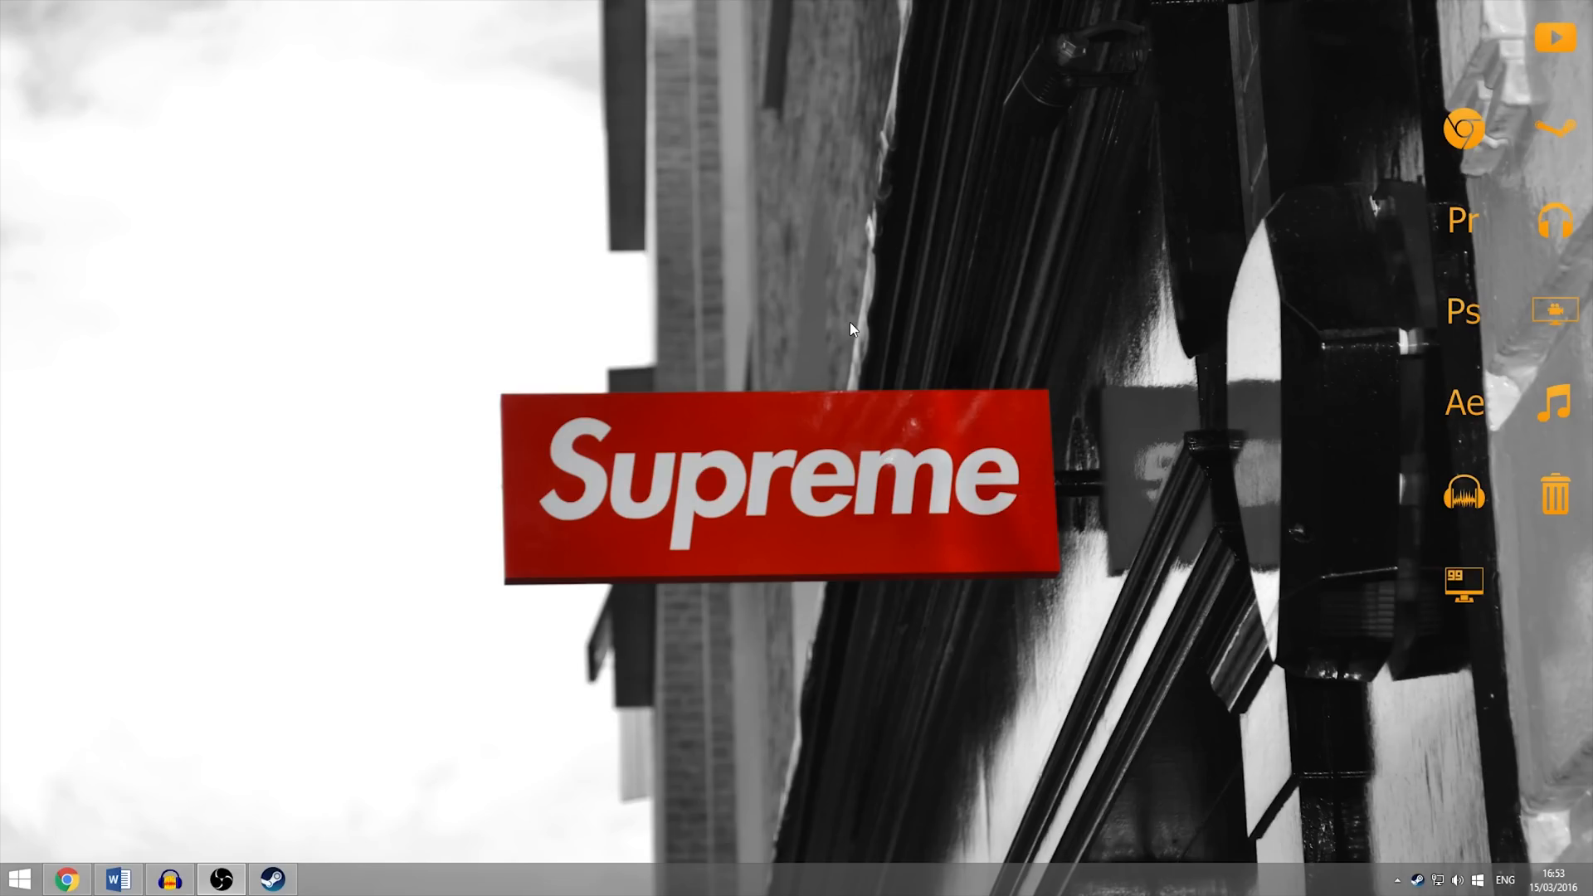
mouse_move(1377, 169)
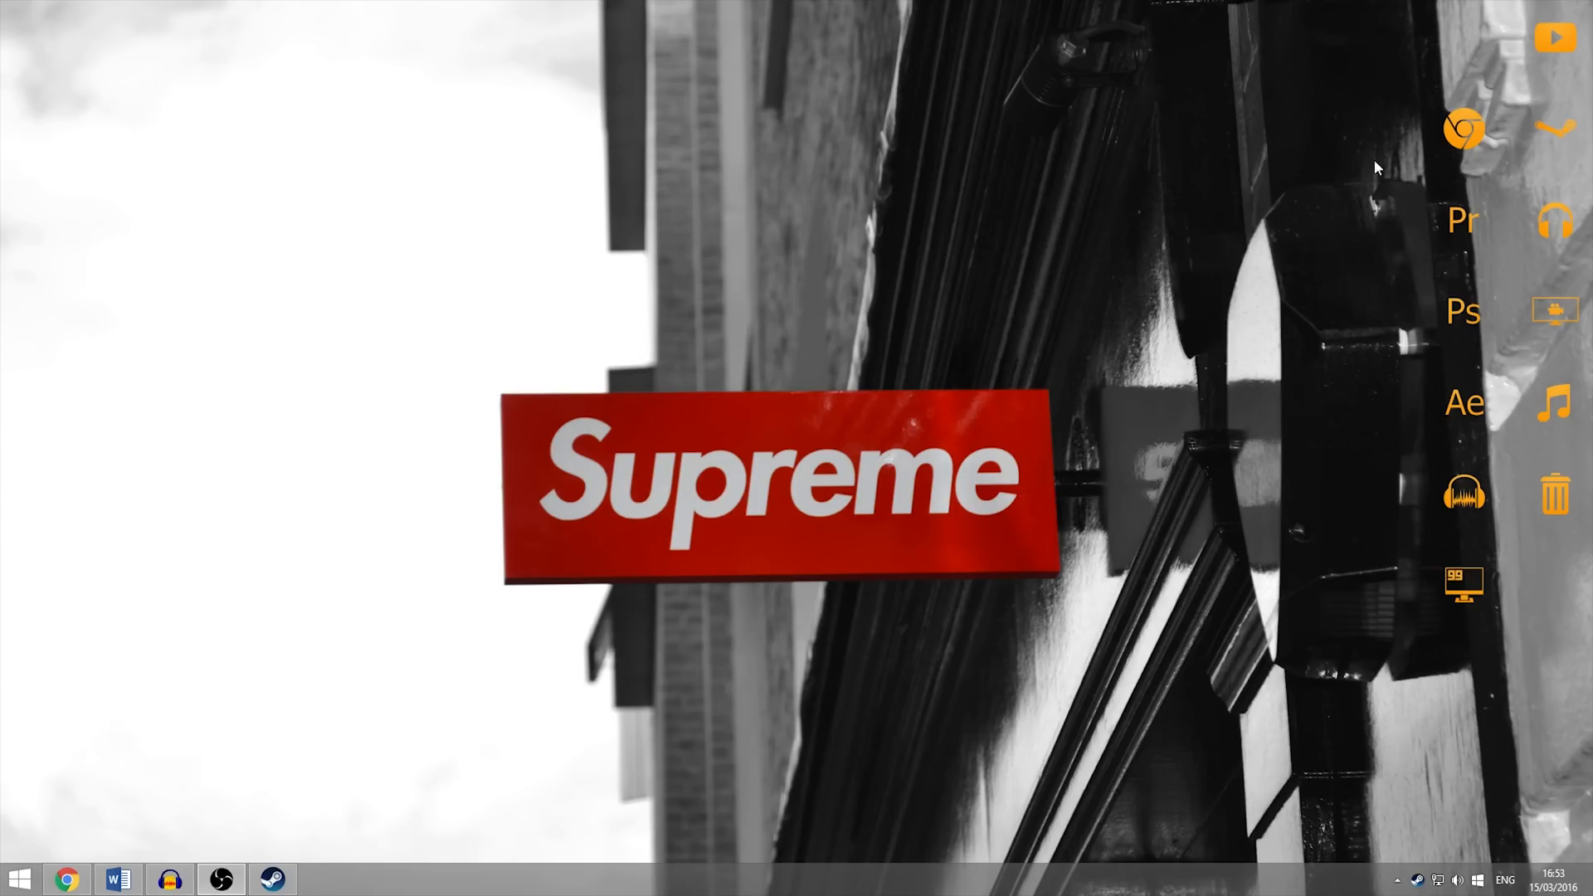
mouse_move(1554, 41)
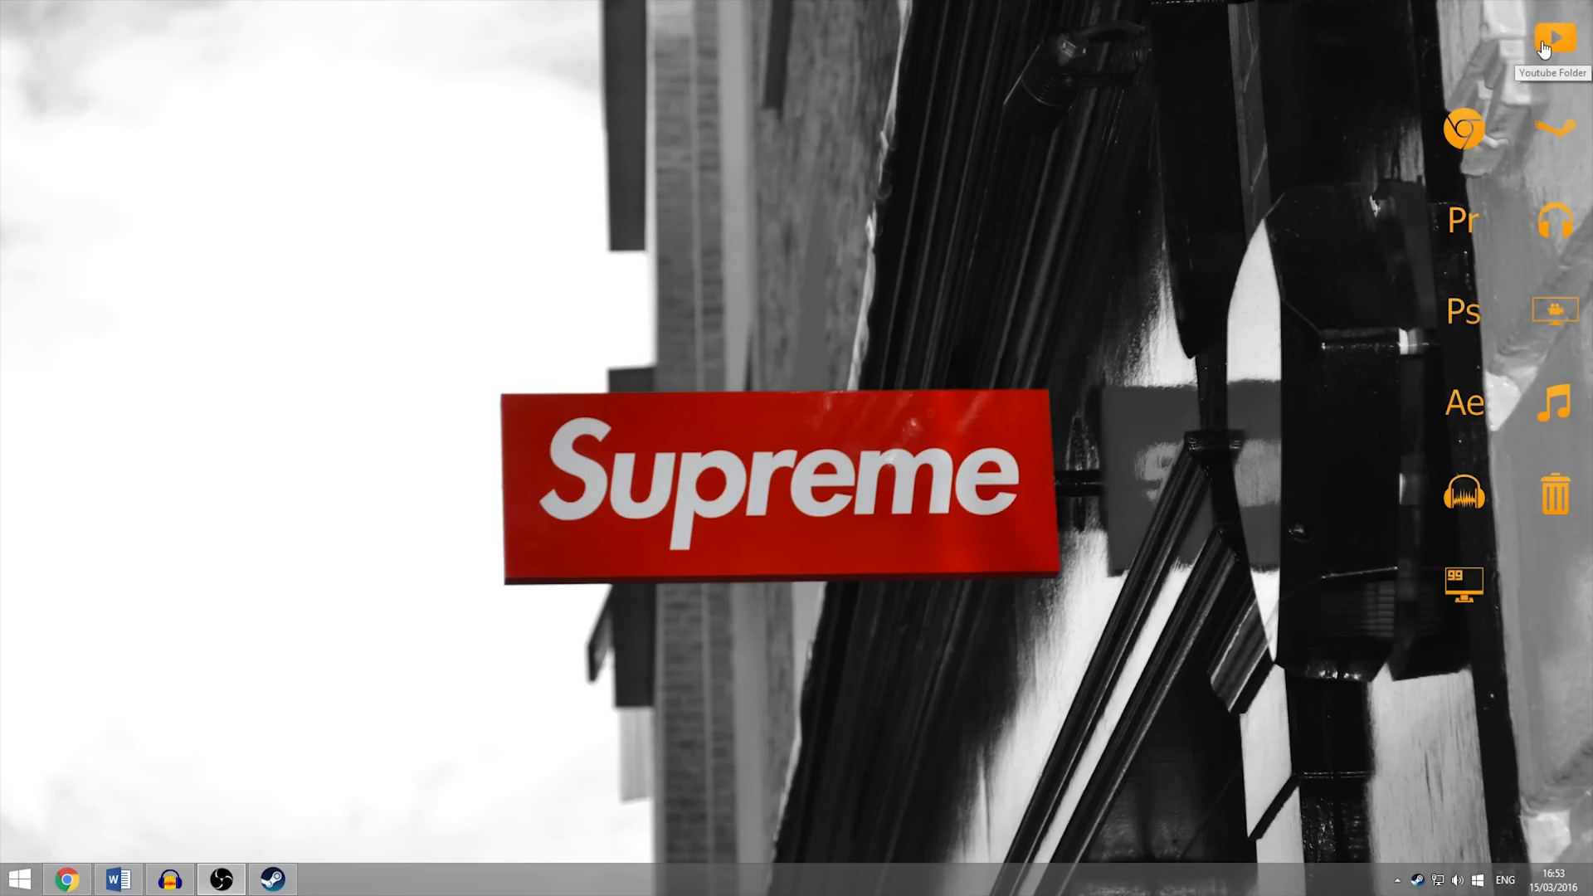
double_click(1554, 41)
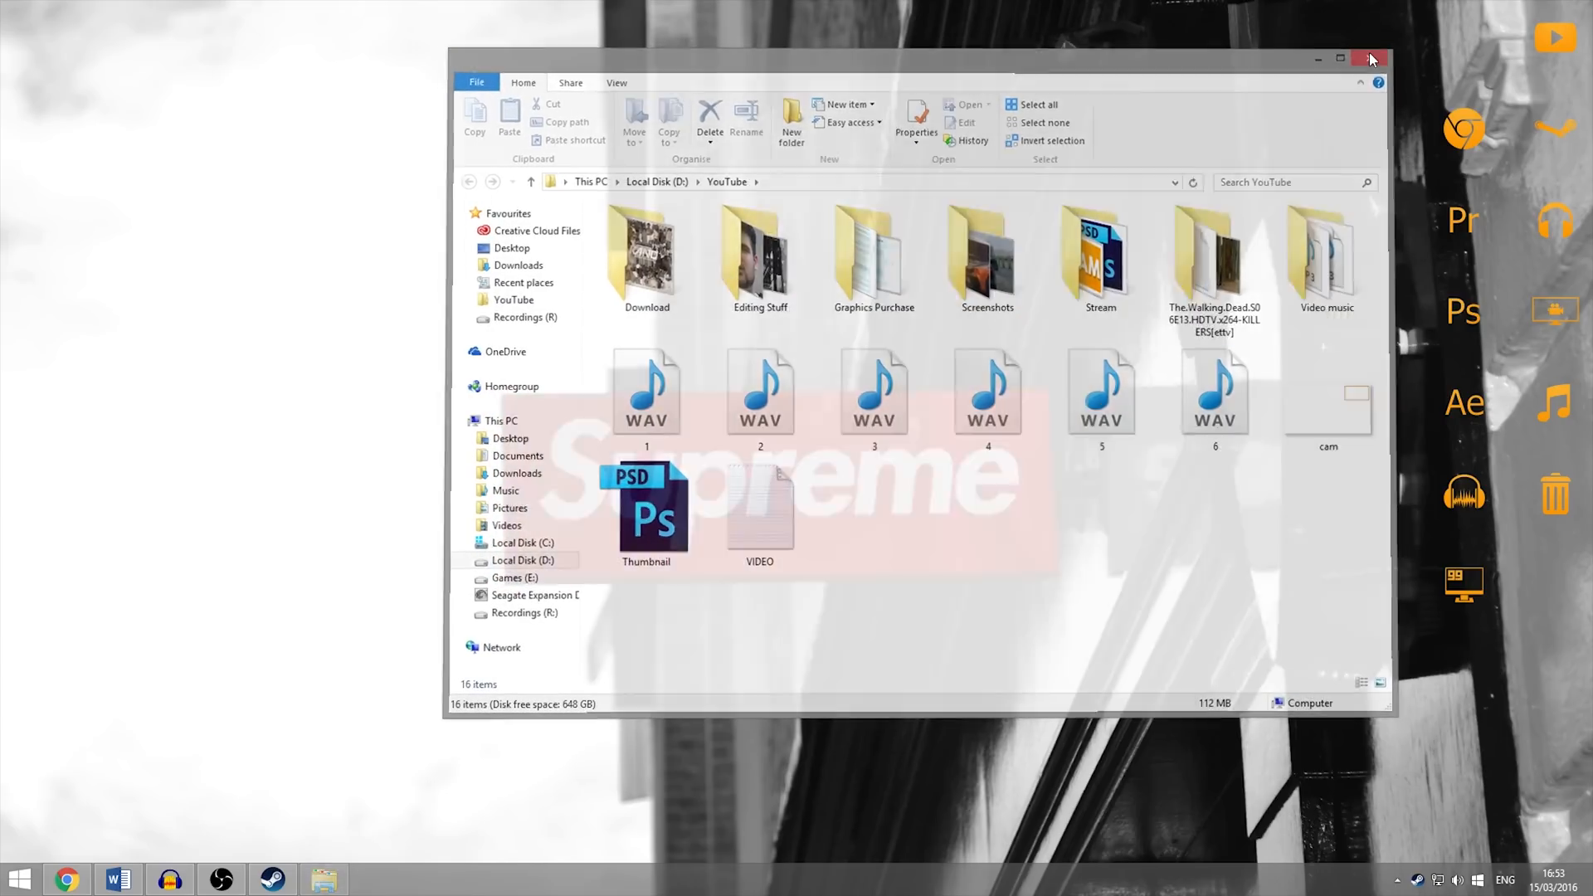
click(1370, 58)
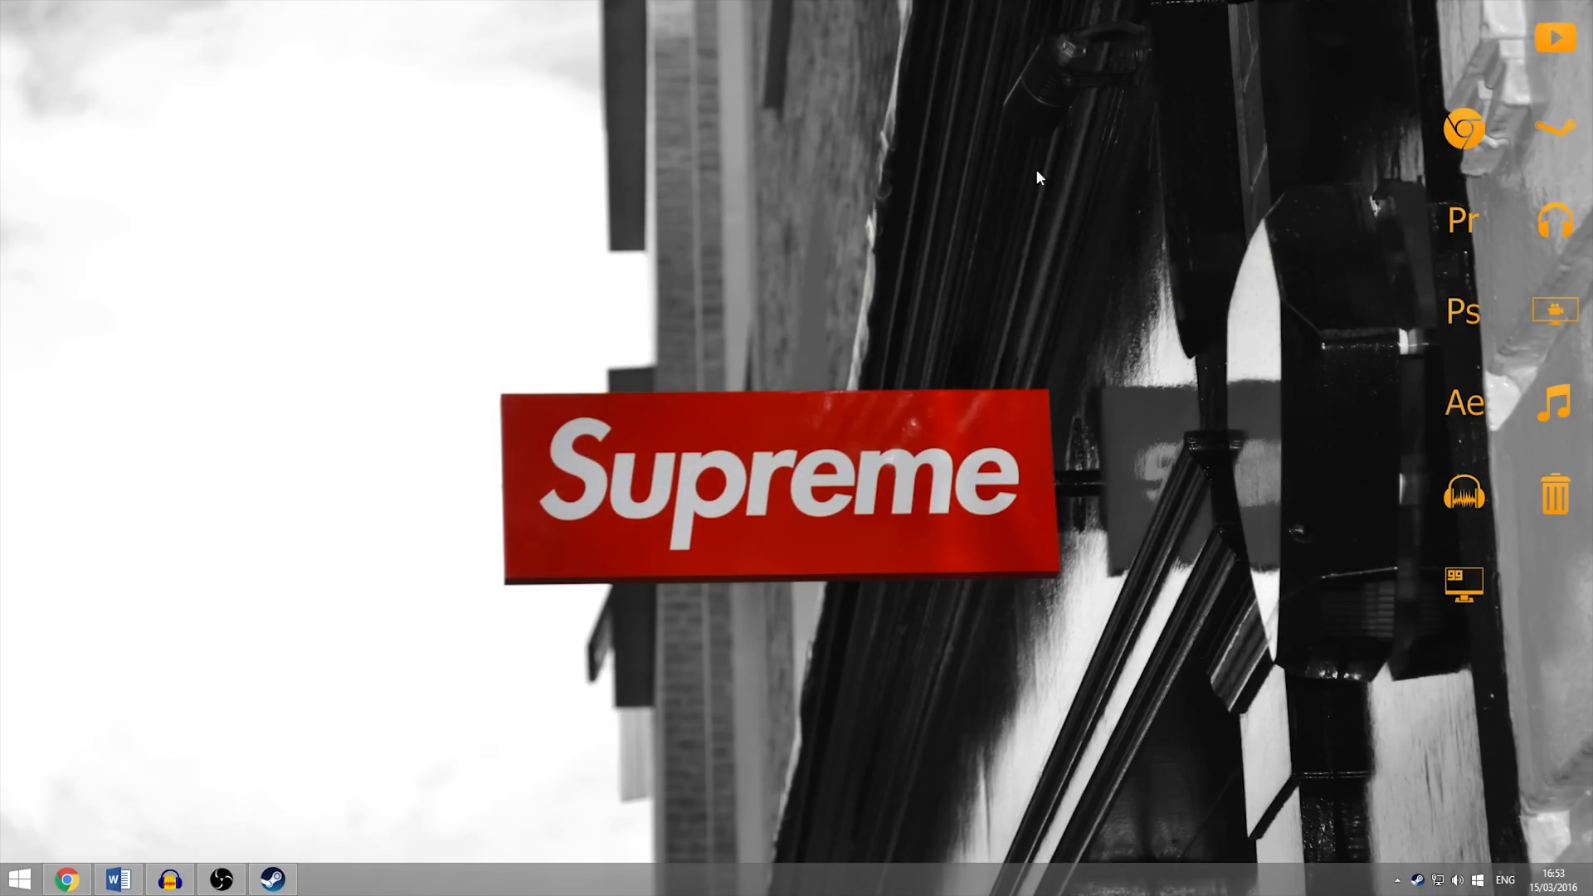
mouse_move(872, 232)
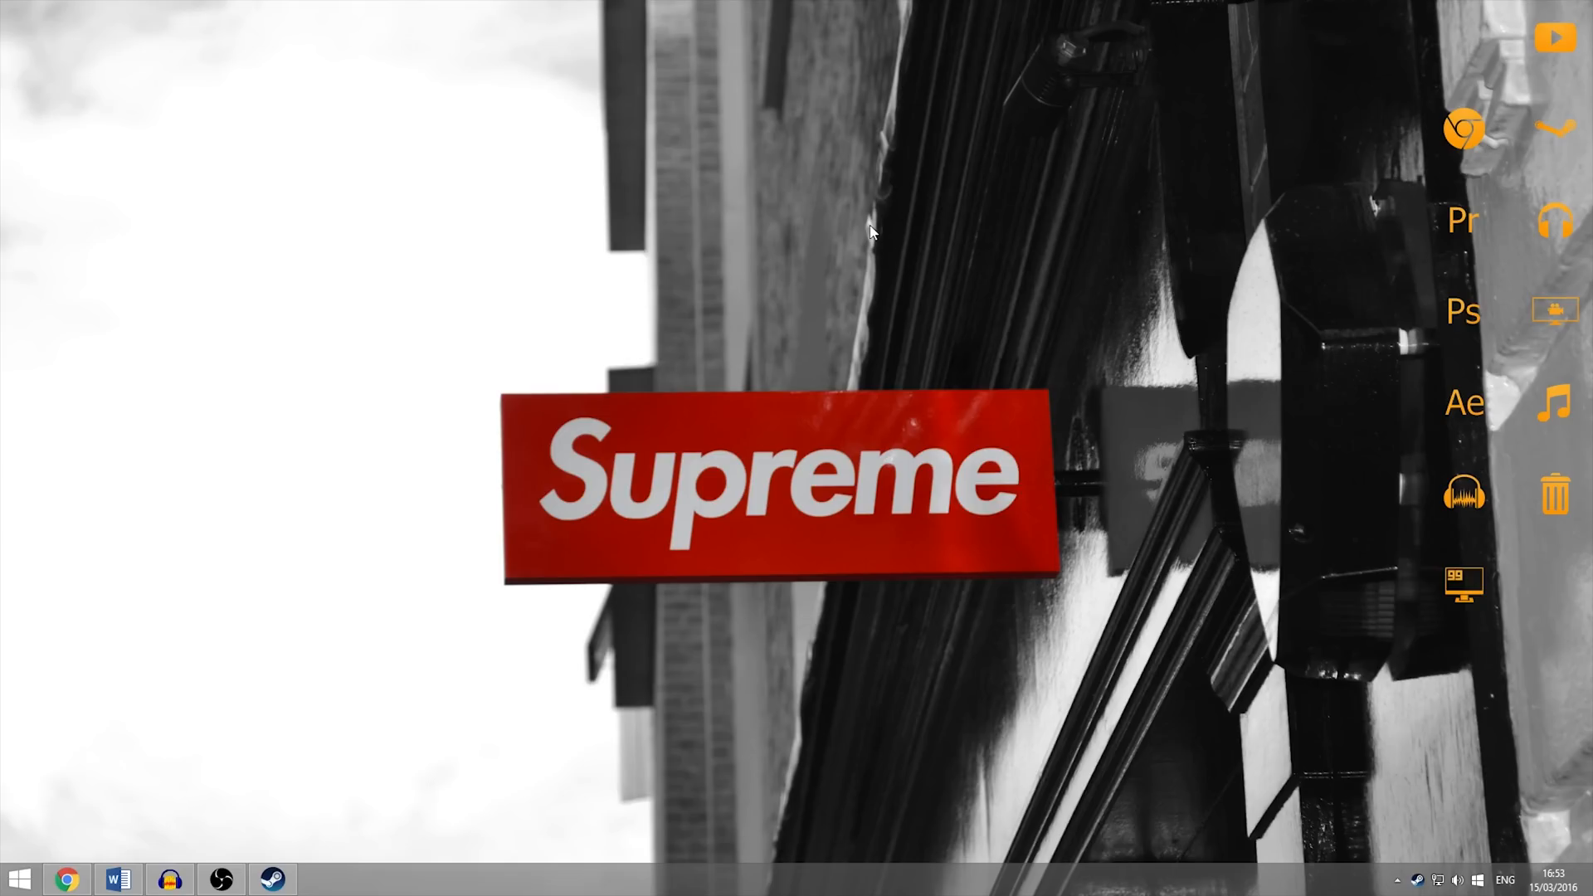
mouse_move(856, 284)
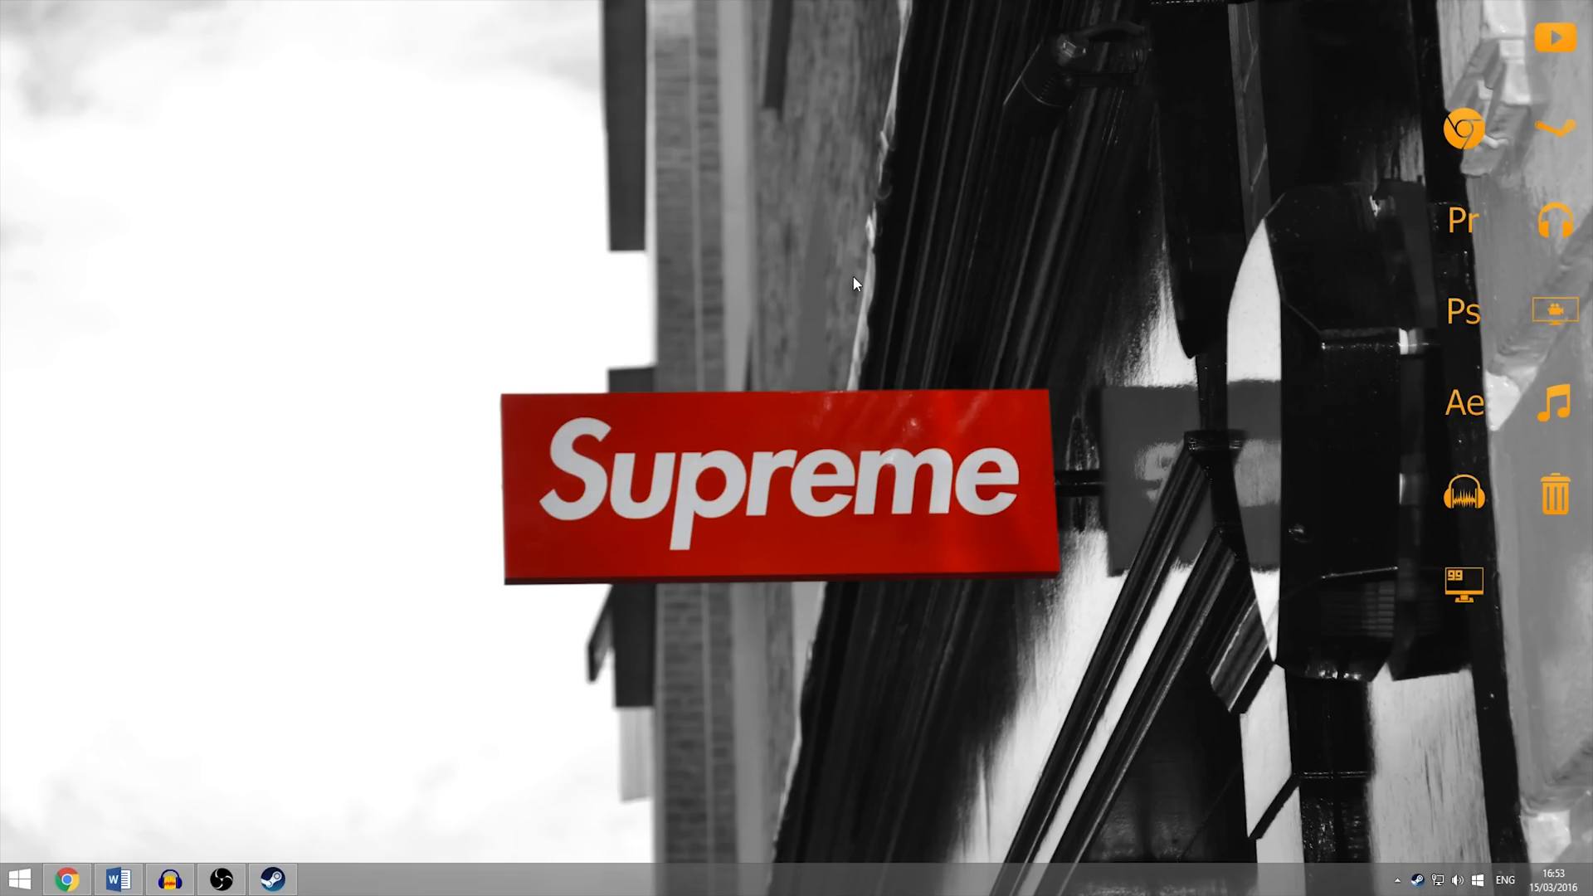